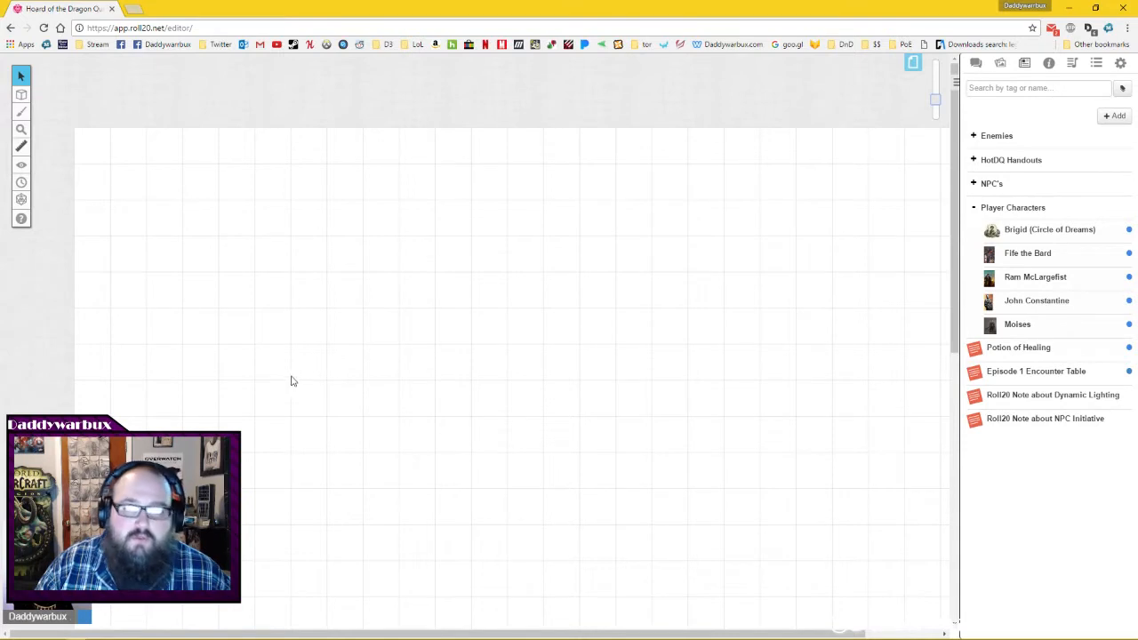
mouse_move(253, 356)
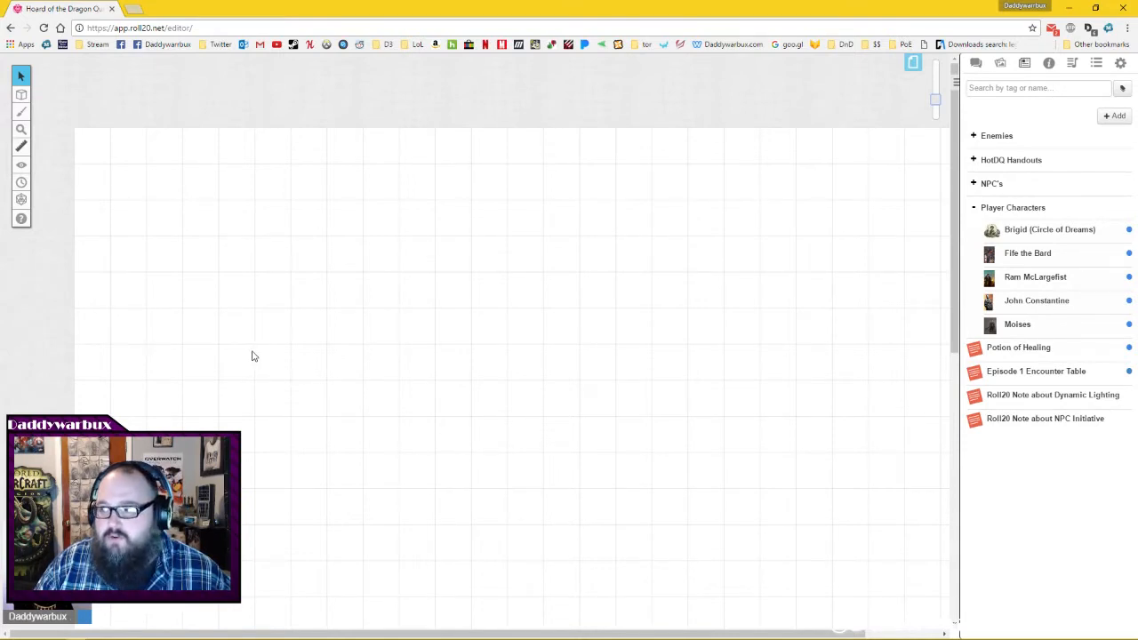
mouse_move(471, 333)
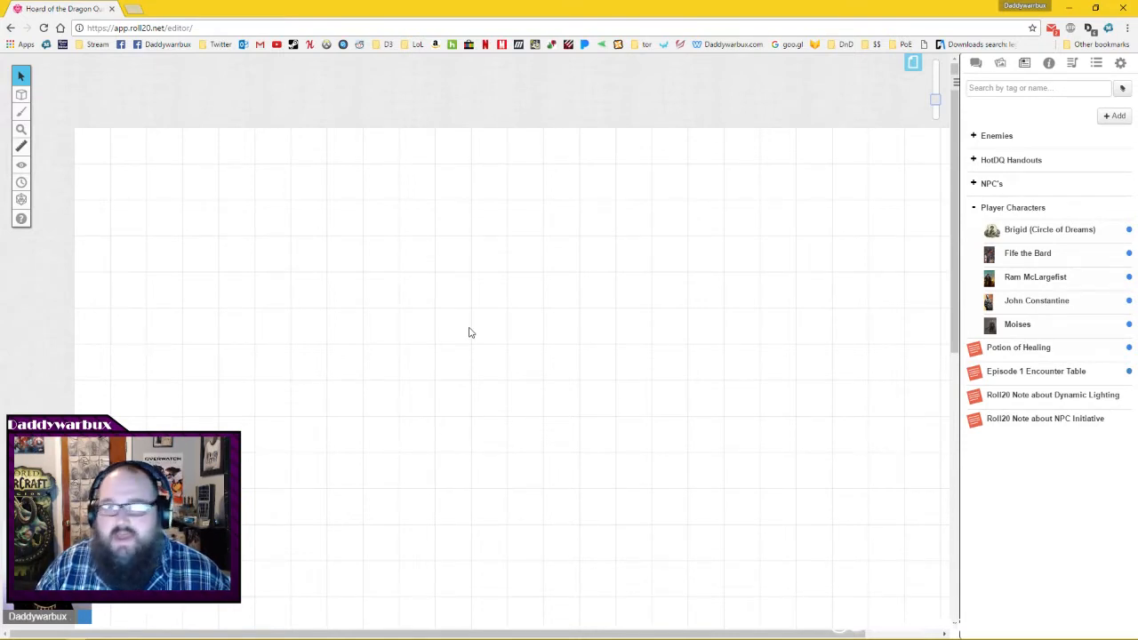
mouse_move(656, 359)
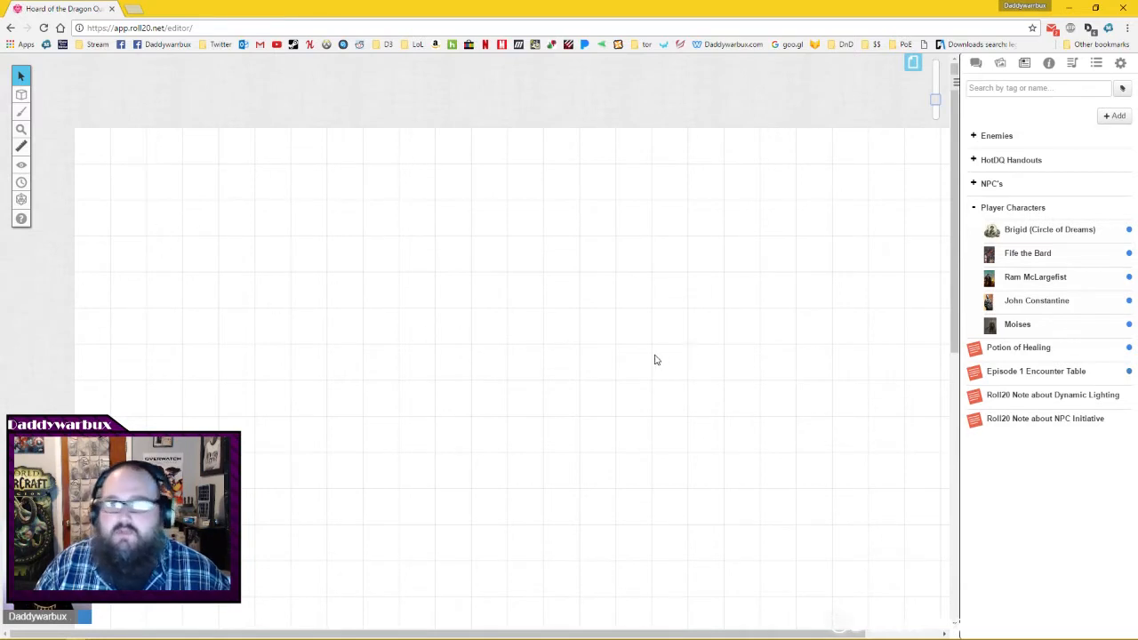
mouse_move(718, 335)
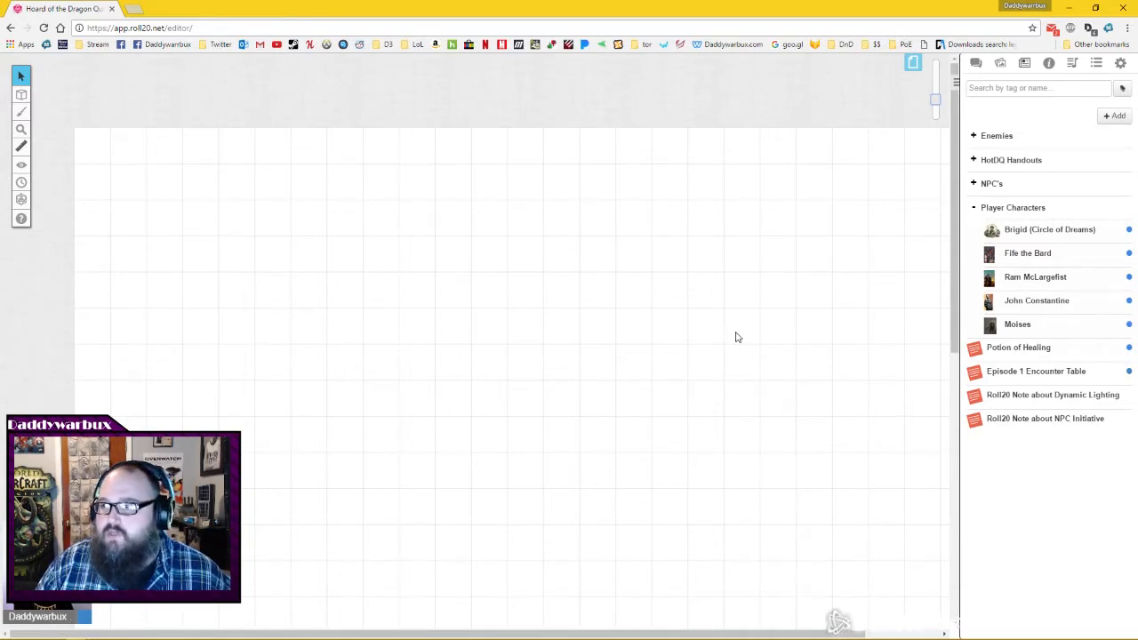
mouse_move(720, 301)
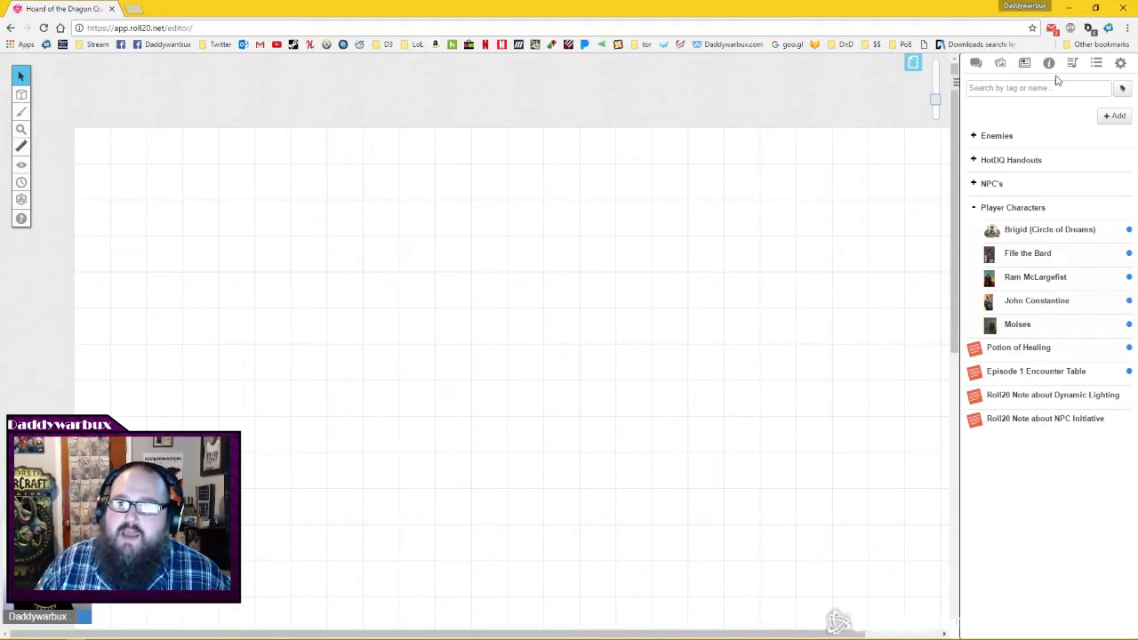
mouse_move(1045, 64)
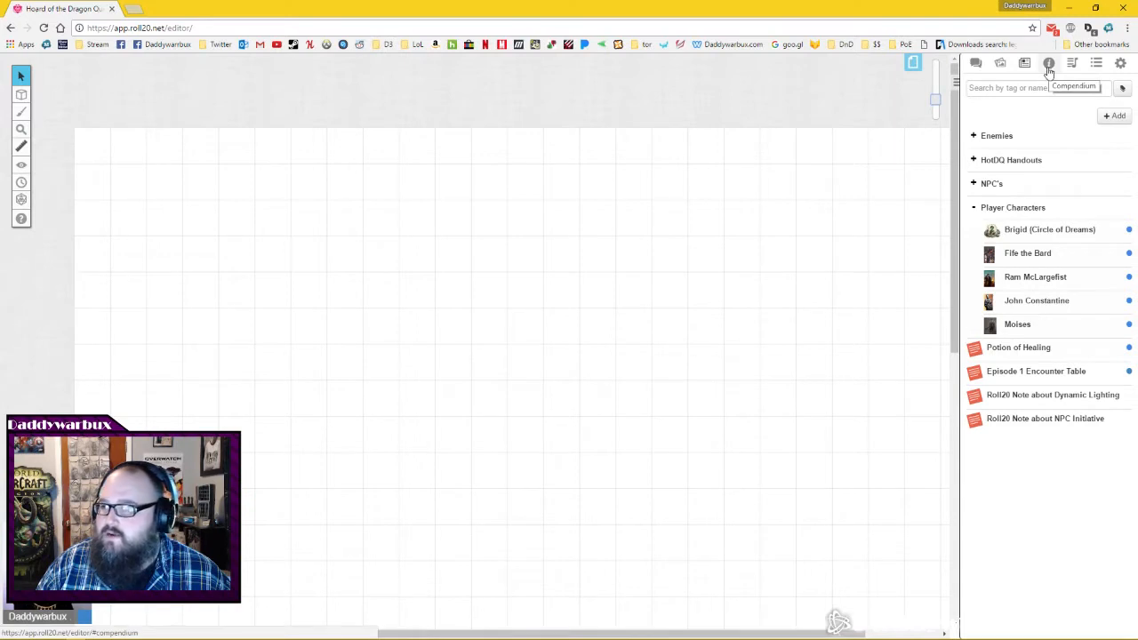
mouse_move(1040, 64)
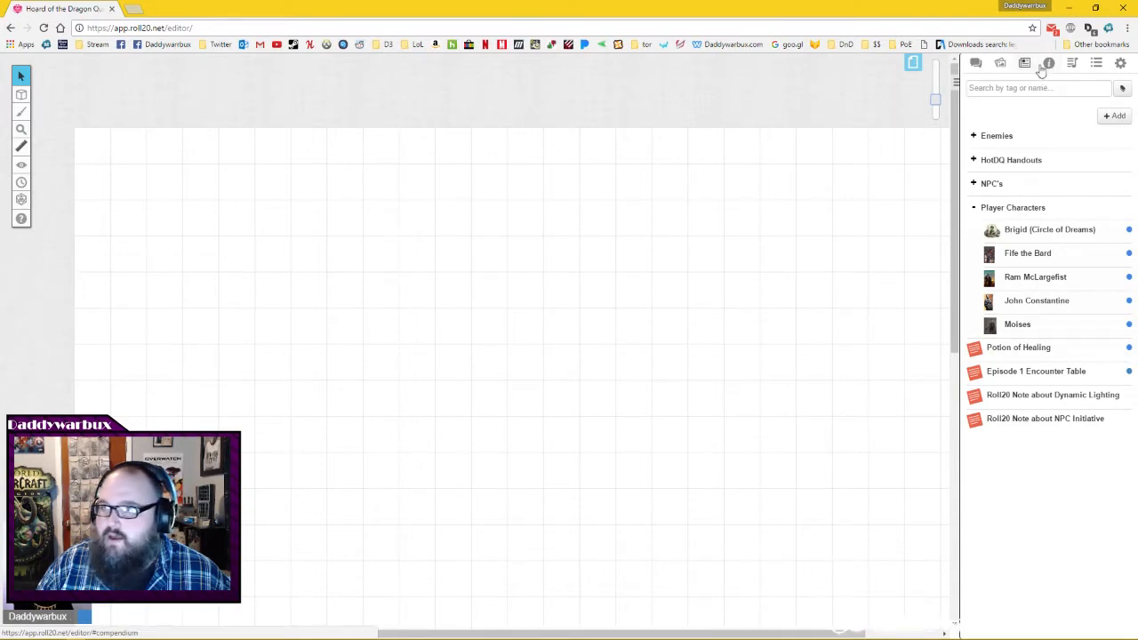
Search the D&D 5e compendium for 'cleric'.
click(1048, 63)
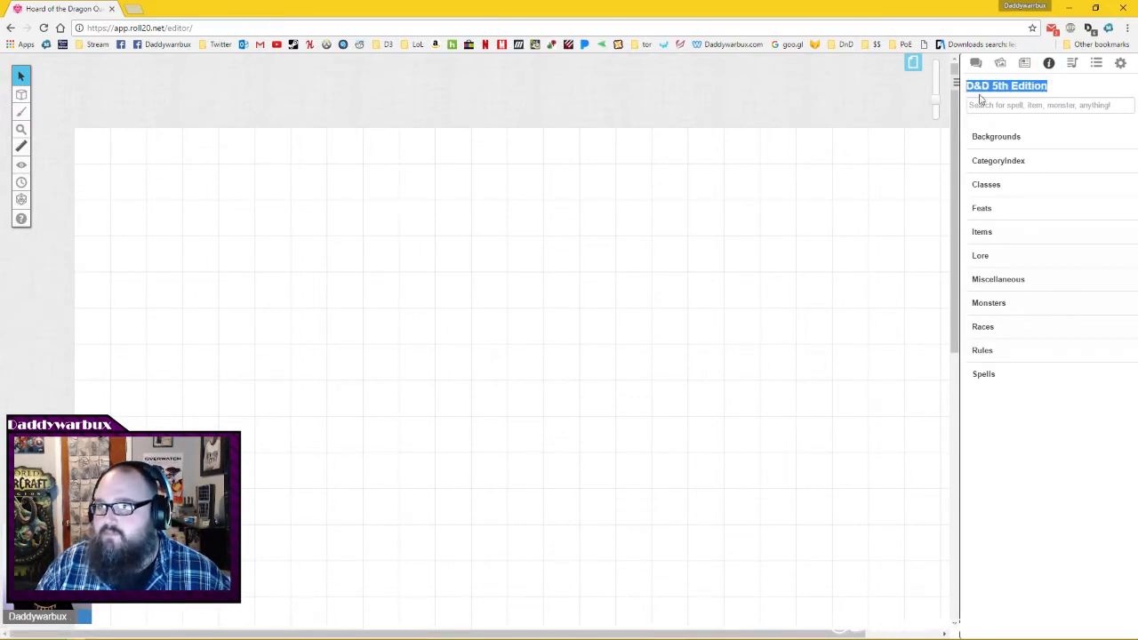
mouse_move(971, 292)
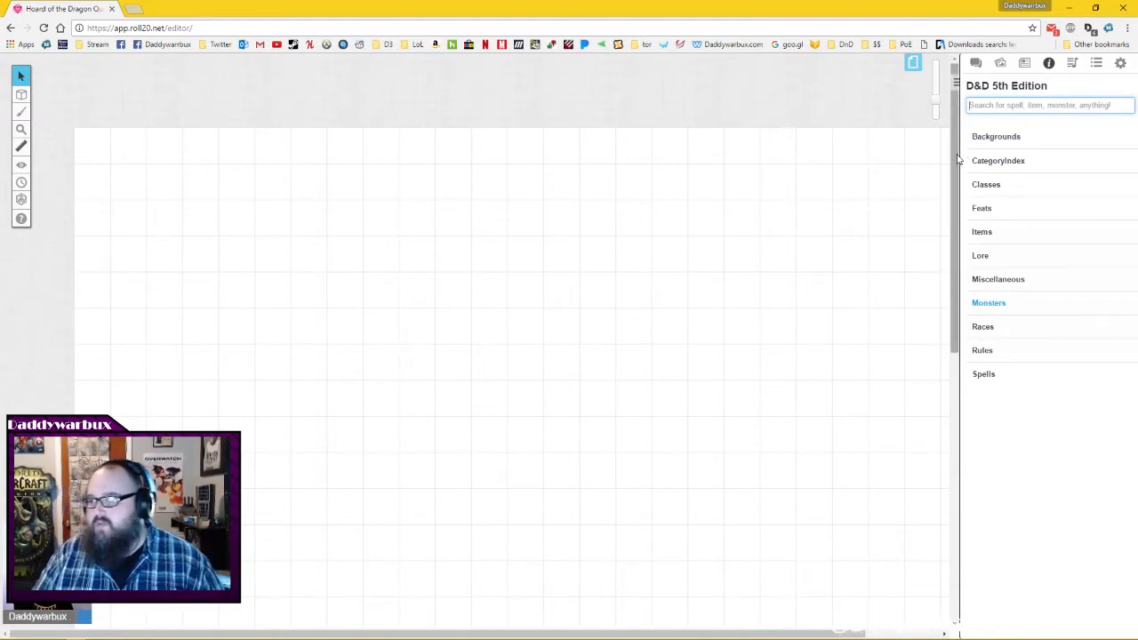
mouse_move(1005, 142)
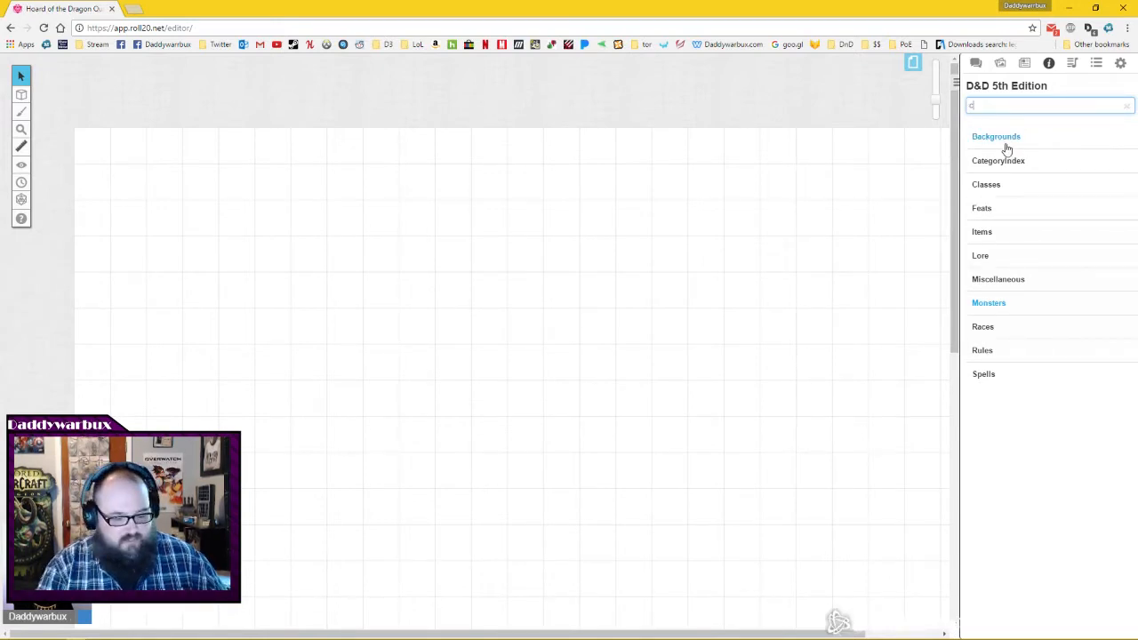
text(cleric)
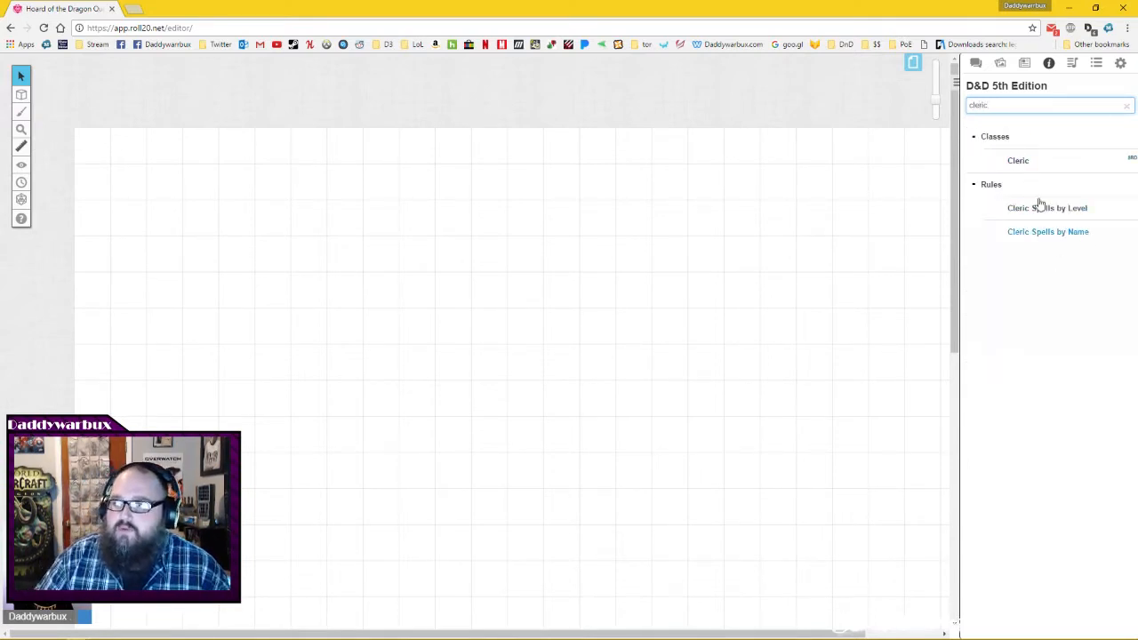
click(1018, 160)
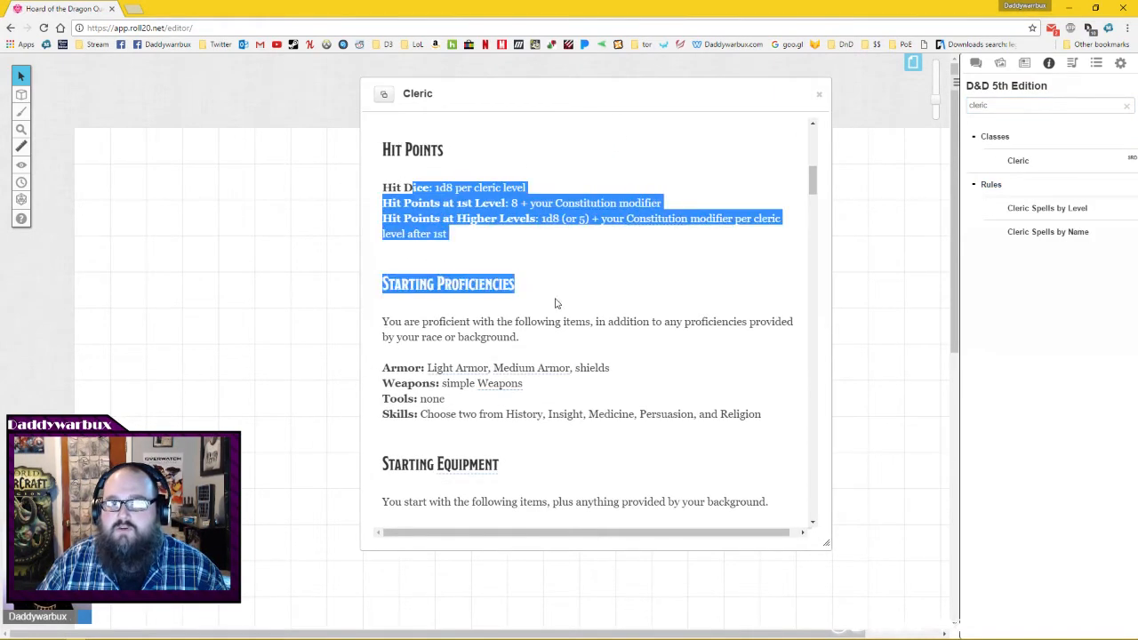
scroll(down, 3)
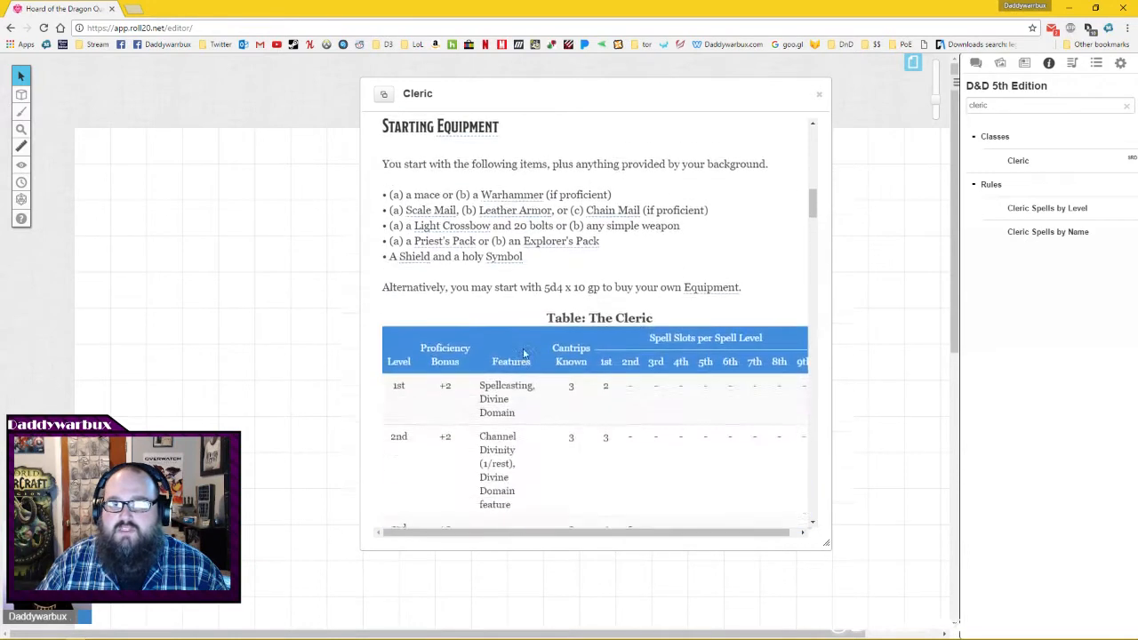
scroll(down, 3)
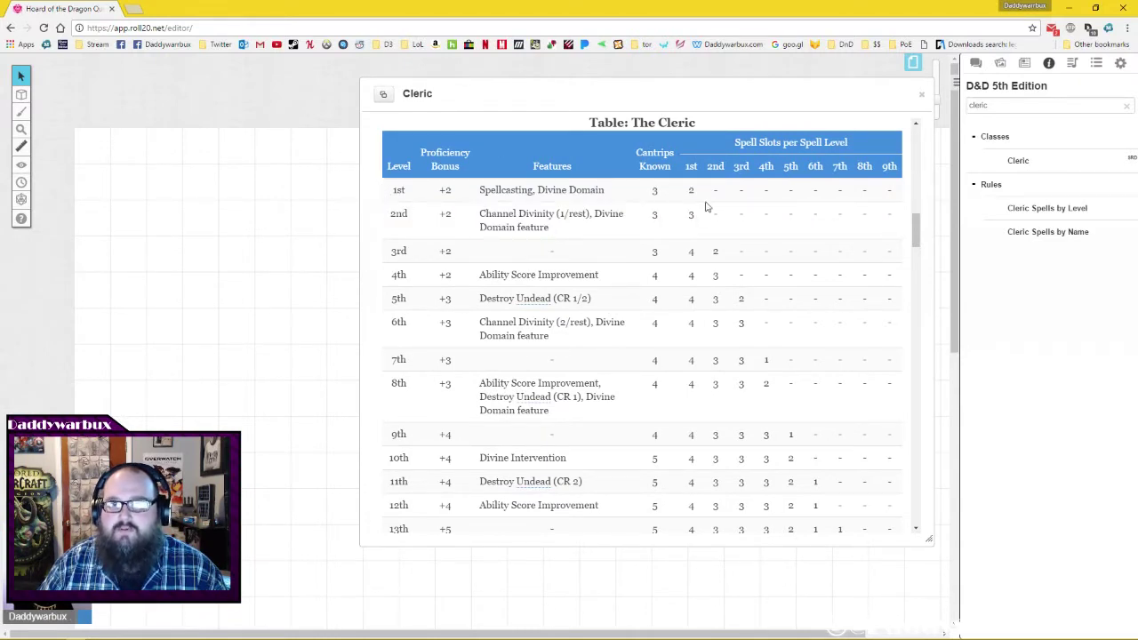
scroll(down, 3)
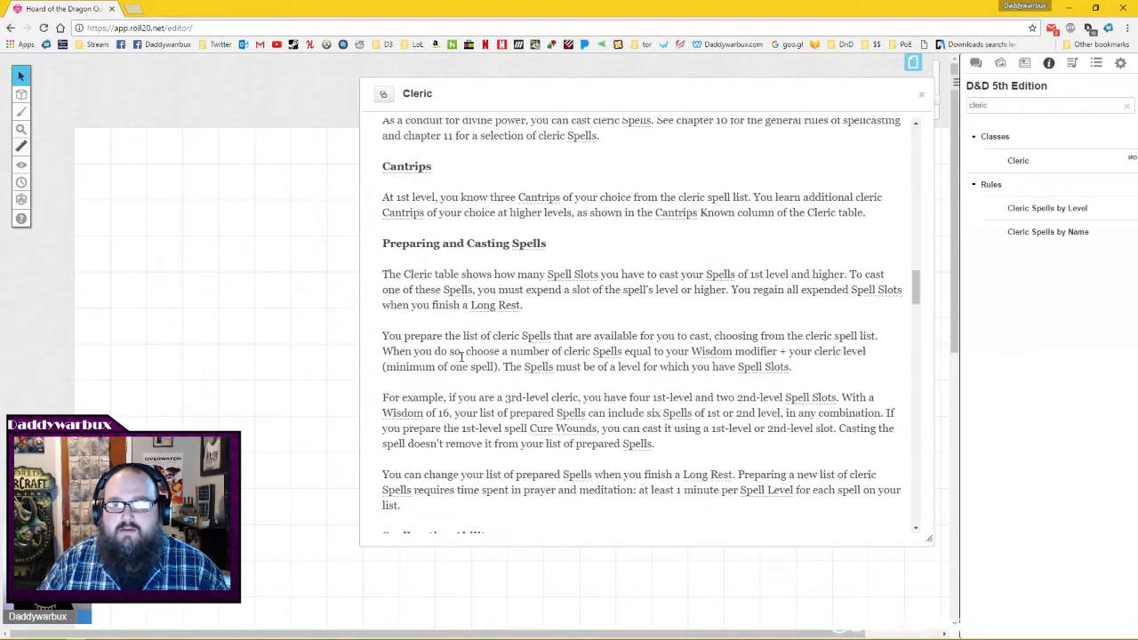
scroll(down, 3)
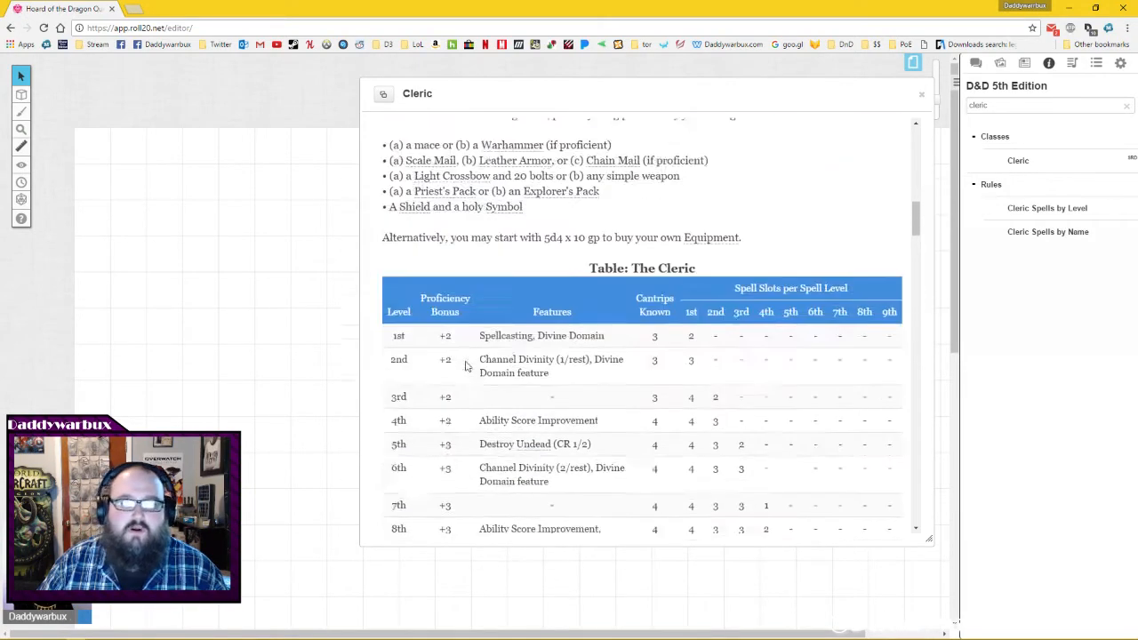
scroll(down, 3)
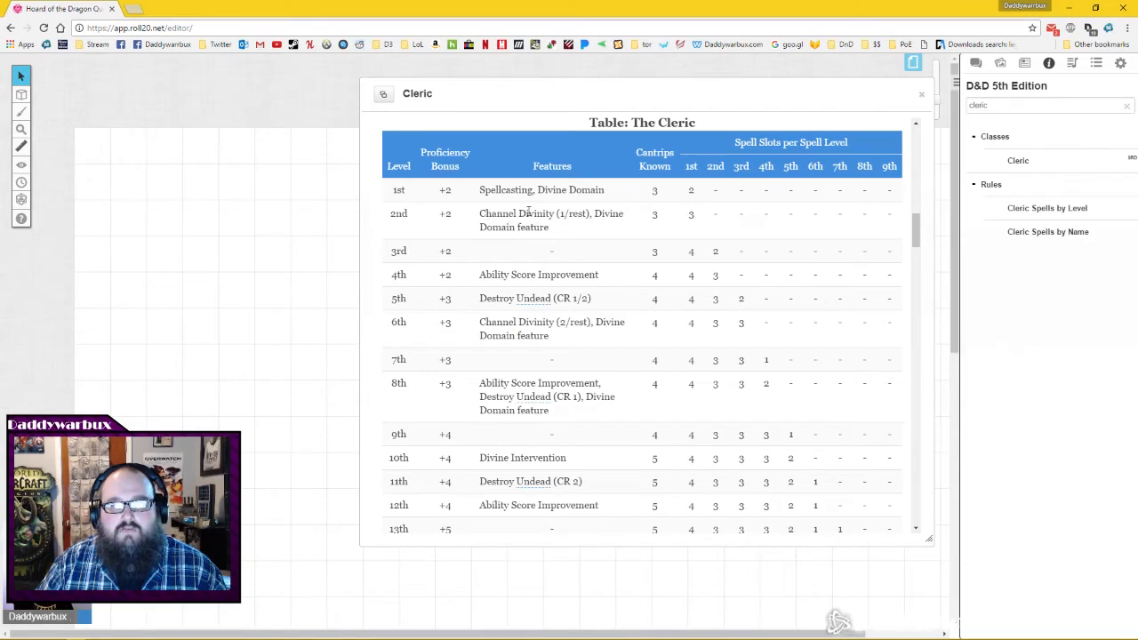
mouse_move(528, 380)
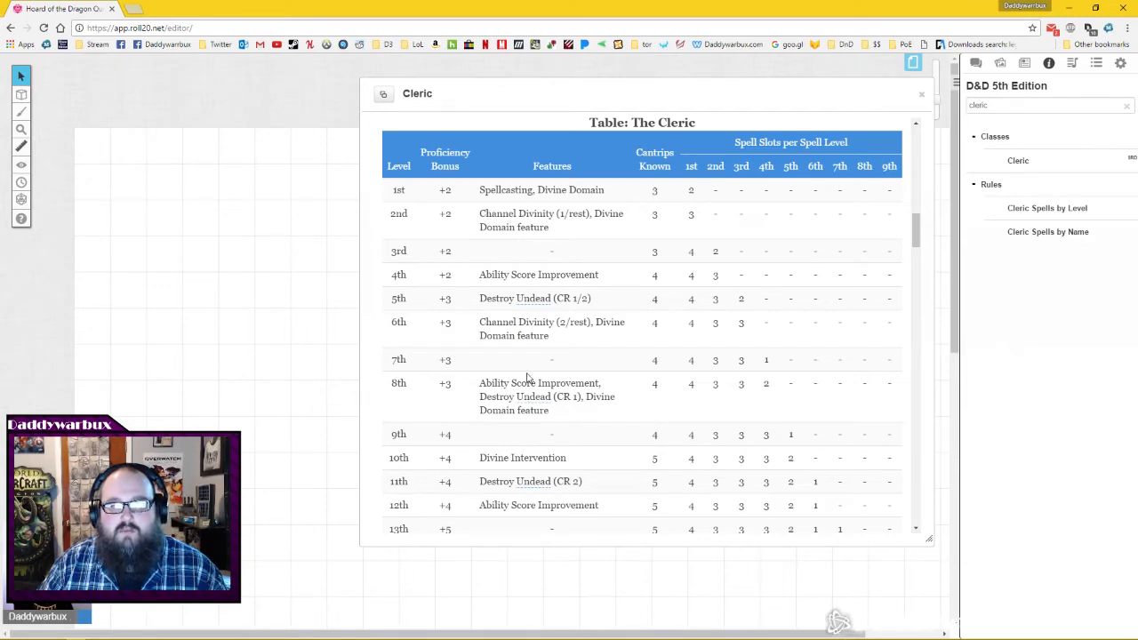
mouse_move(499, 352)
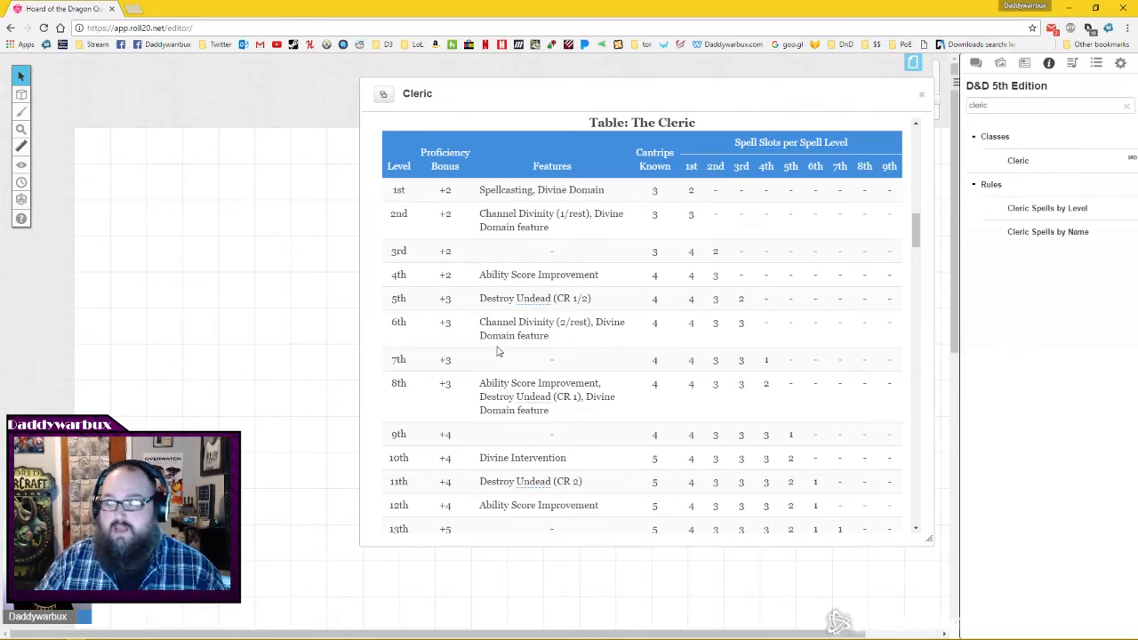
scroll(down, 3)
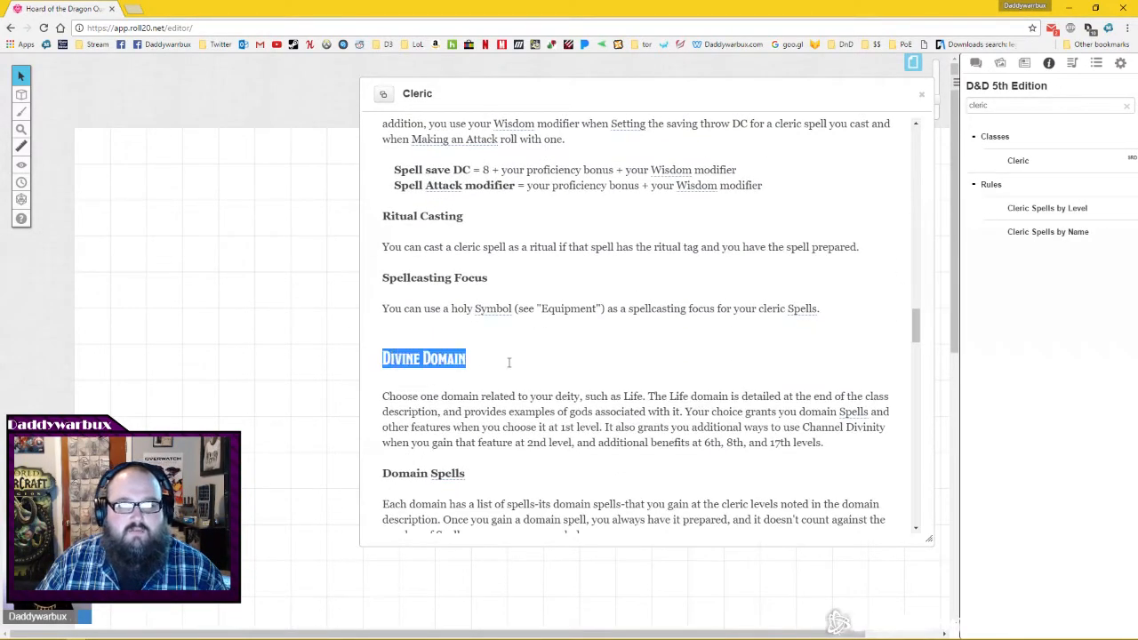
mouse_move(816, 396)
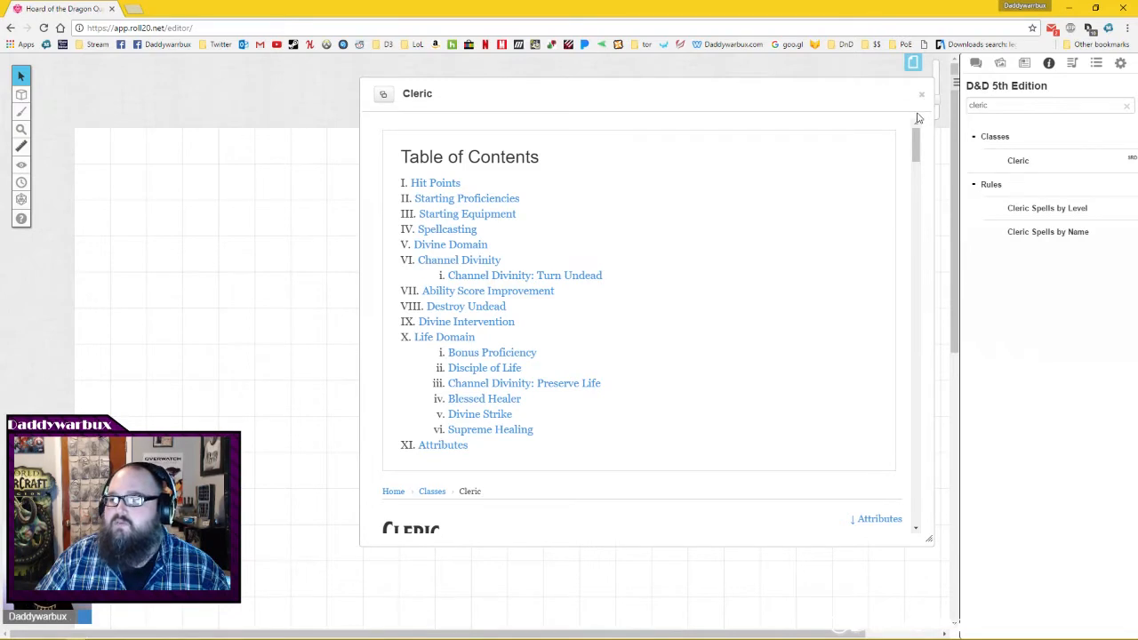
mouse_move(948, 109)
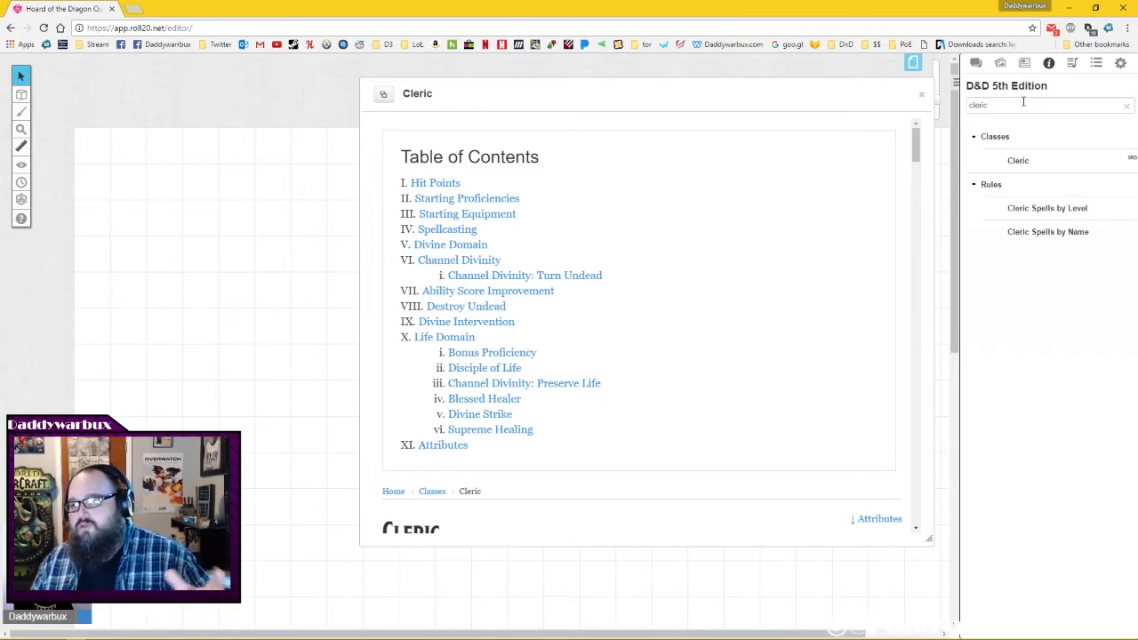
mouse_move(286, 235)
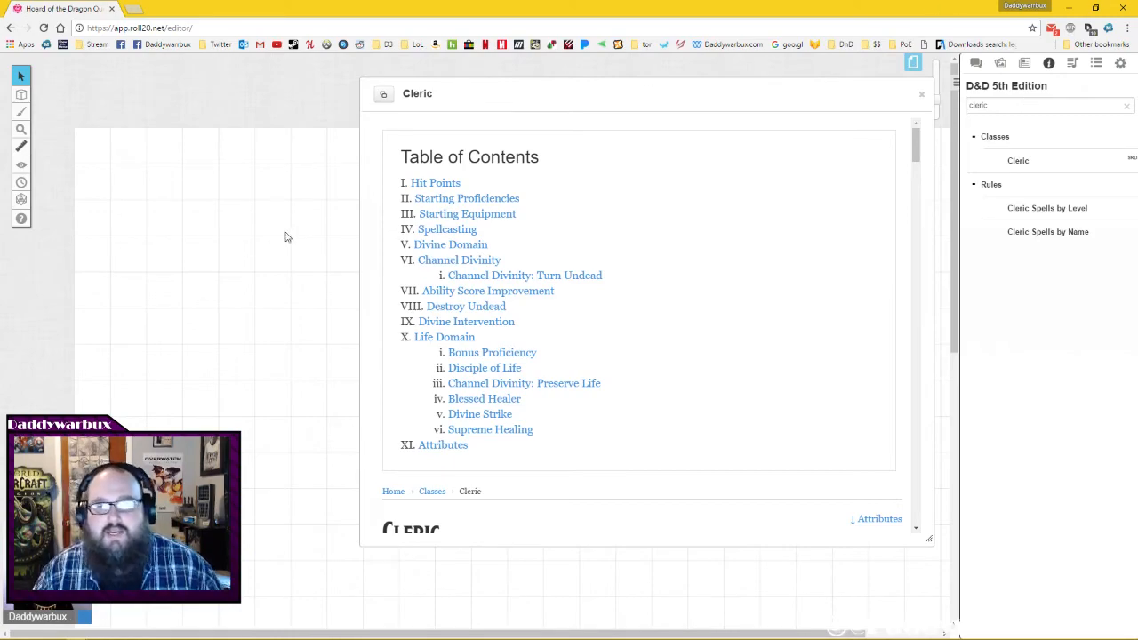
scroll(down, 3)
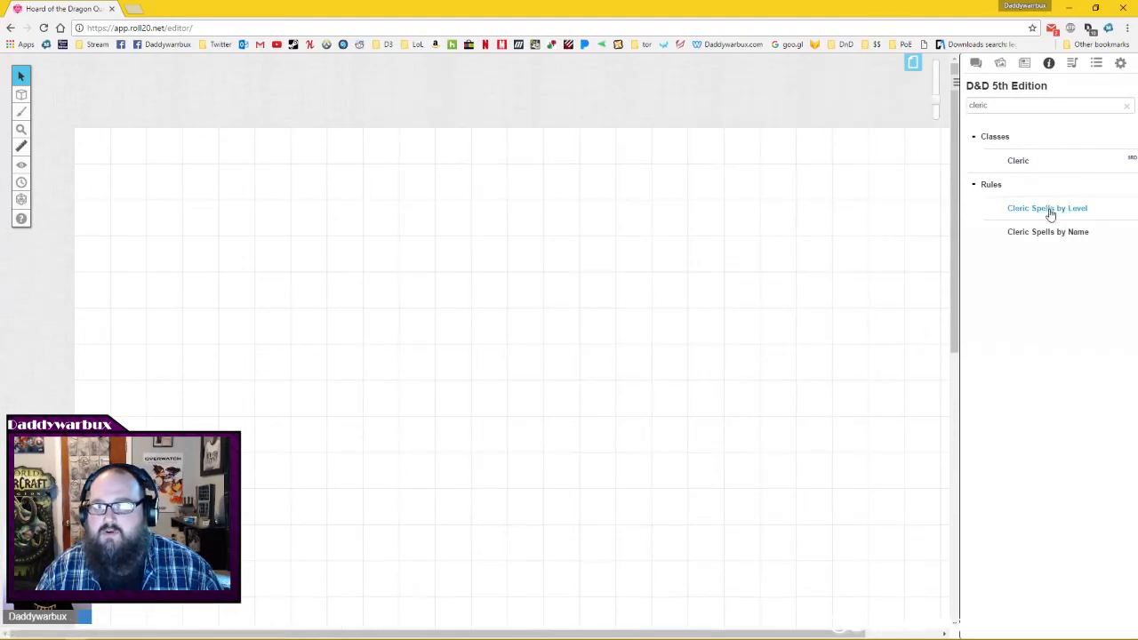
mouse_move(957, 357)
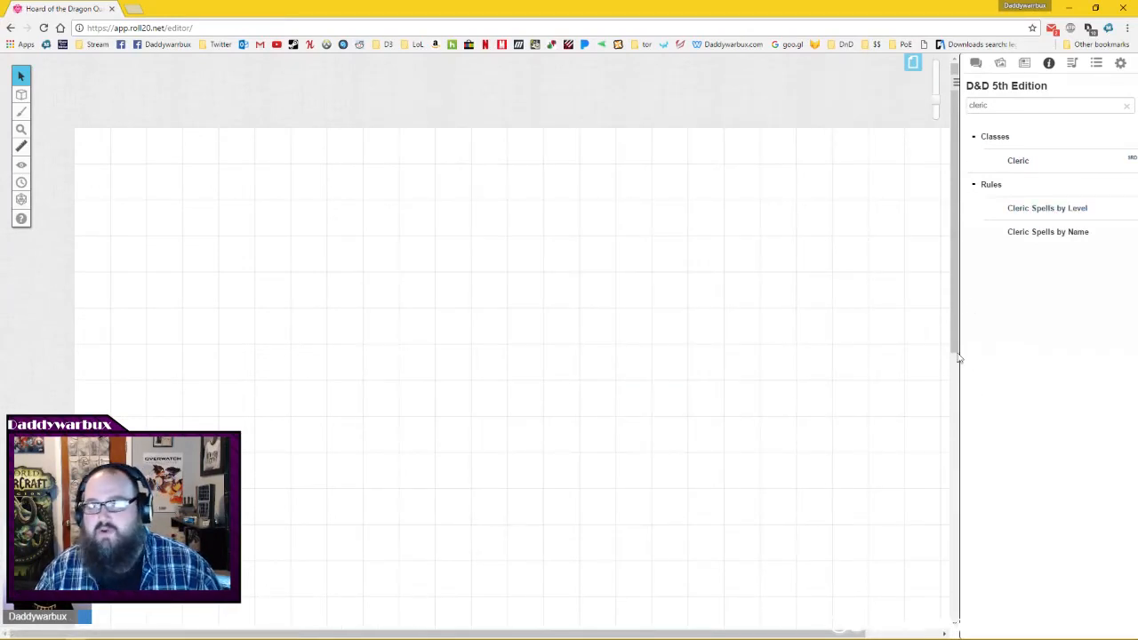
Browse Cleric Spells by Level, view the Magic Circle spell, then close the handout.
click(1047, 208)
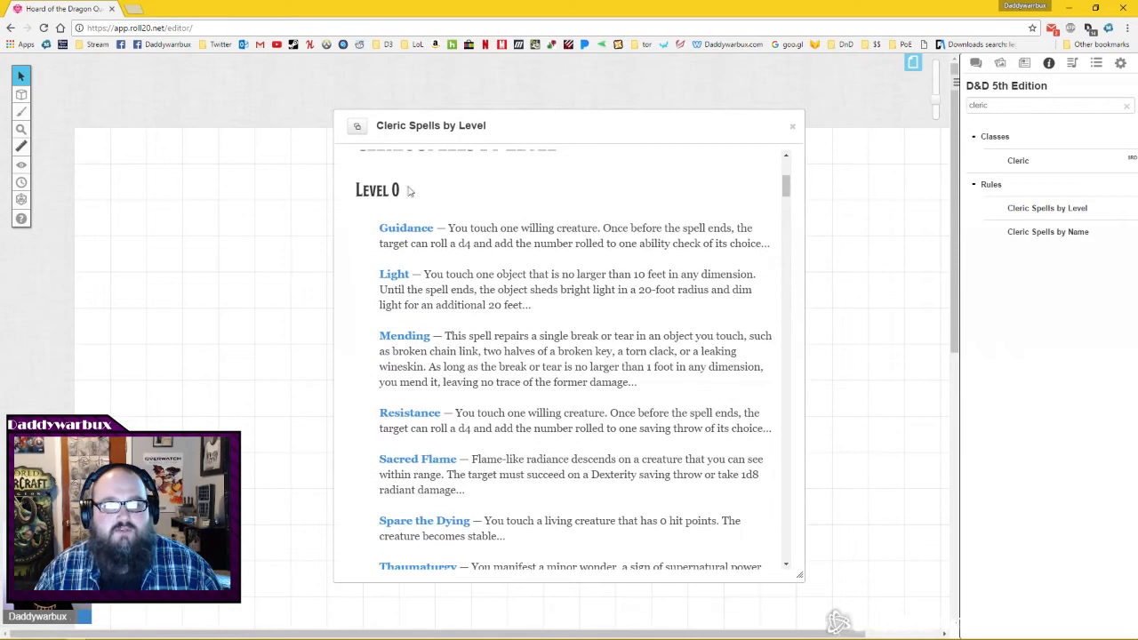
scroll(down, 3)
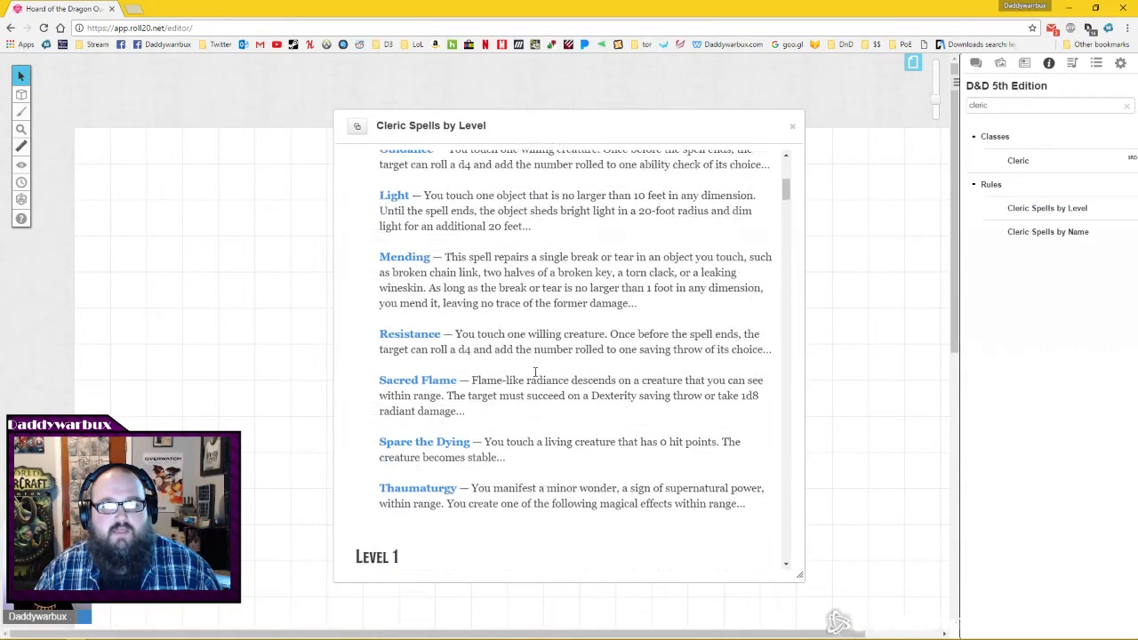
scroll(down, 3)
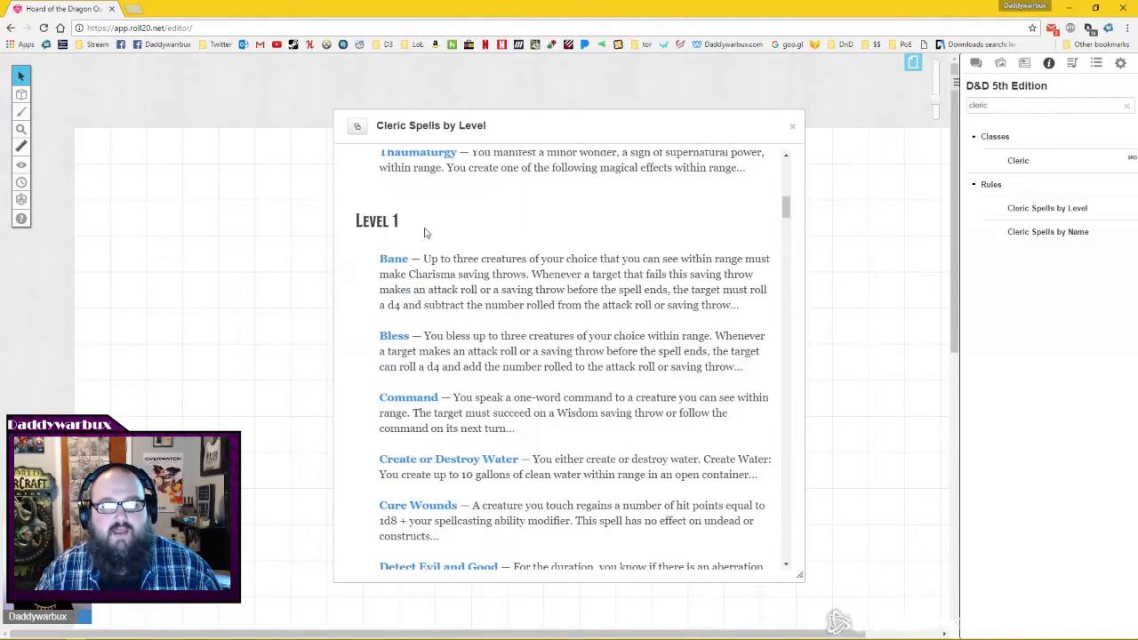
scroll(down, 3)
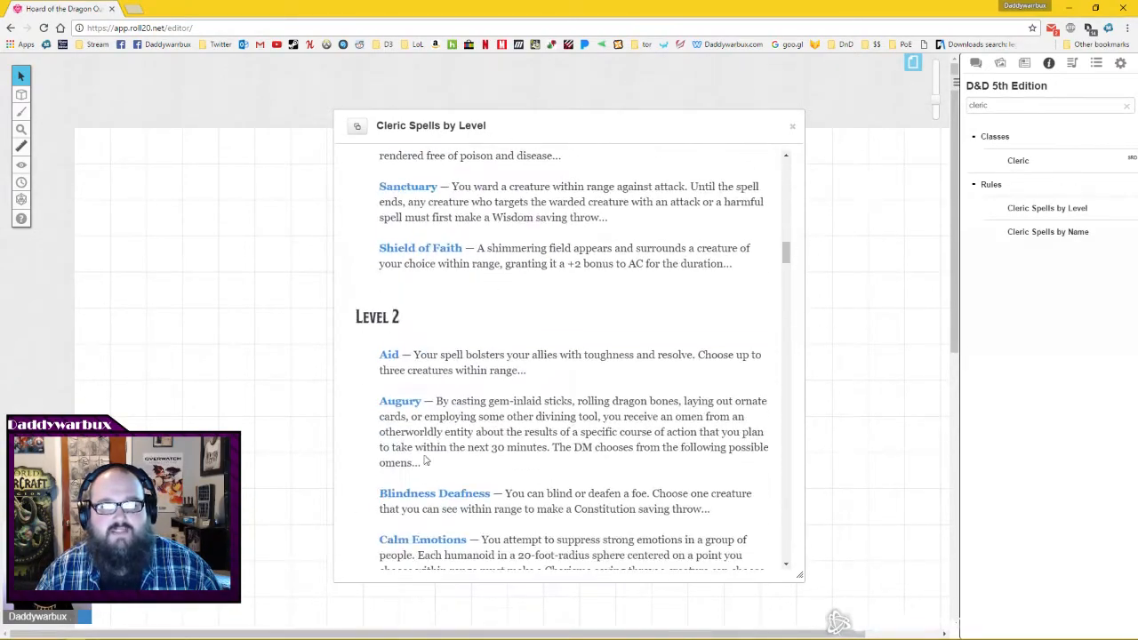
scroll(down, 3)
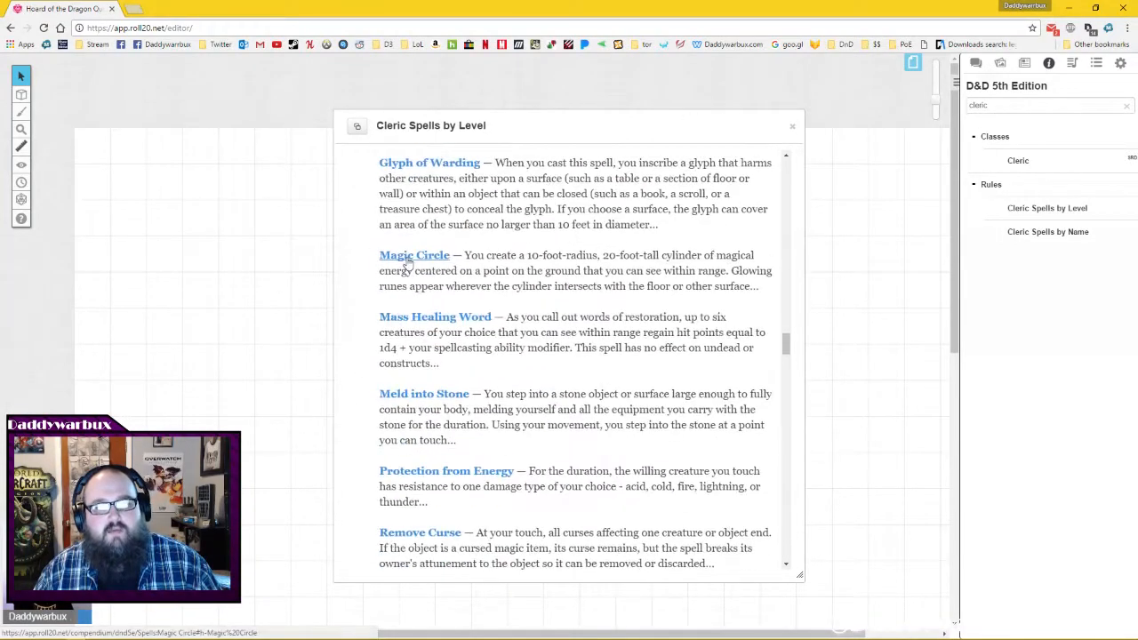
click(414, 255)
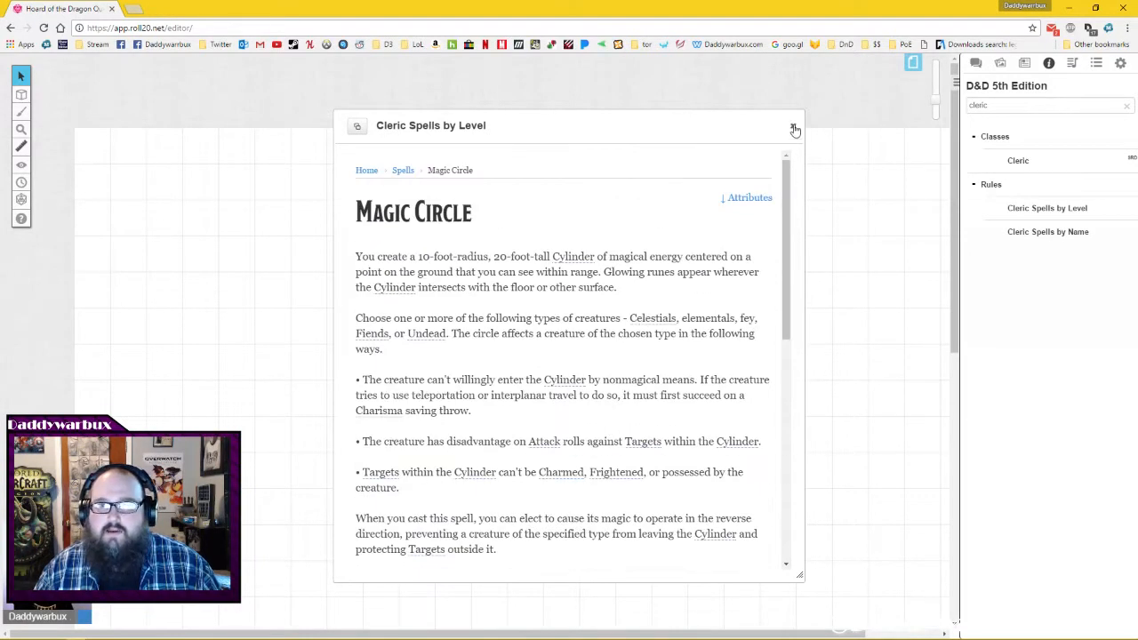
click(793, 130)
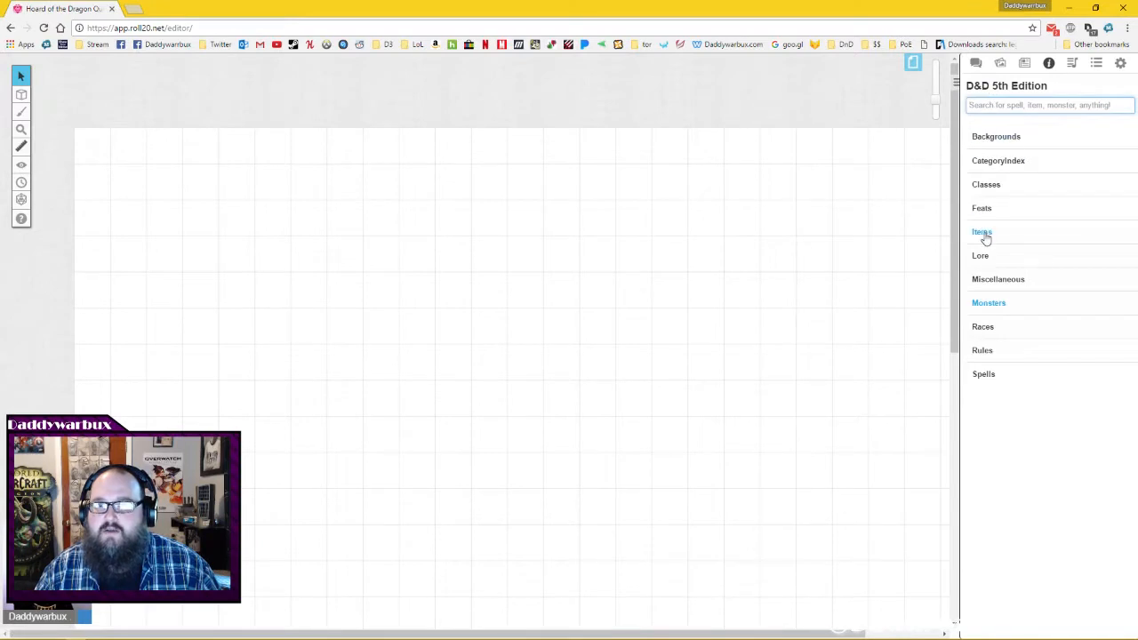
Browse the compendium's Items list and widen the sidebar panel to show full names.
click(982, 232)
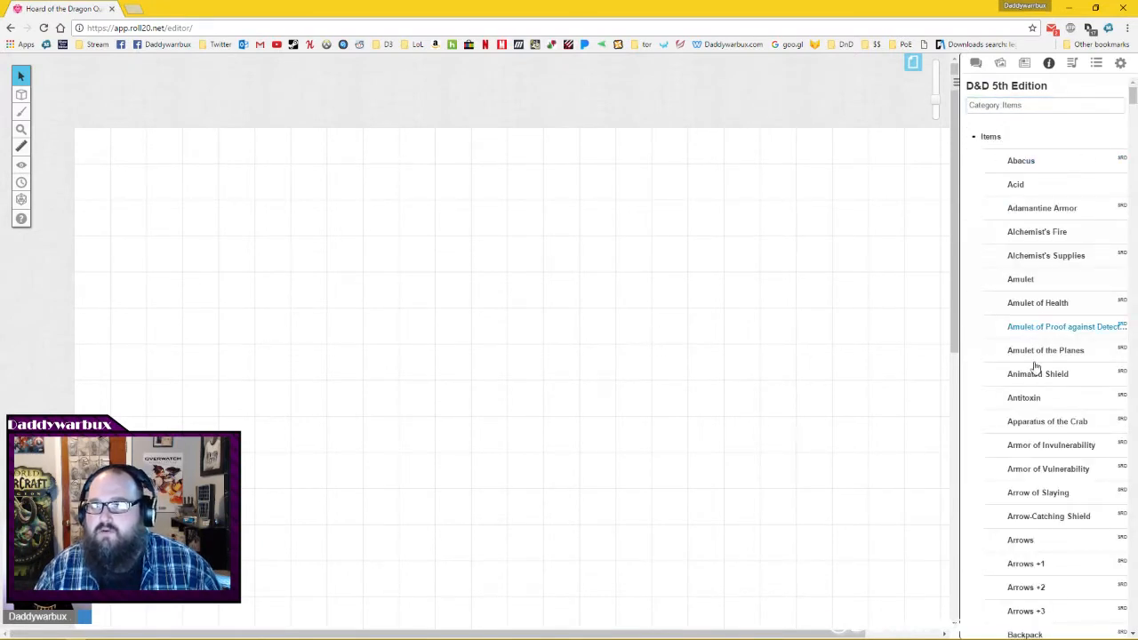
scroll(down, 3)
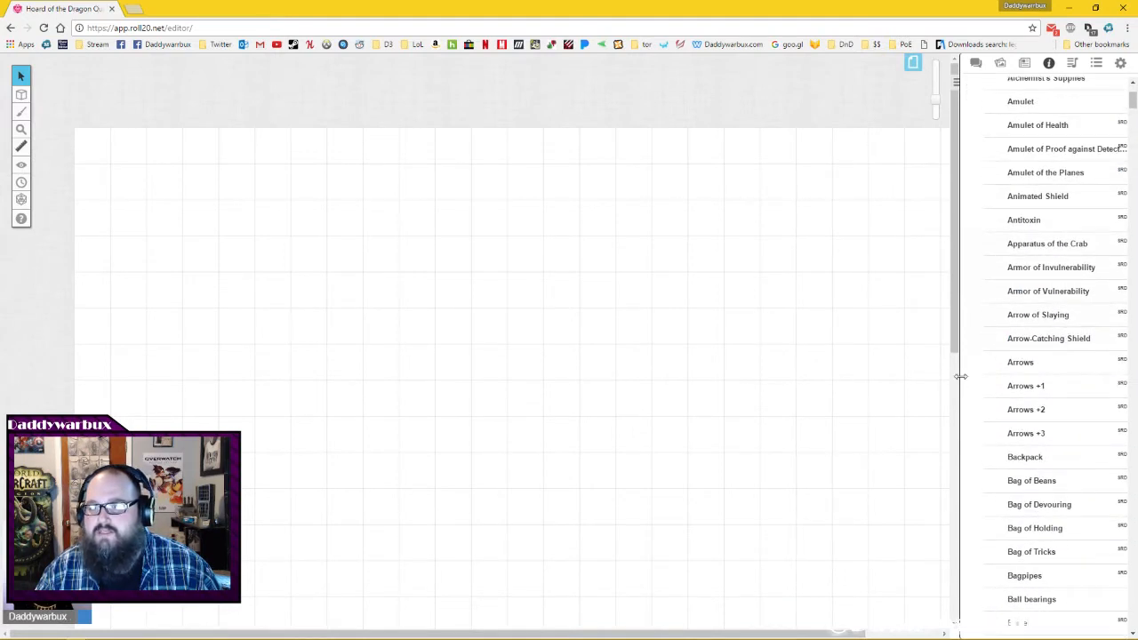
drag(959, 376, 840, 382)
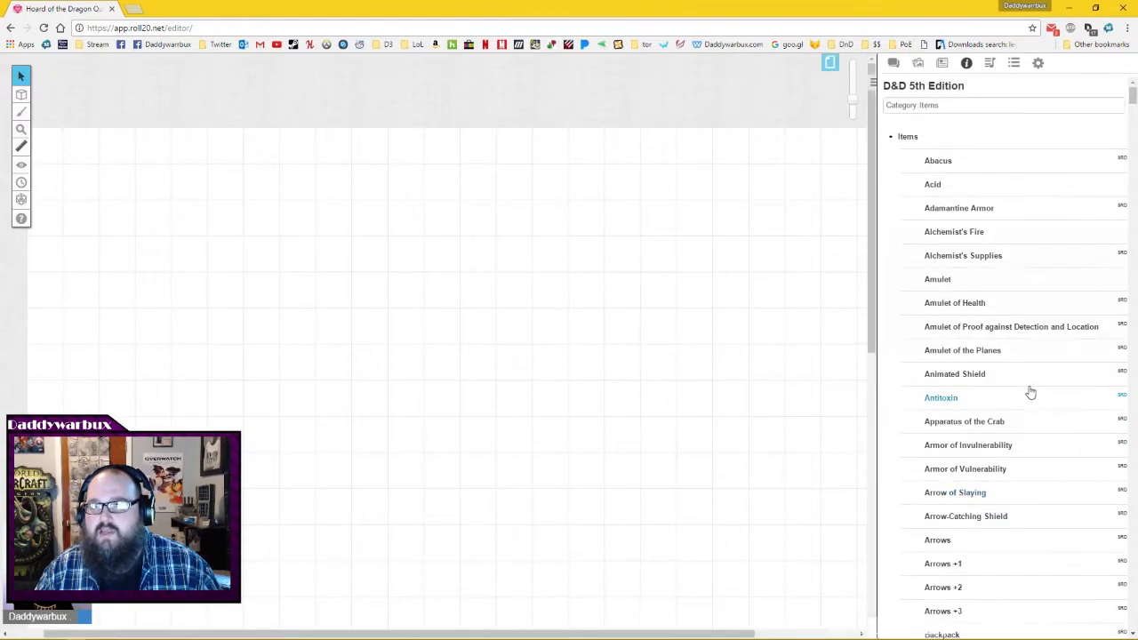
scroll(down, 3)
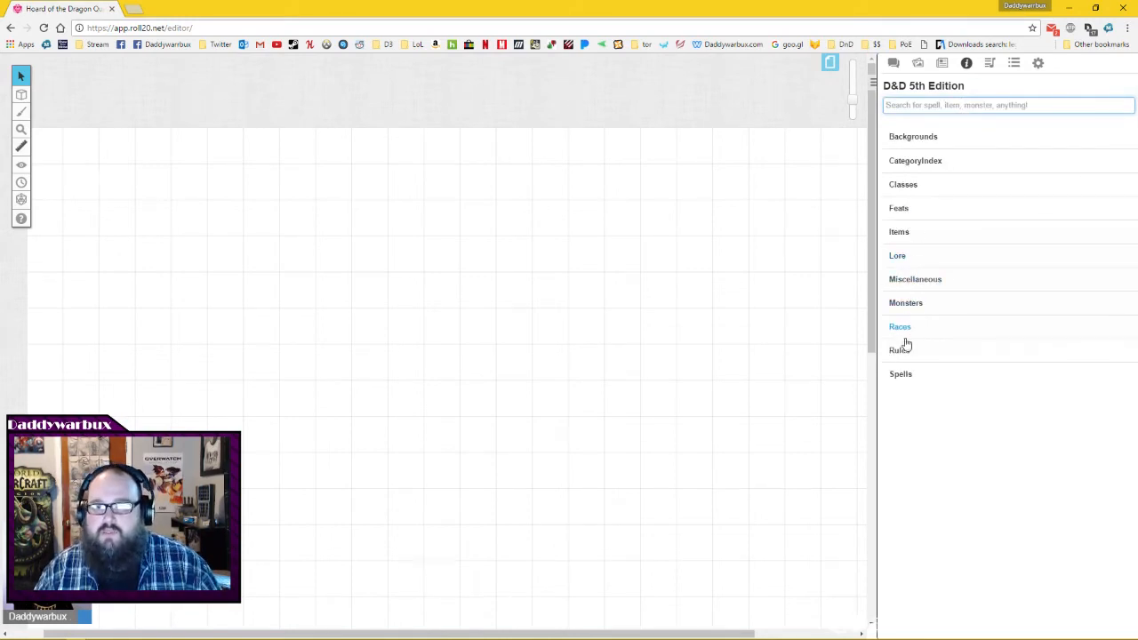
Browse the Rules category list, then return to the compendium's top-level categories.
click(896, 350)
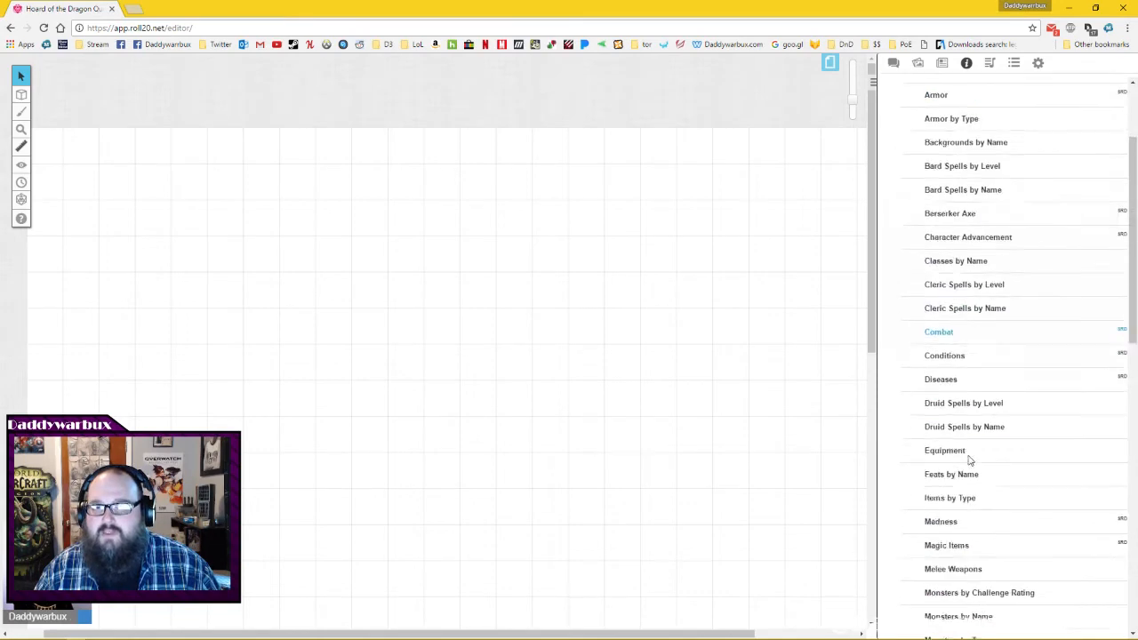
scroll(down, 3)
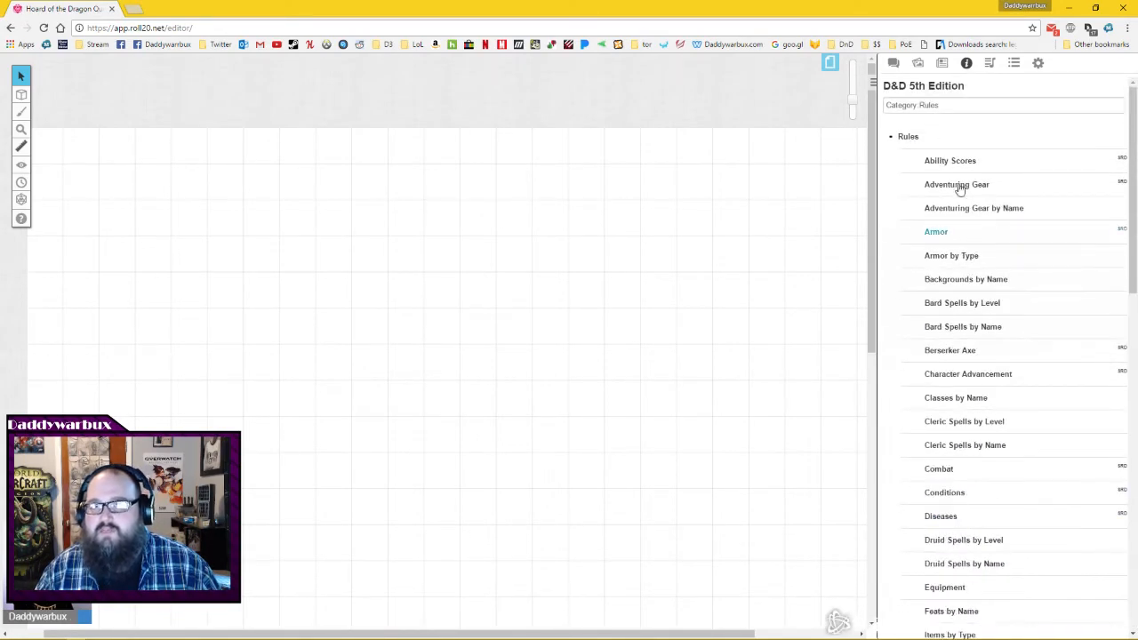
click(1003, 105)
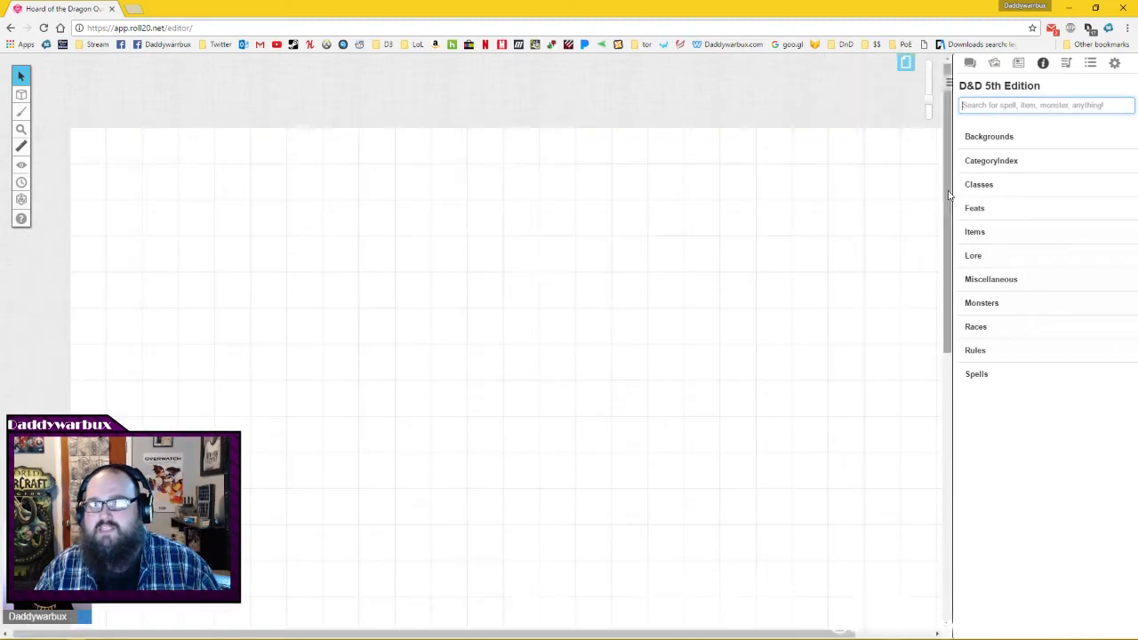
mouse_move(897, 232)
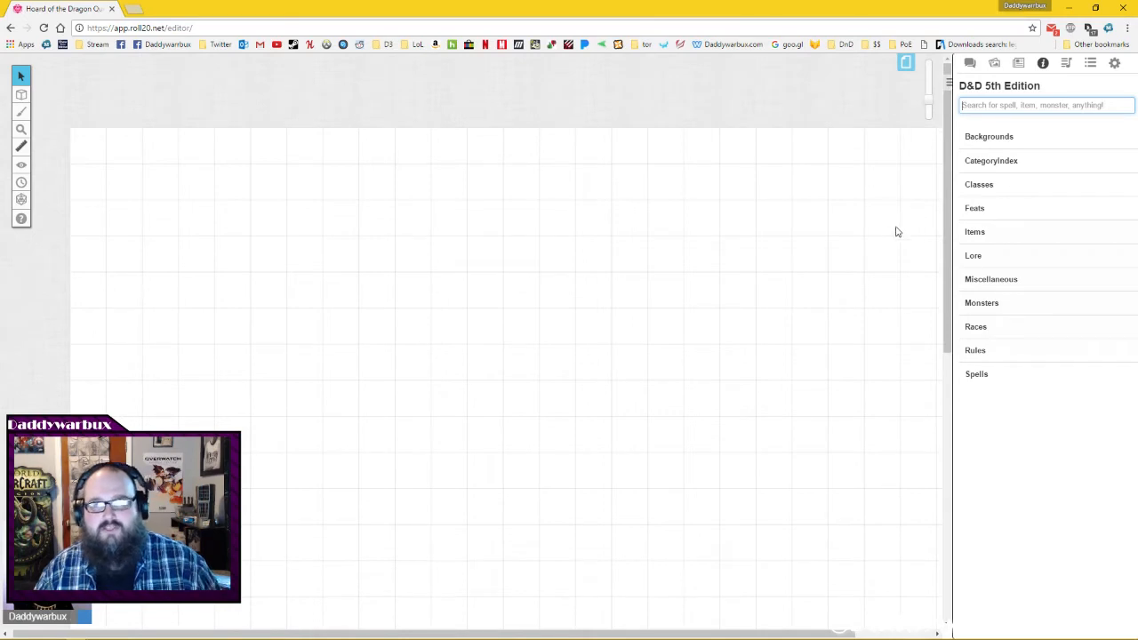
mouse_move(866, 241)
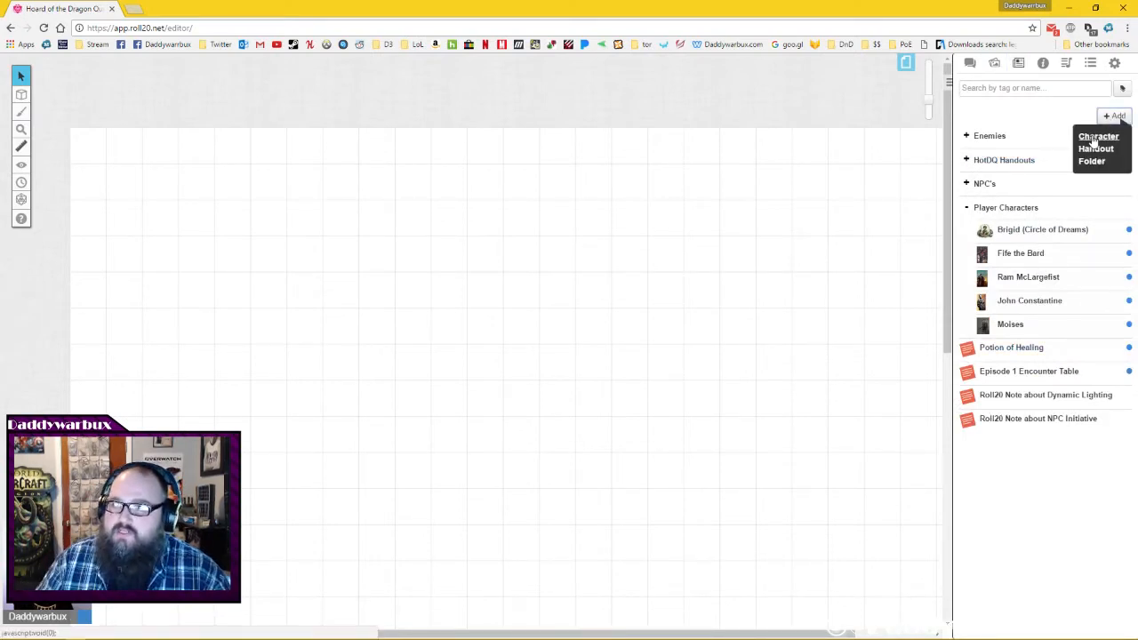
Add a new journal character named 'Test Dude' and save it.
click(1082, 135)
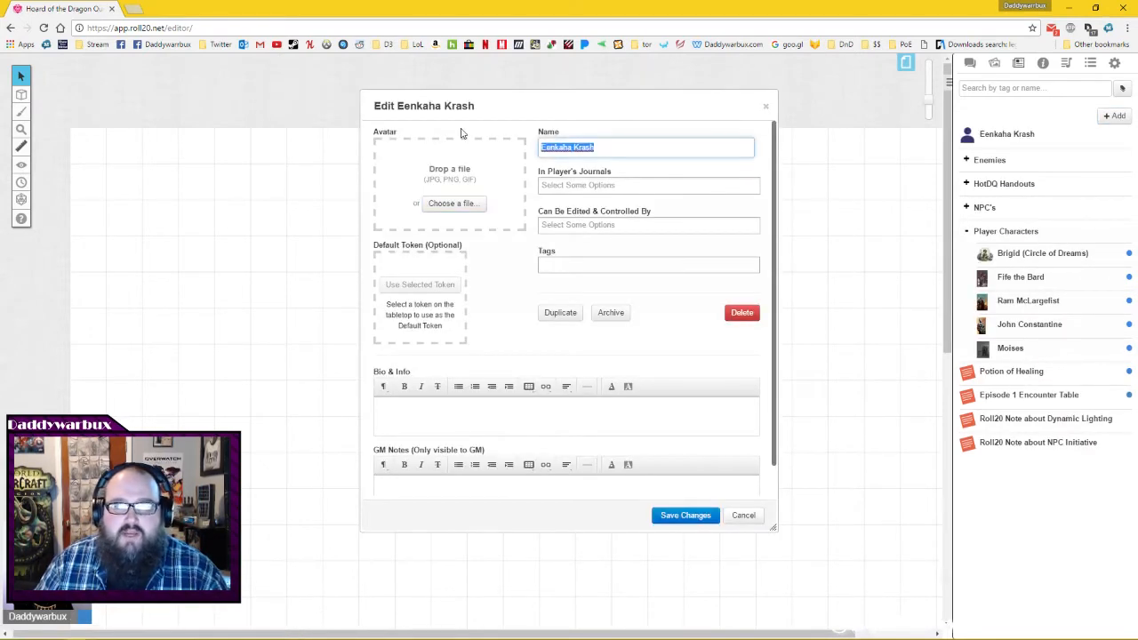
text(Test Dude)
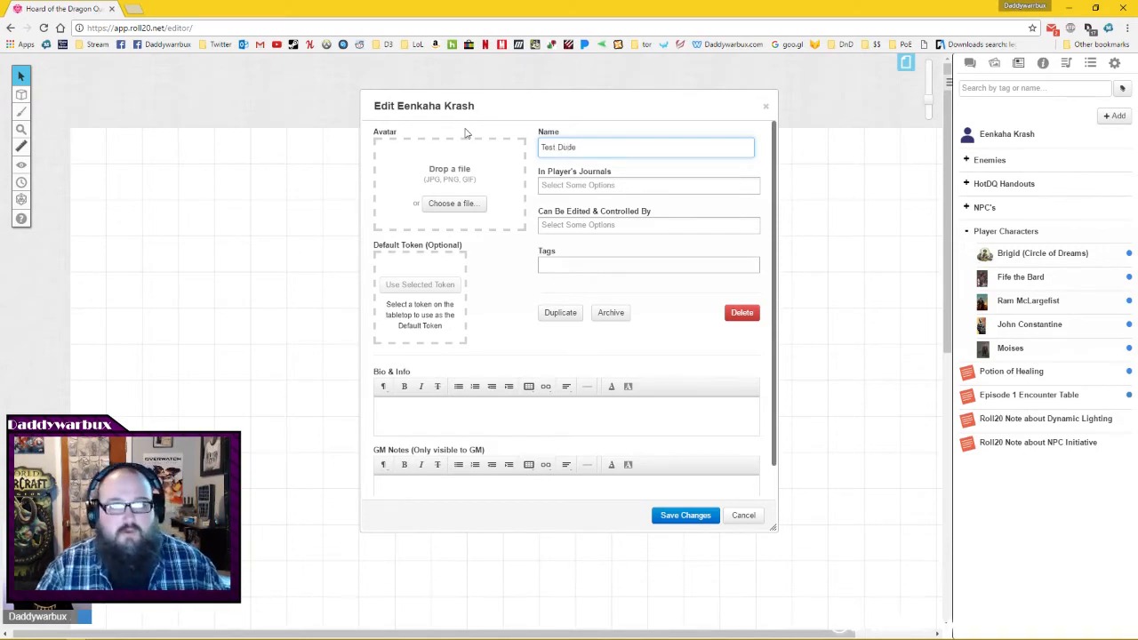
click(684, 514)
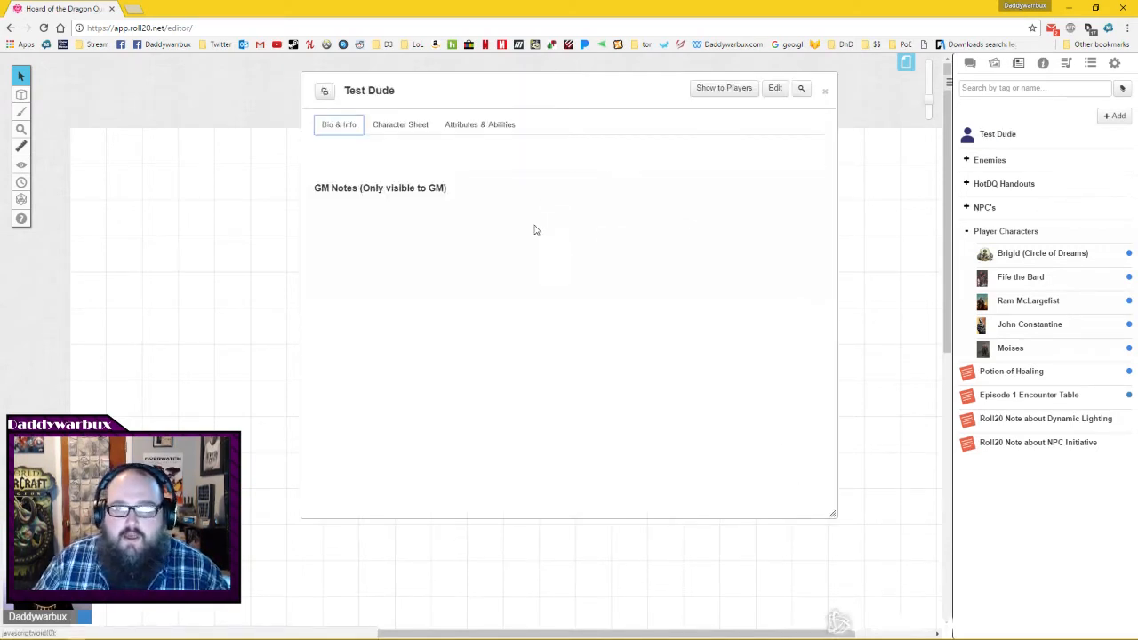
Show Test Dude's character sheet on its SPELLS page, with the compendium in the sidebar.
click(400, 124)
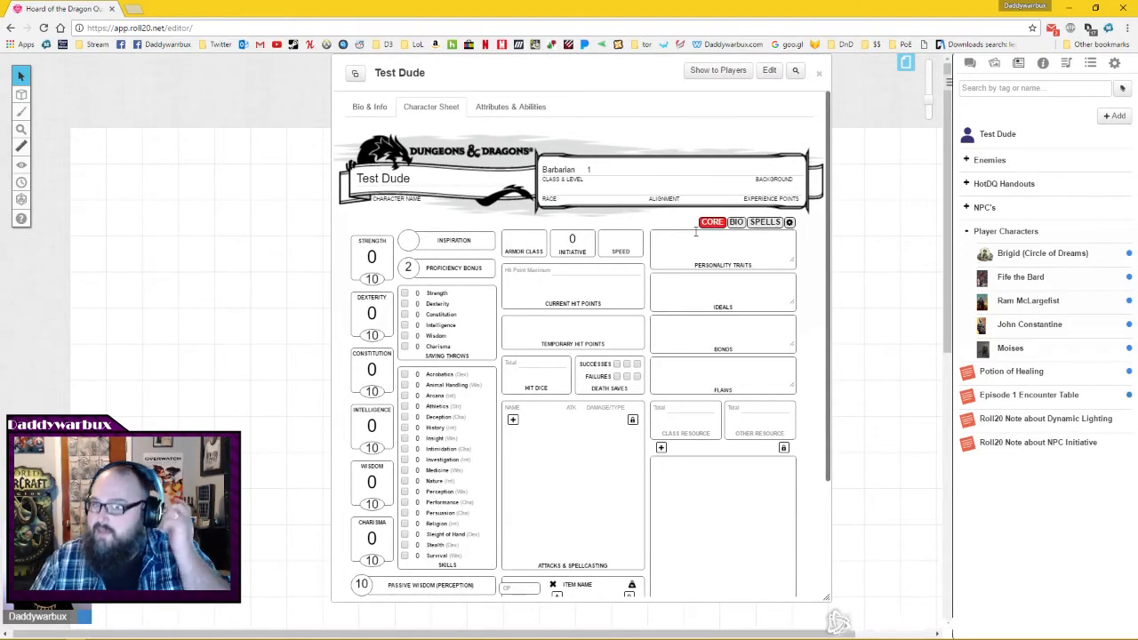
scroll(down, 3)
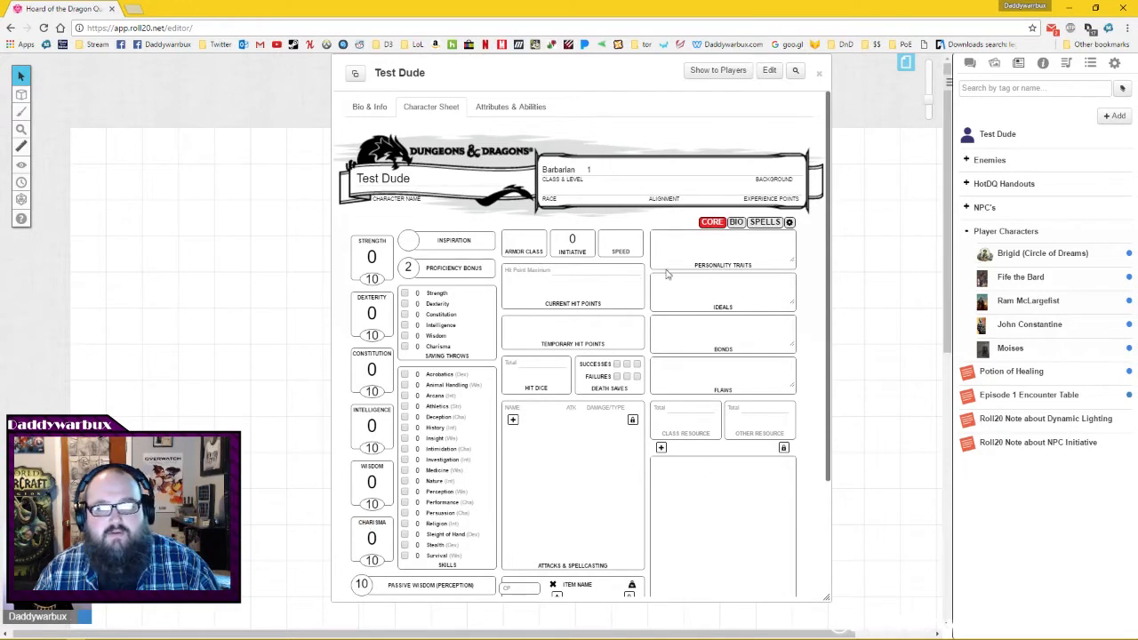
click(766, 222)
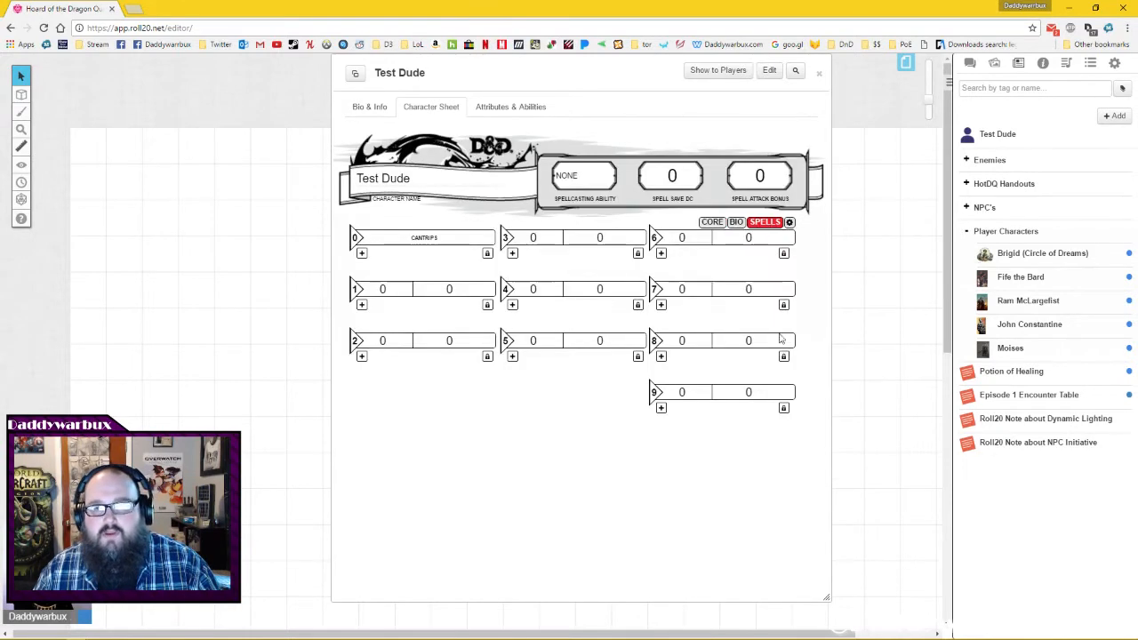
mouse_move(1054, 146)
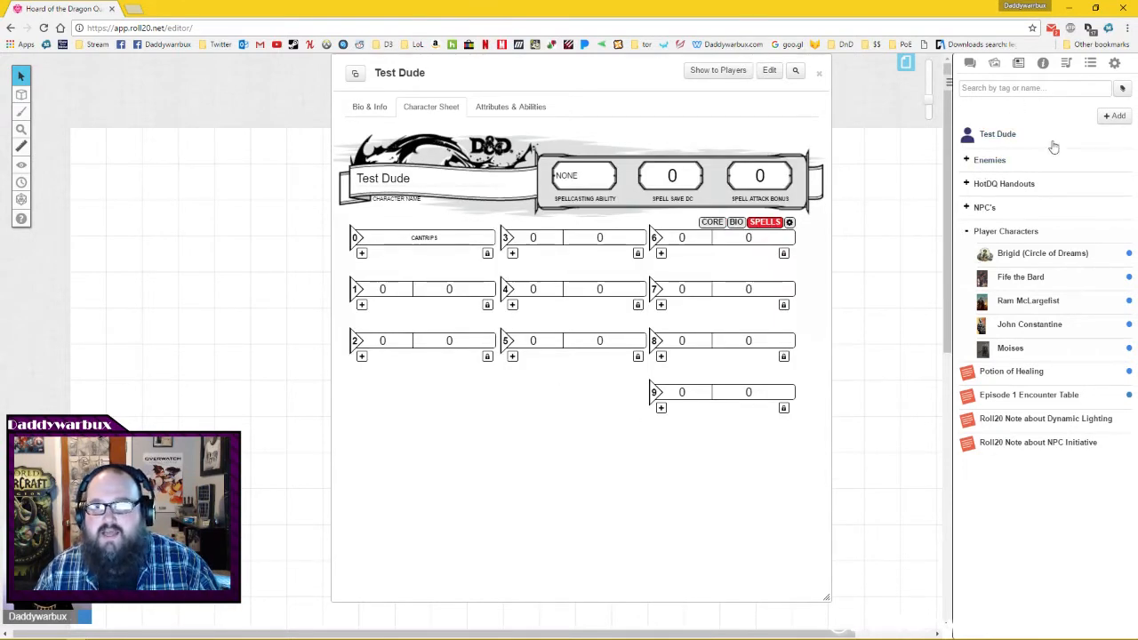
click(1013, 63)
text(cleto)
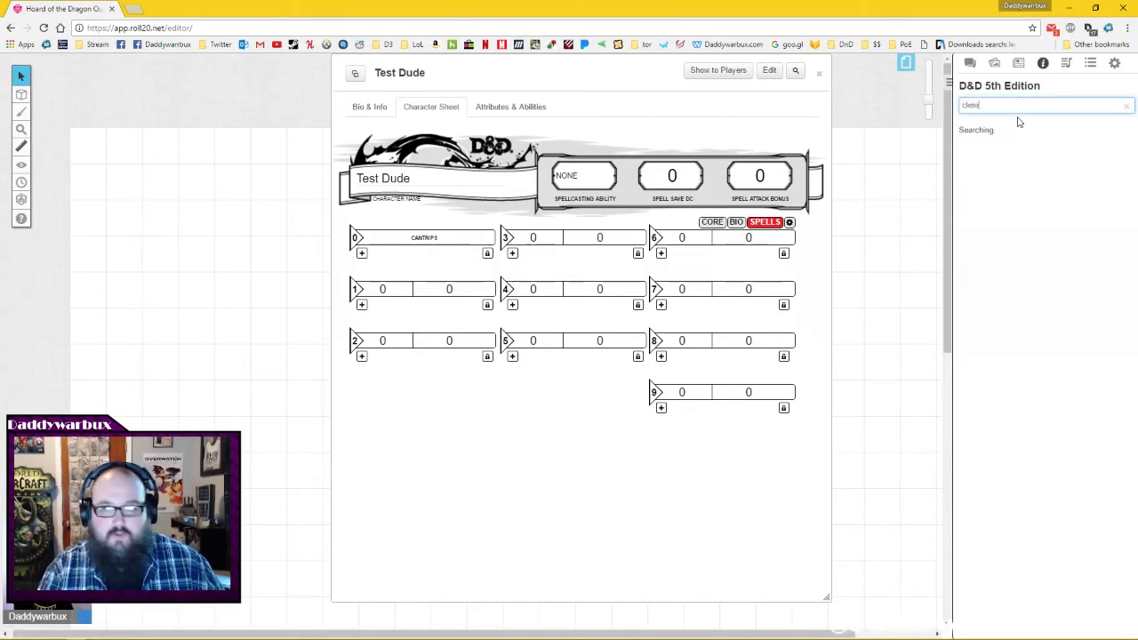
Add a Guidance cantrip from the cleric search results and close the spell list window.
key(Backspace)
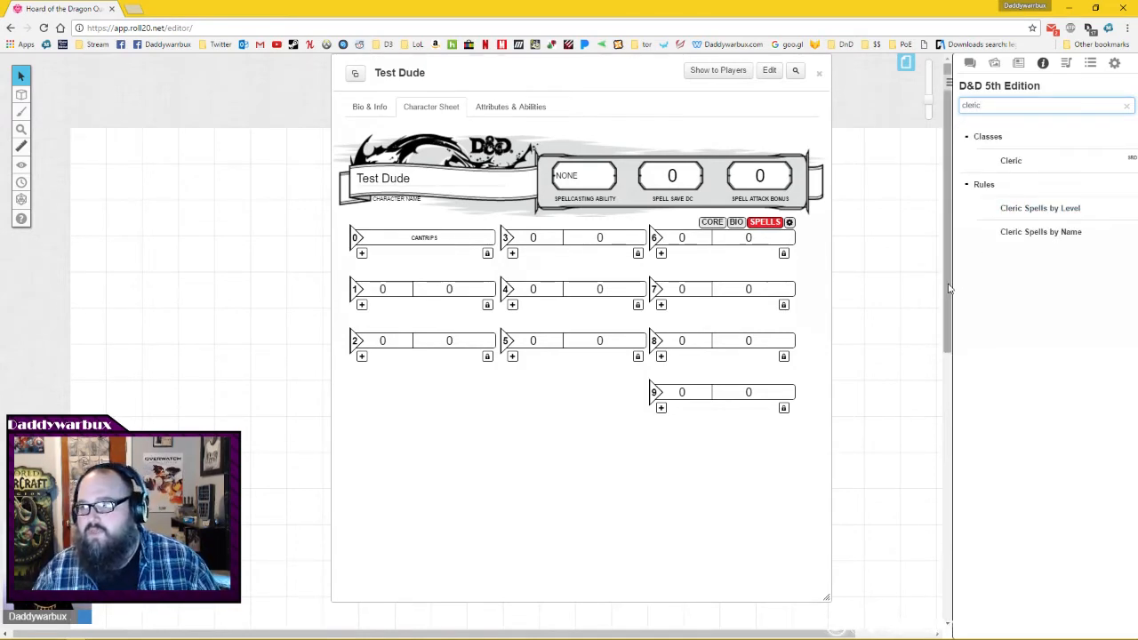
mouse_move(919, 347)
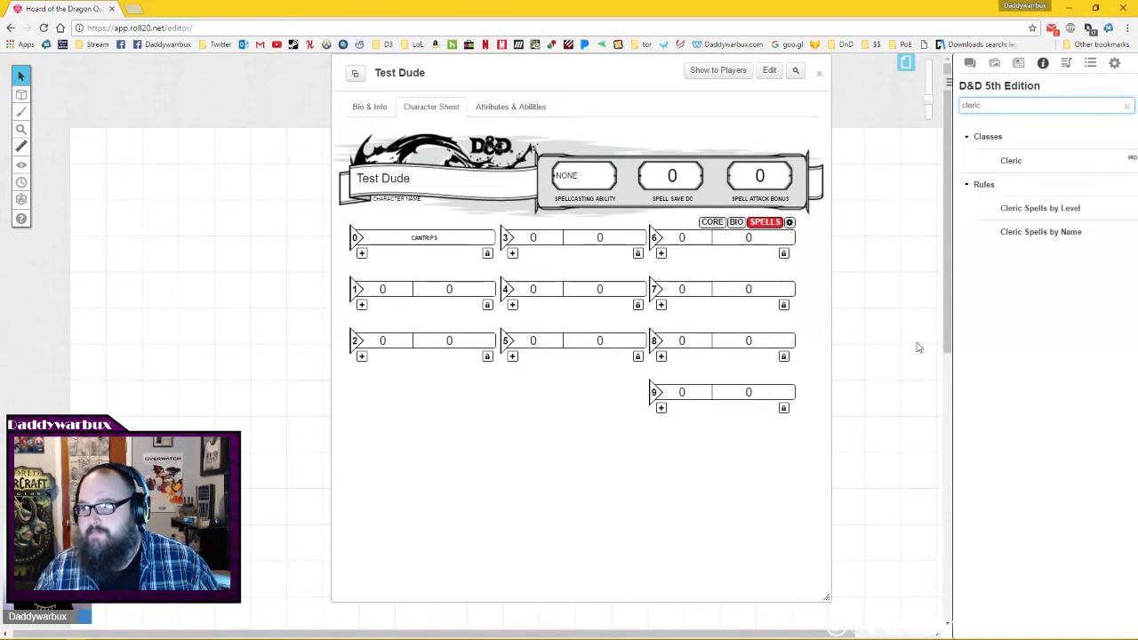
mouse_move(452, 257)
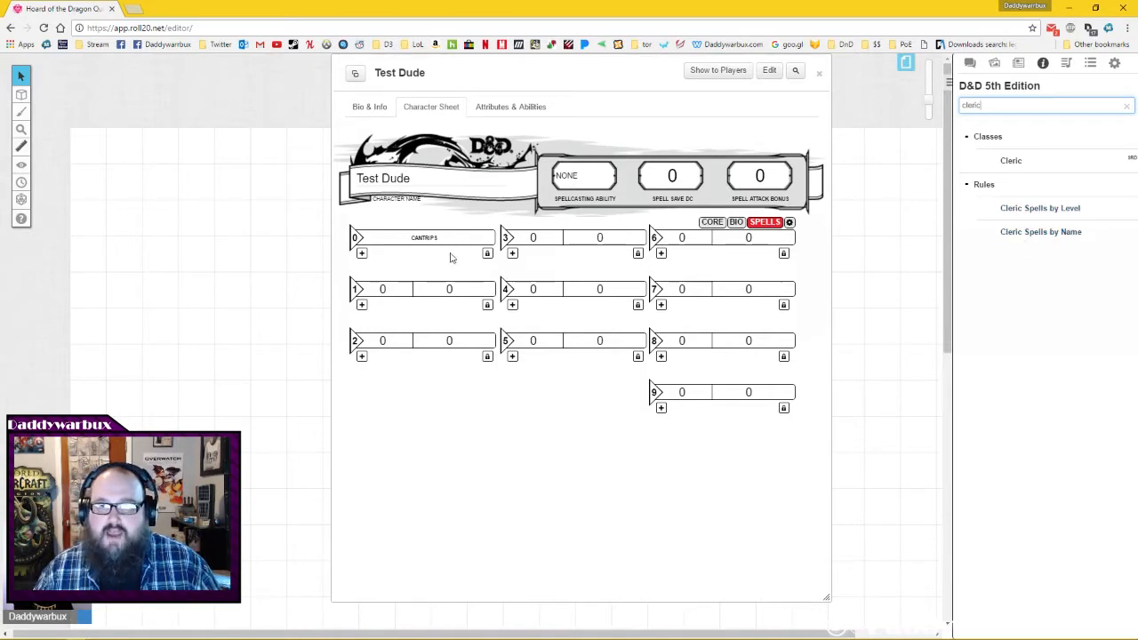
mouse_move(845, 537)
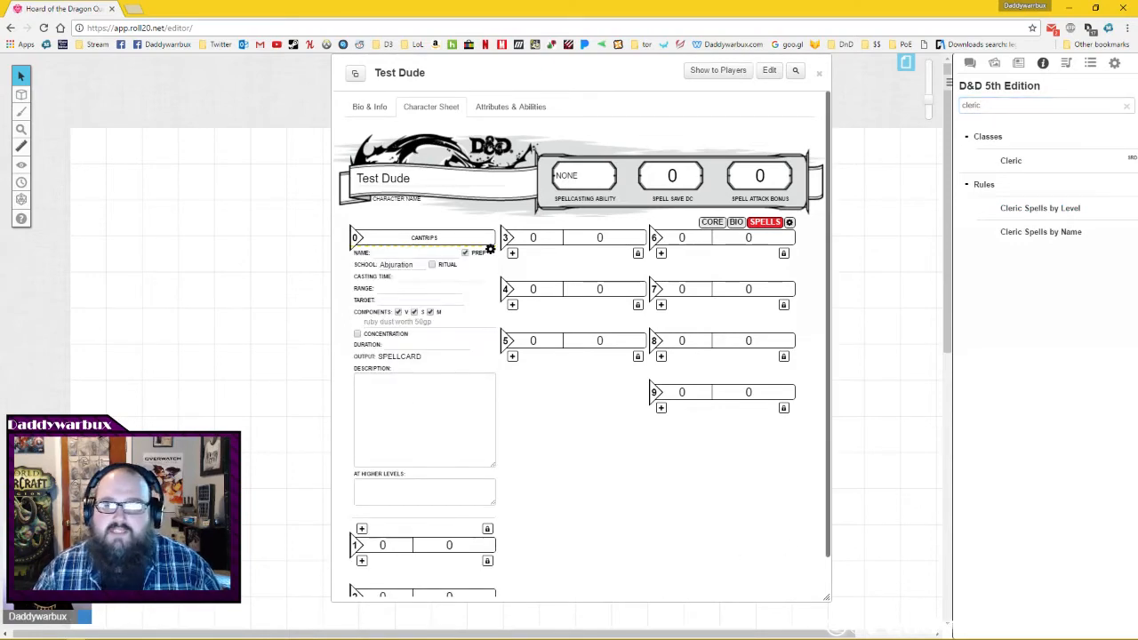
click(1036, 208)
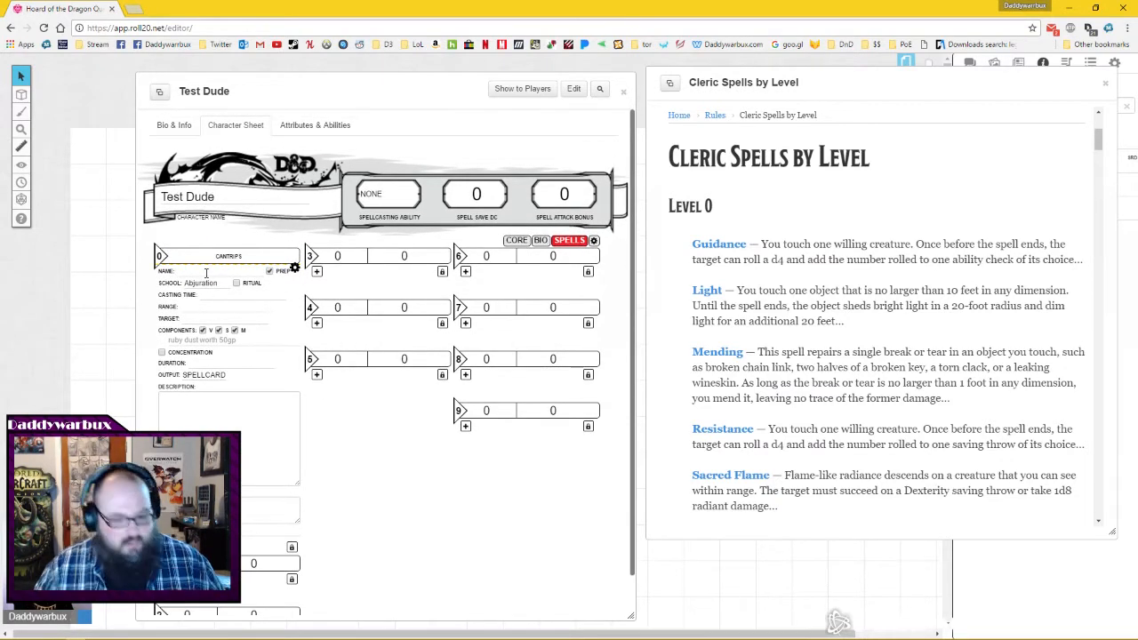
text(Guidance)
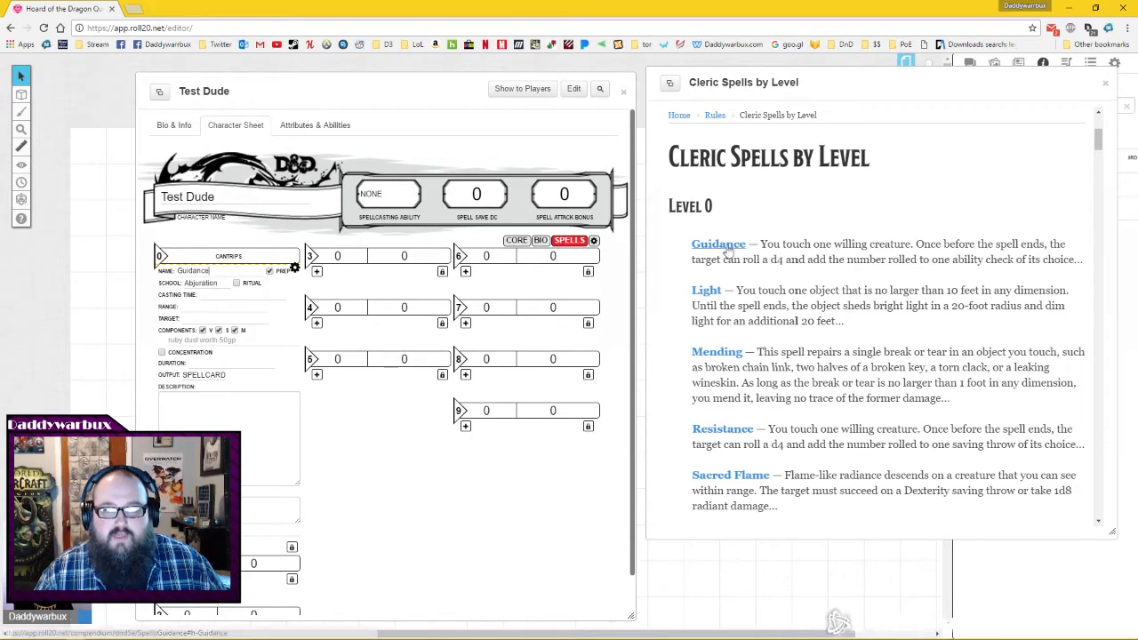
click(717, 243)
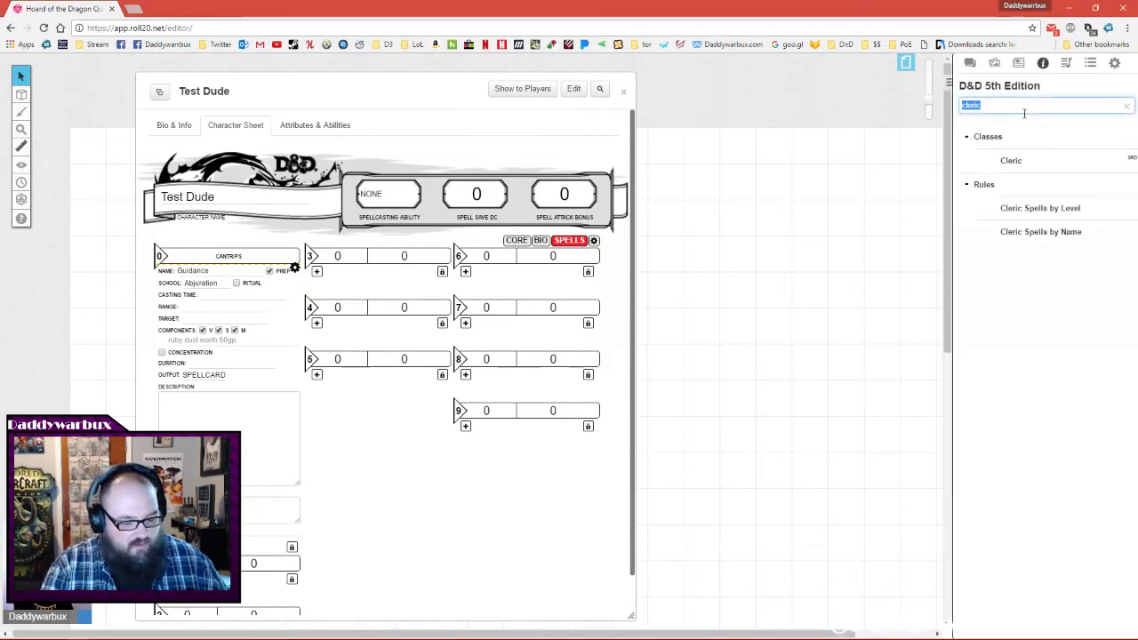
Add Sacred Flame as a second cantrip and post Guidance and Sacred Flame to chat.
text(guid)
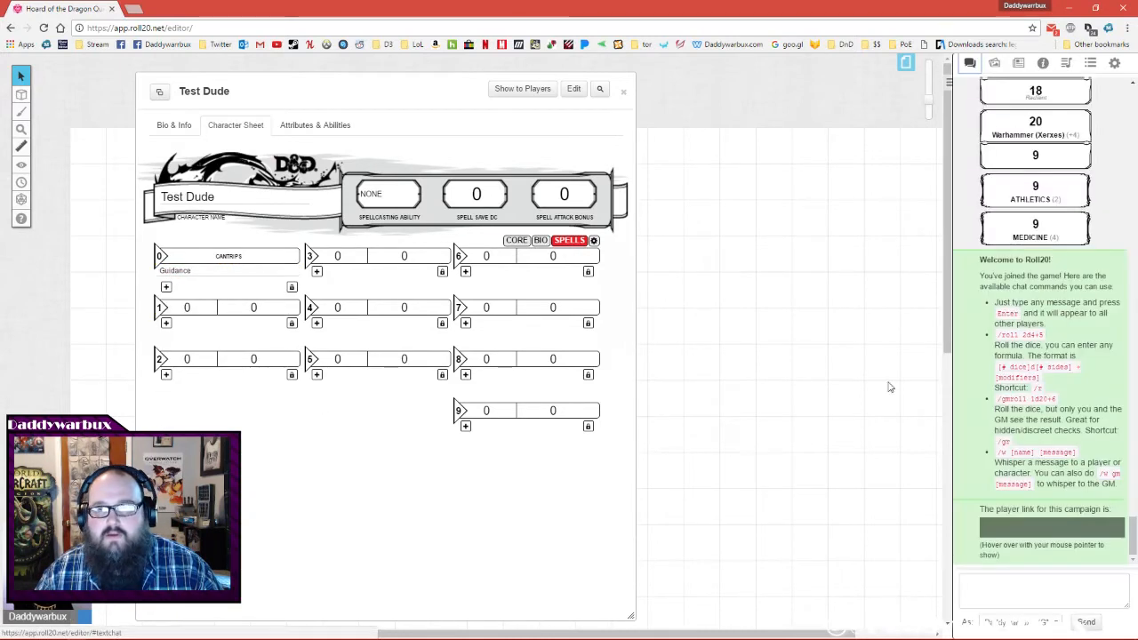
mouse_move(178, 275)
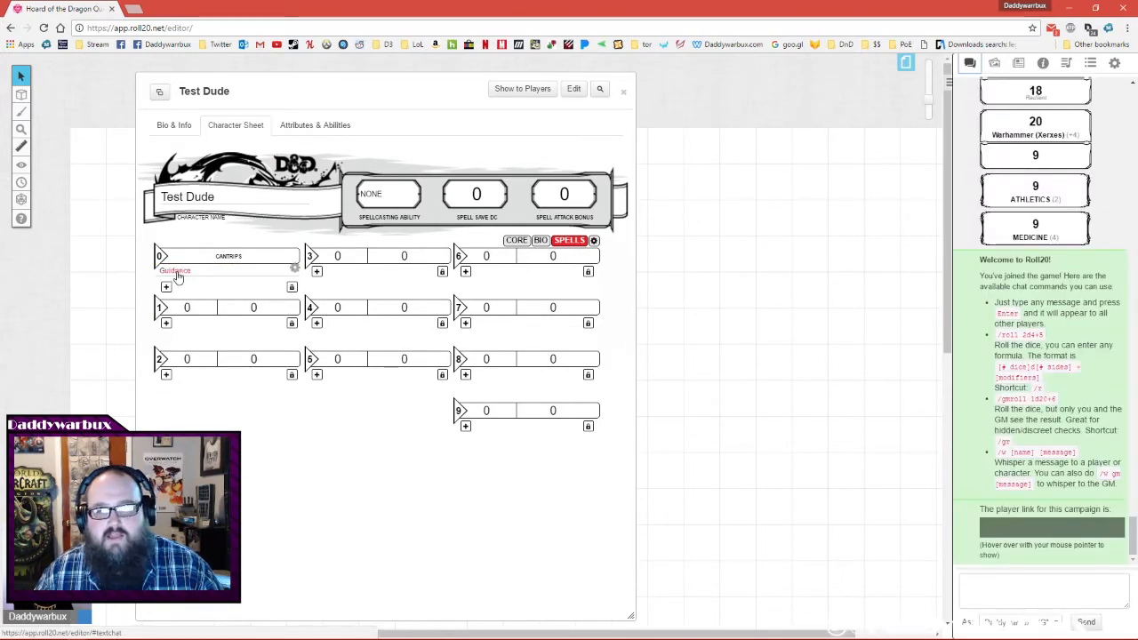
click(174, 270)
text(sacred)
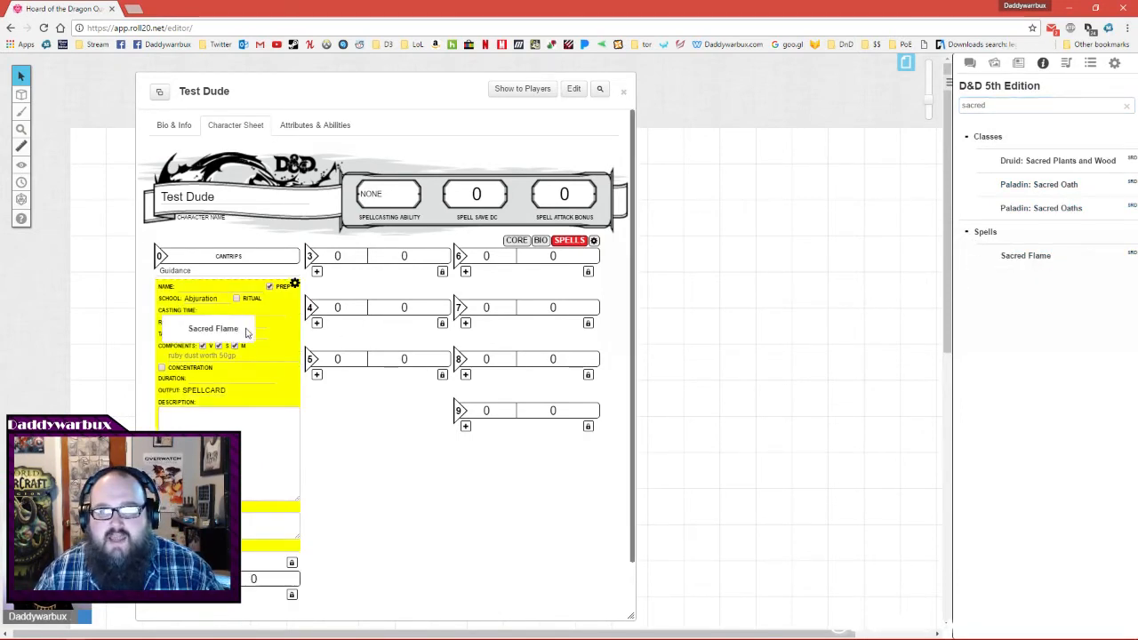
click(207, 328)
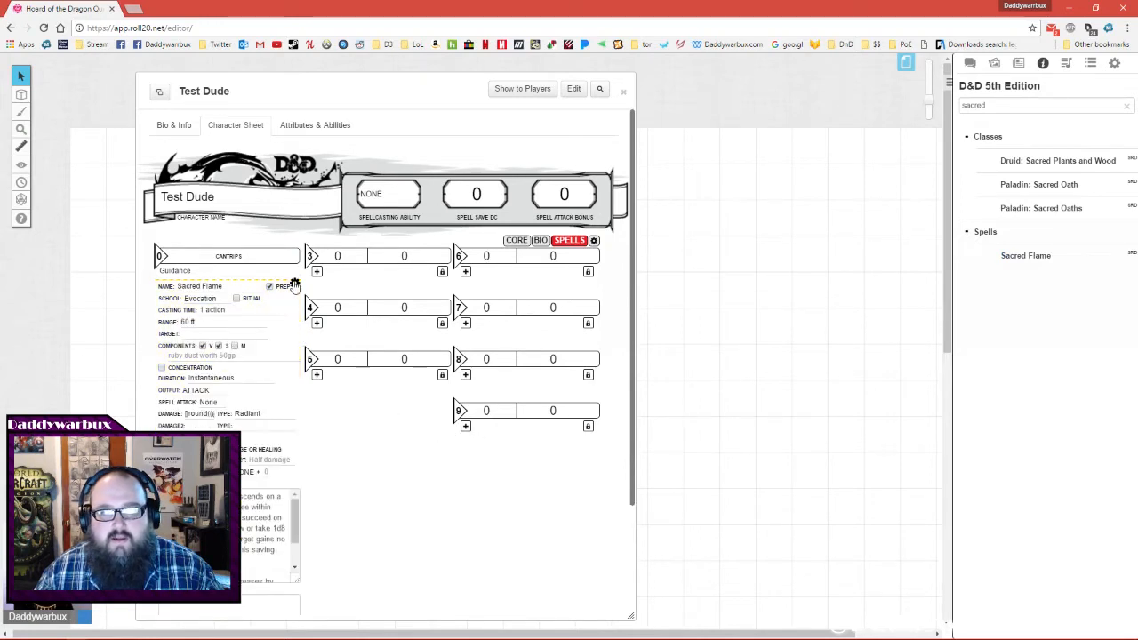
click(294, 284)
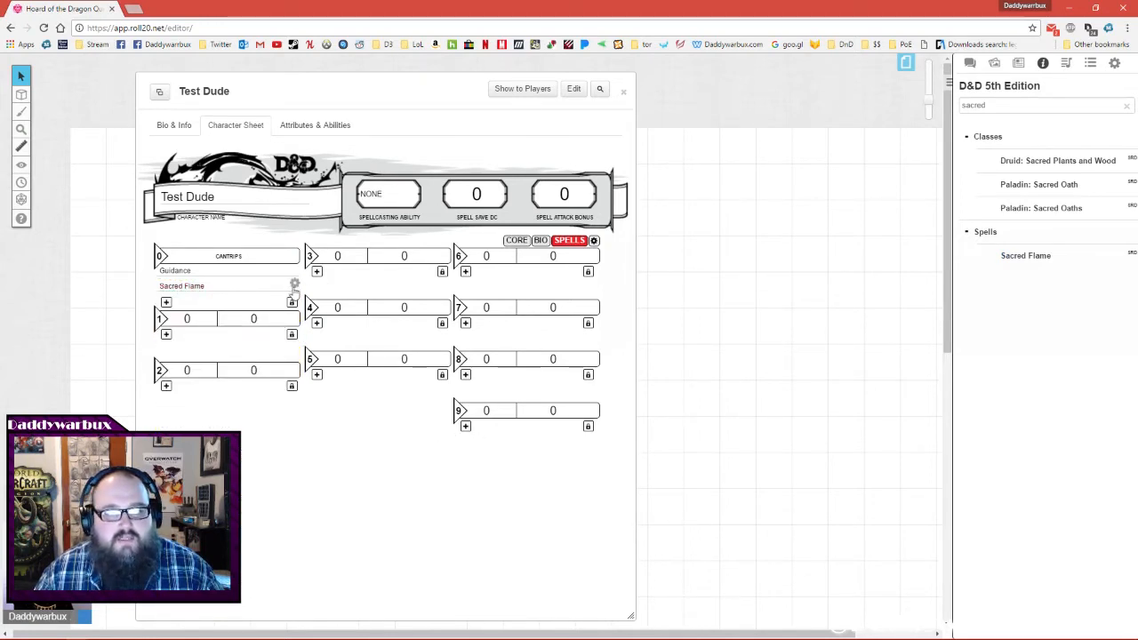
click(182, 286)
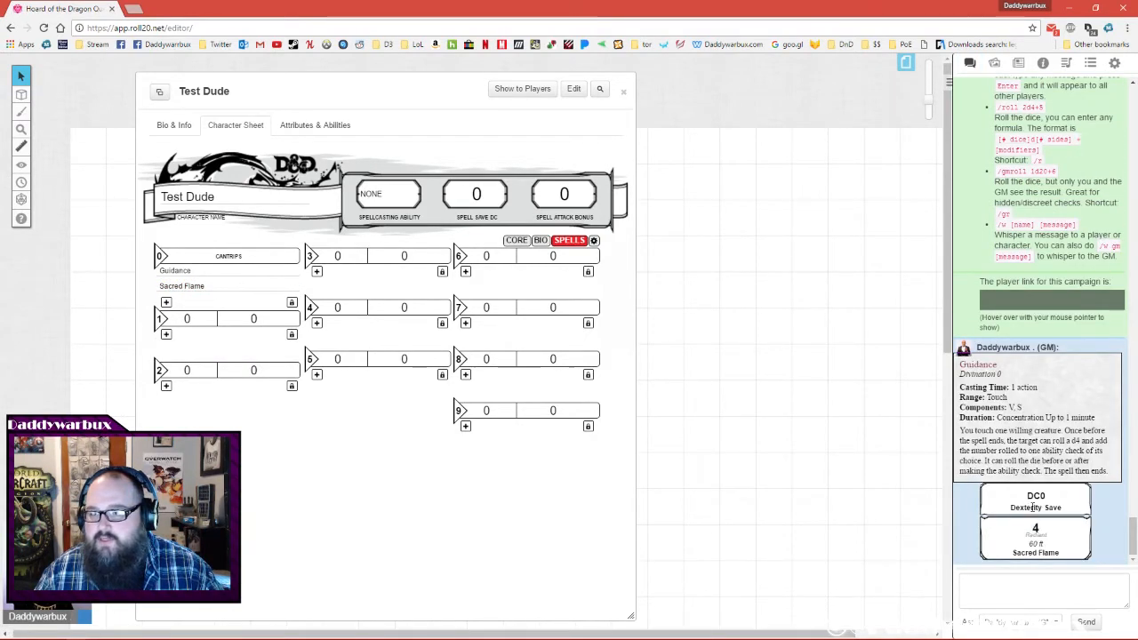
mouse_move(1101, 484)
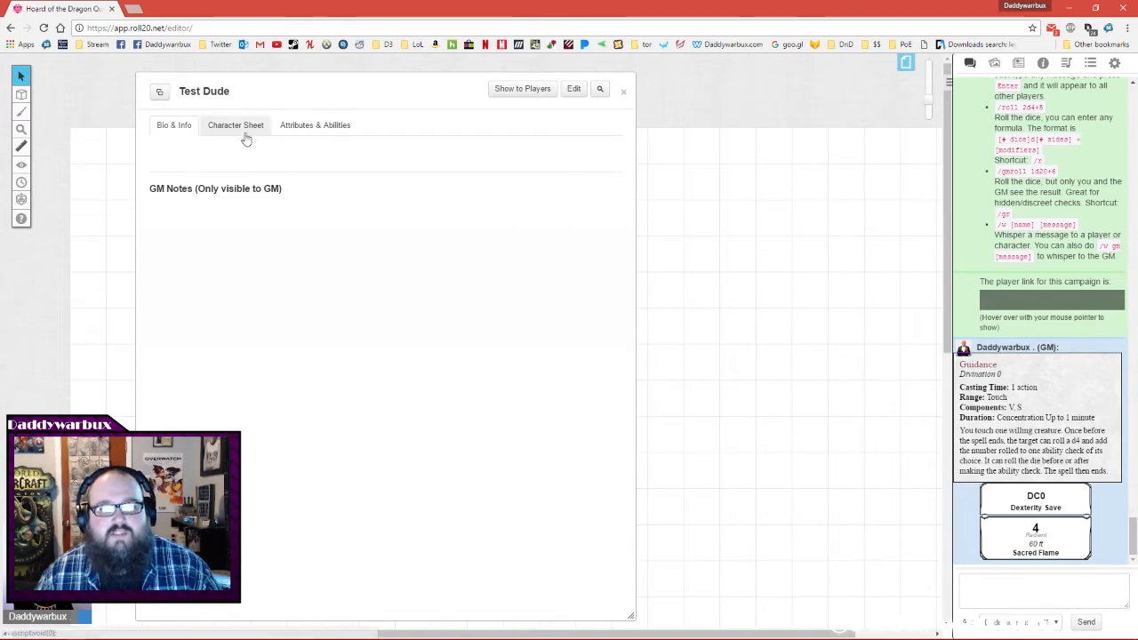
Roll Sacred Flame from Attacks & Spellcasting on the sheet's CORE page.
click(235, 125)
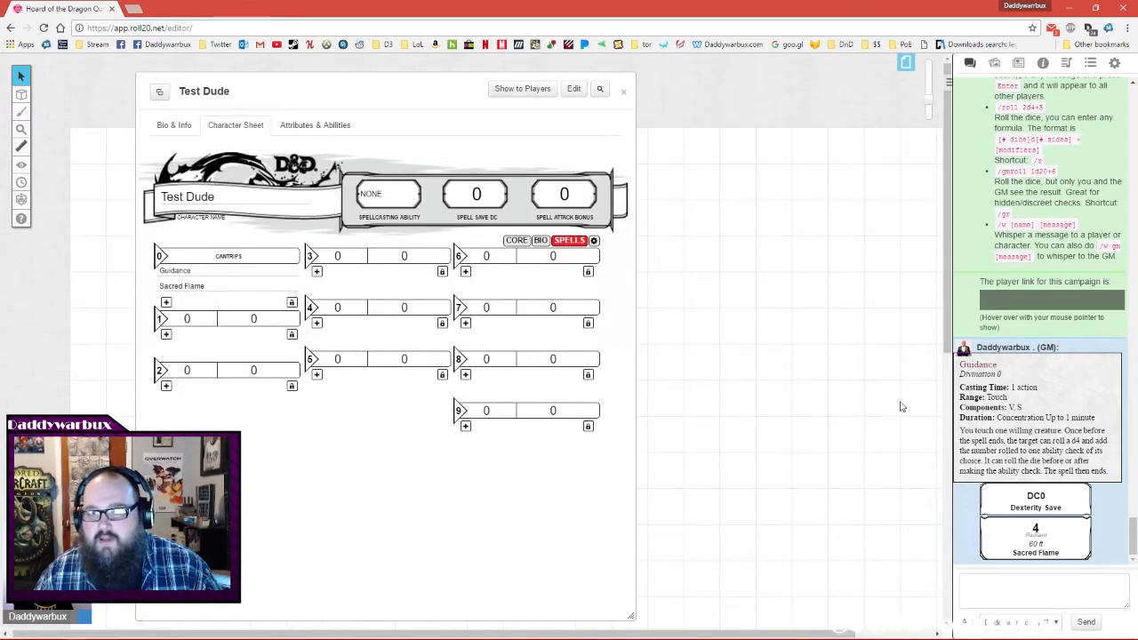
click(539, 240)
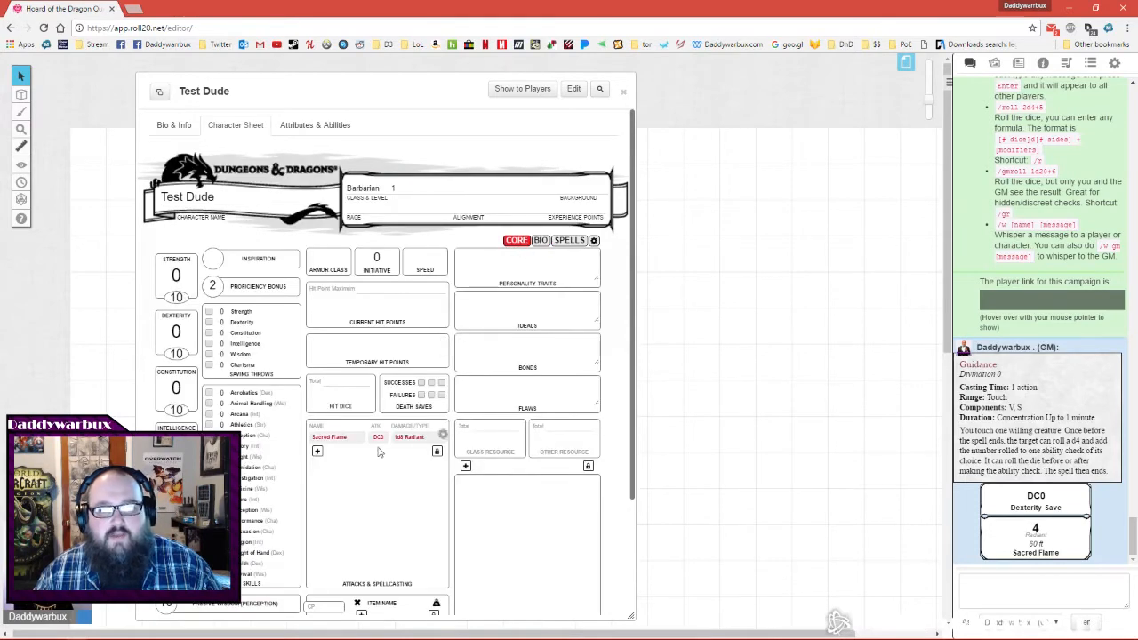
scroll(down, 3)
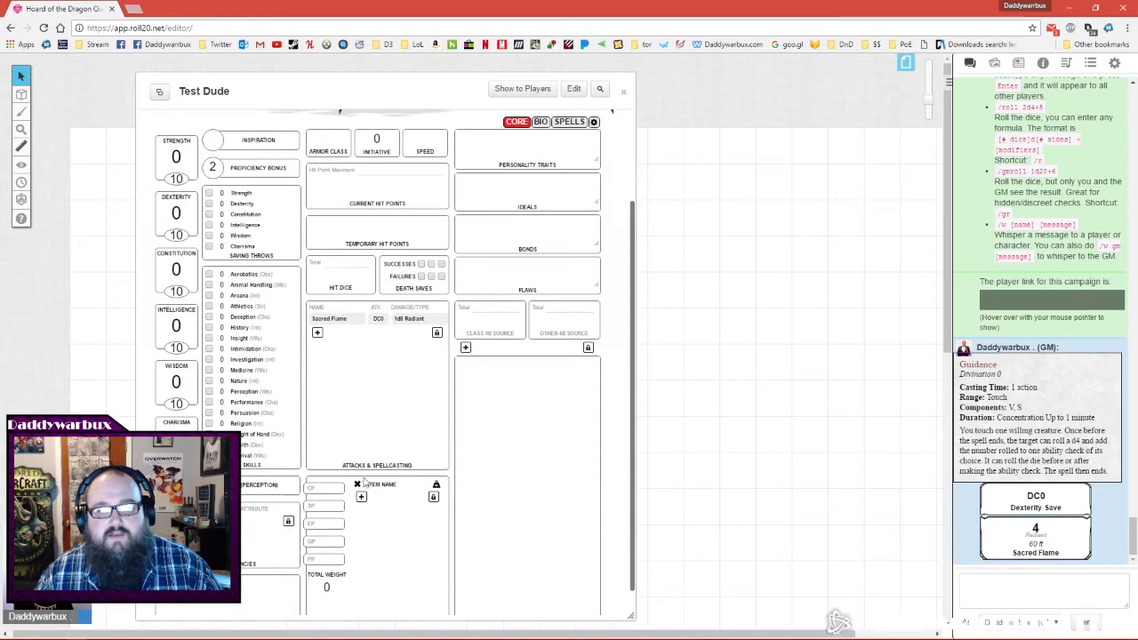
mouse_move(331, 286)
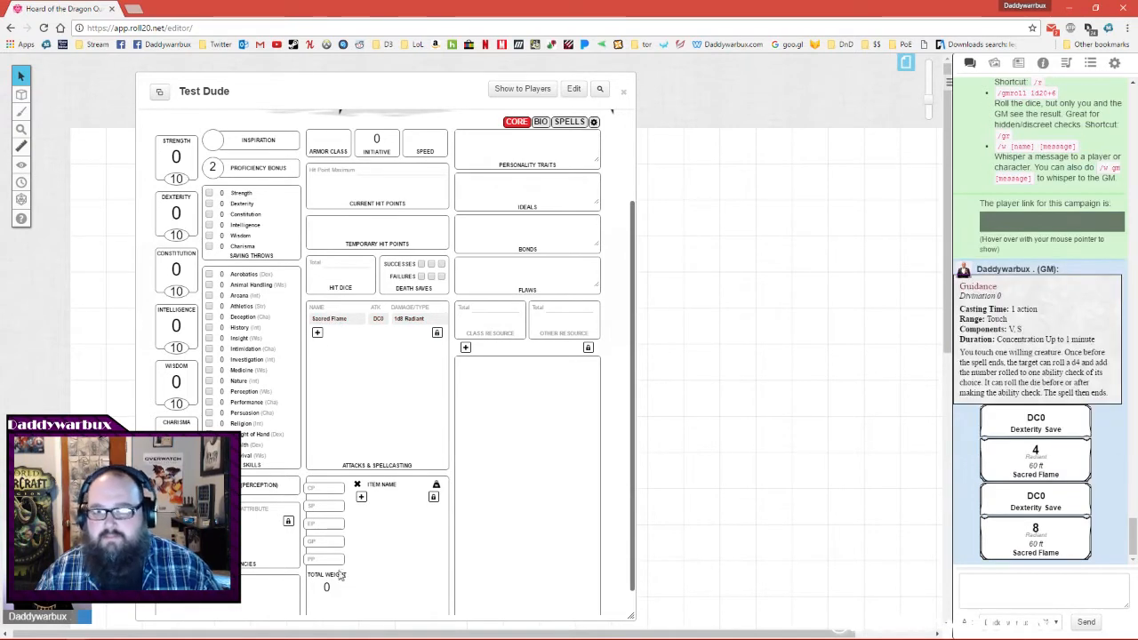
mouse_move(613, 465)
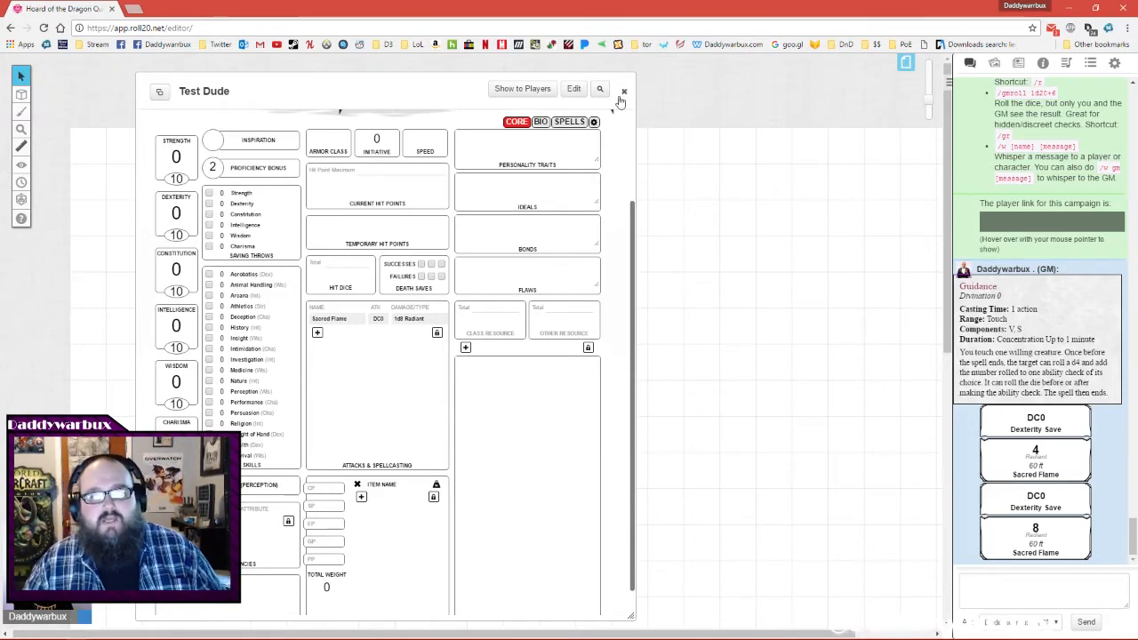
scroll(down, 3)
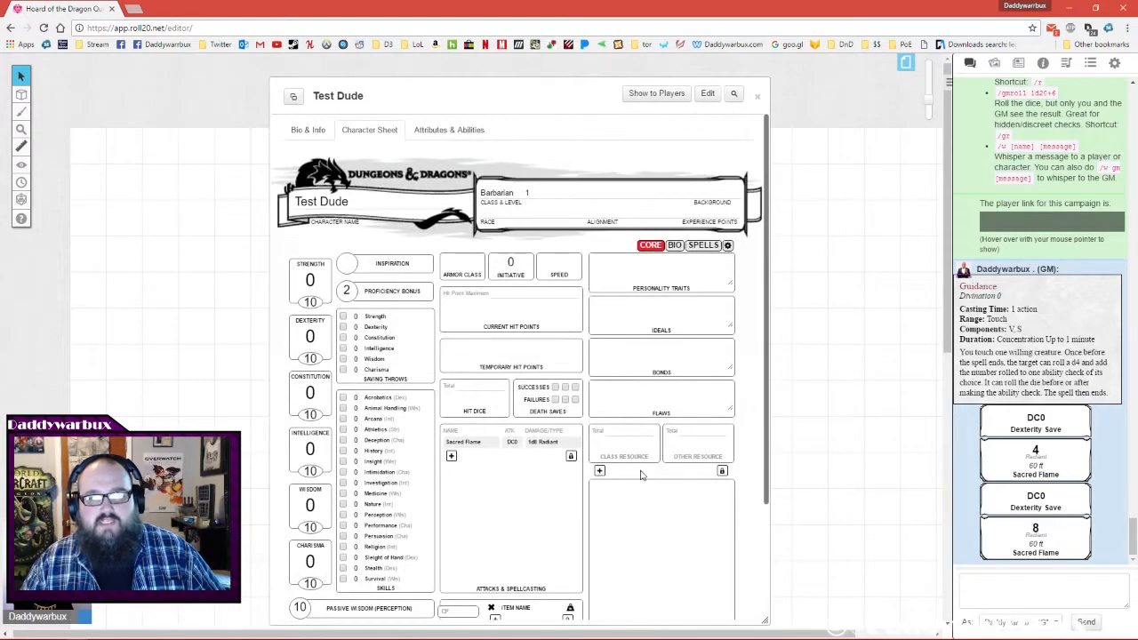
mouse_move(651, 422)
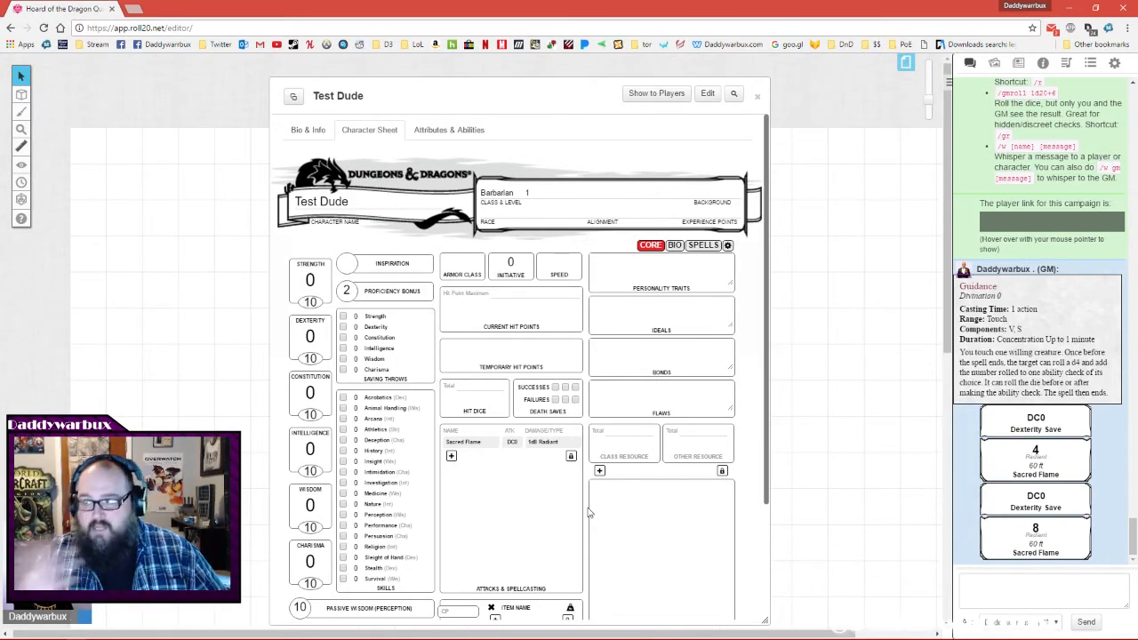
mouse_move(293, 280)
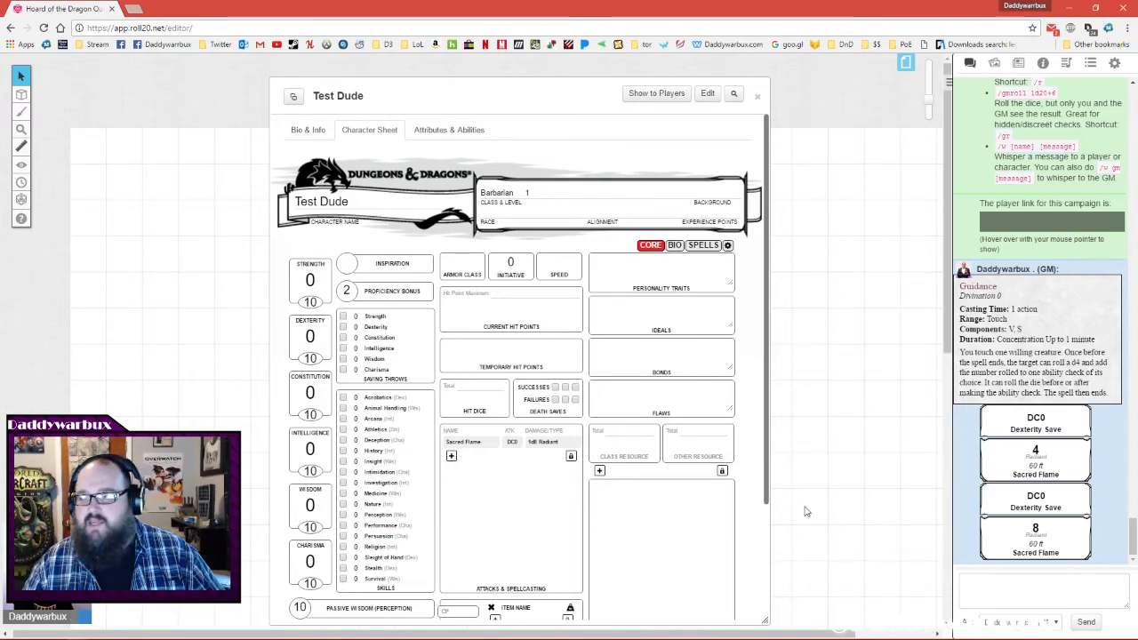
mouse_move(834, 494)
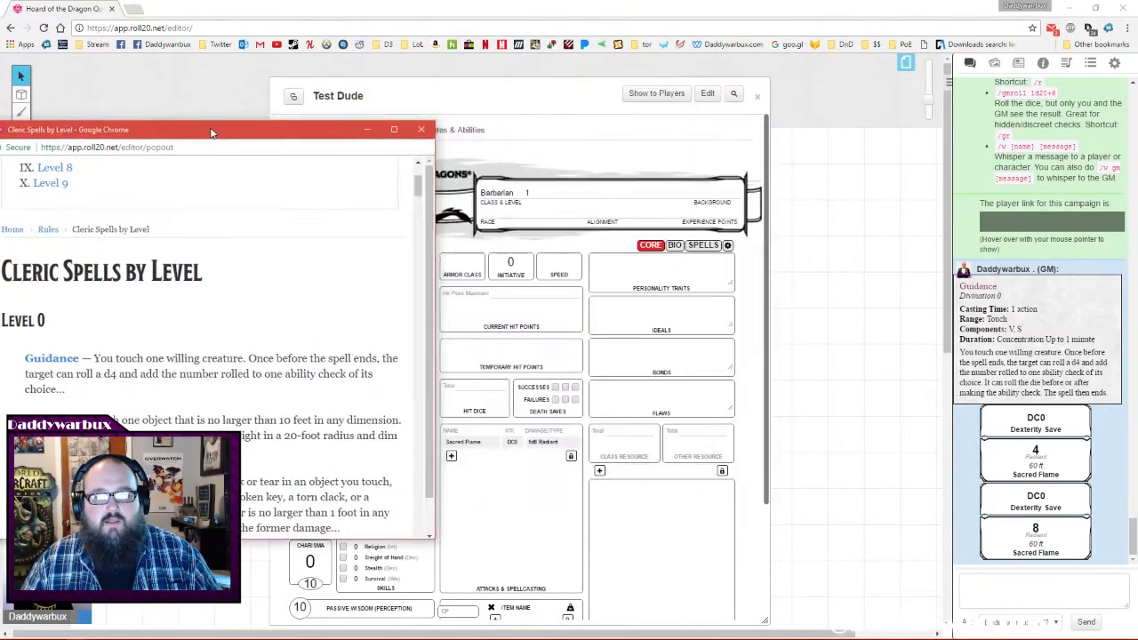
Dismiss the spell window and make Test Dude a Cleric 1 with Wisdom/Charisma saves and Channel Divinity.
click(421, 129)
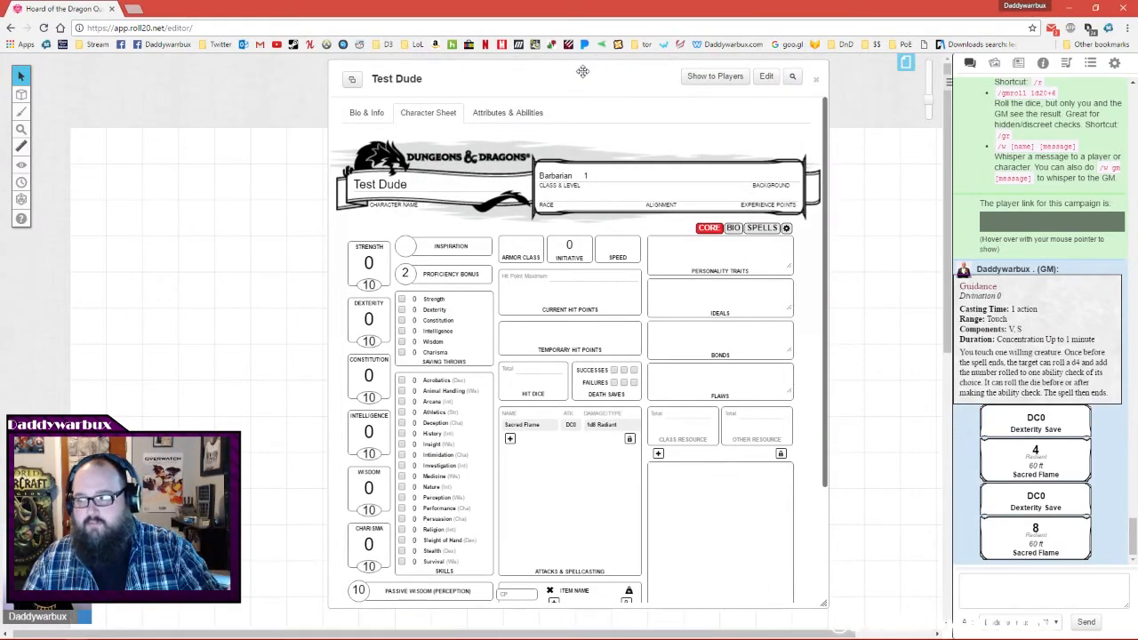
mouse_move(827, 153)
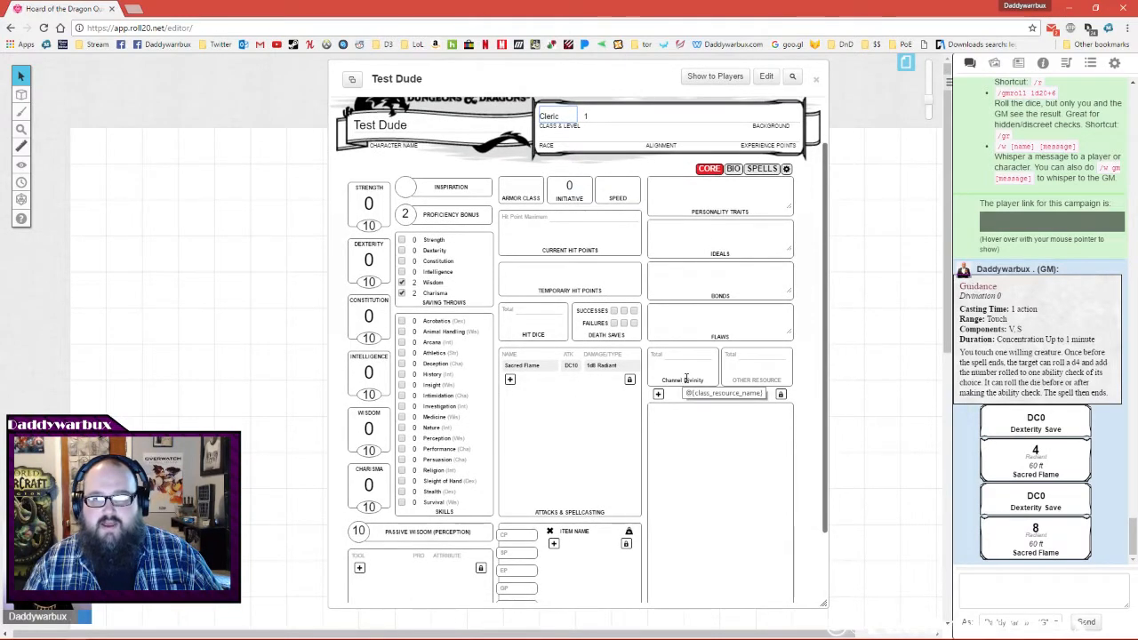
scroll(down, 3)
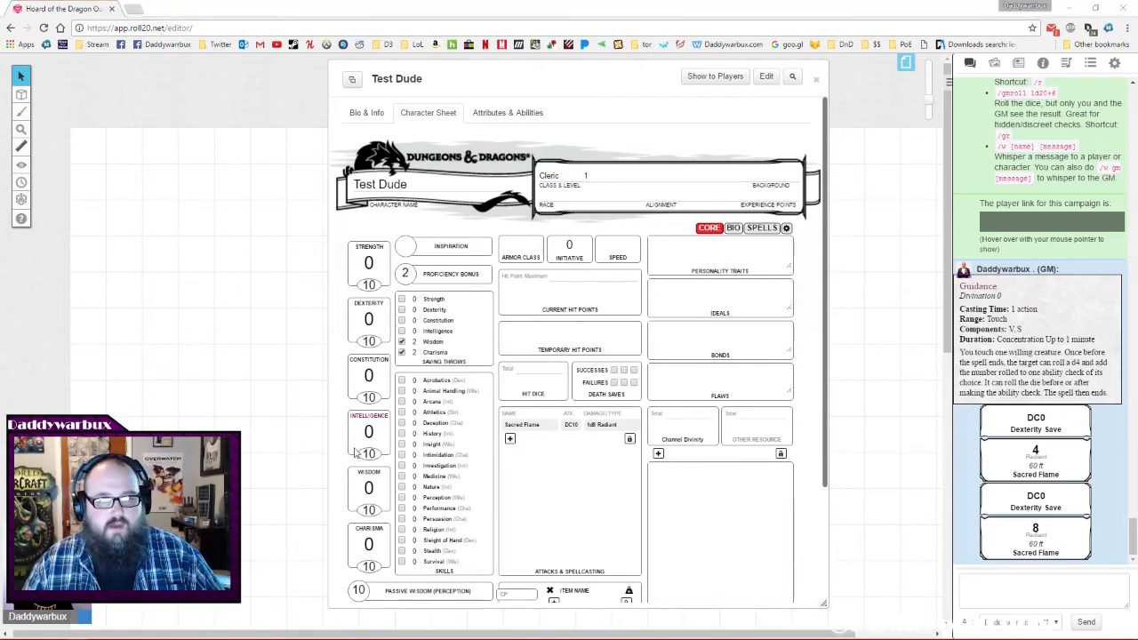
mouse_move(29, 250)
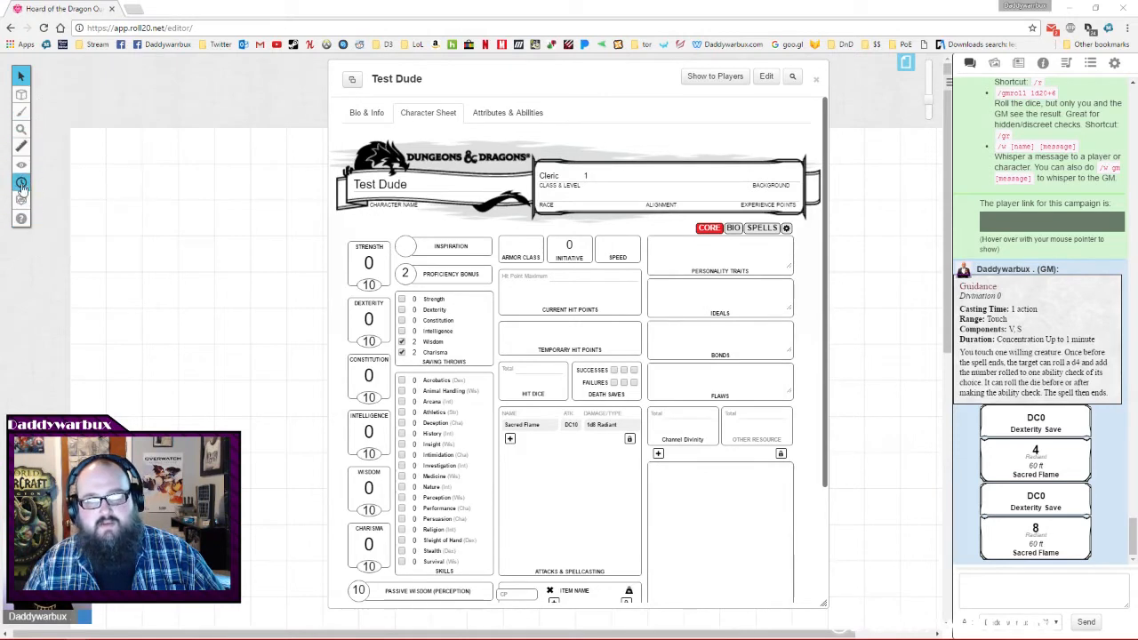
Open the Dice Roller panel from the left toolbar.
click(19, 183)
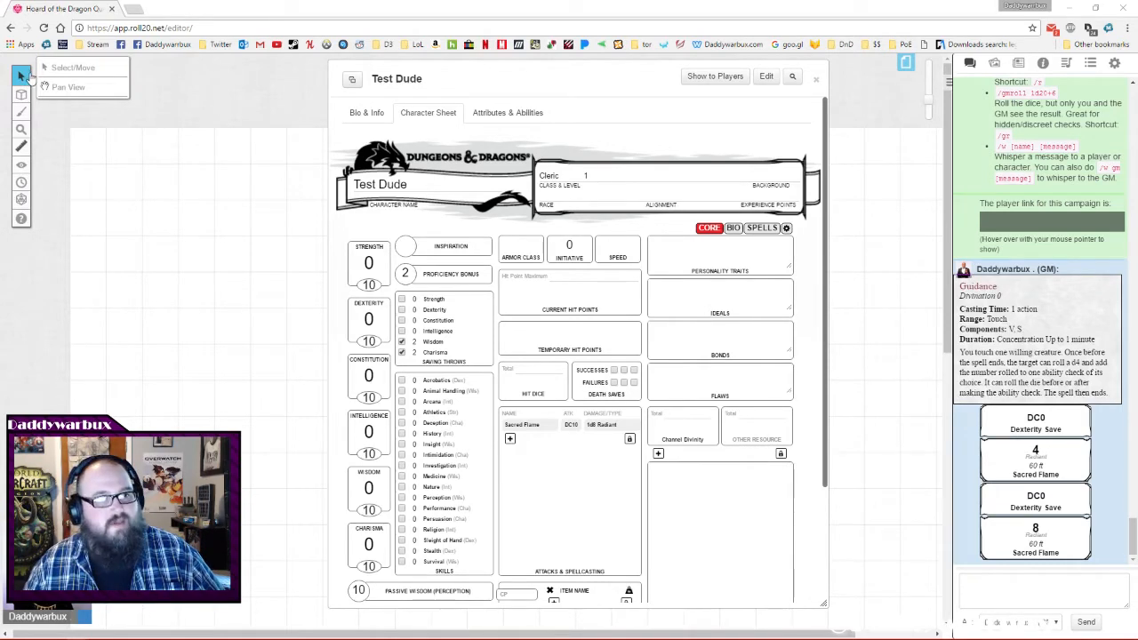
click(19, 104)
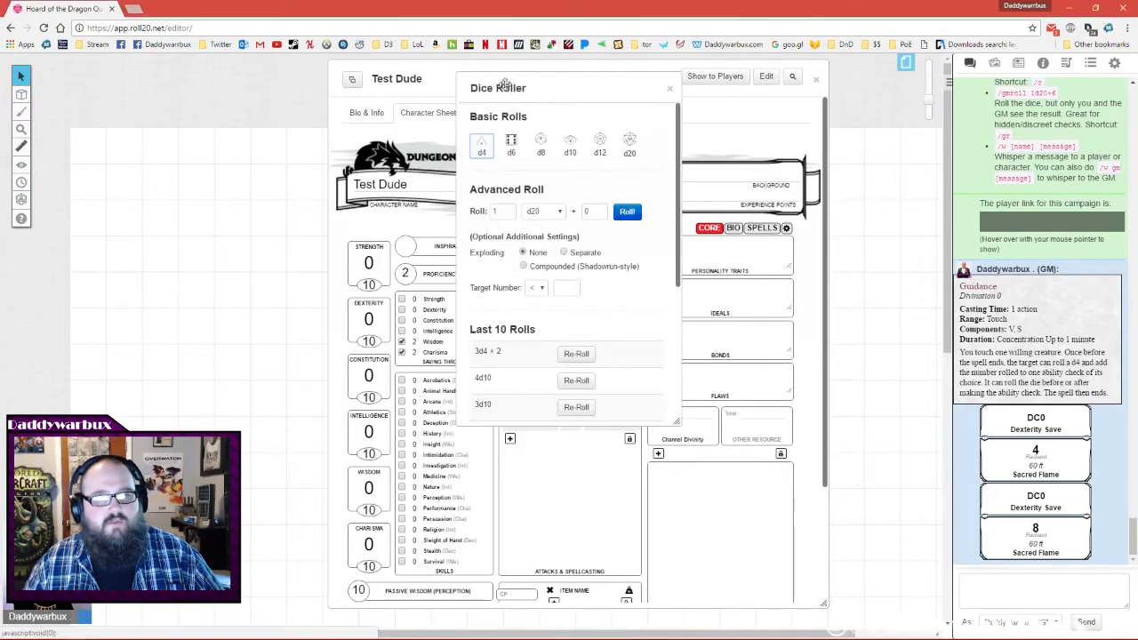
Move the Dice Roller beside the sheet and roll 4d6 six times (12, 13, 18, 8, 11, 14).
drag(498, 87, 154, 98)
text(4)
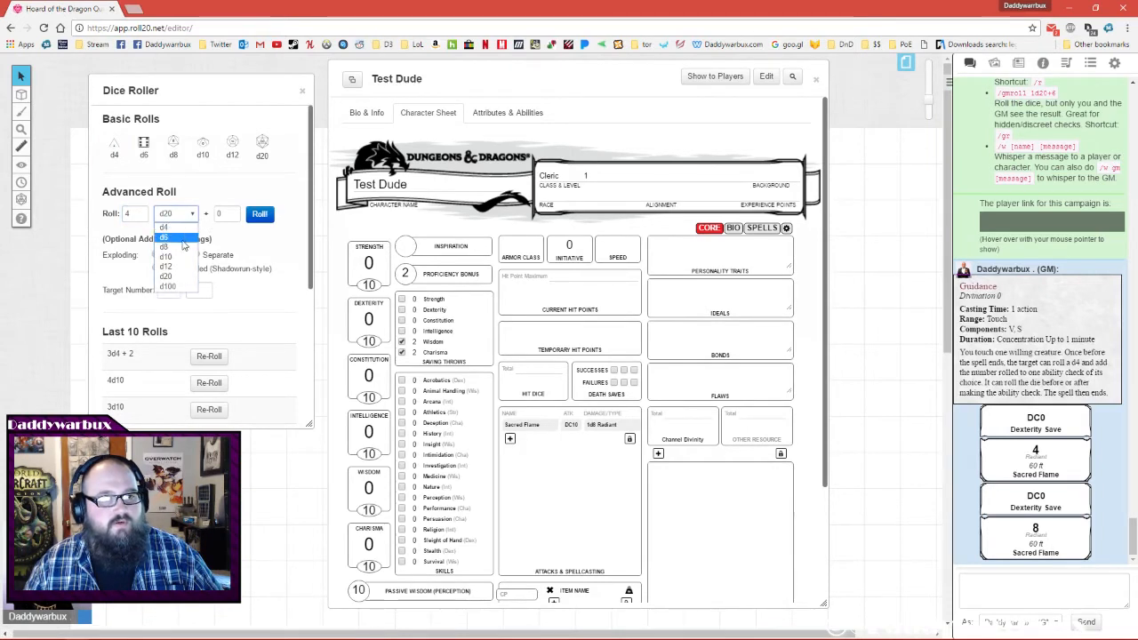
click(259, 213)
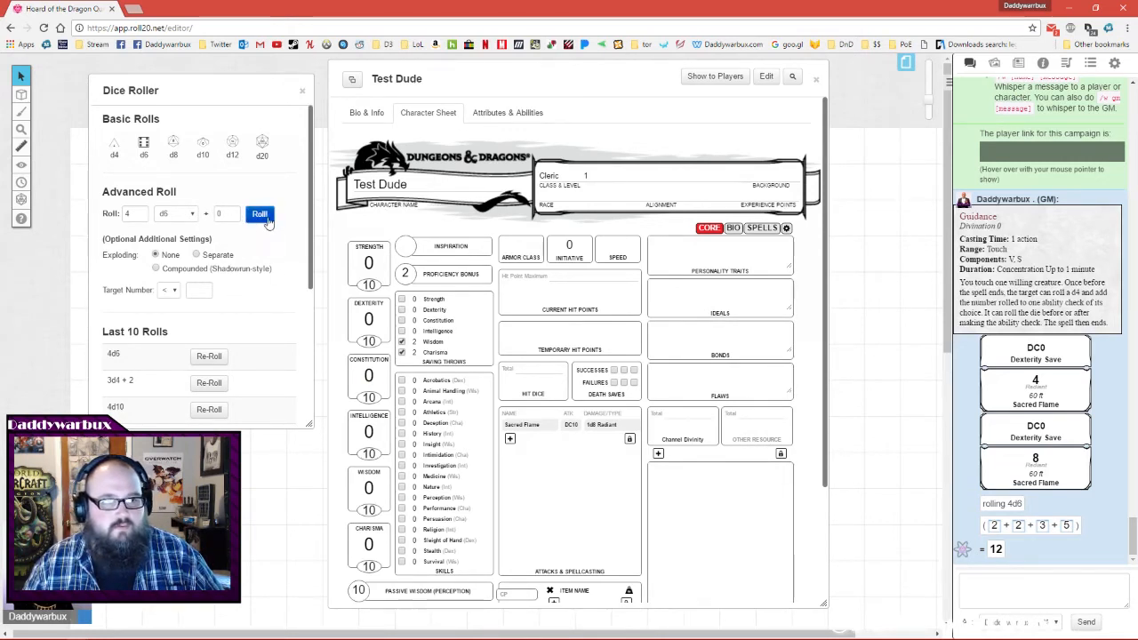
click(259, 214)
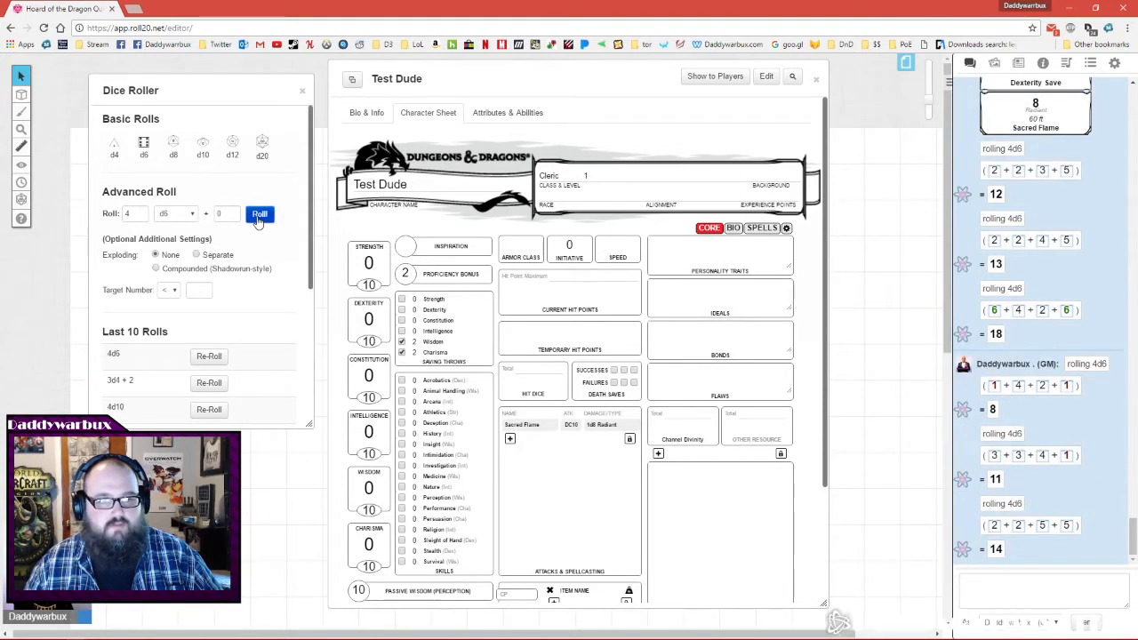
click(301, 90)
text(16)
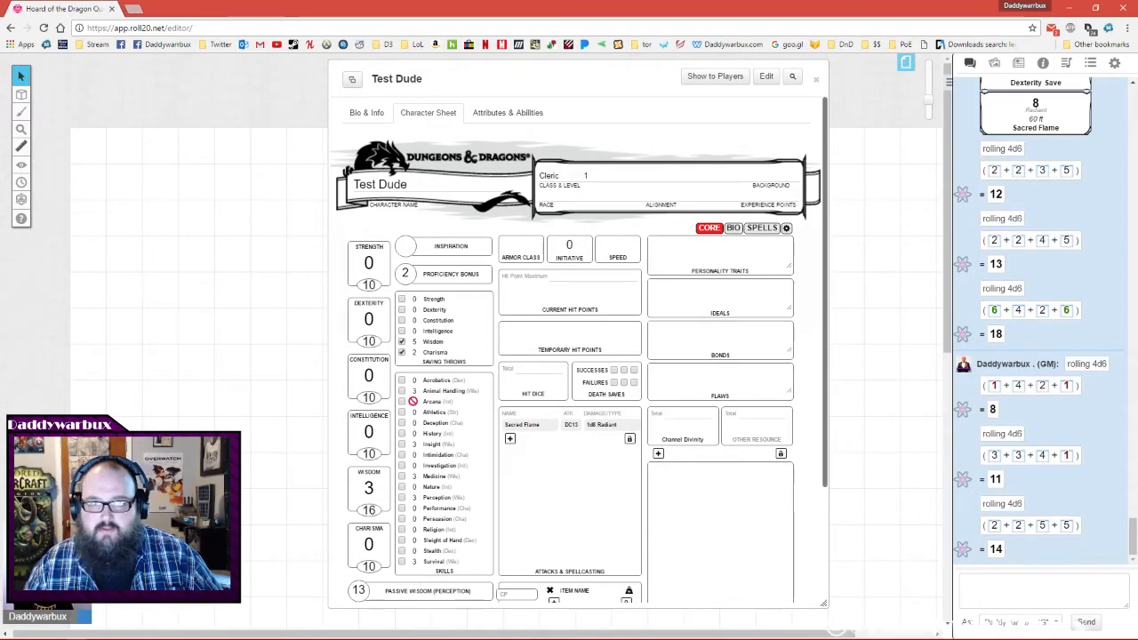
mouse_move(1010, 560)
text(9)
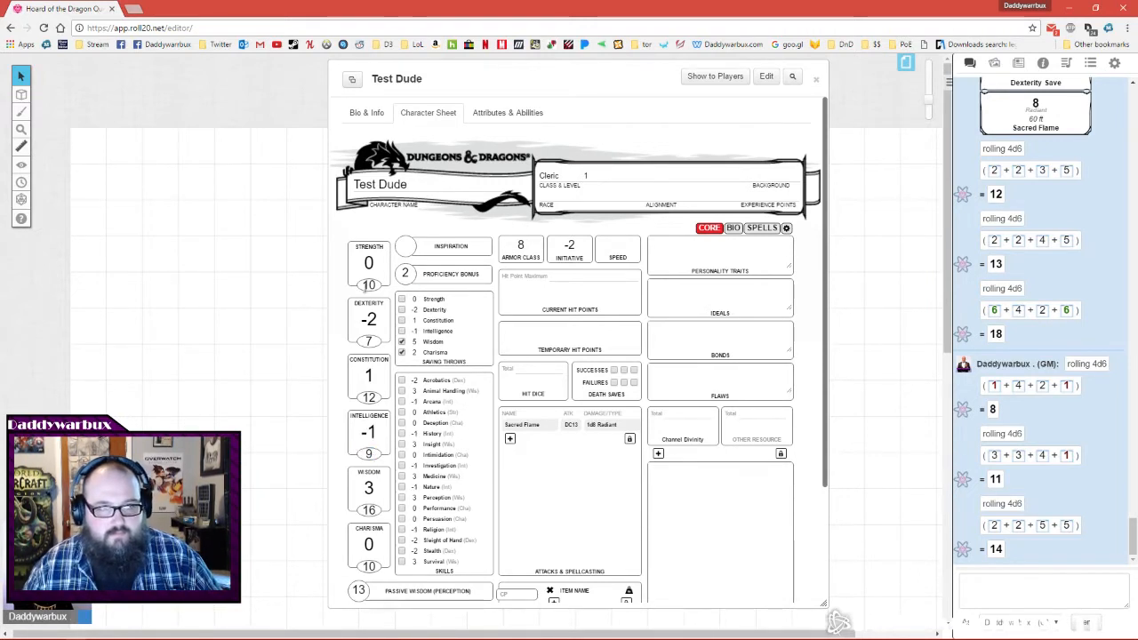
mouse_move(369, 284)
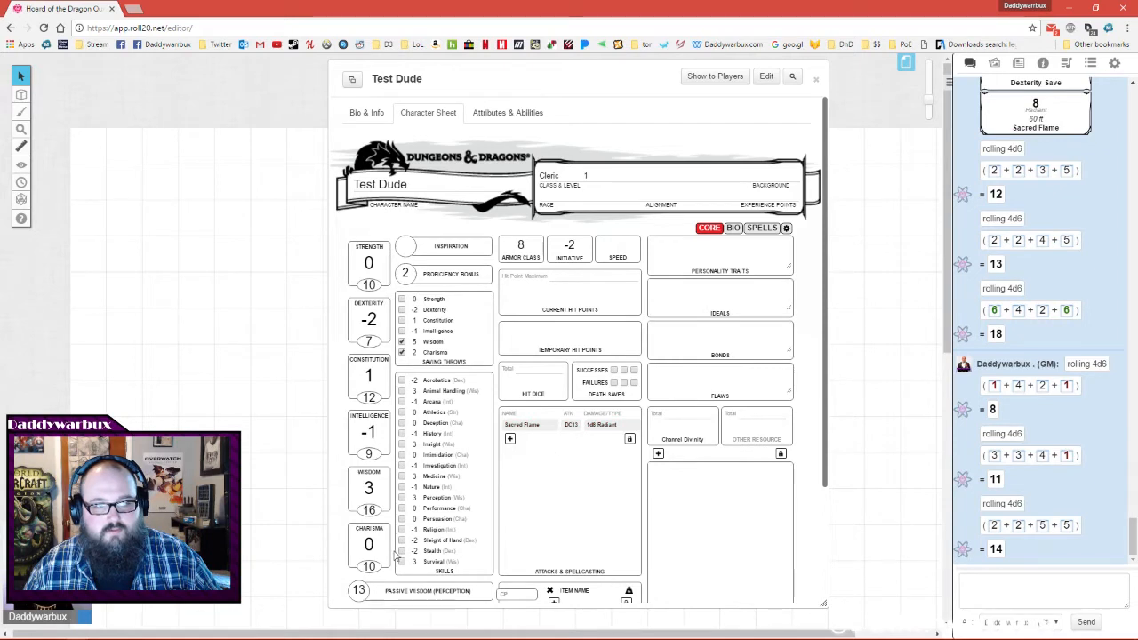
Set Strength 11, Dexterity 7, Constitution 12, Intelligence 9 and Charisma 10.
click(368, 285)
text(11)
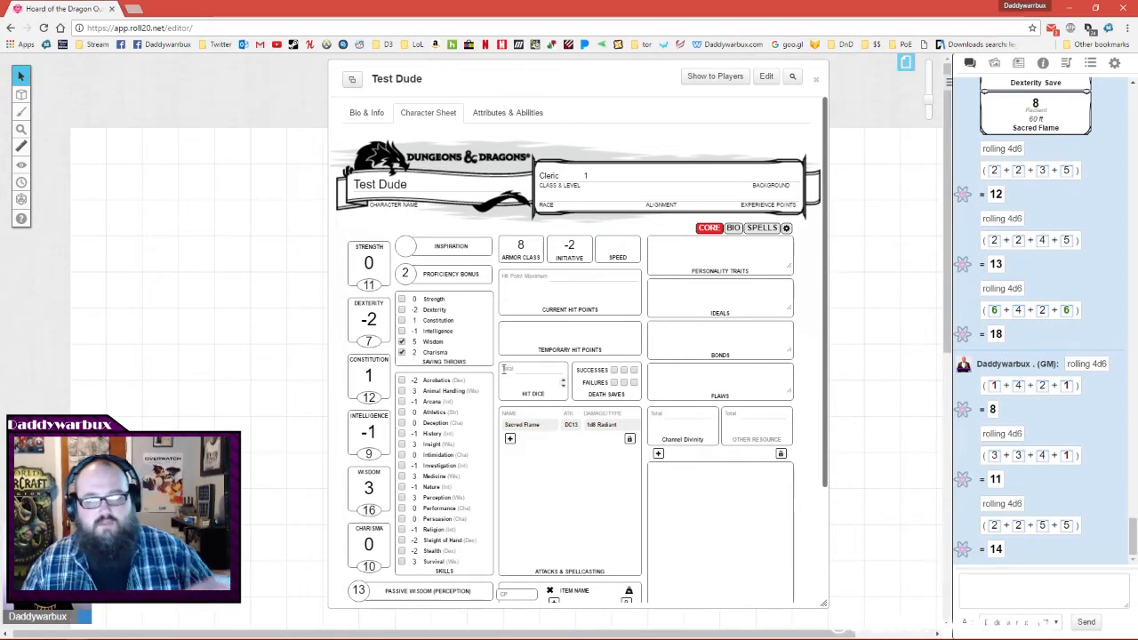
scroll(down, 3)
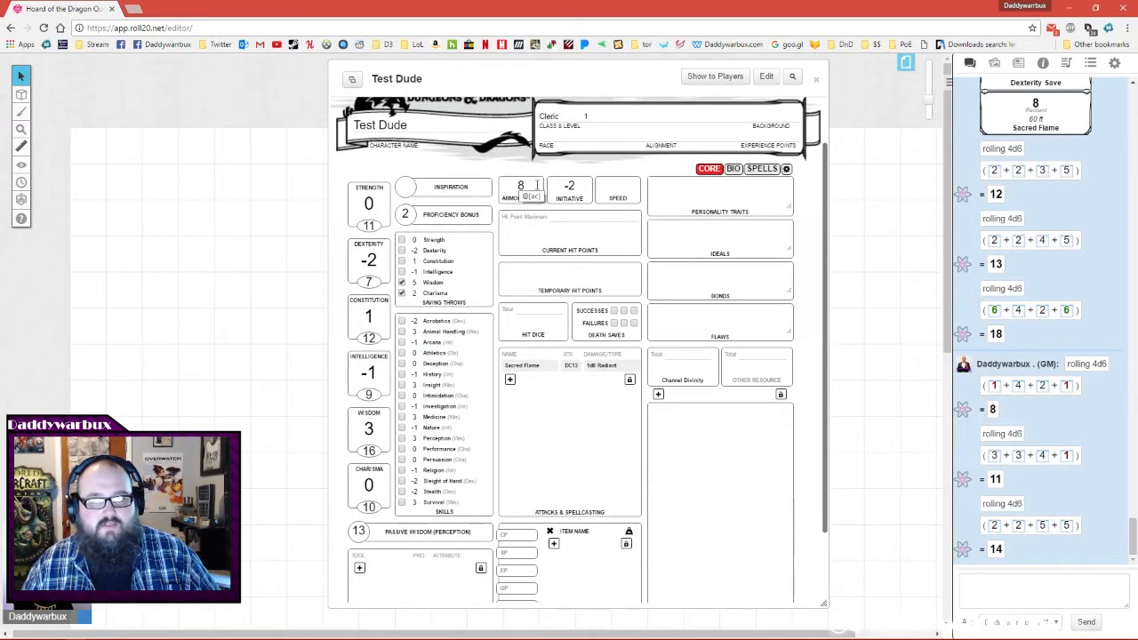
mouse_move(570, 189)
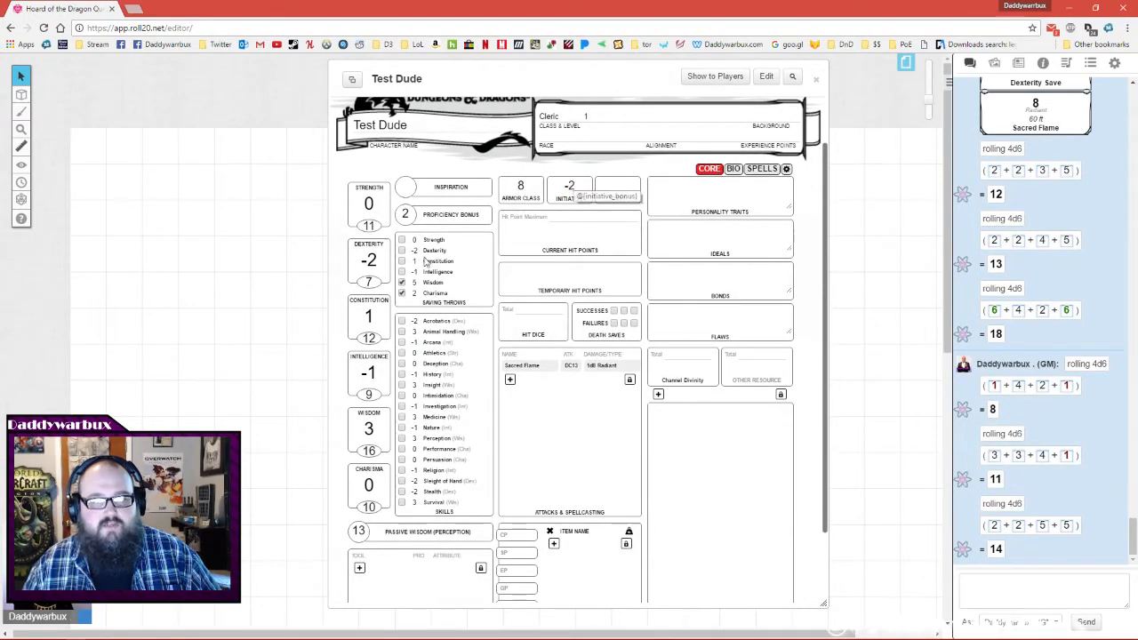
mouse_move(896, 240)
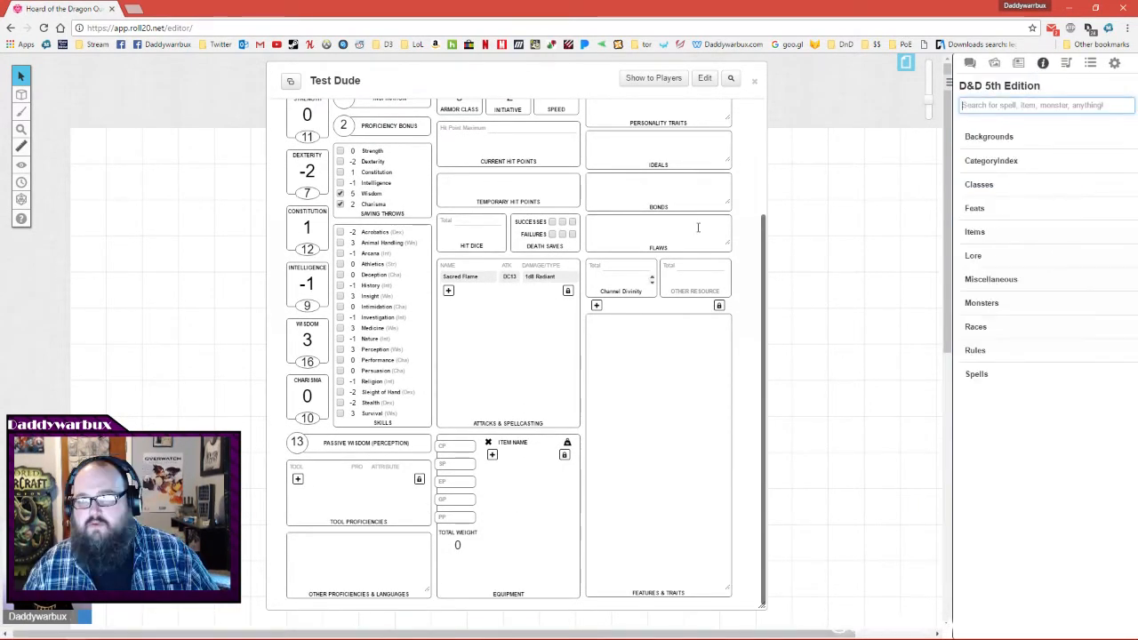
mouse_move(705, 403)
text(dwa)
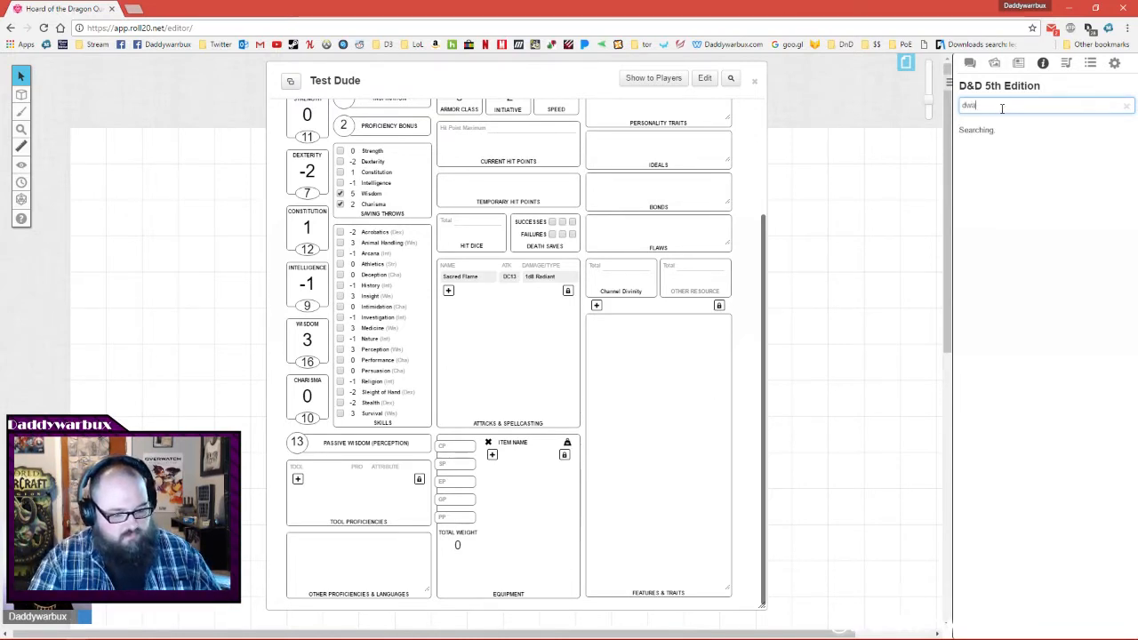
Open the Dwarf race entry from the compendium search results.
click(1010, 161)
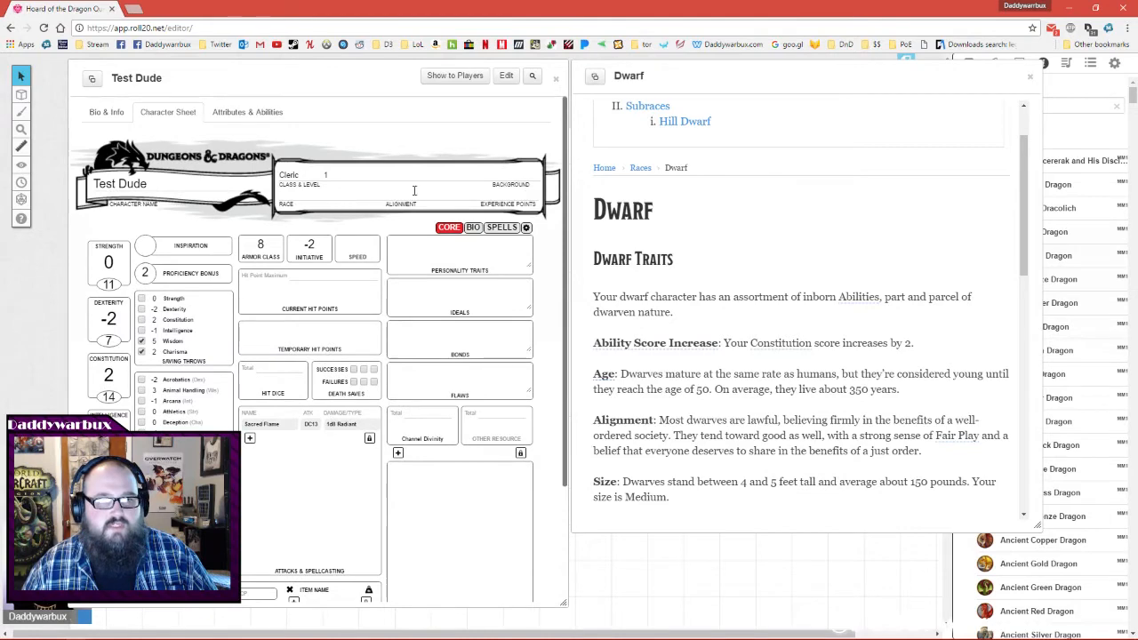
Switch Test Dude's sheet to the bio page and enter age 120.
click(473, 228)
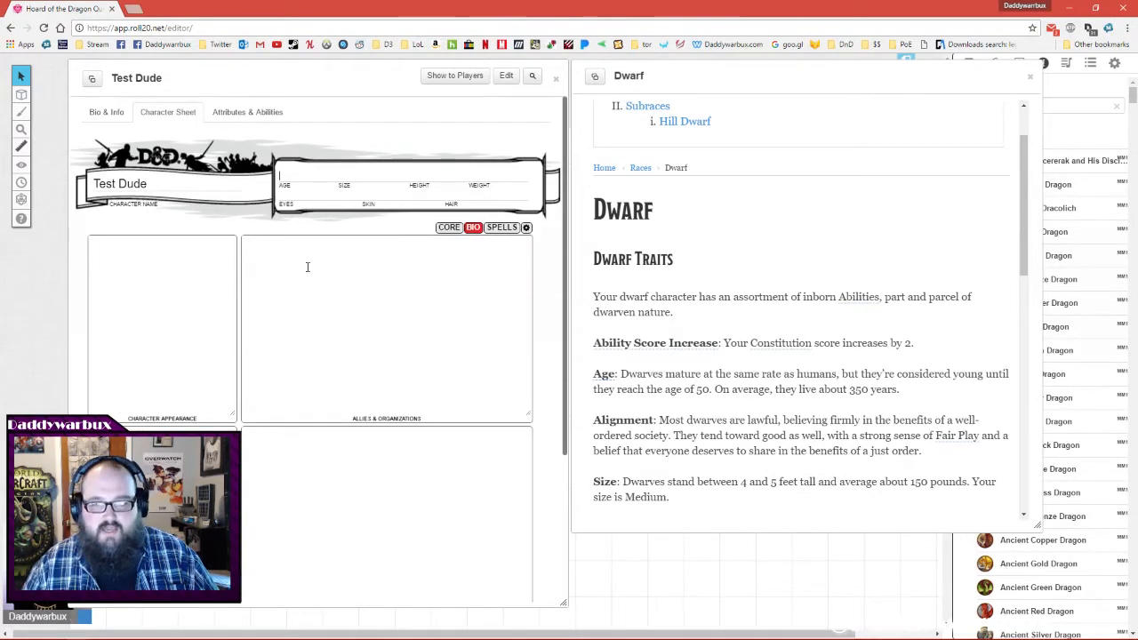
text(120)
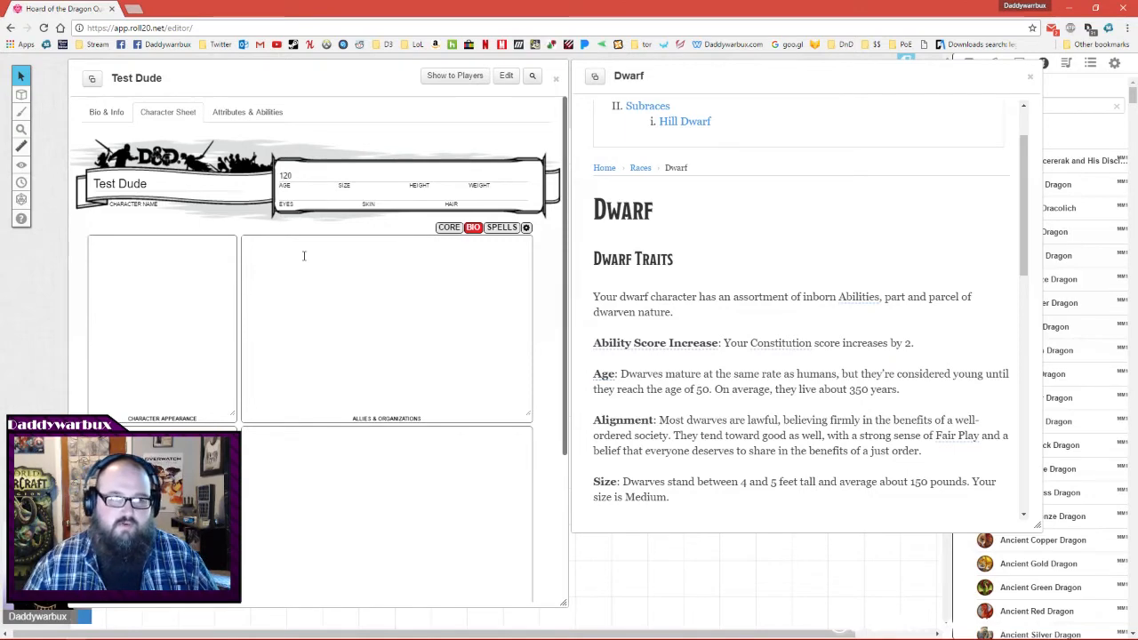
click(106, 112)
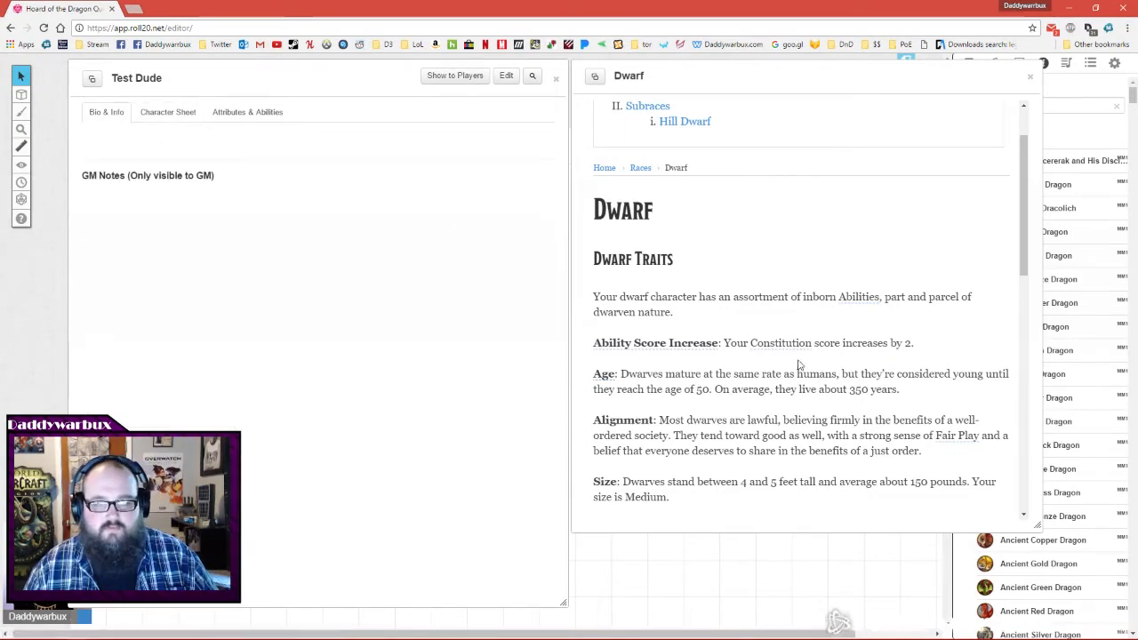
click(167, 112)
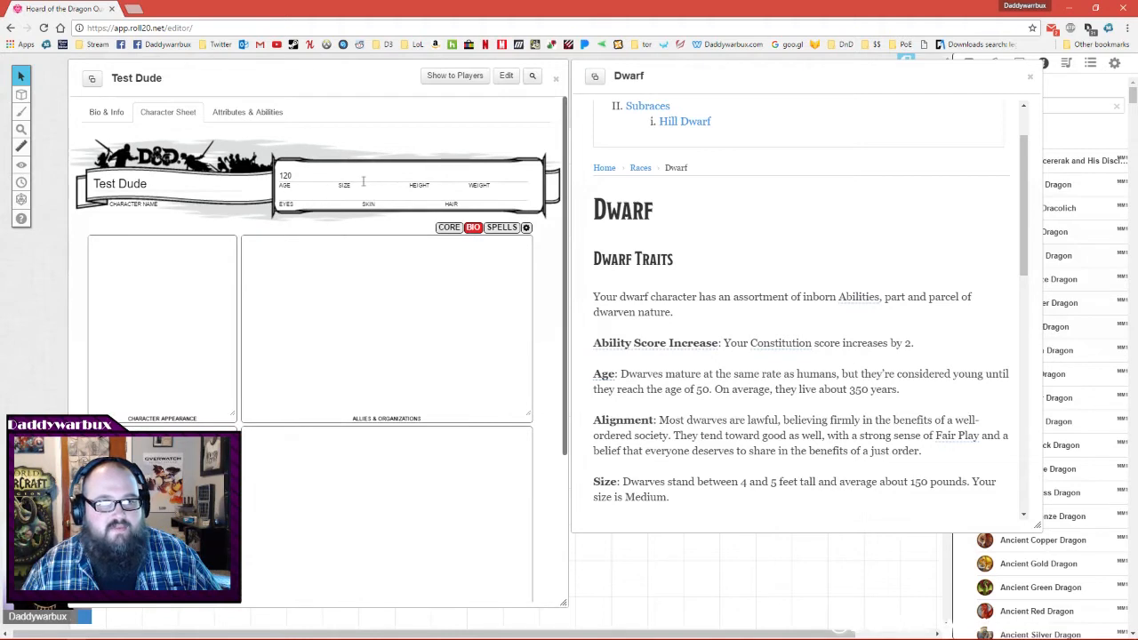
Enter height 4'5", weight 200 and size Medium in the bio.
text(4)
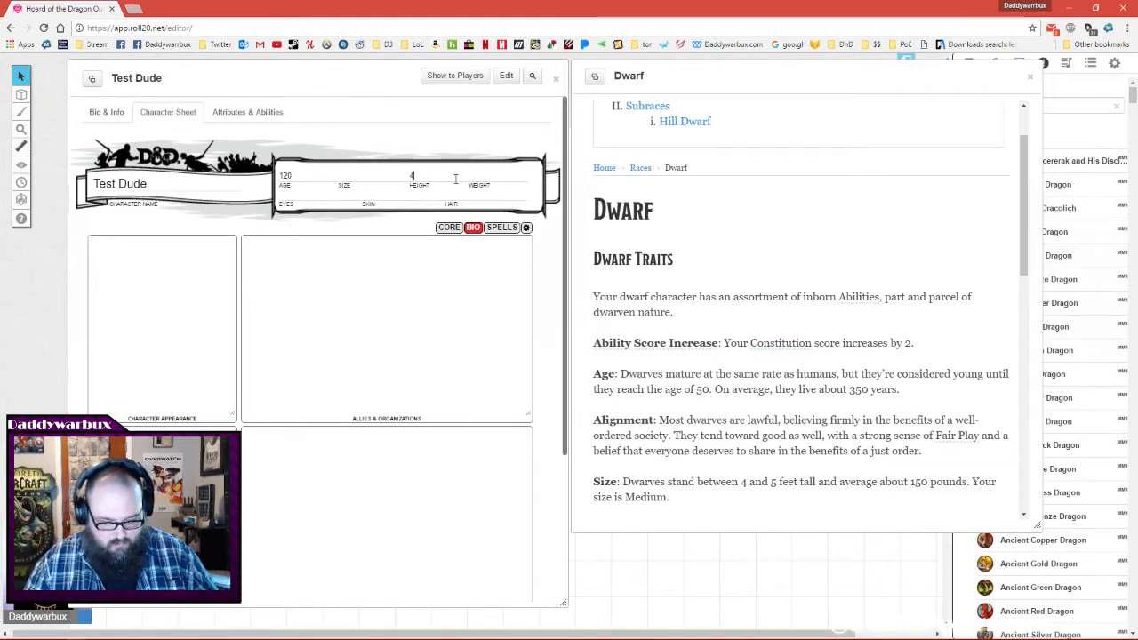
text(5")
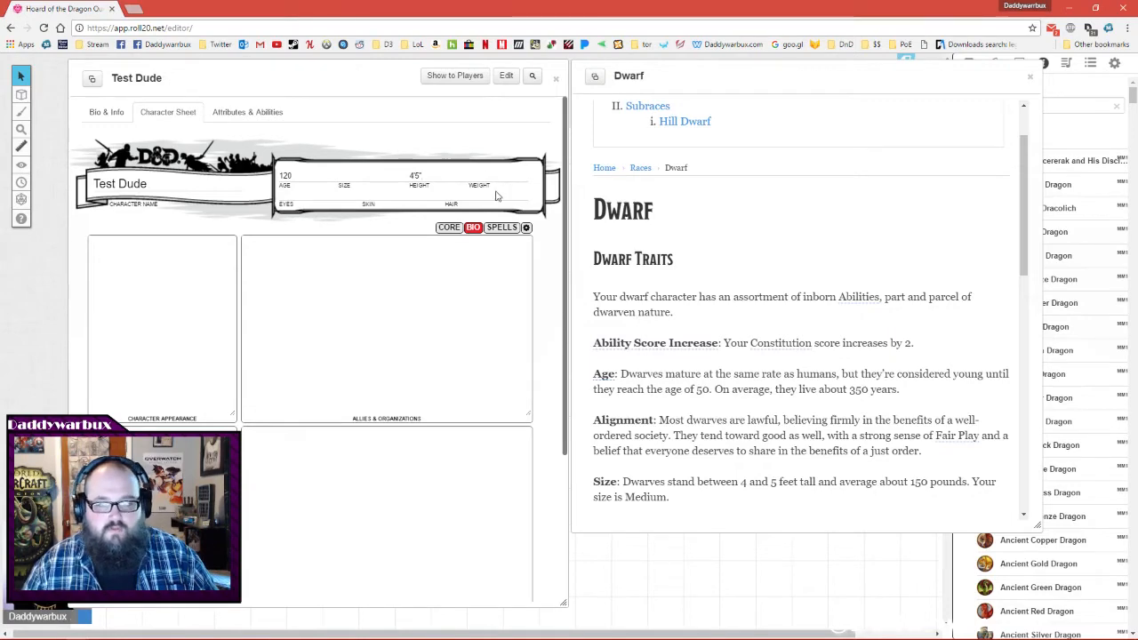
scroll(down, 3)
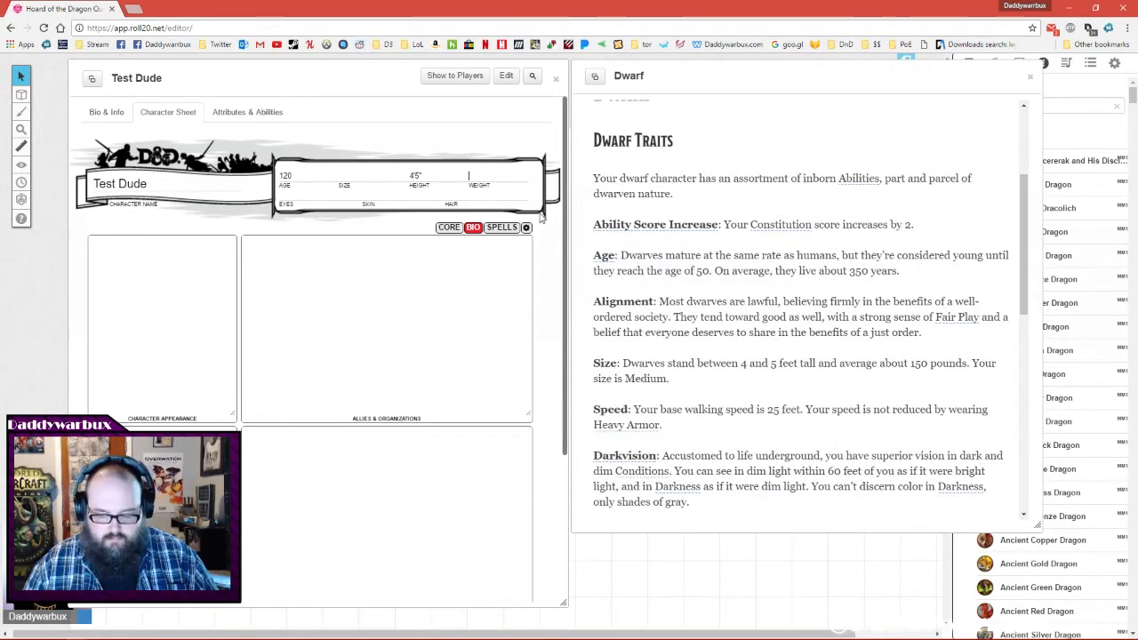
text(200)
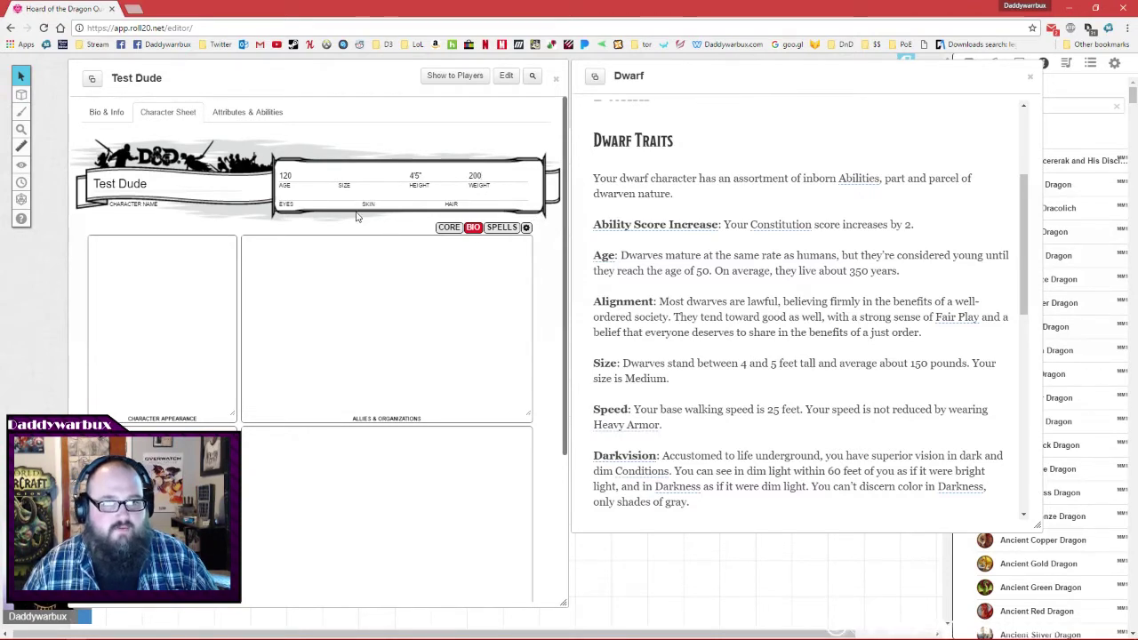
text(med)
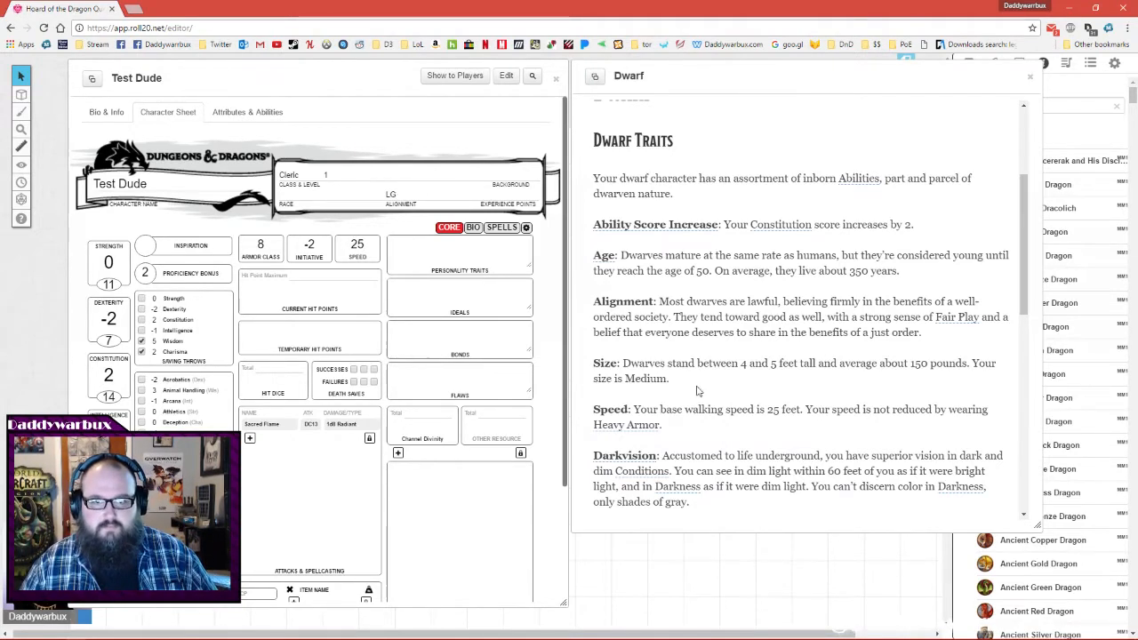
mouse_move(816, 376)
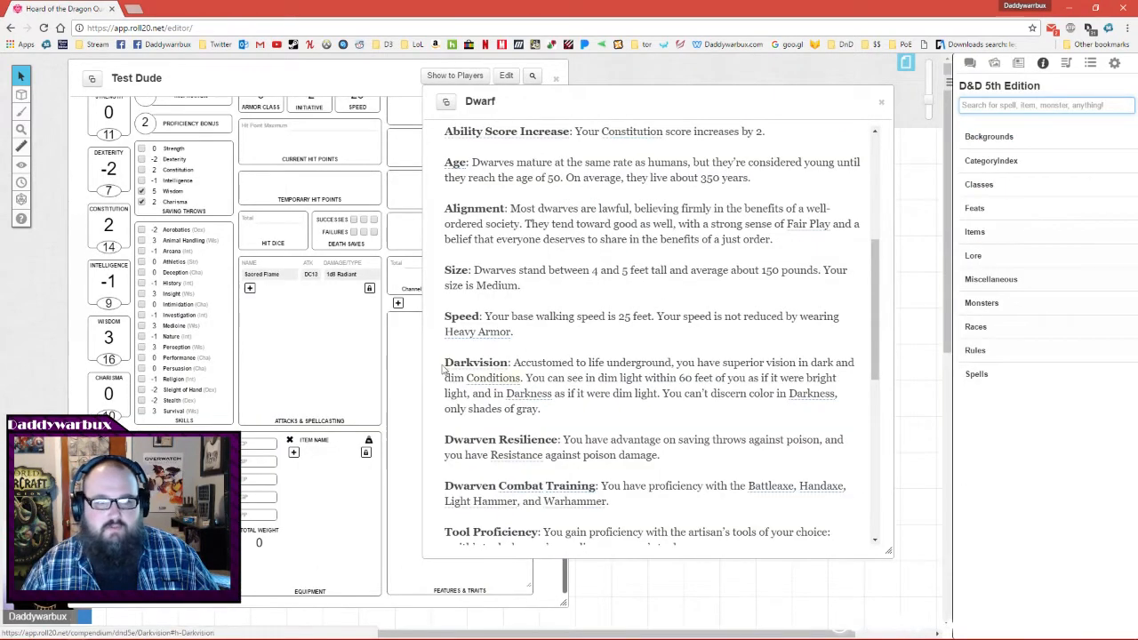
drag(444, 362, 540, 408)
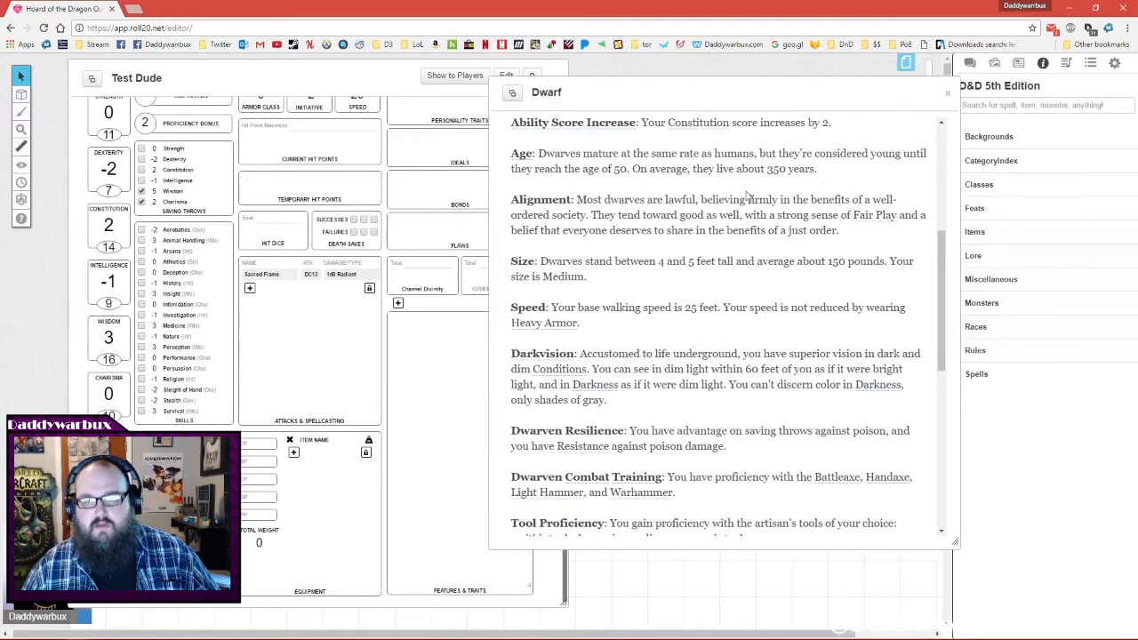
scroll(down, 3)
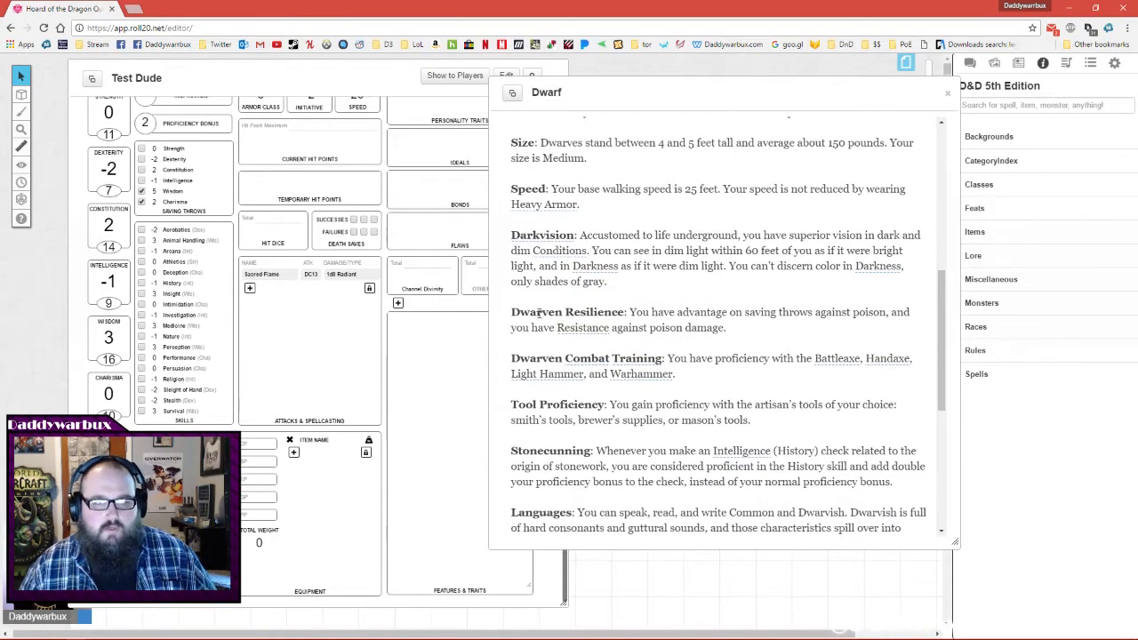
double_click(567, 312)
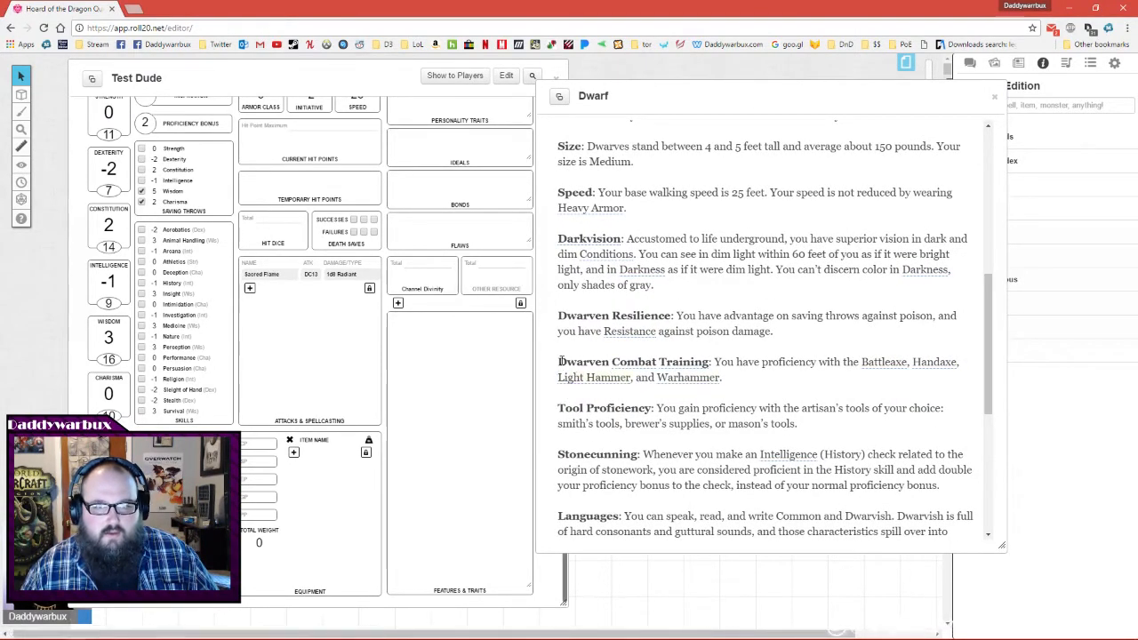
mouse_move(685, 378)
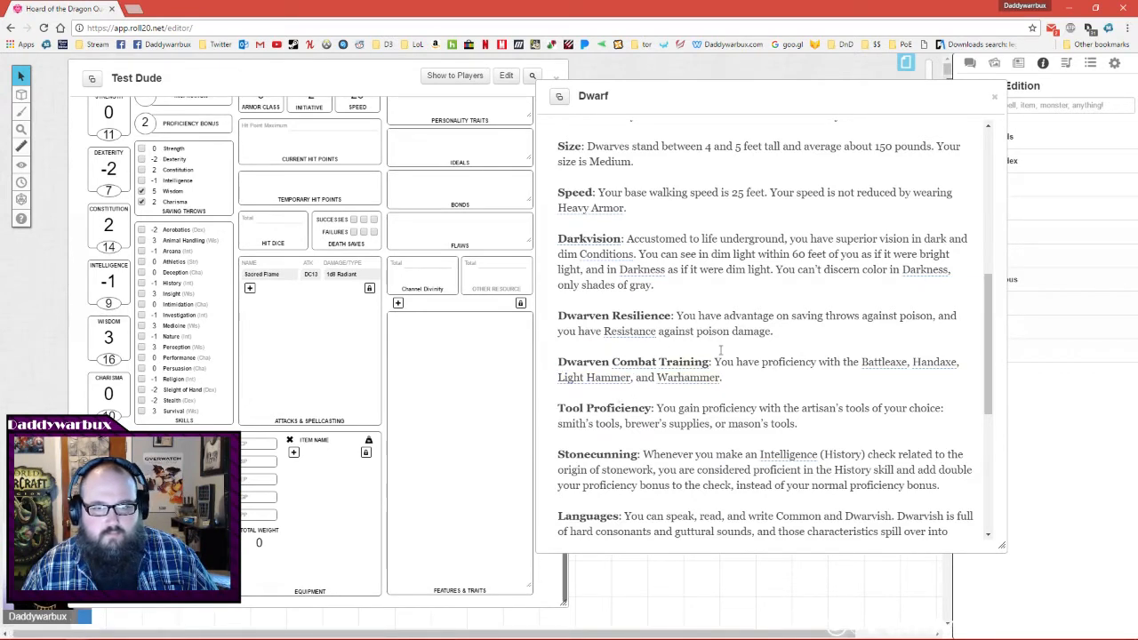
drag(860, 362, 725, 377)
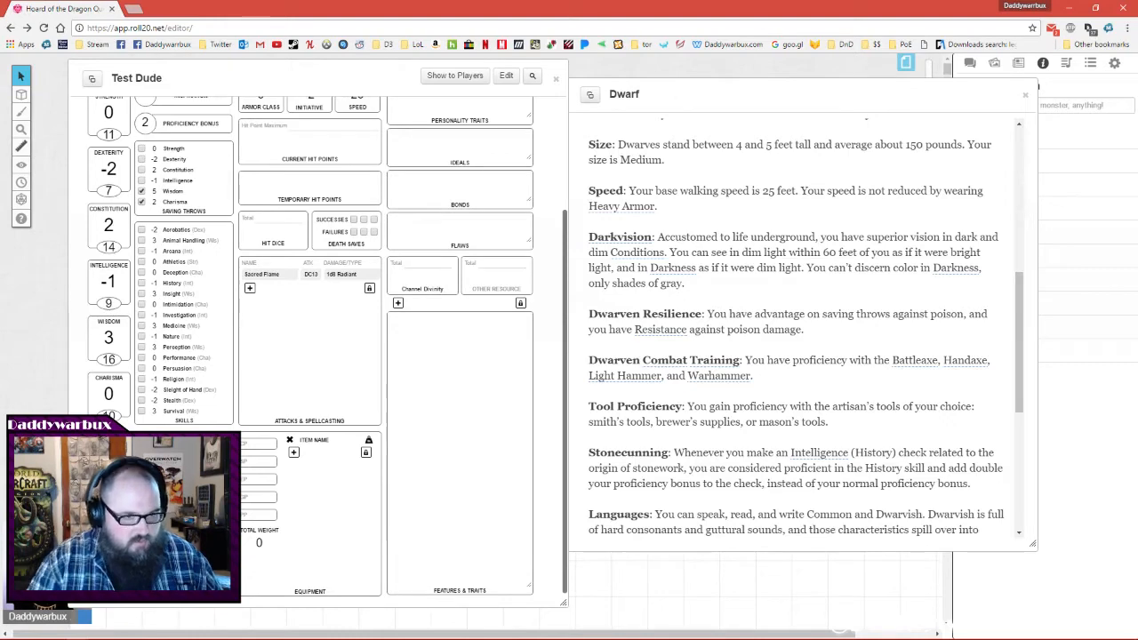
scroll(down, 3)
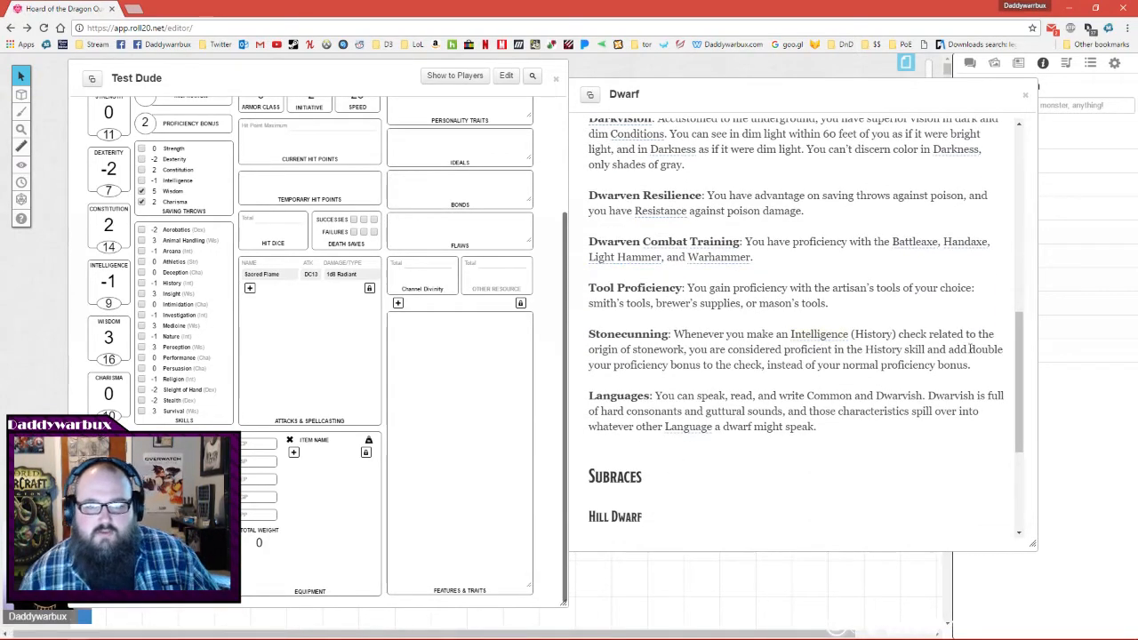
mouse_move(881, 309)
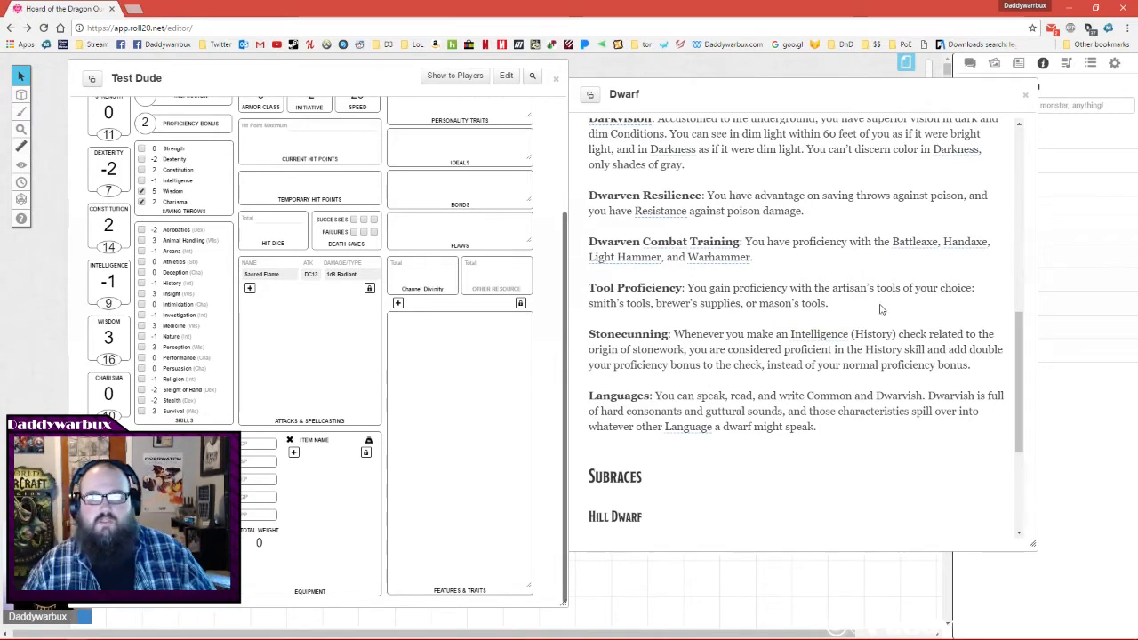
double_click(628, 333)
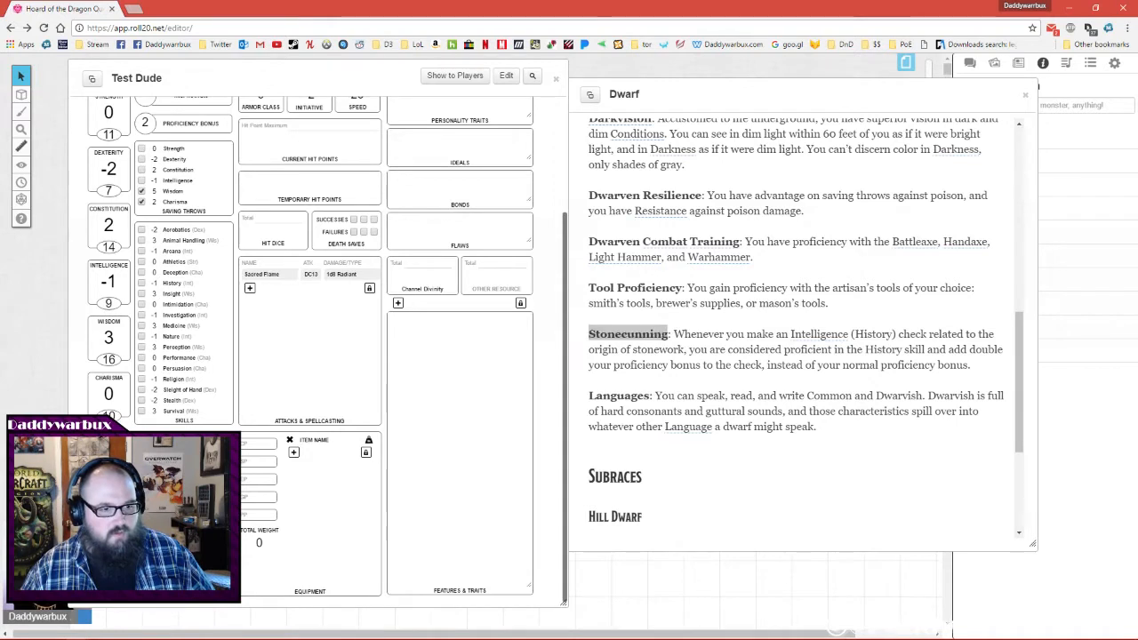
mouse_move(558, 443)
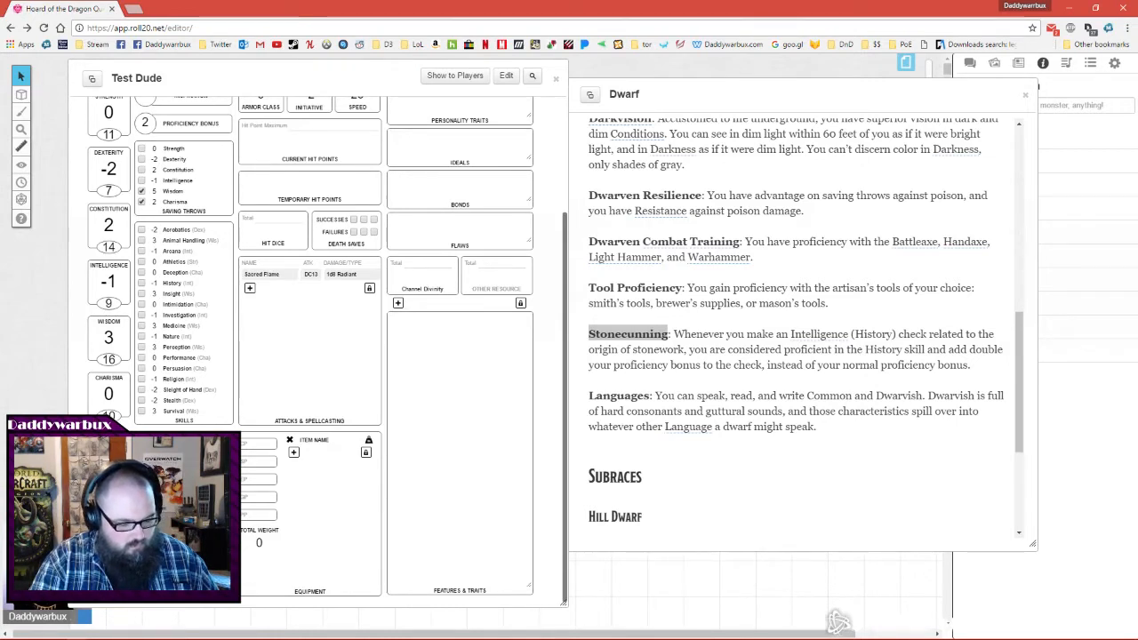
scroll(down, 3)
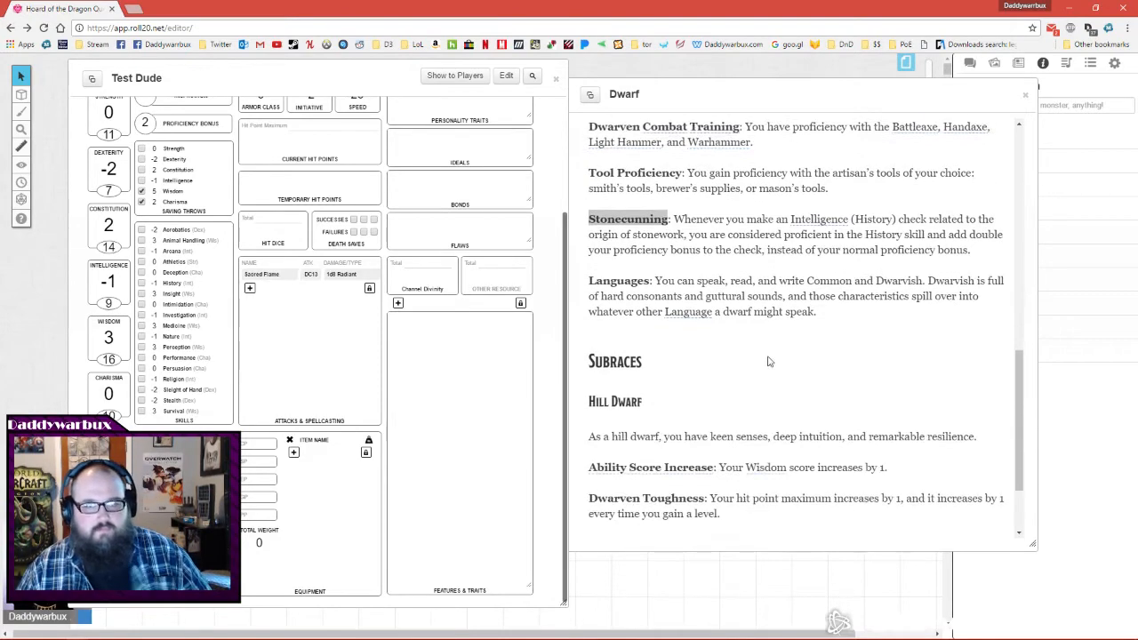
Read the Hill Dwarf subrace, then close the Dwarf compendium entry.
scroll(down, 3)
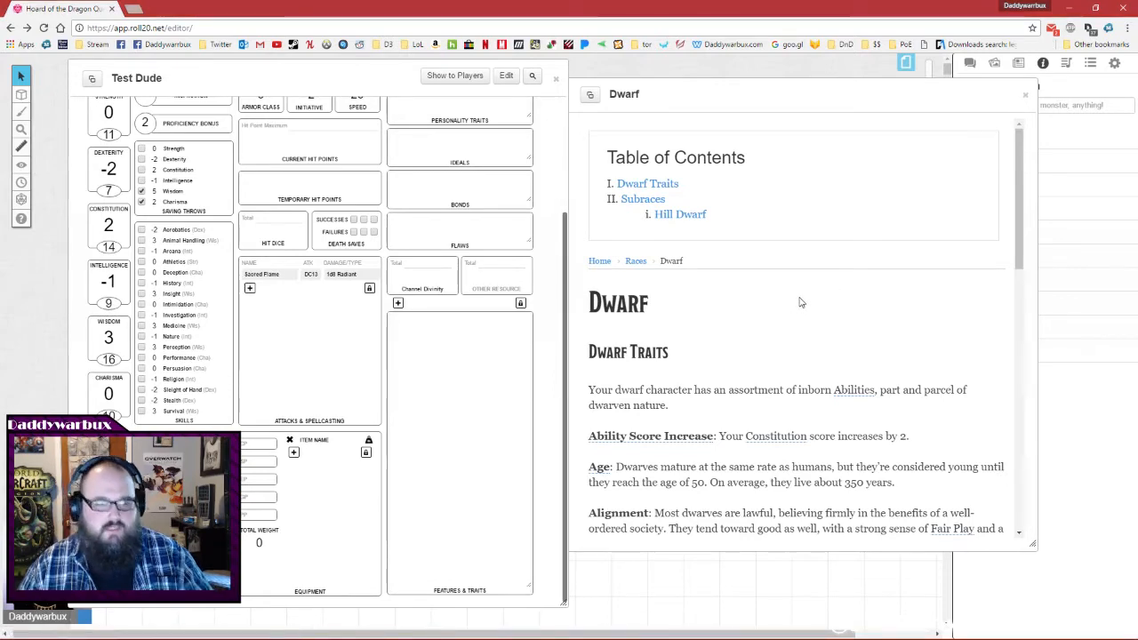
click(1023, 94)
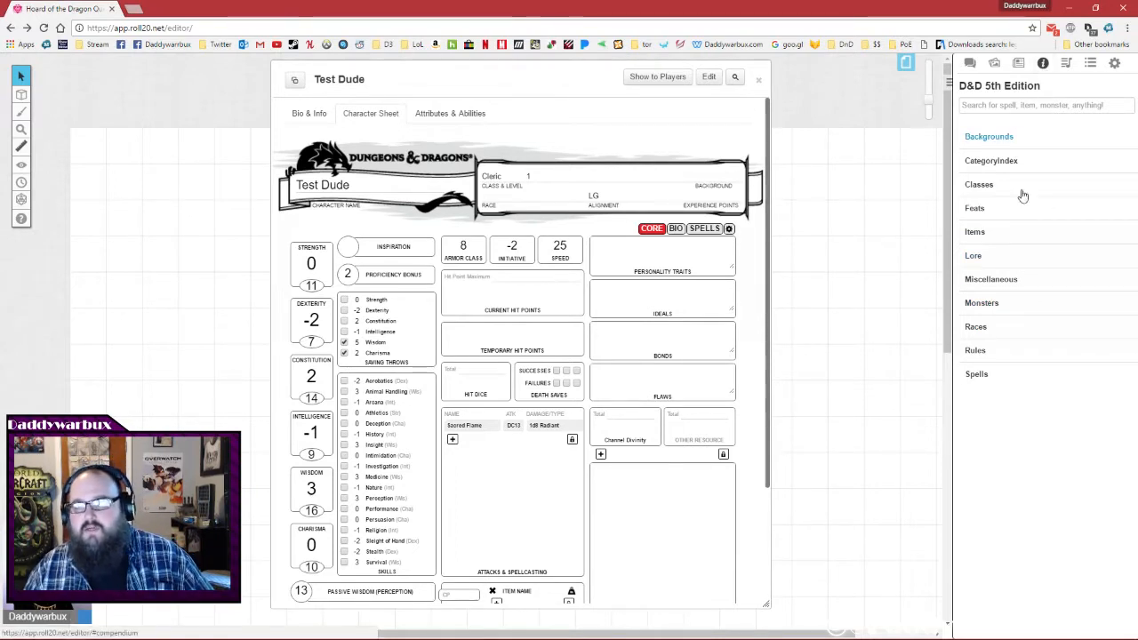
mouse_move(1002, 256)
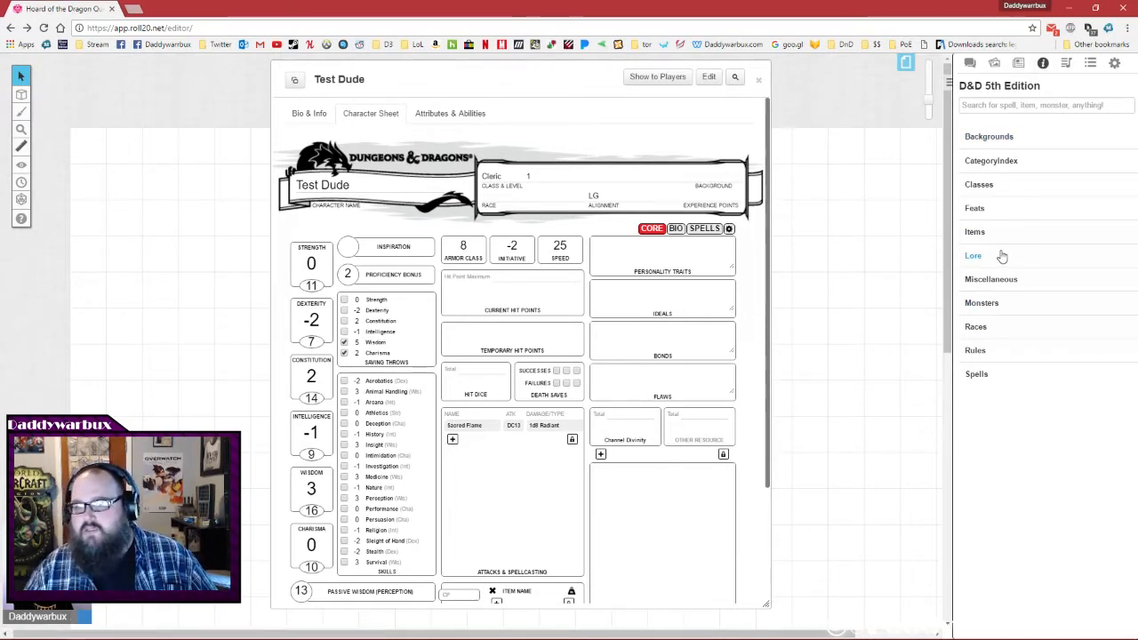
click(534, 280)
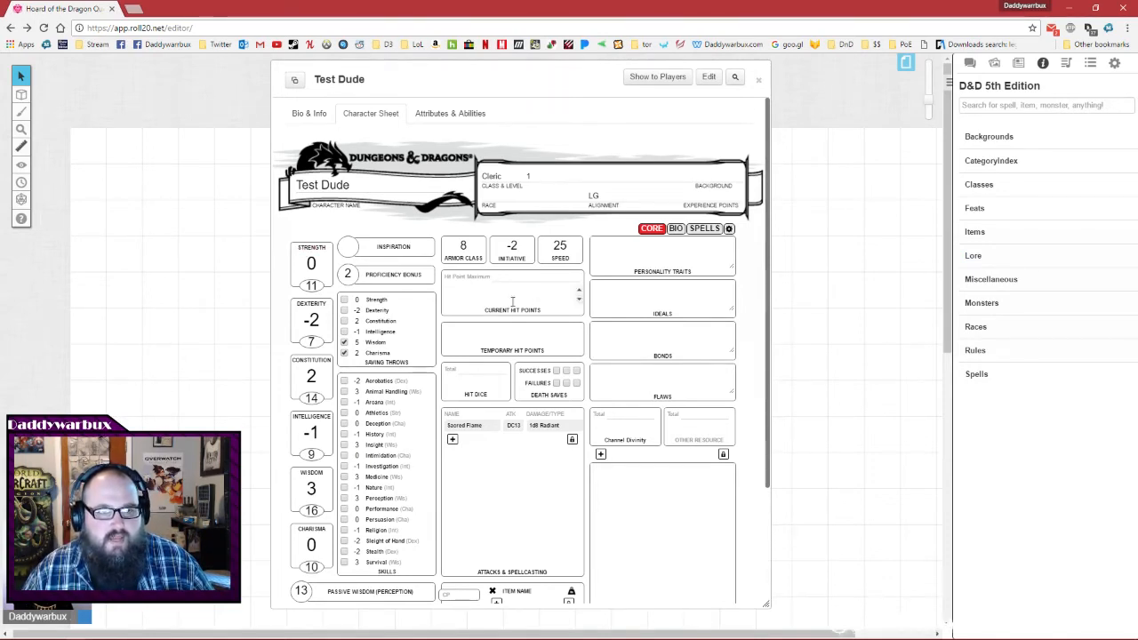
scroll(down, 3)
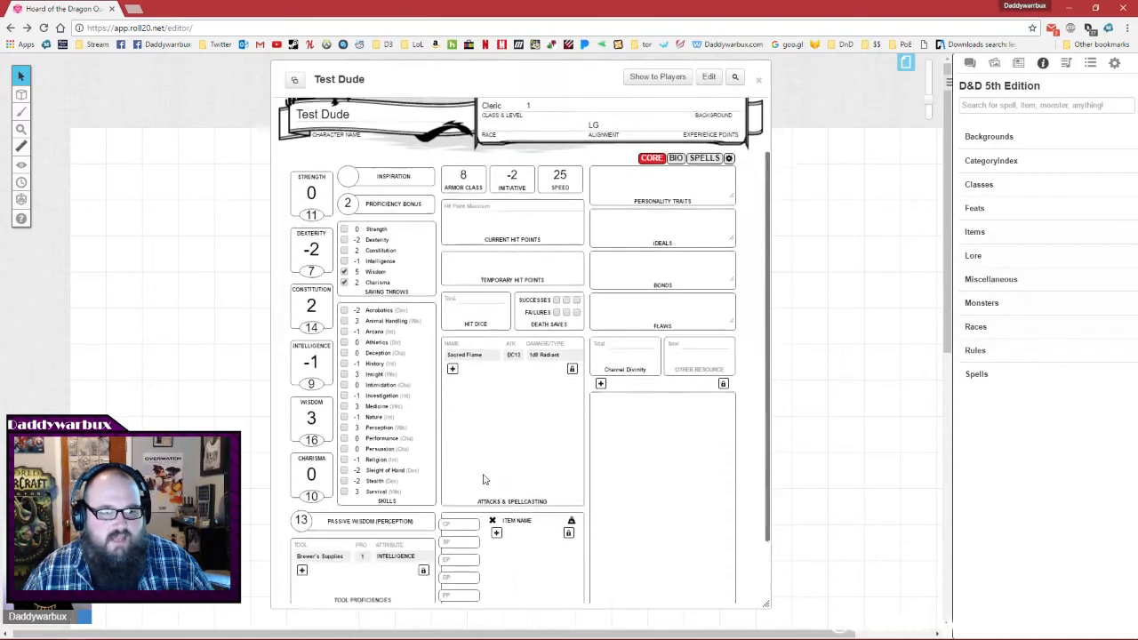
scroll(down, 3)
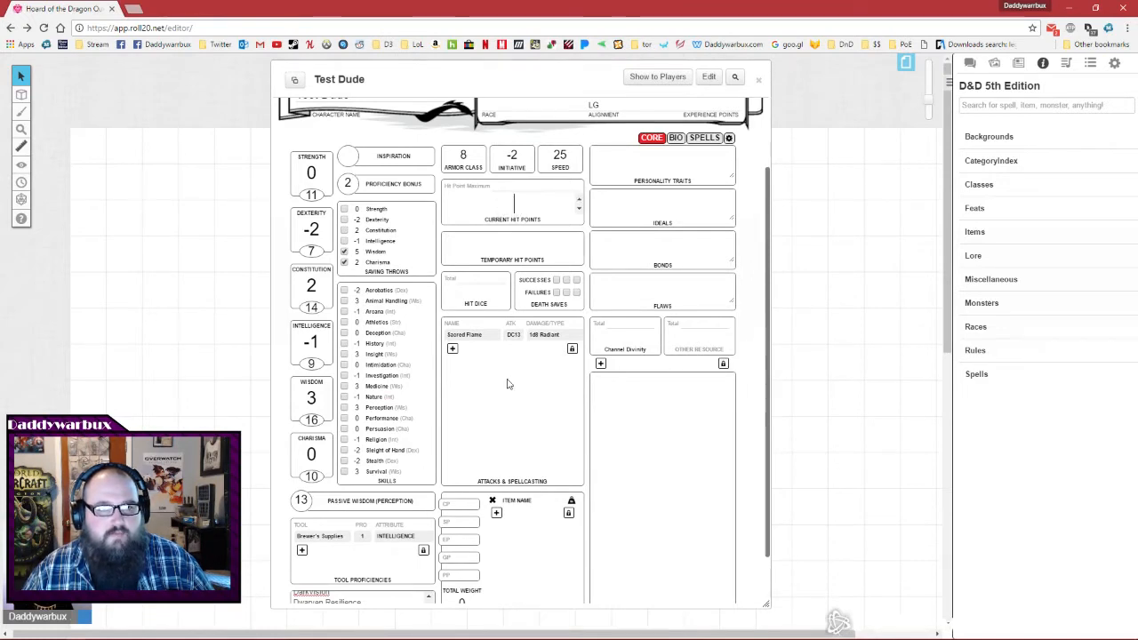
mouse_move(460, 504)
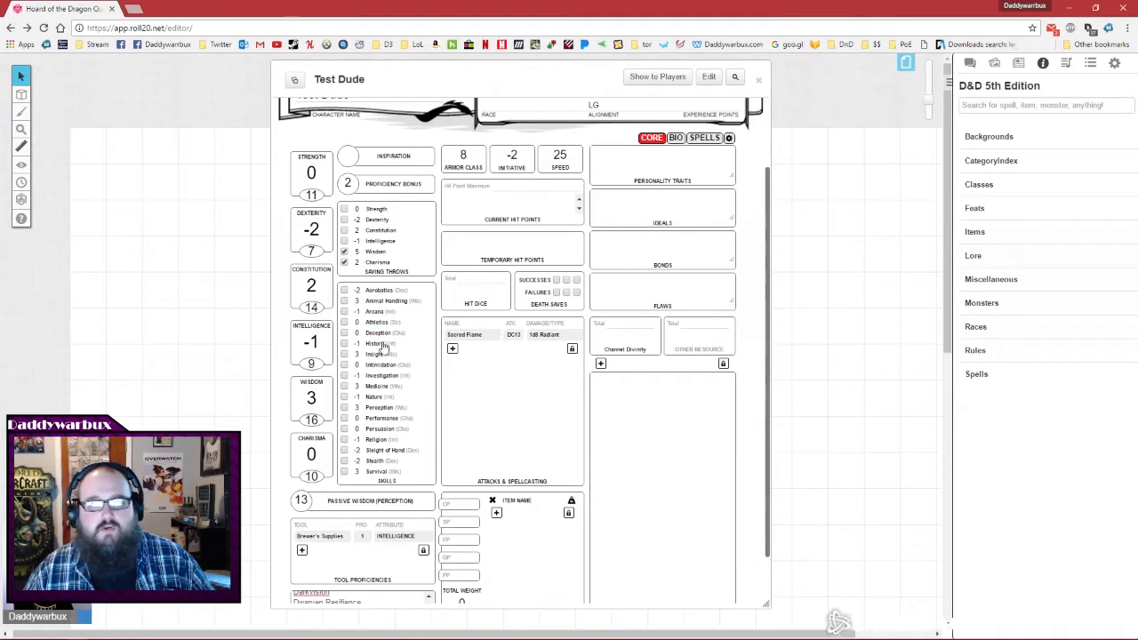
mouse_move(479, 451)
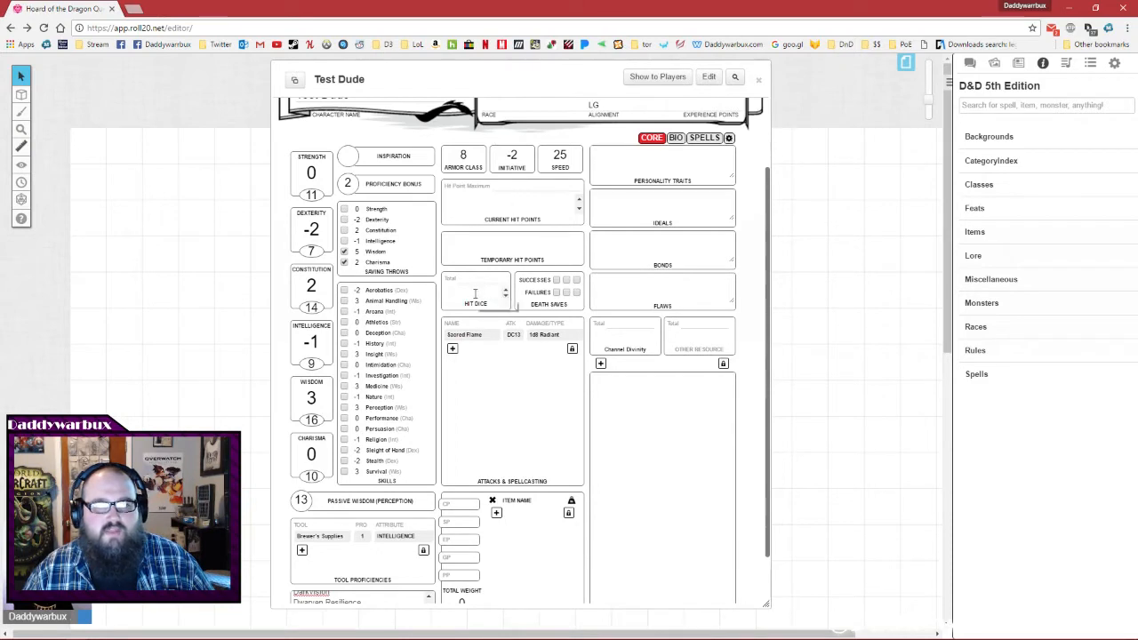
Open the Cleric class page via compendium search and set hit points to 10.
click(1040, 105)
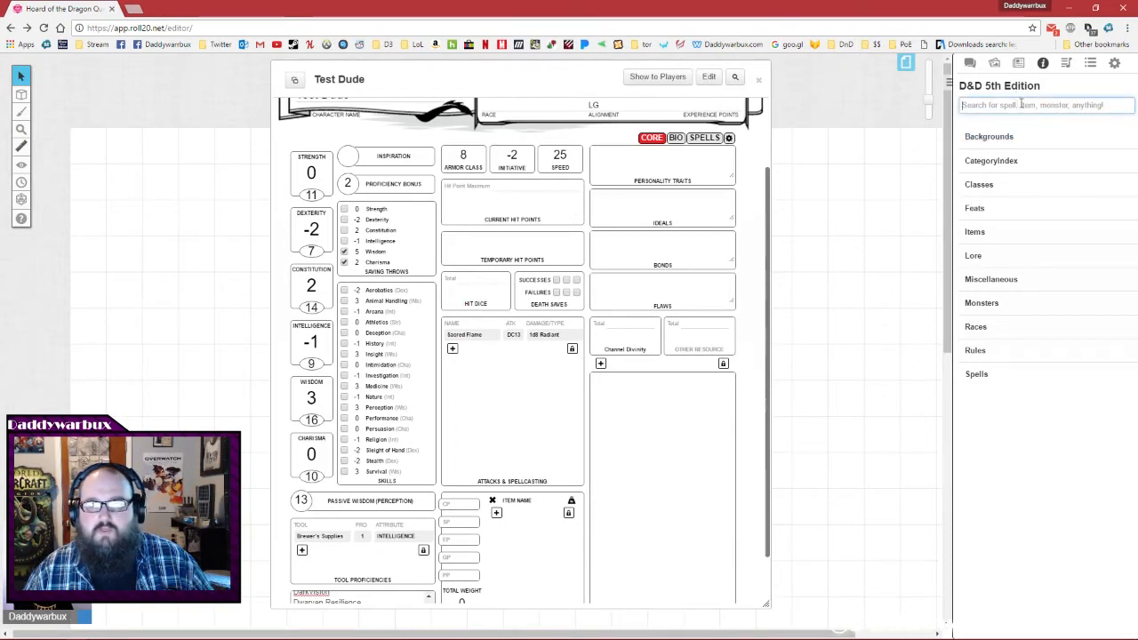
text(cleric)
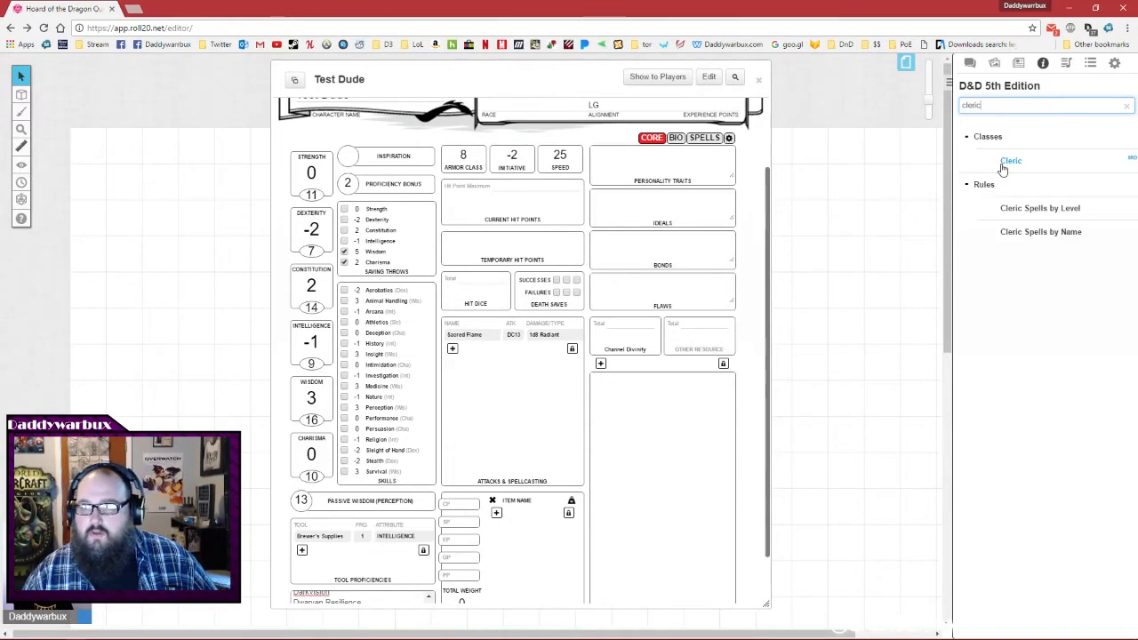
click(1010, 161)
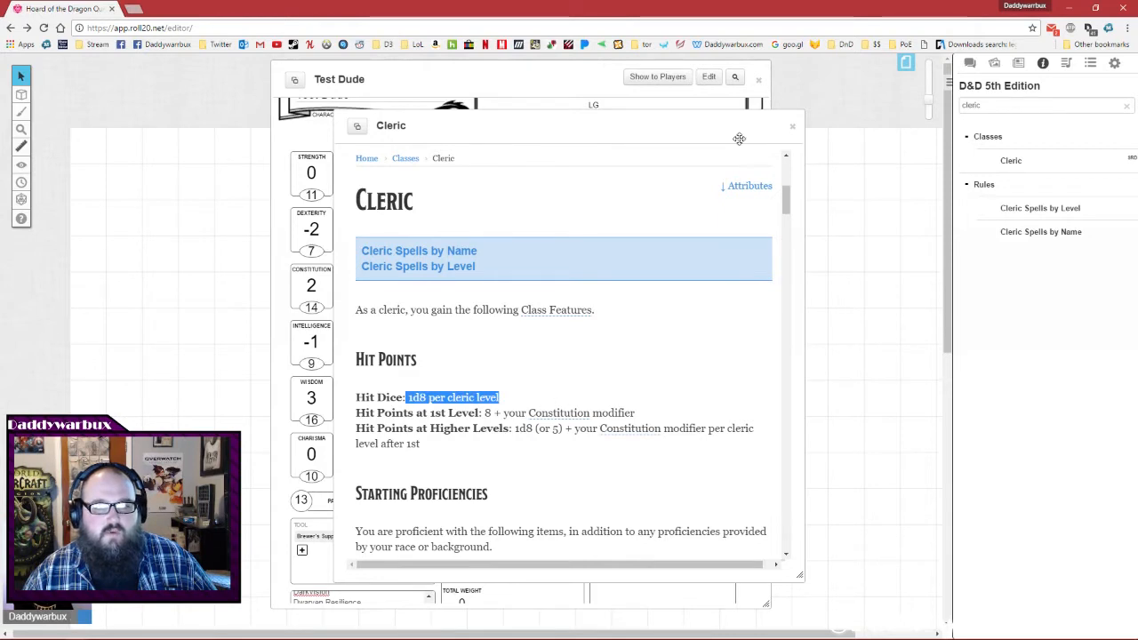
click(792, 126)
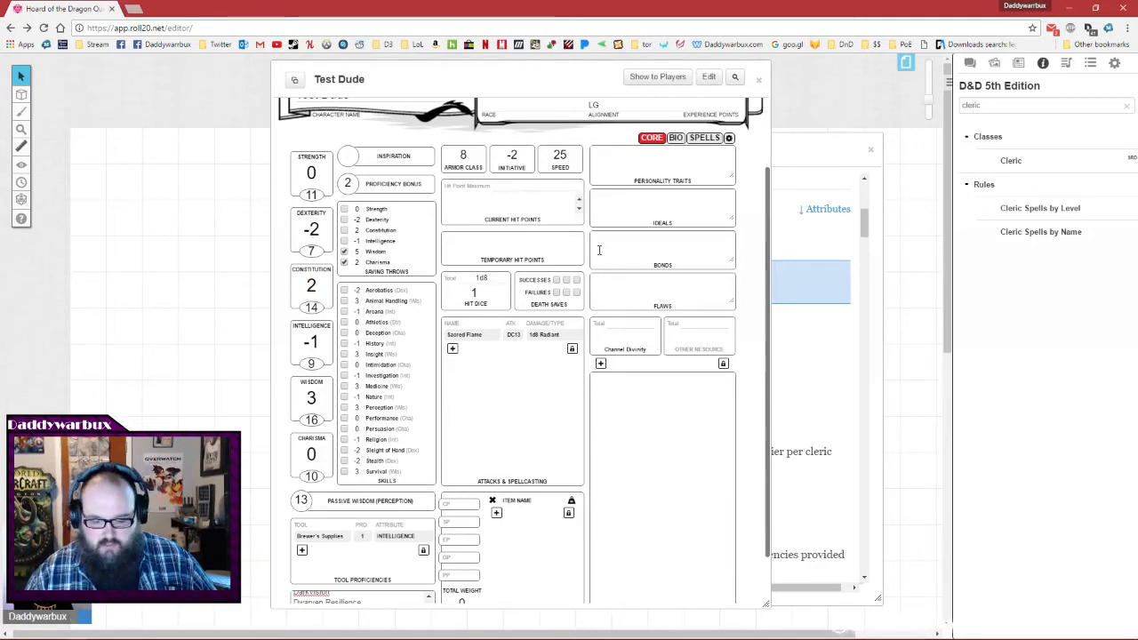
text(10)
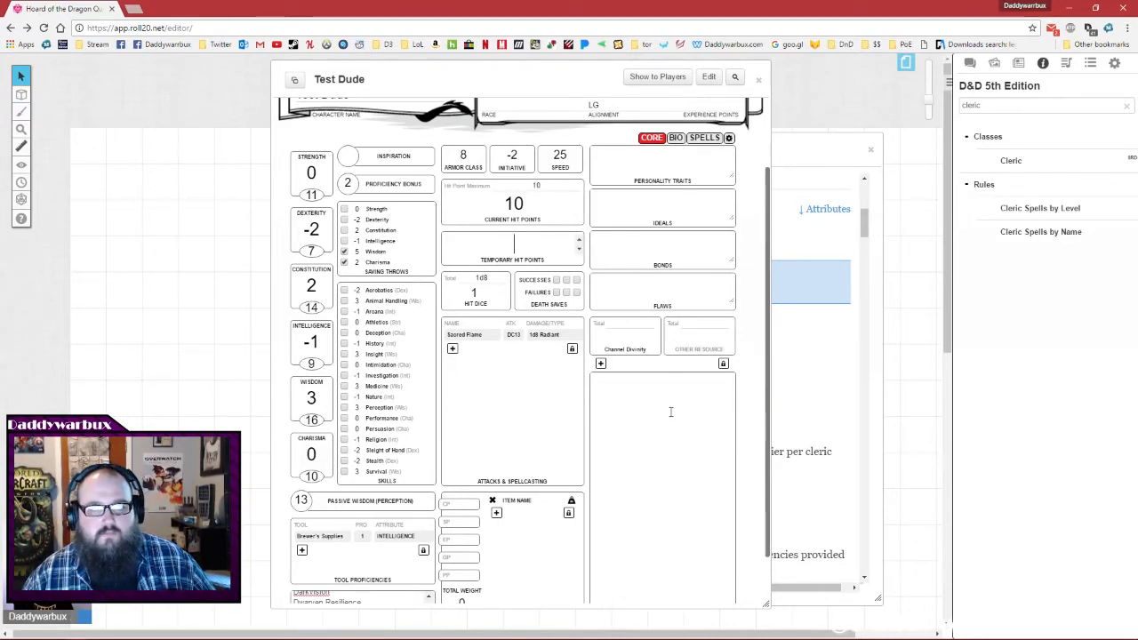
mouse_move(644, 321)
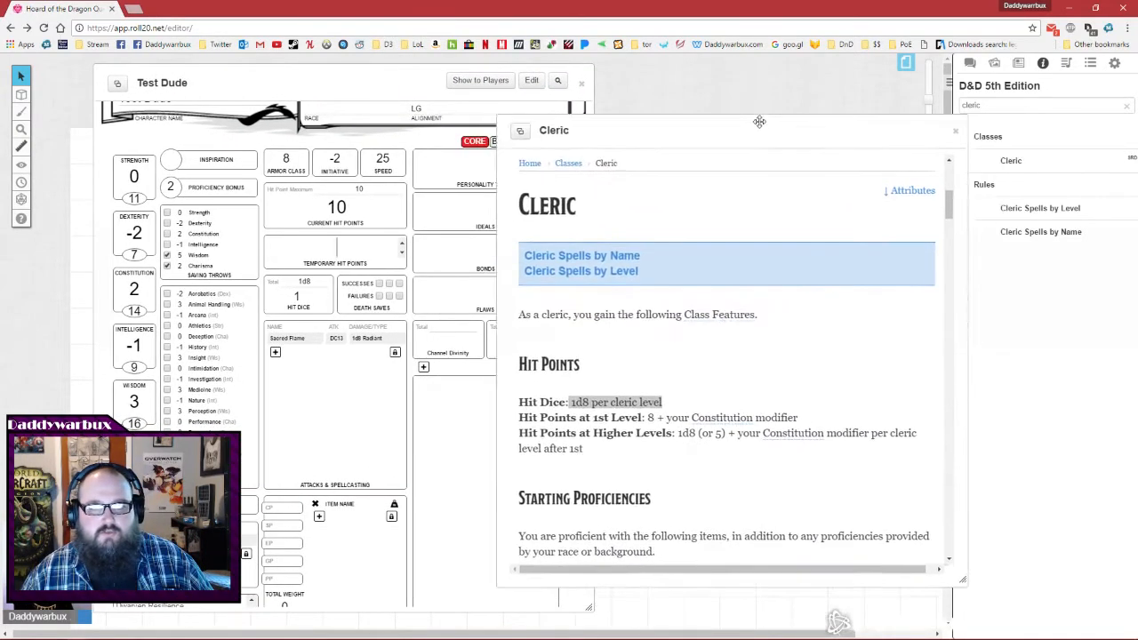
Review Cleric proficiencies, marking Insight and Religion, then reach Starting Equipment.
drag(758, 122, 738, 103)
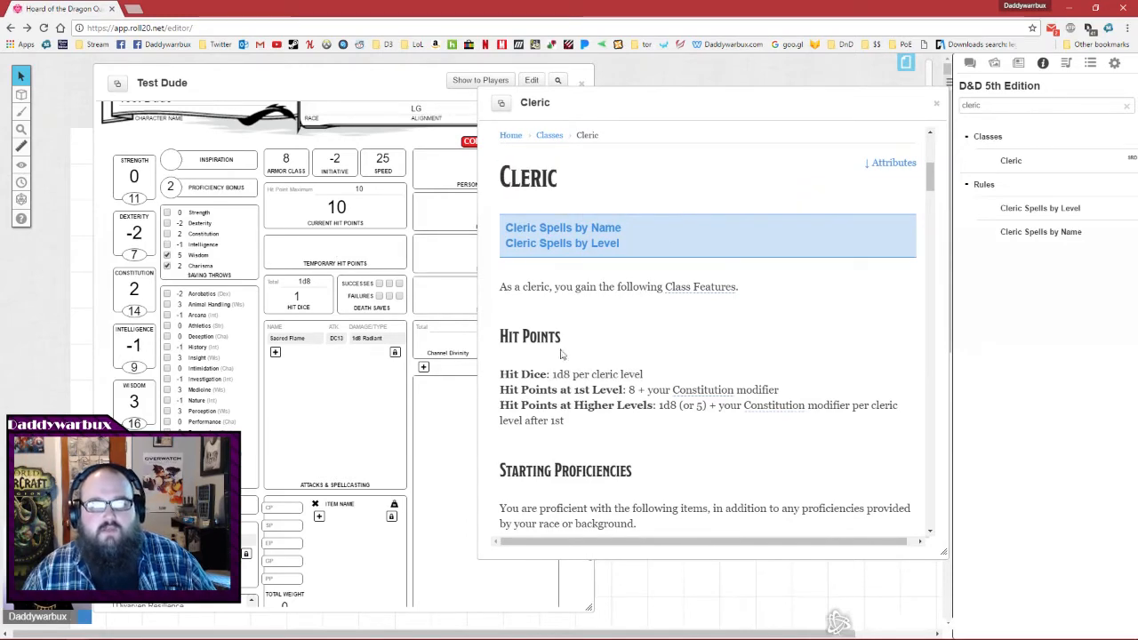
scroll(down, 3)
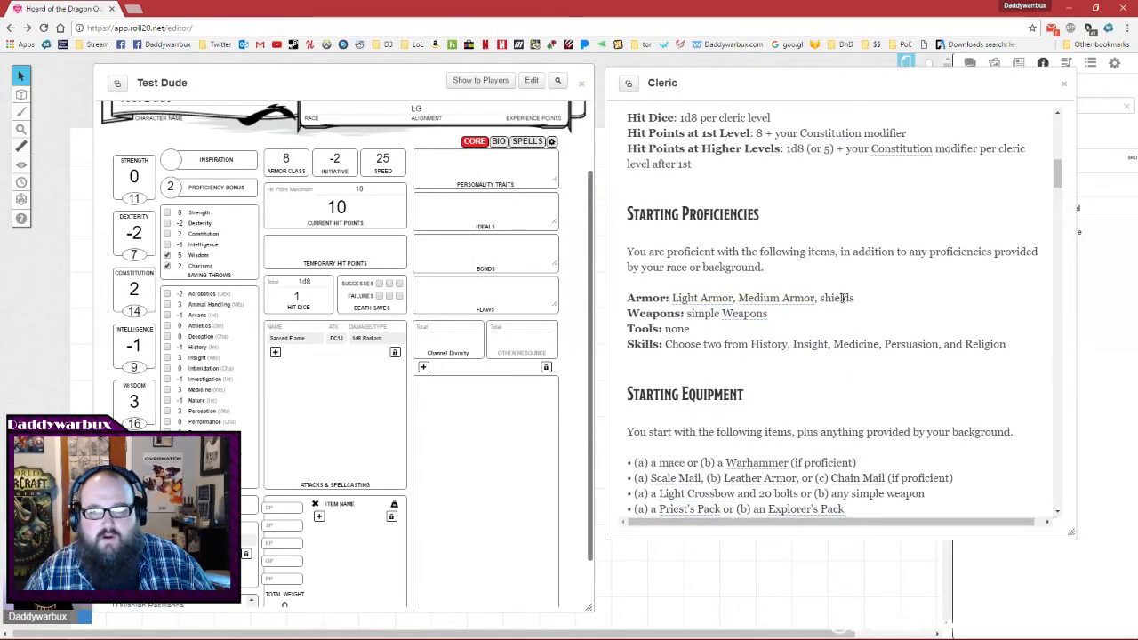
scroll(down, 3)
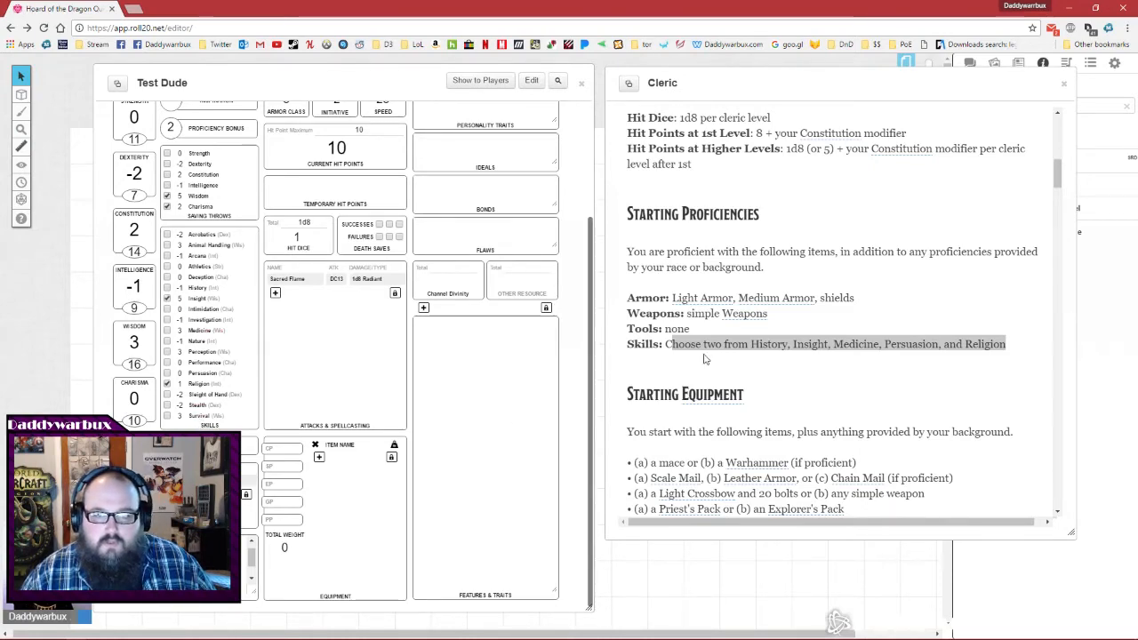
scroll(down, 3)
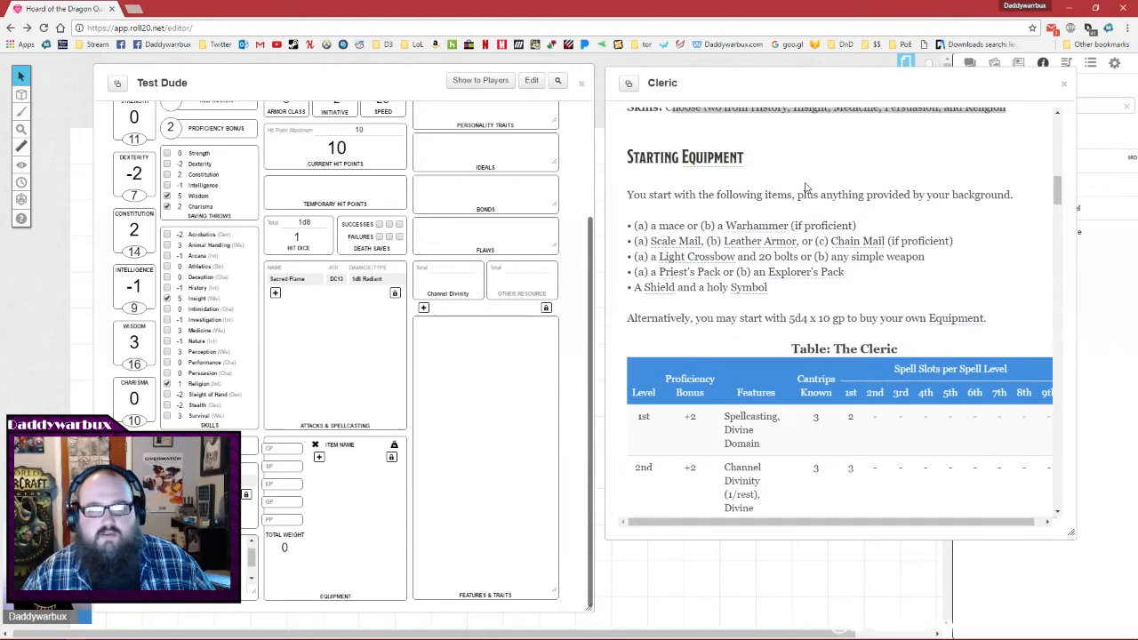
Pick Warhammer from the Cleric equipment and find it in the compendium results.
double_click(640, 225)
text(warham)
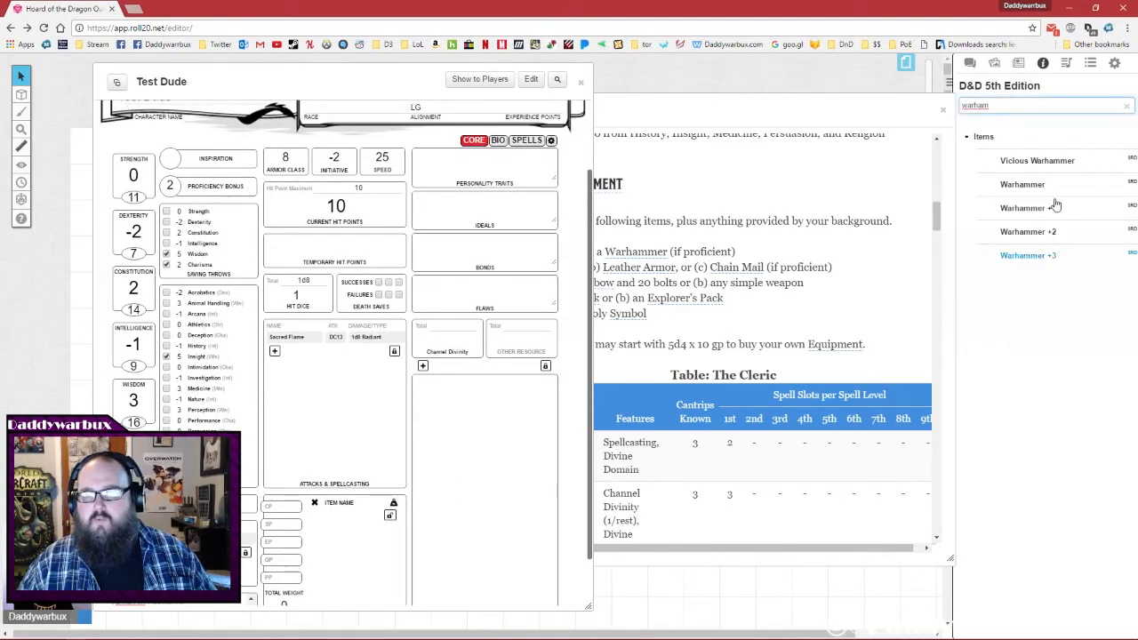
scroll(down, 3)
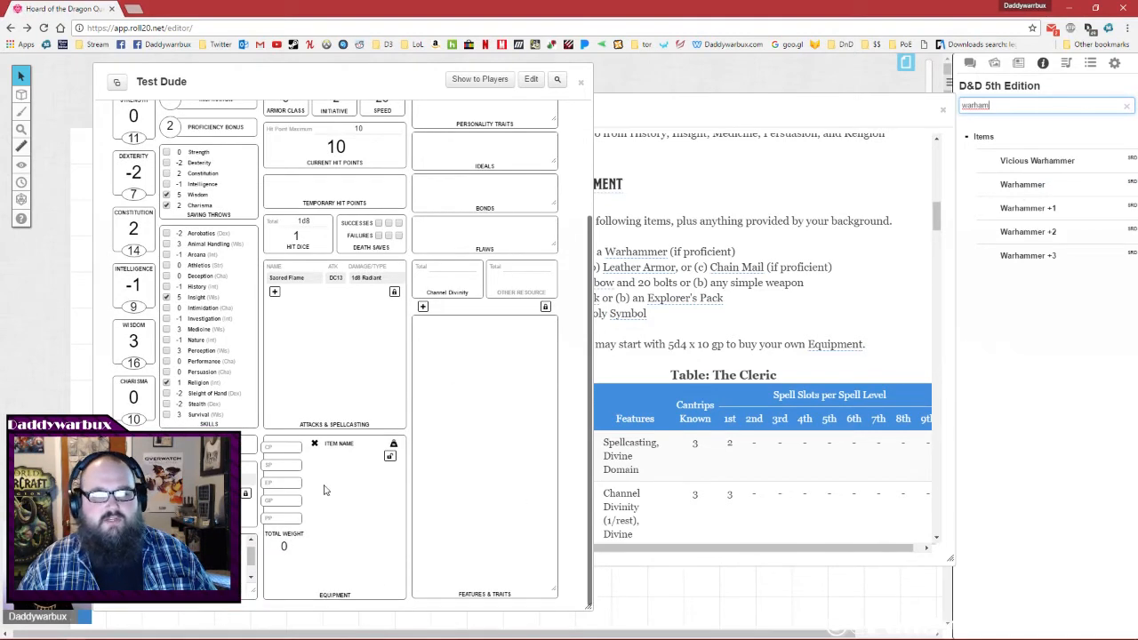
mouse_move(311, 608)
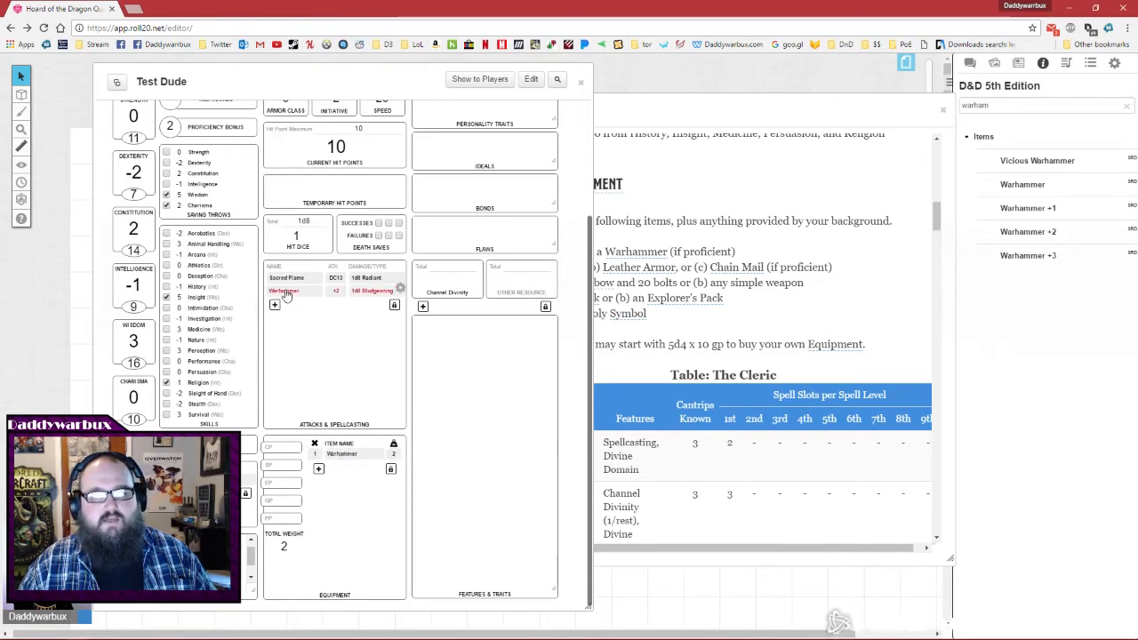
mouse_move(295, 297)
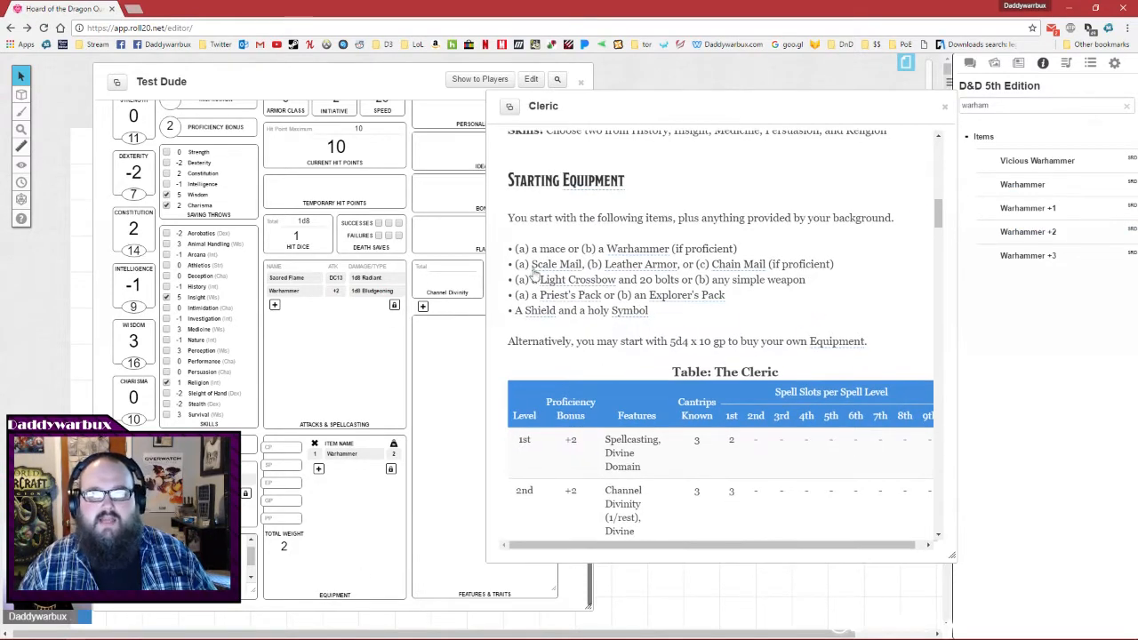
mouse_move(640, 264)
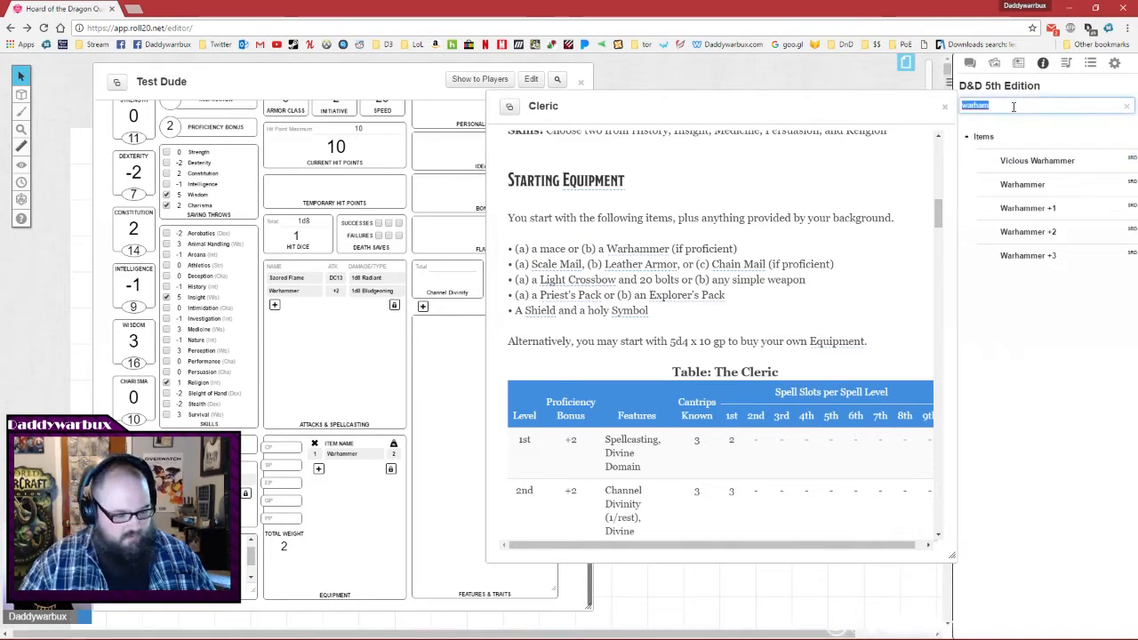
Add Scale Mail from the compendium, view its item page, and set AC to 14.
text(scale)
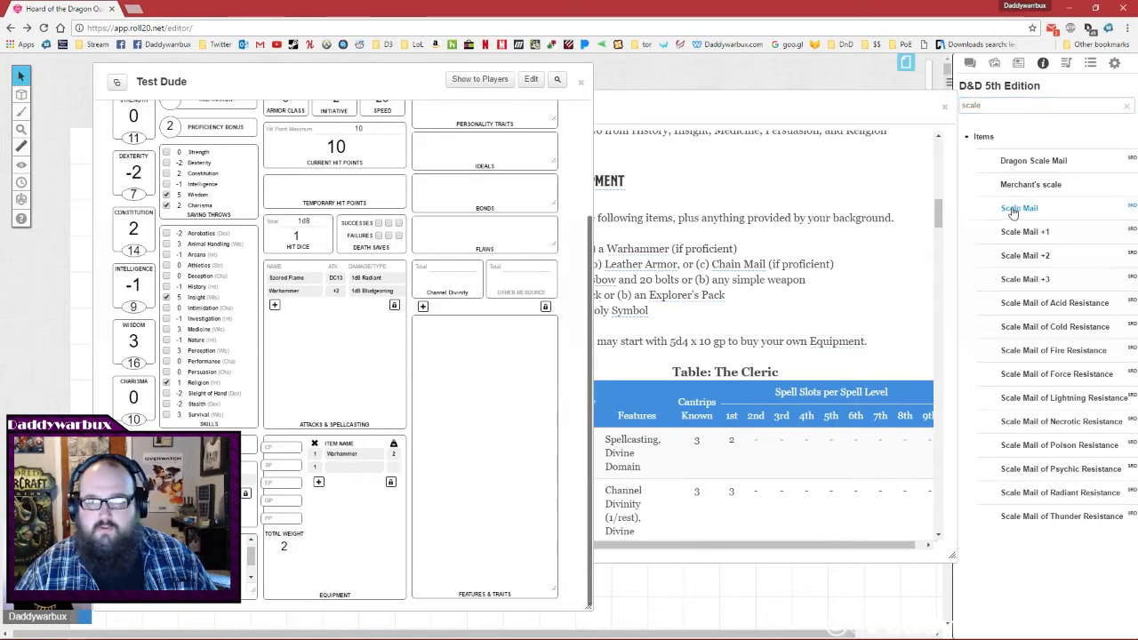
click(1014, 208)
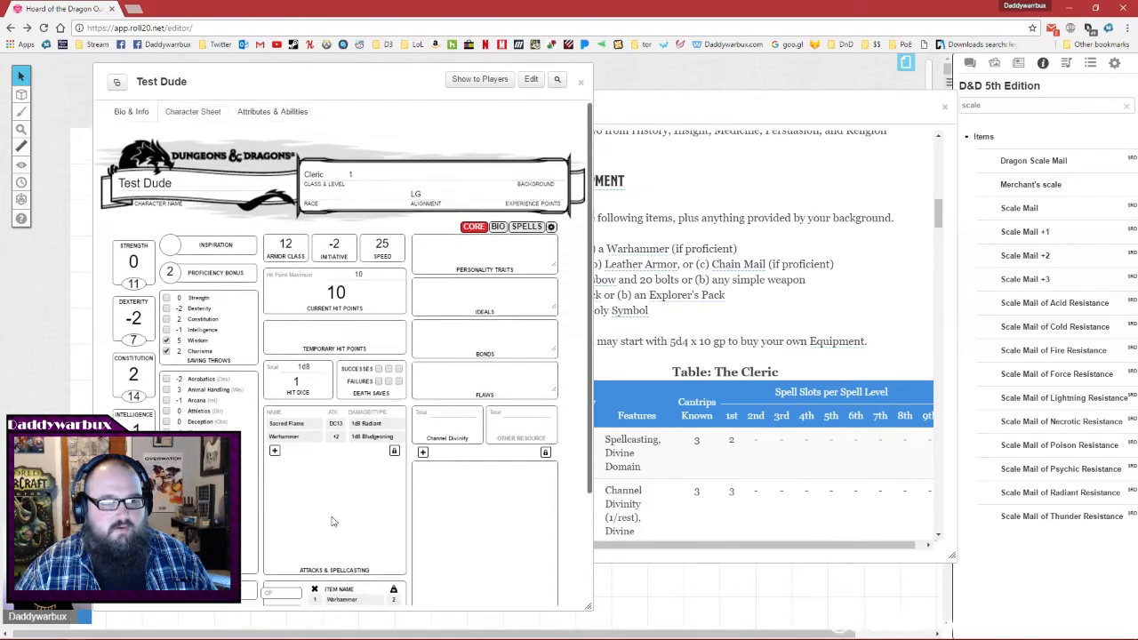
scroll(down, 3)
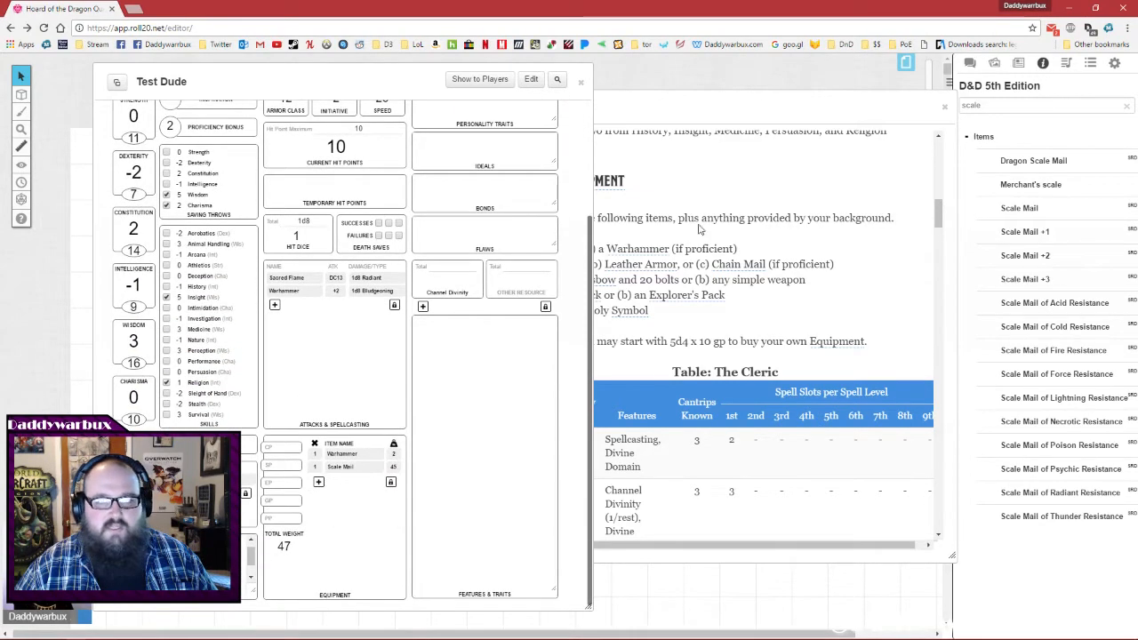
click(1019, 207)
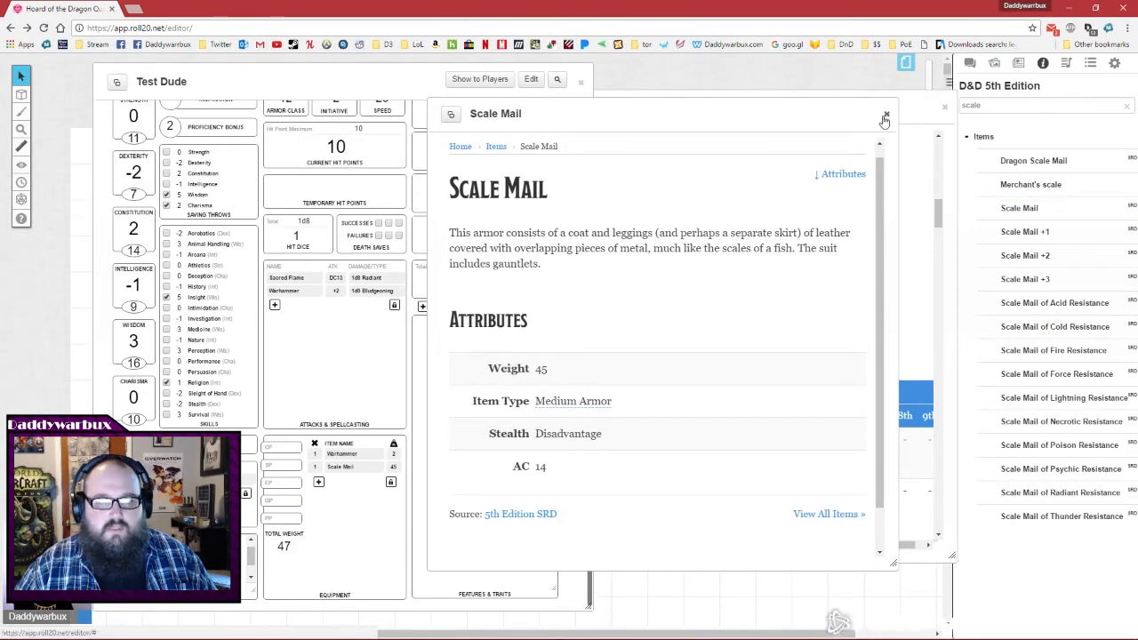
click(883, 119)
text(14)
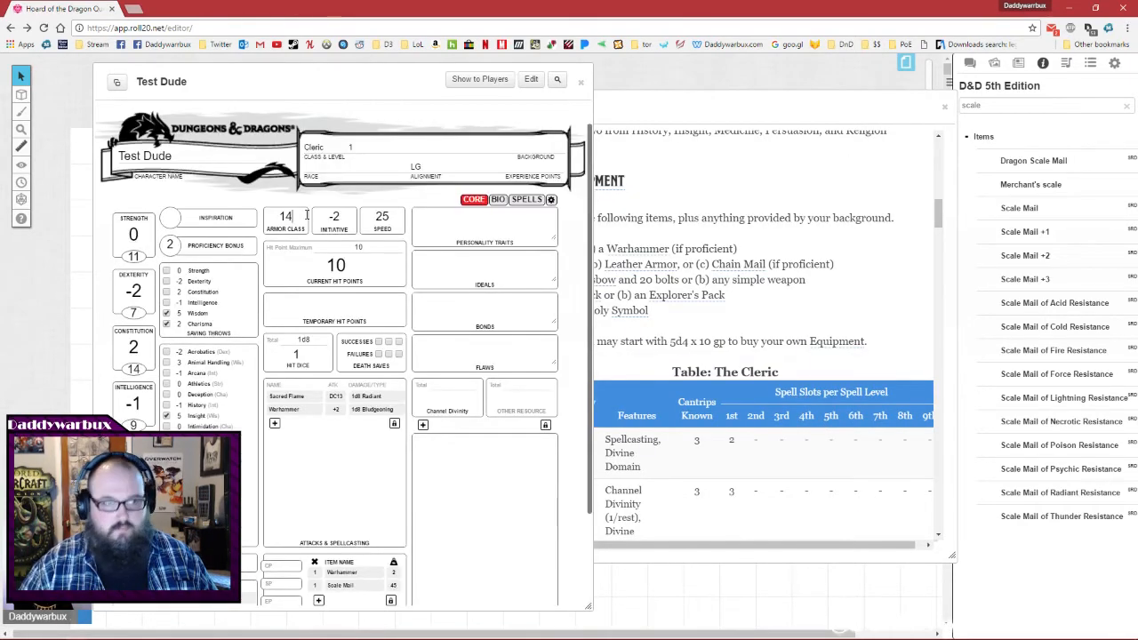
scroll(down, 3)
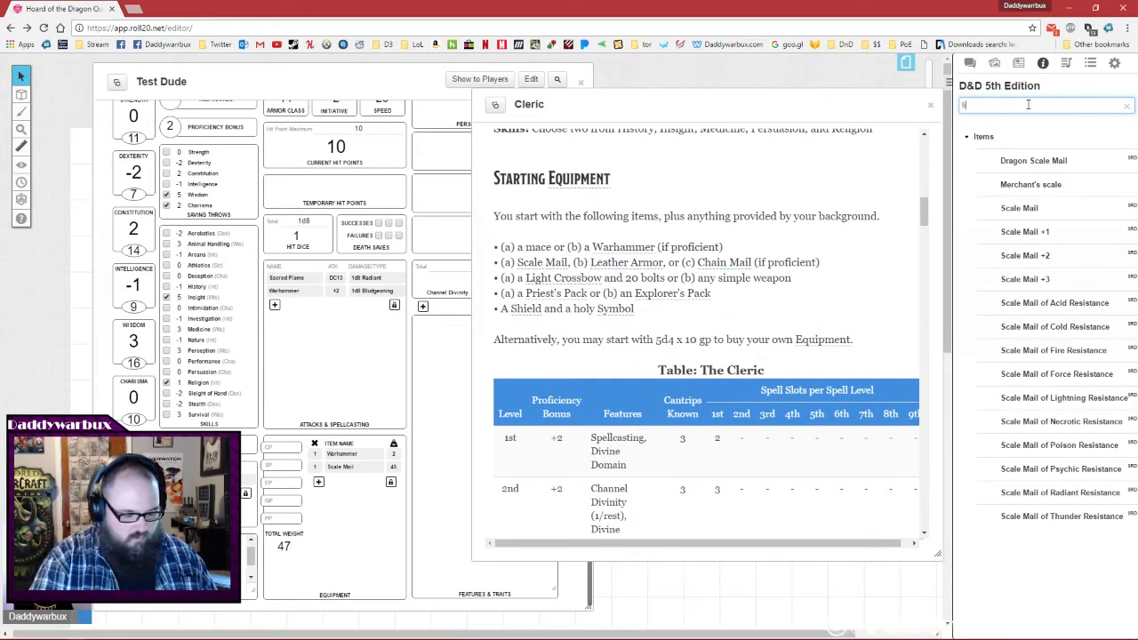
Add a Light Crossbow and 20 crossbow bolts, tracked as a resource, for 53.5 total weight.
text(light c)
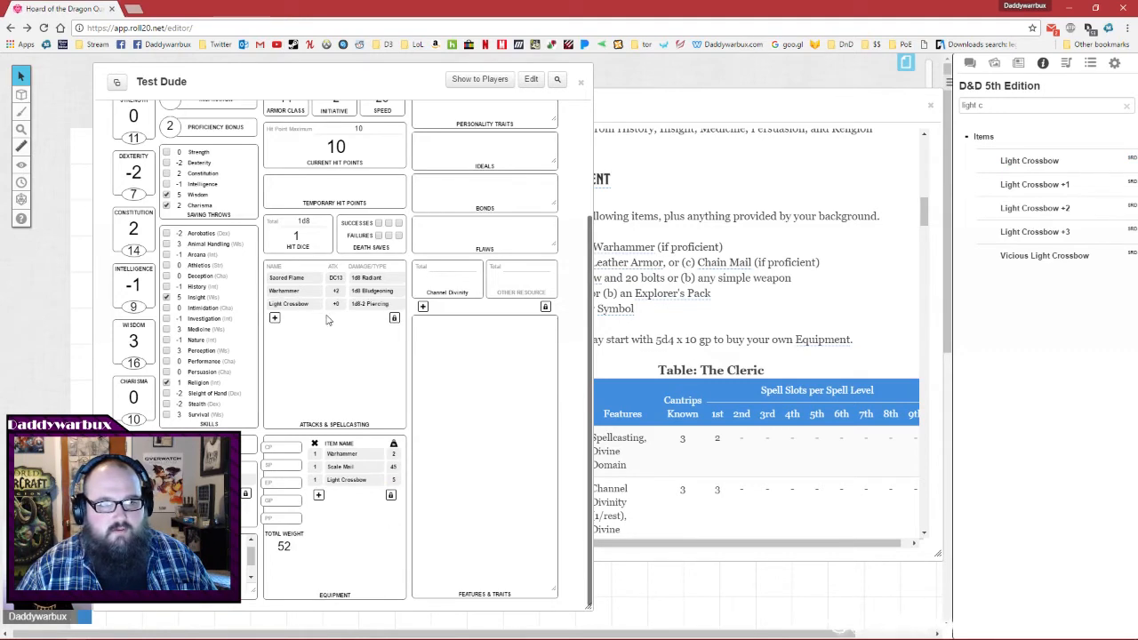
mouse_move(966, 204)
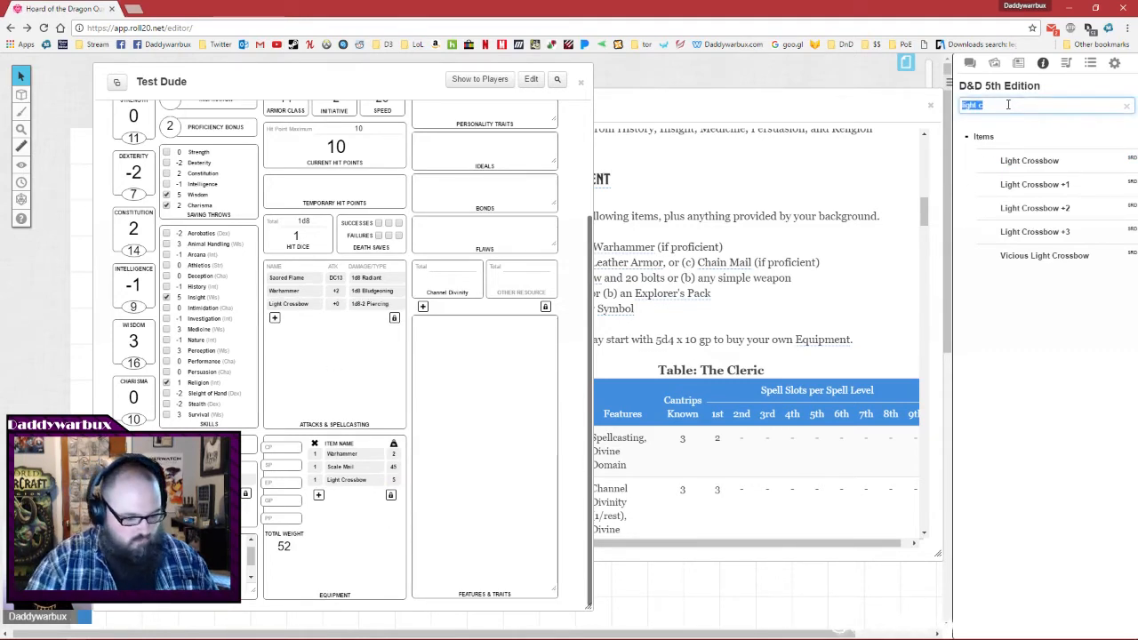
text(crossbow bolts)
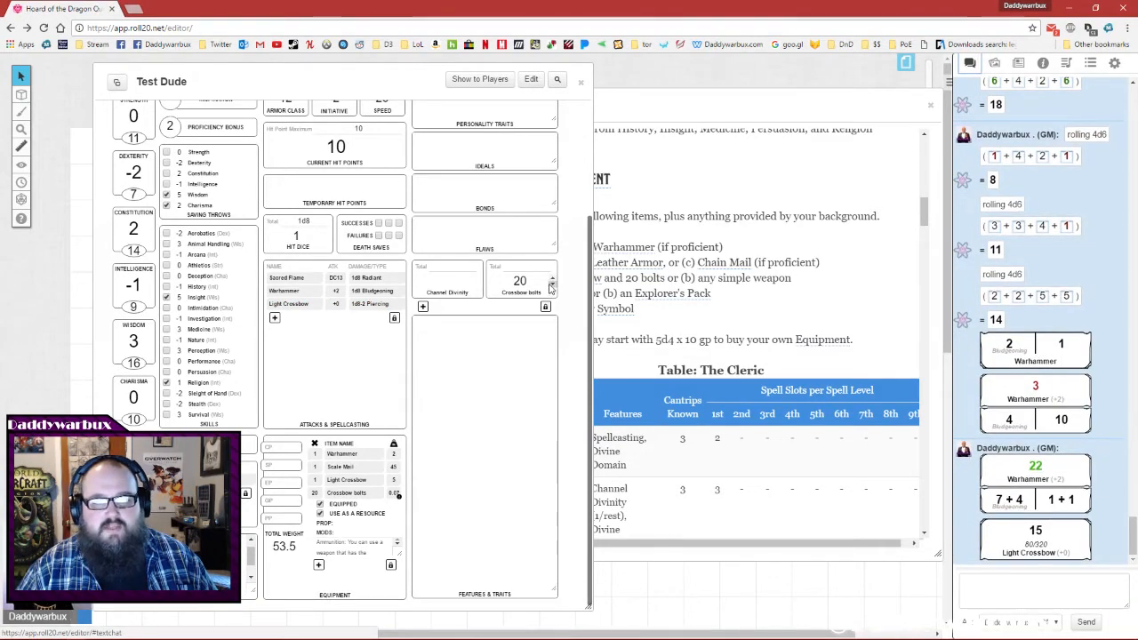
click(550, 284)
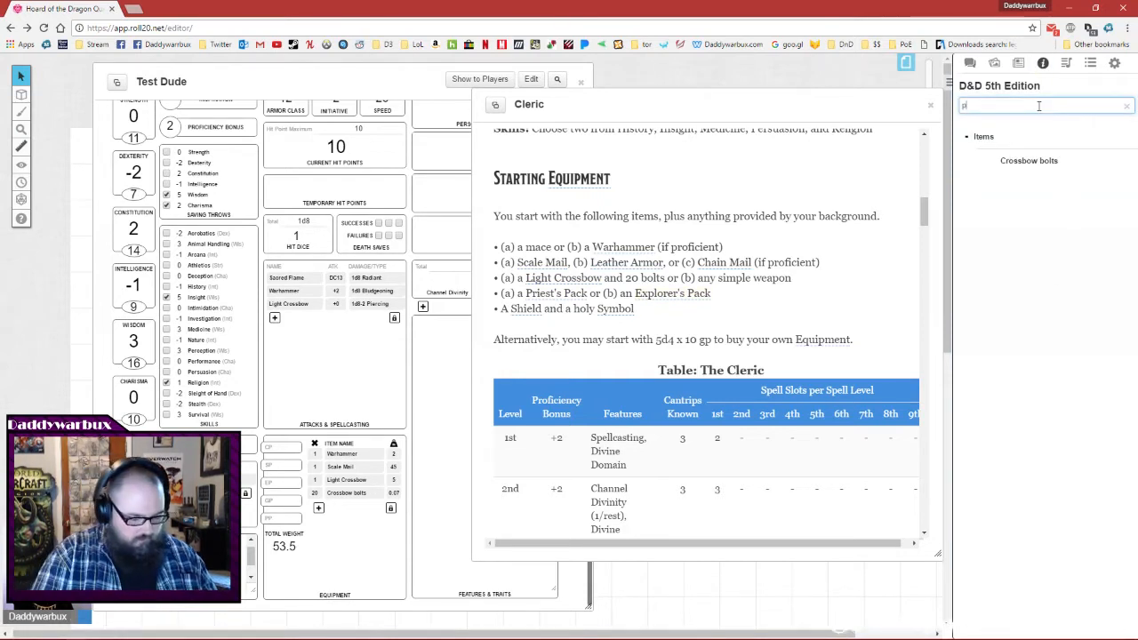
Find Explorer's Pack in the compendium, add it to Equipment, and expand its item details.
text(riest)
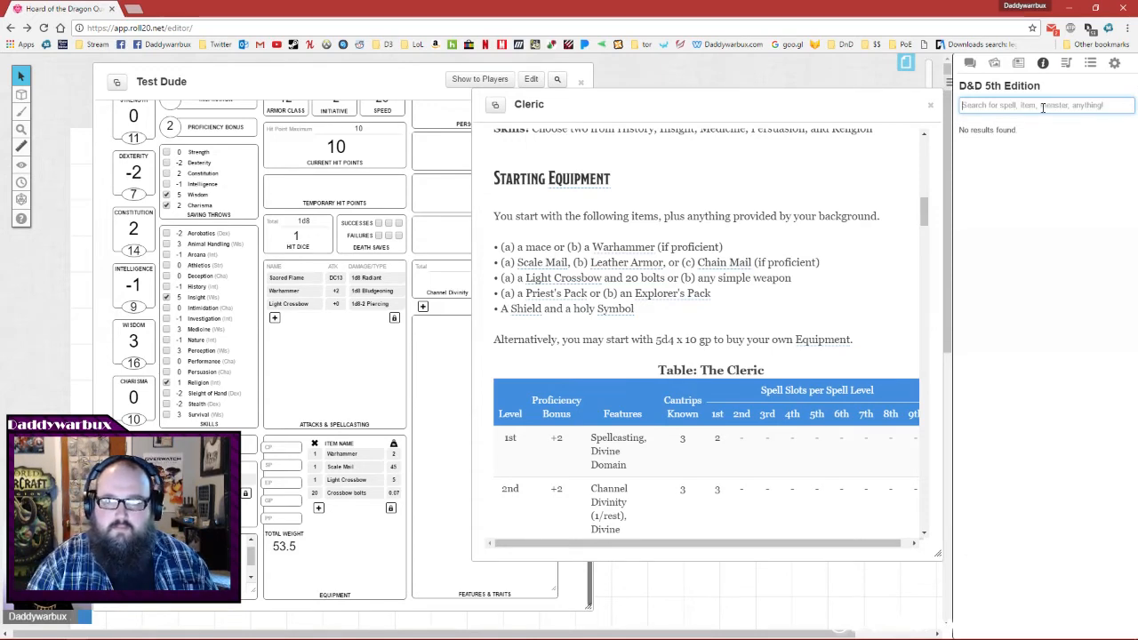
text(pack)
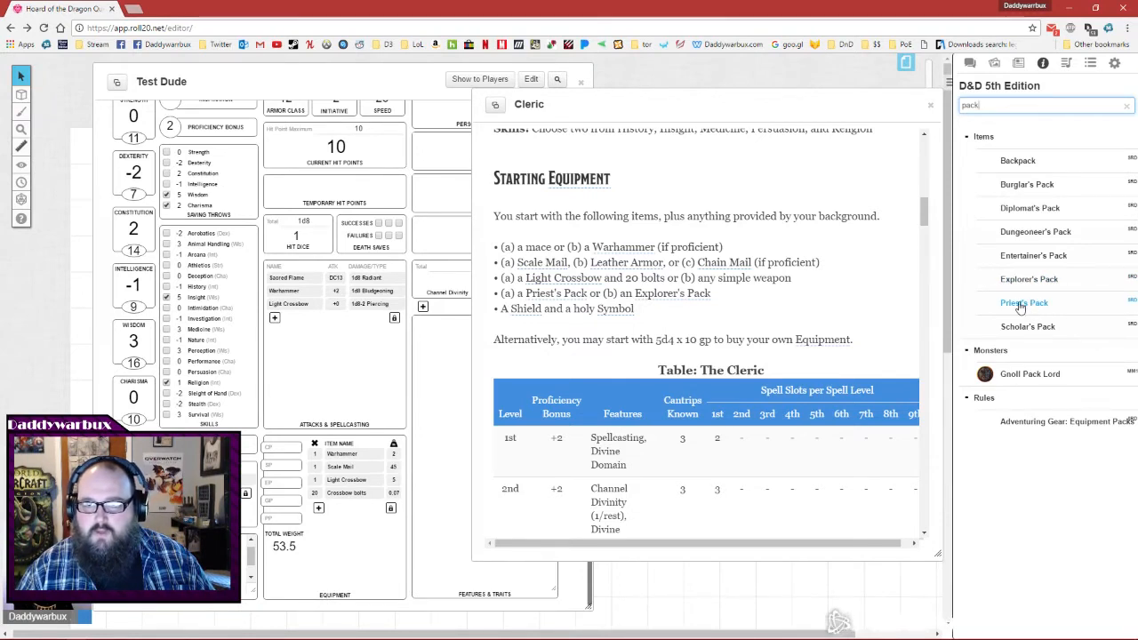
click(1022, 302)
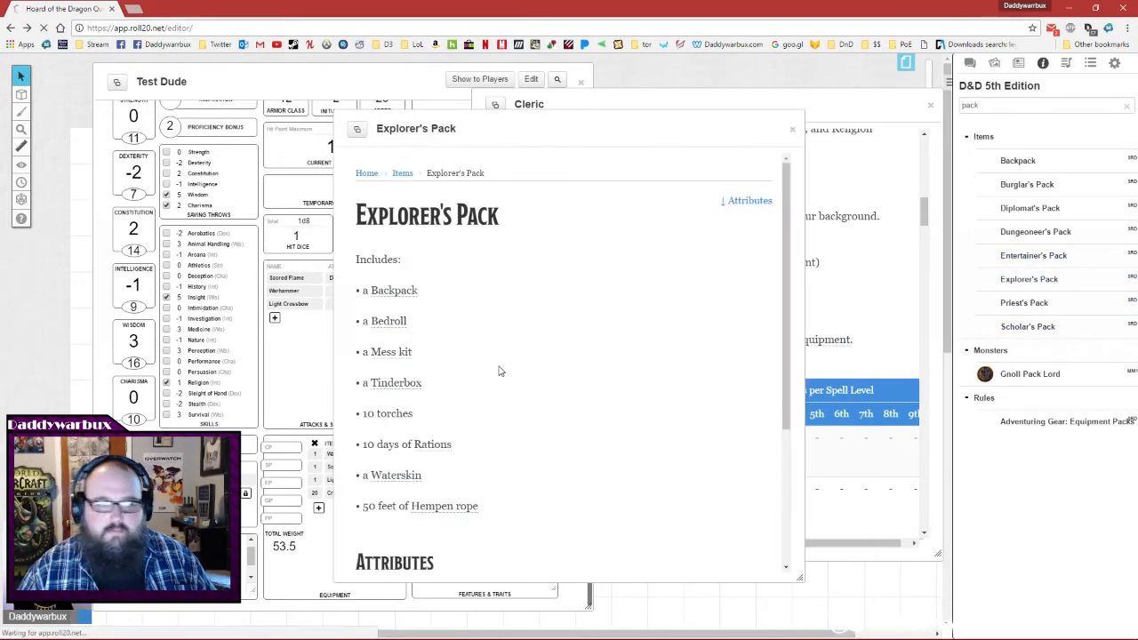
mouse_move(444, 384)
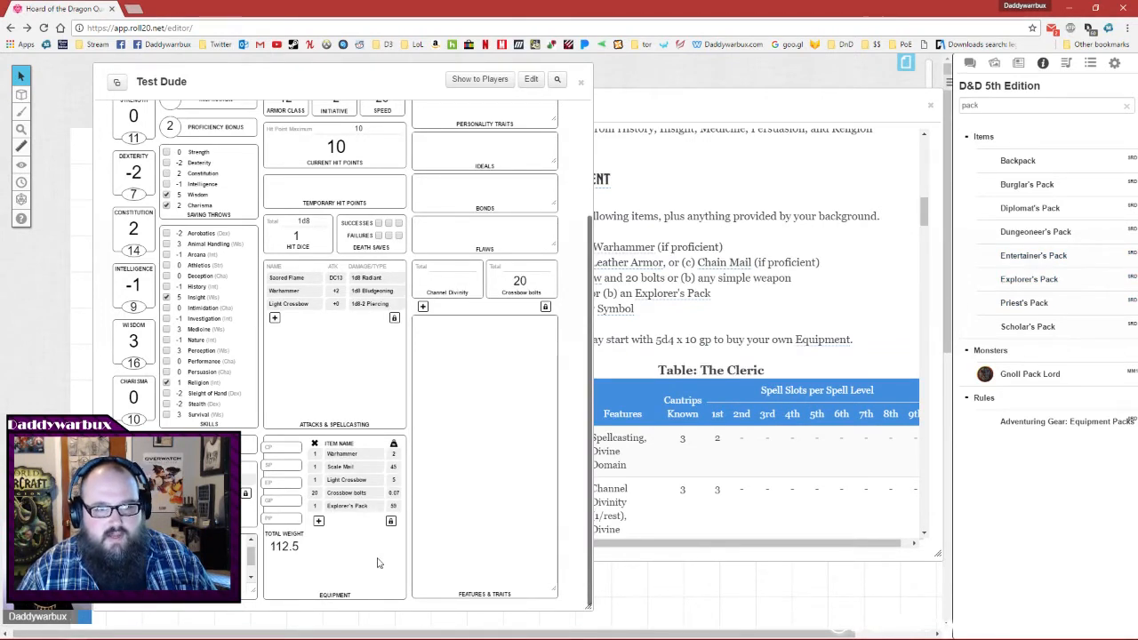
mouse_move(351, 511)
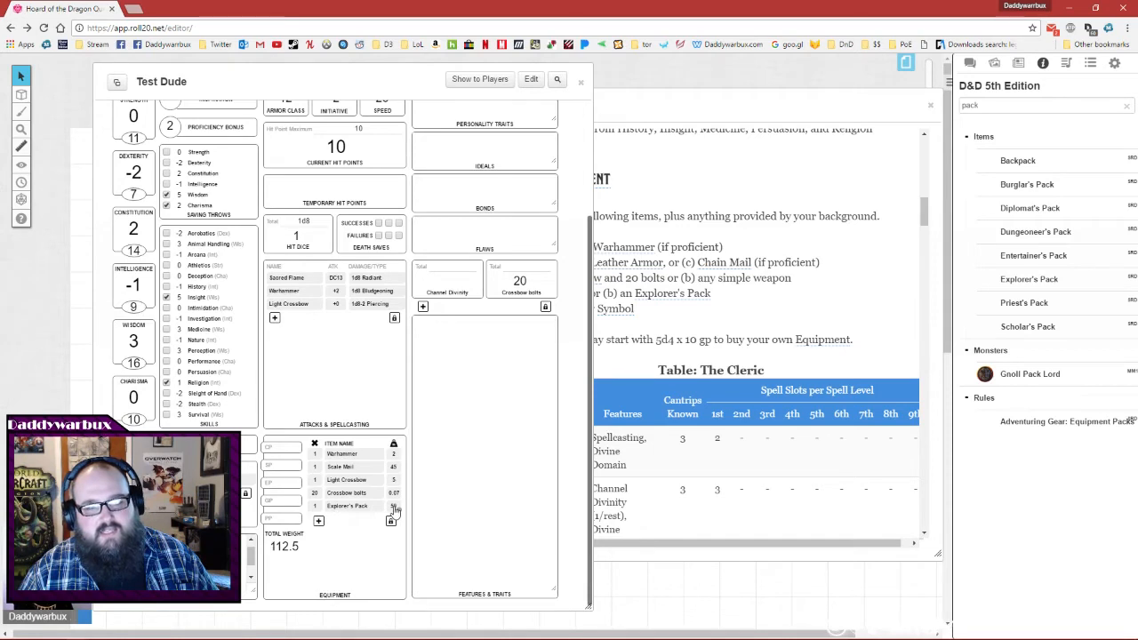
click(349, 505)
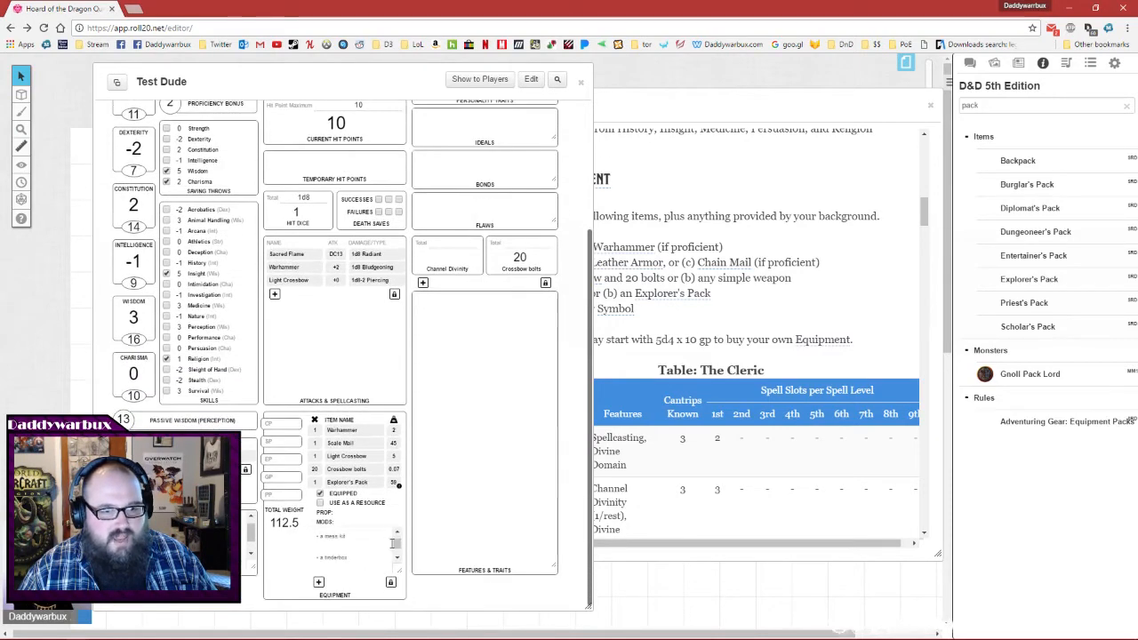
scroll(down, 3)
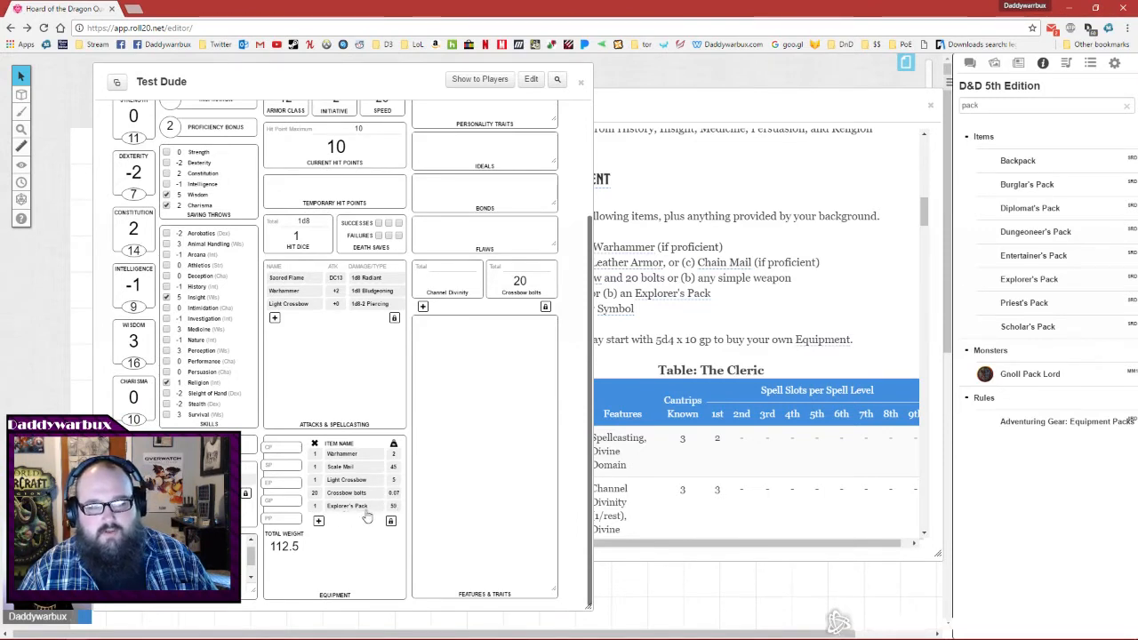
mouse_move(336, 514)
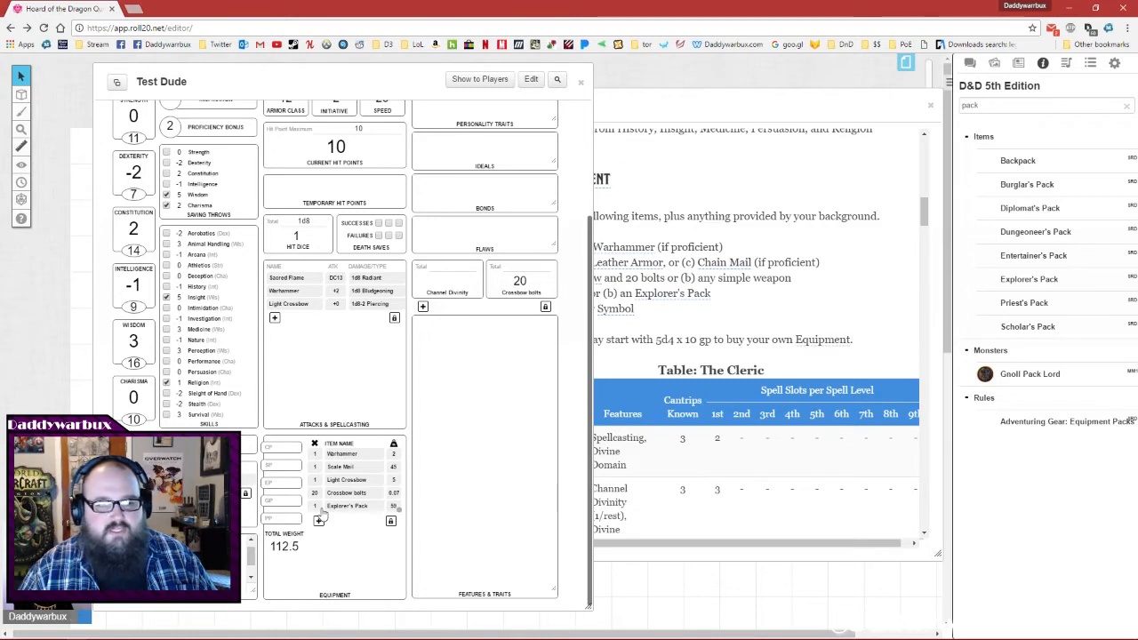
mouse_move(396, 505)
text(s)
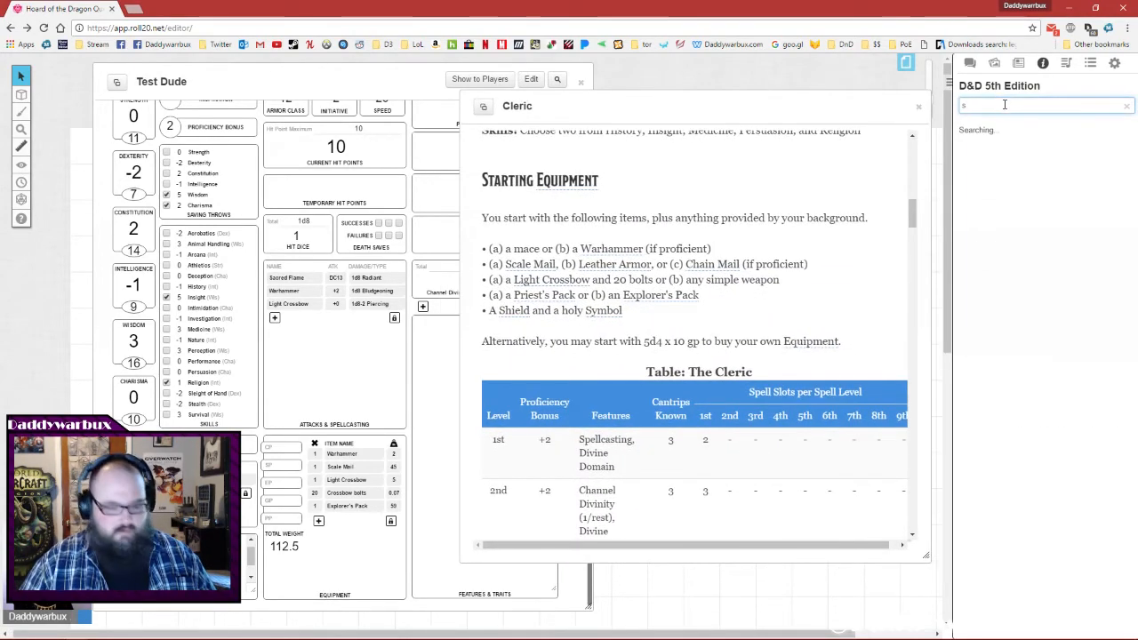
Add a Shield and a Holy Symbol to Equipment, then close the Cleric page.
text(hi)
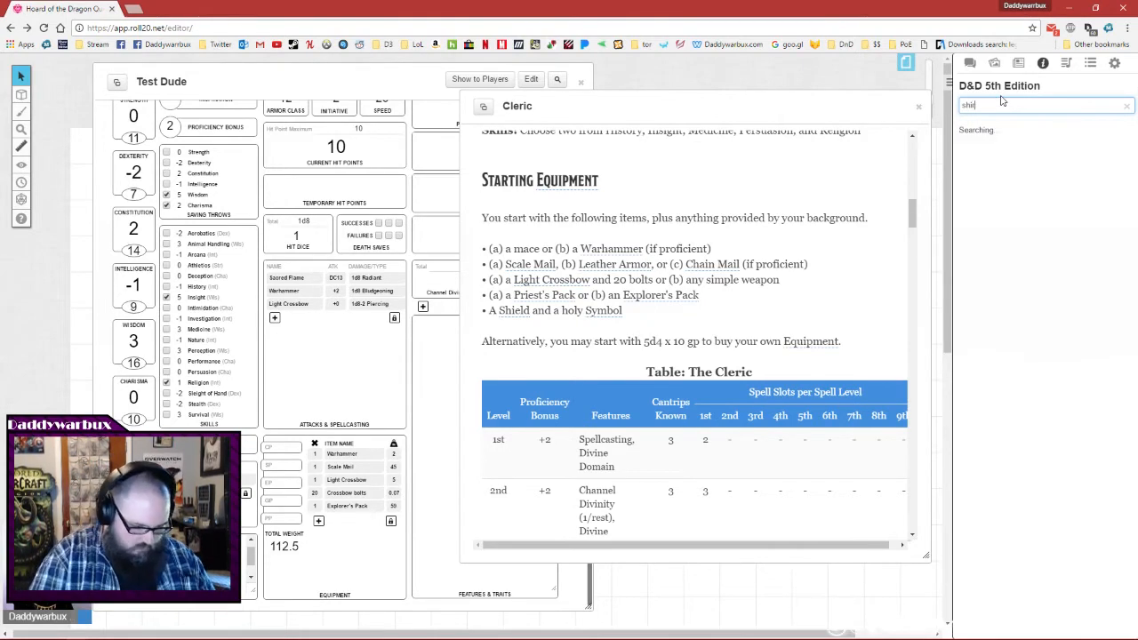
text(shield)
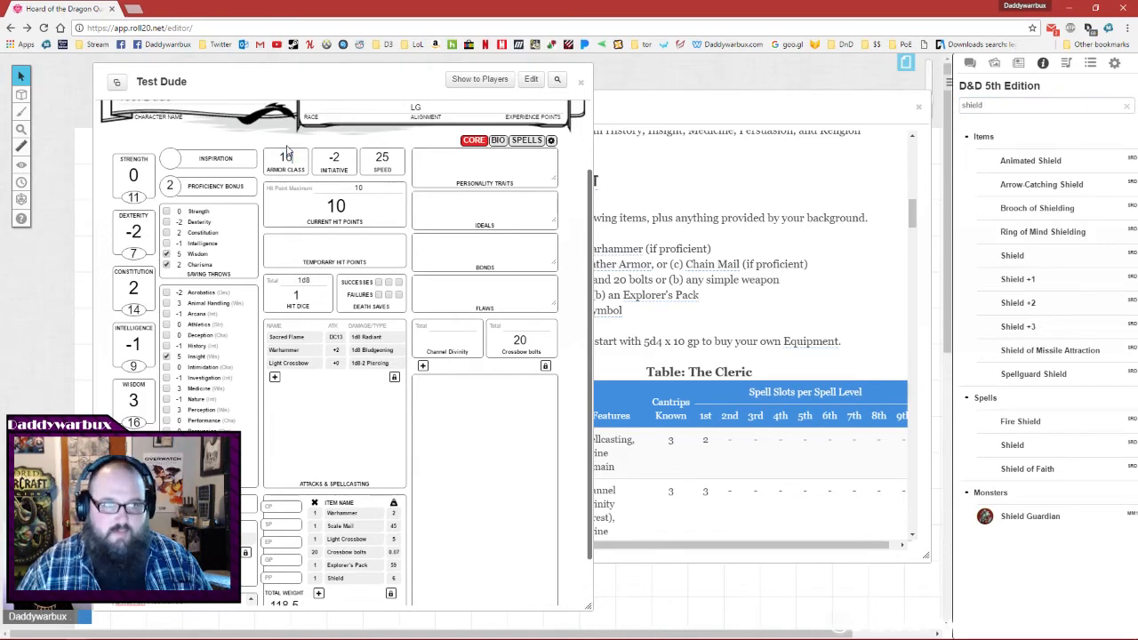
text(holy)
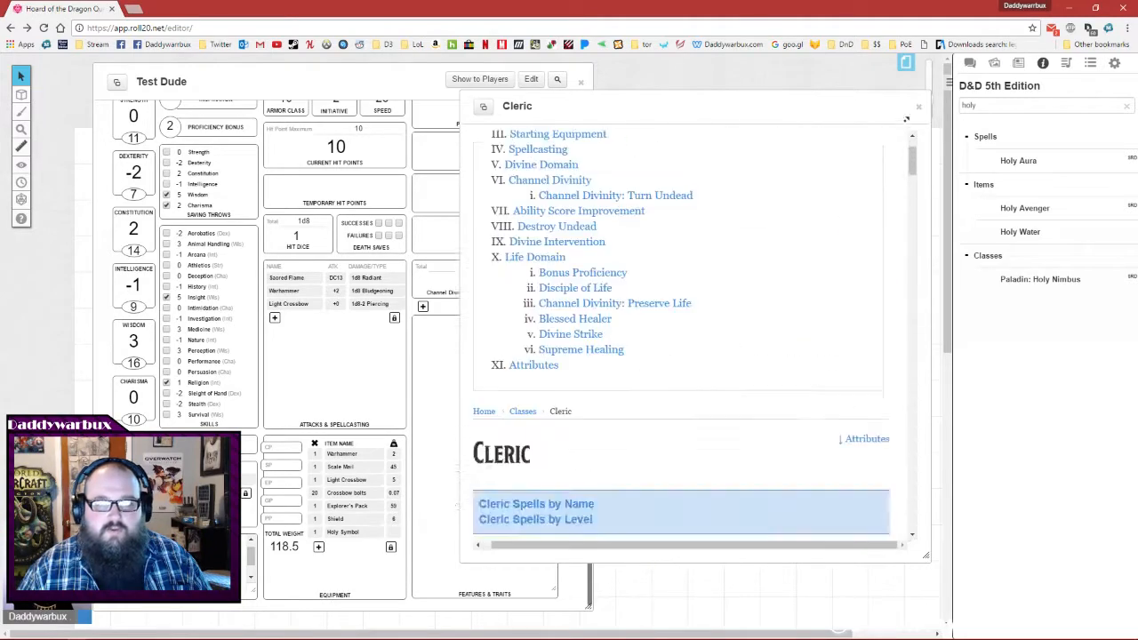
click(919, 106)
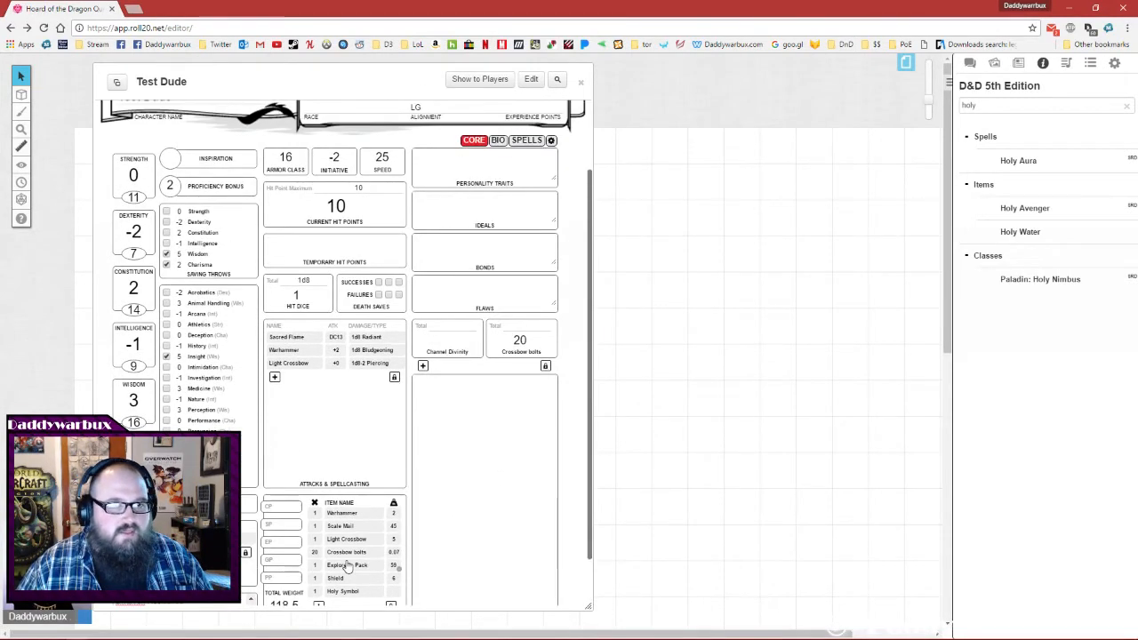
scroll(down, 3)
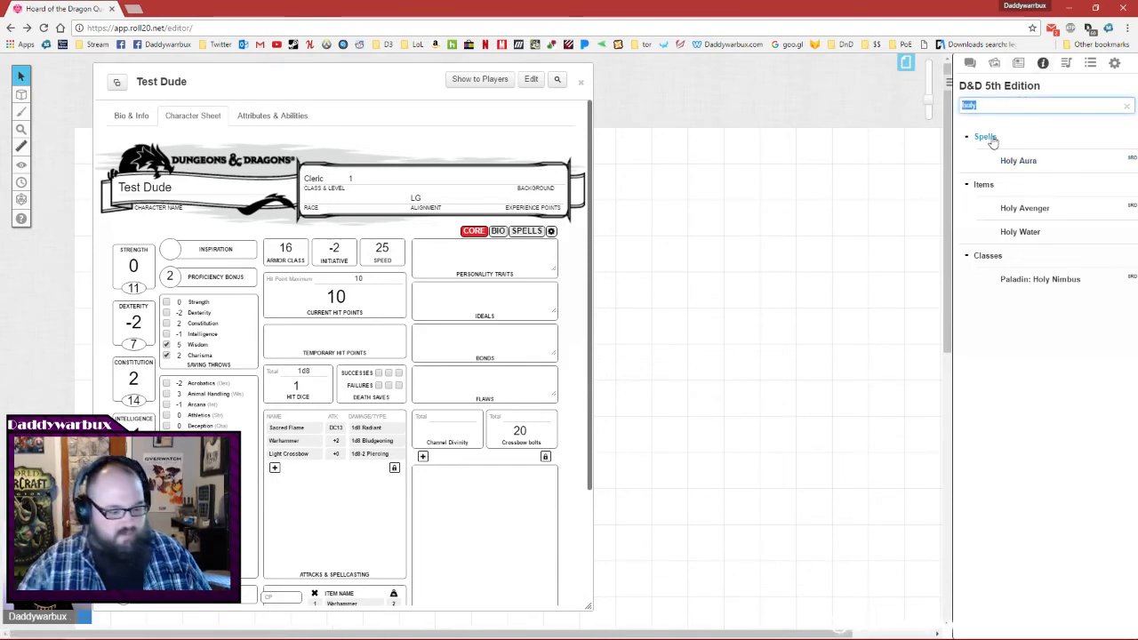
Read the Backgrounds and Backgrounds by Name pages, then search the compendium for 'aco'.
text(backg)
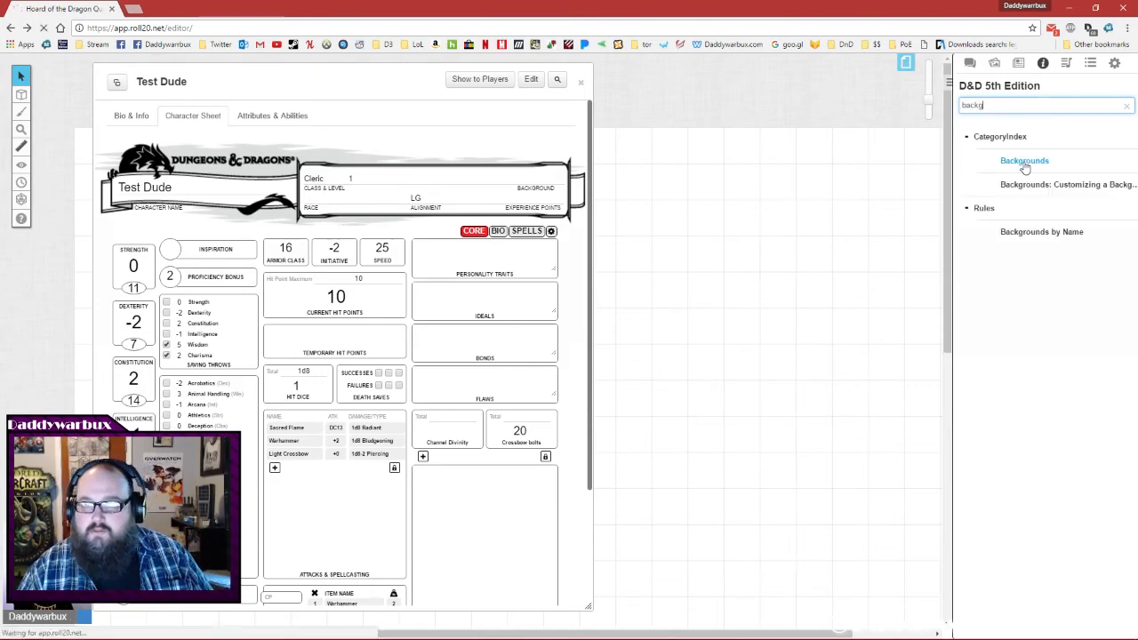
click(1023, 161)
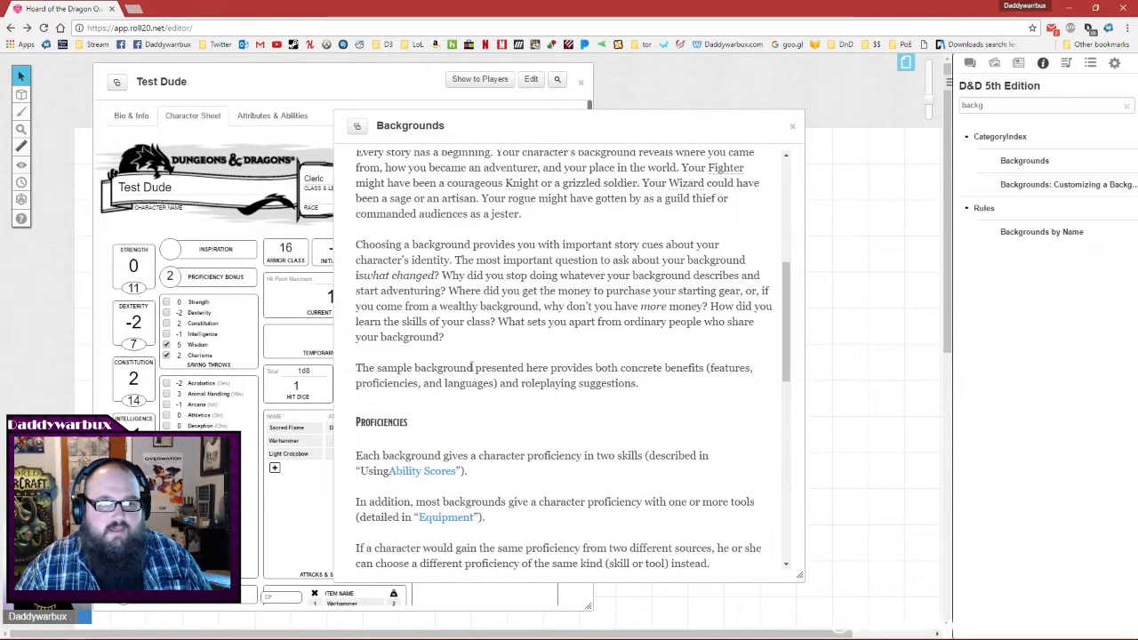
scroll(down, 3)
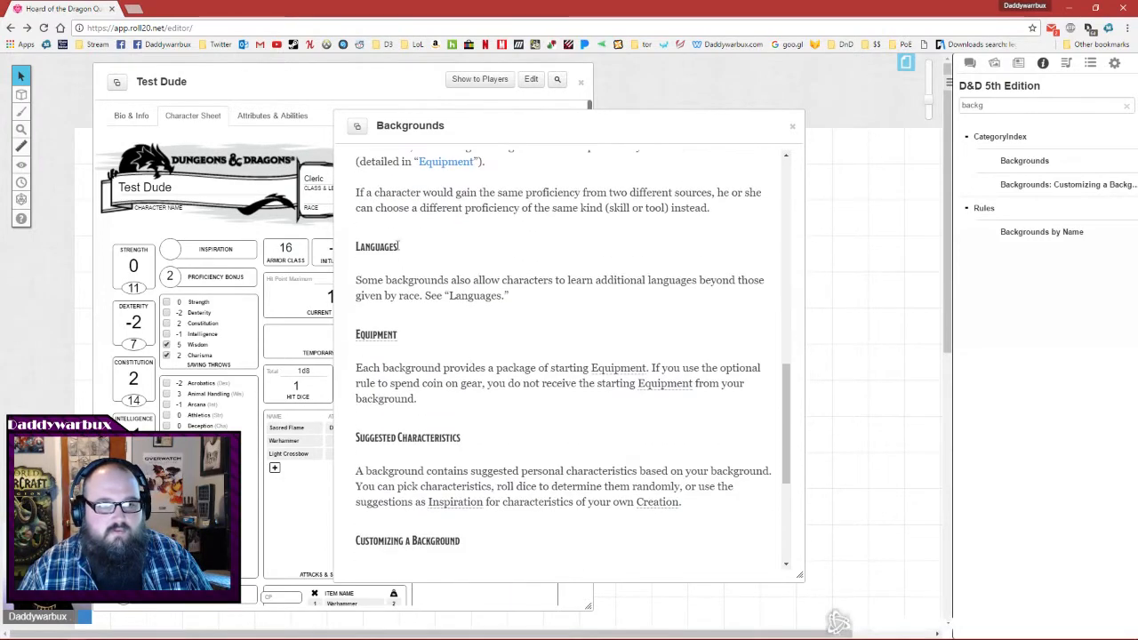
mouse_move(377, 368)
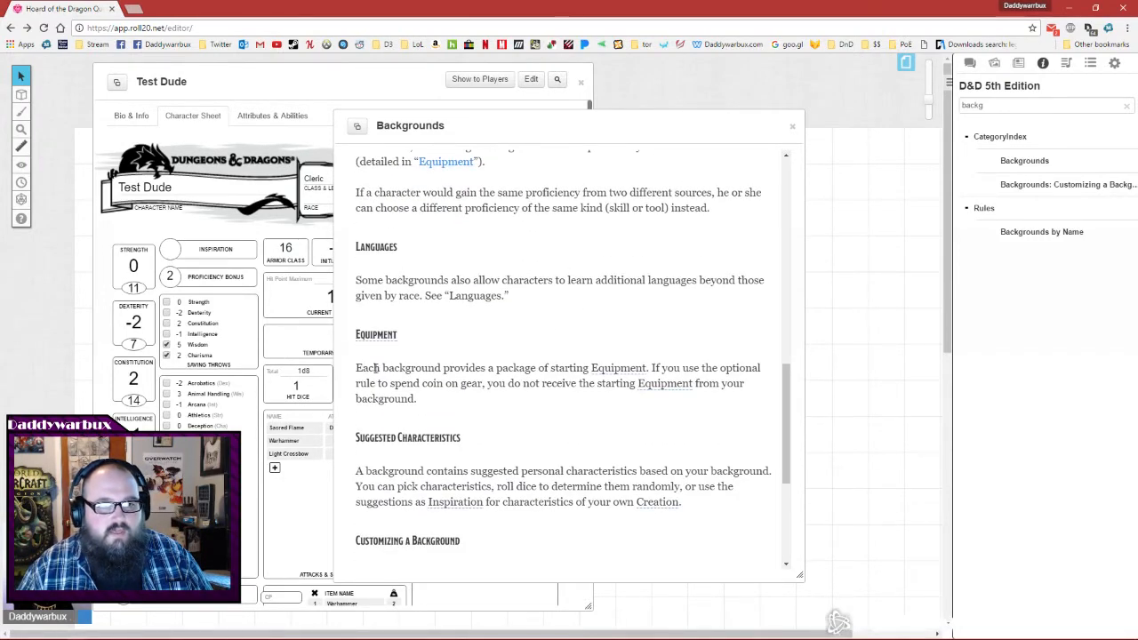
scroll(down, 3)
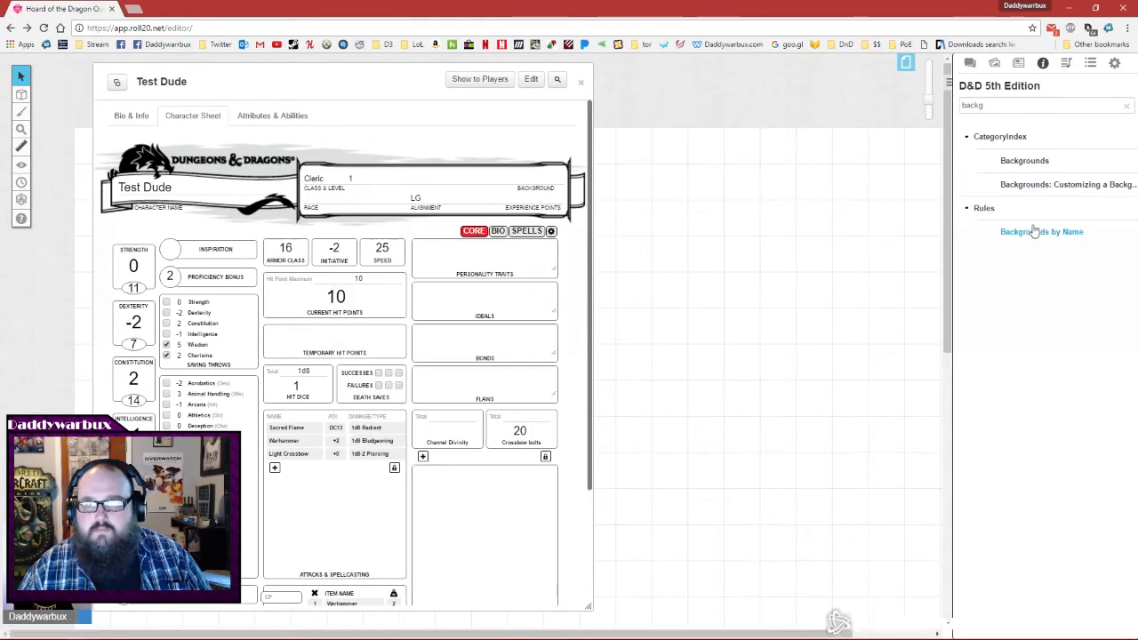
click(1041, 231)
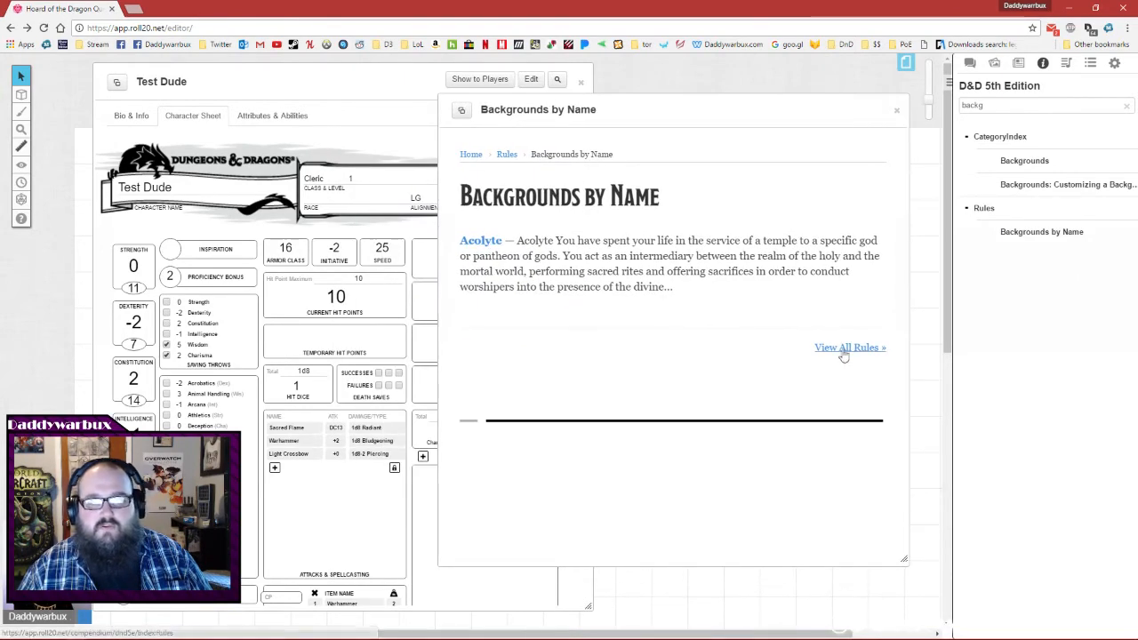
mouse_move(864, 351)
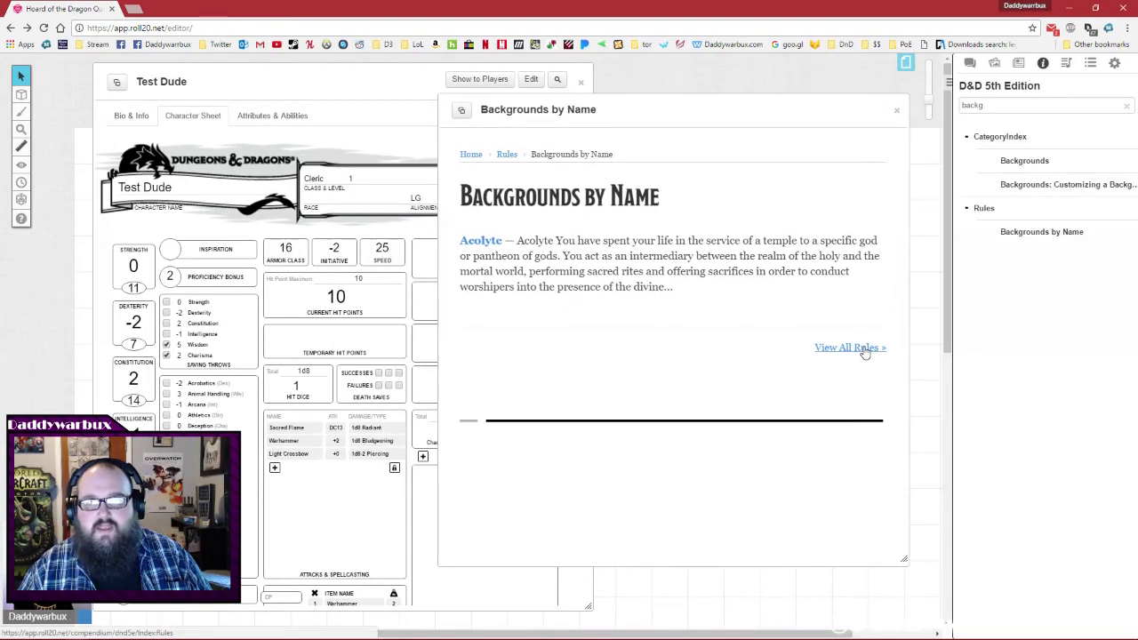
mouse_move(756, 461)
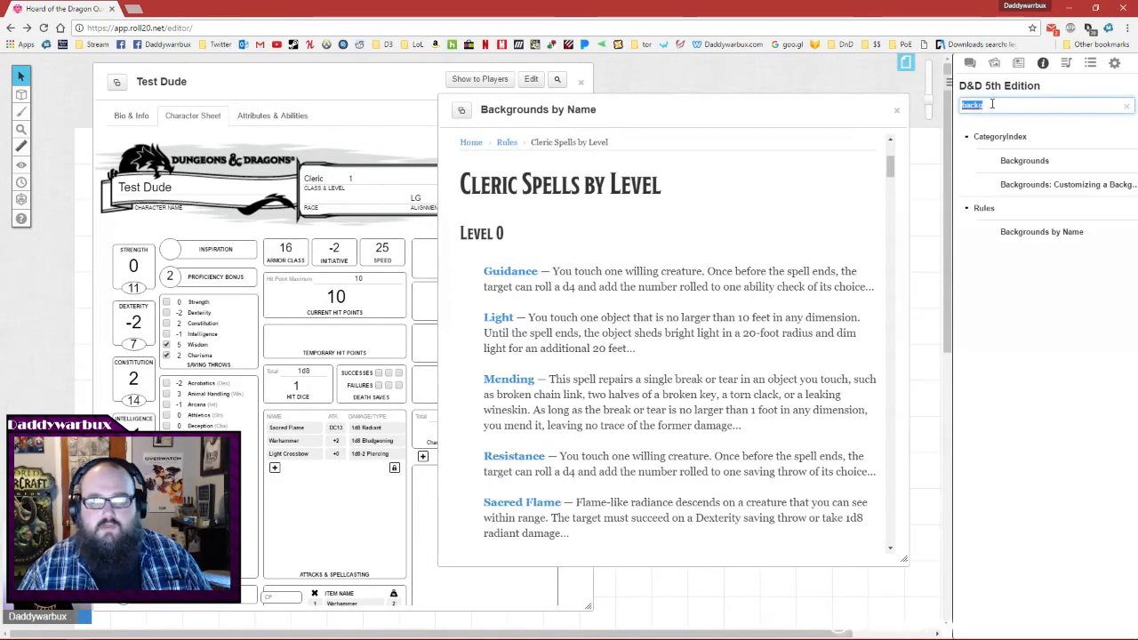
text(aco)
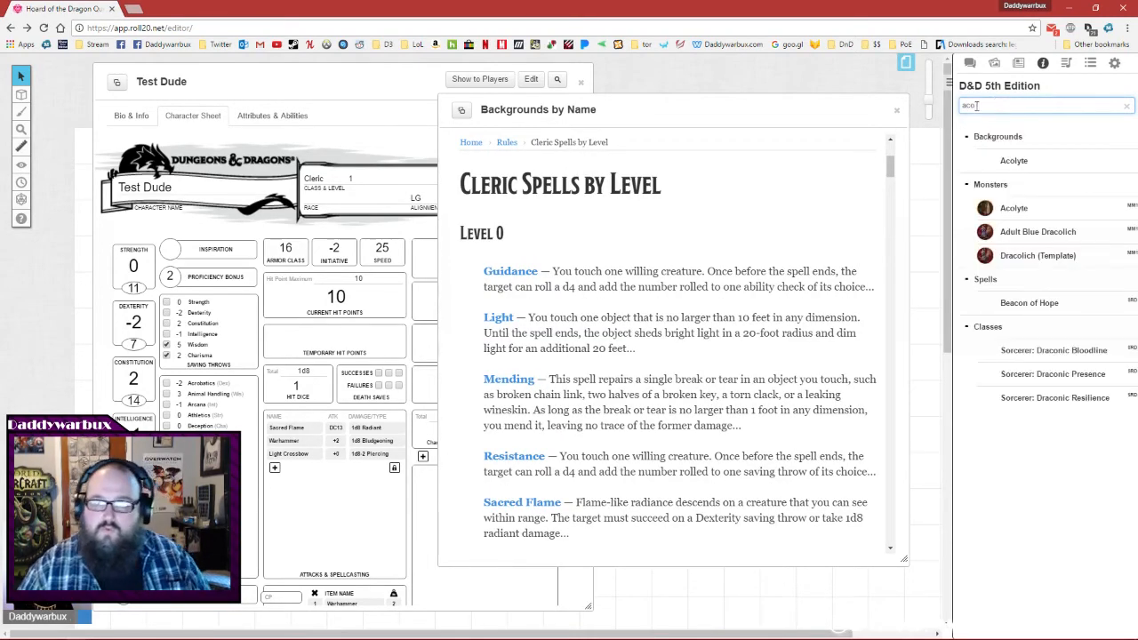
Open the Acolyte entry and enter Acolyte in Test Dude's Background field.
click(1012, 161)
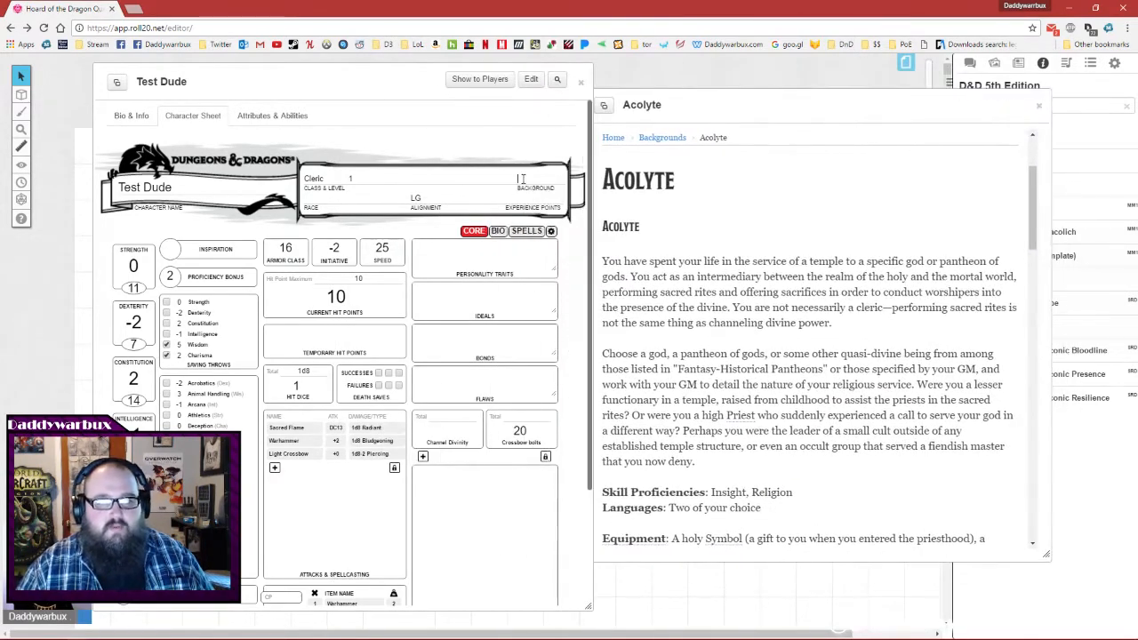
text(Acolyte)
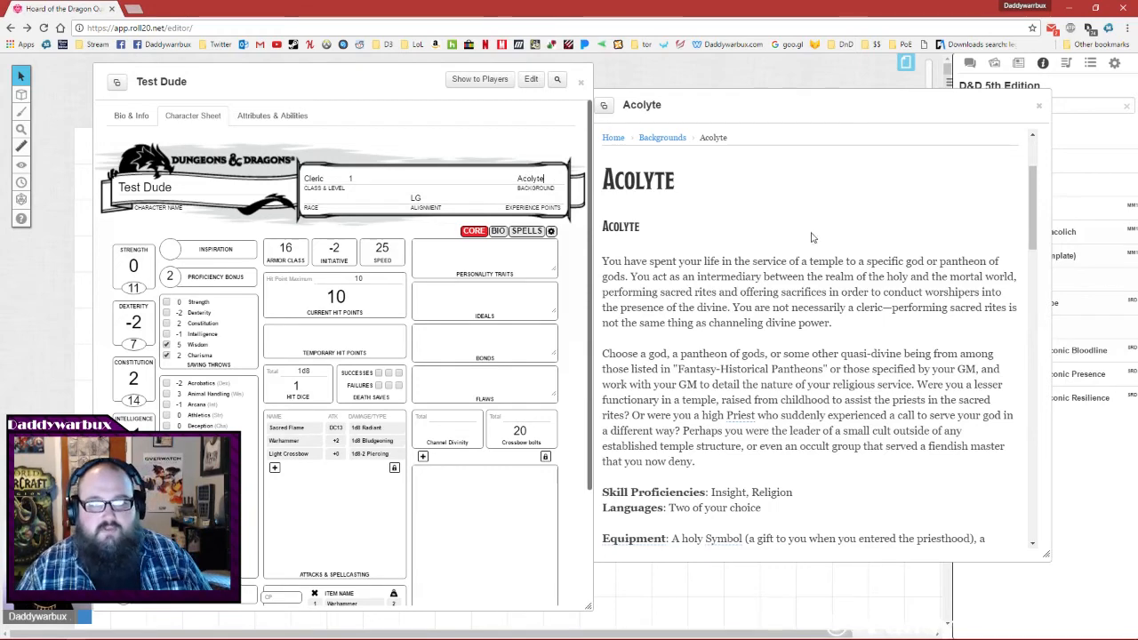
scroll(down, 3)
text(cleric)
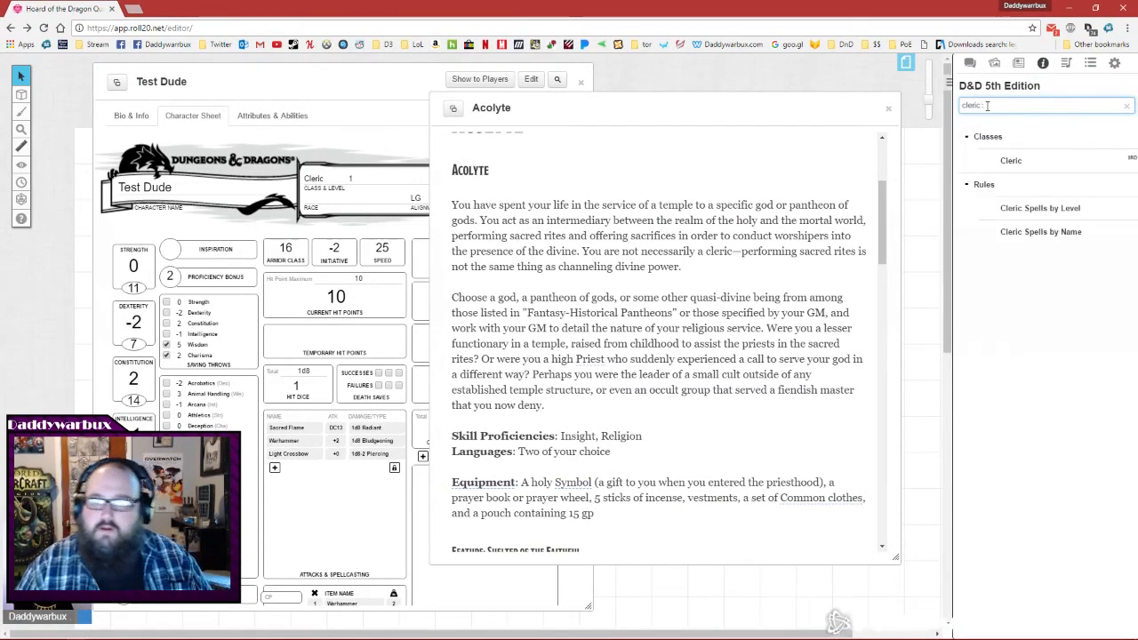
Check the Cleric skill choices, mark History and Persuasion proficient, and reposition the sheet.
click(1011, 160)
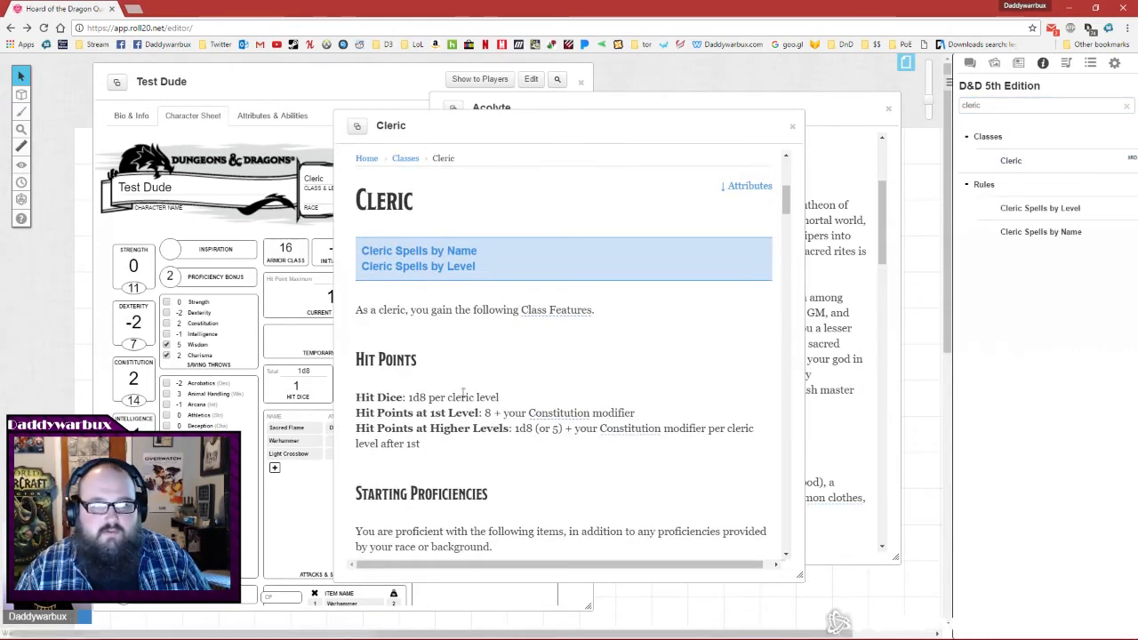
scroll(down, 3)
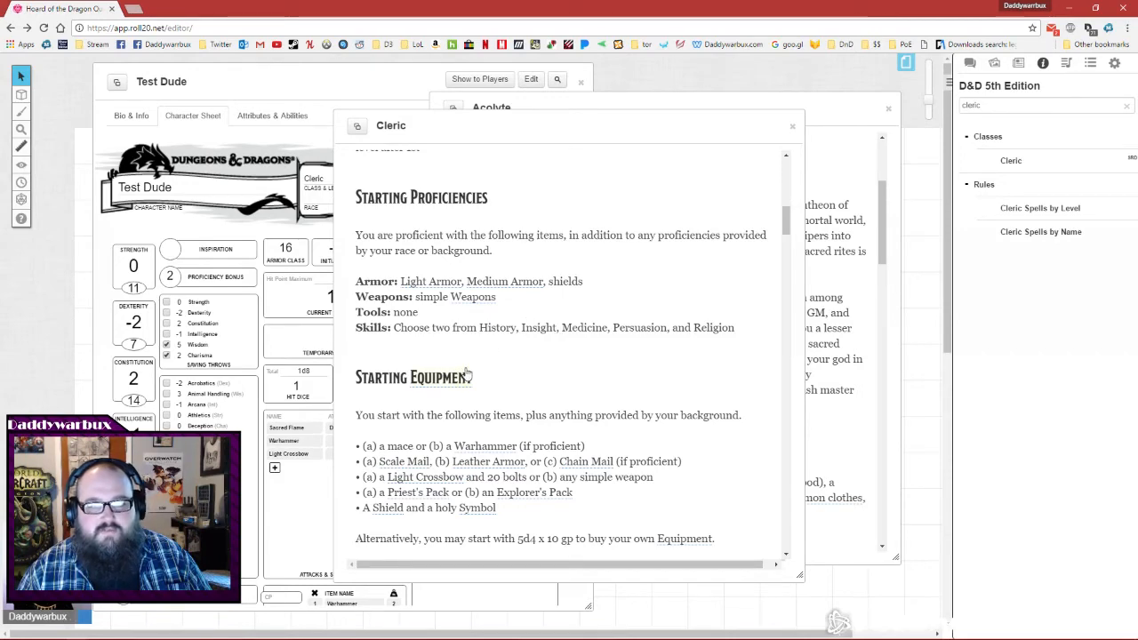
drag(467, 327, 736, 327)
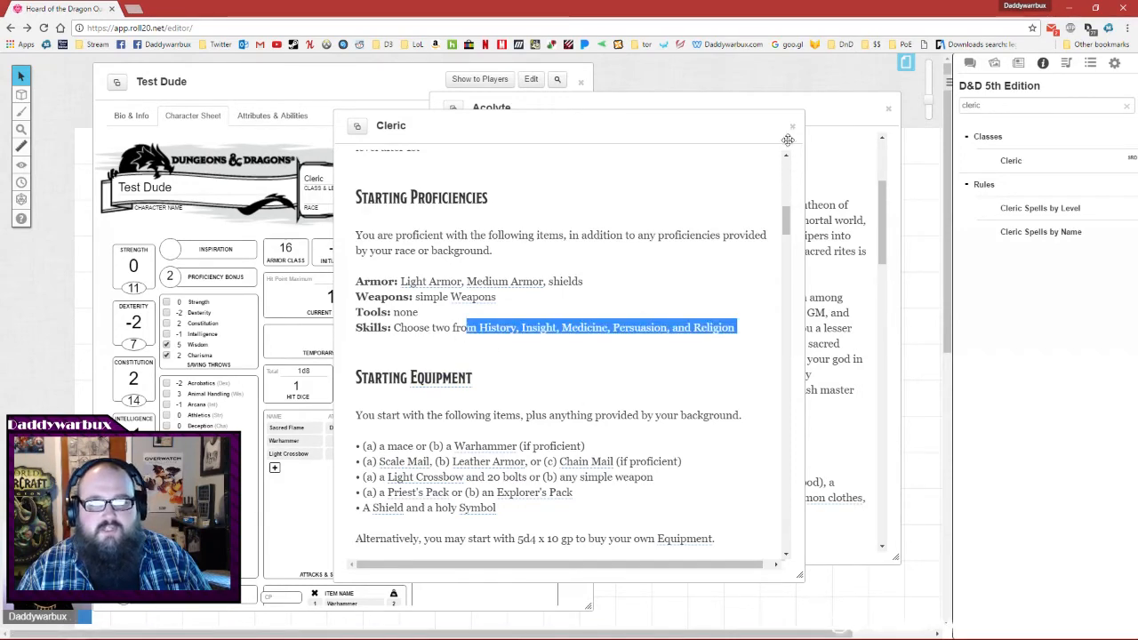
click(792, 124)
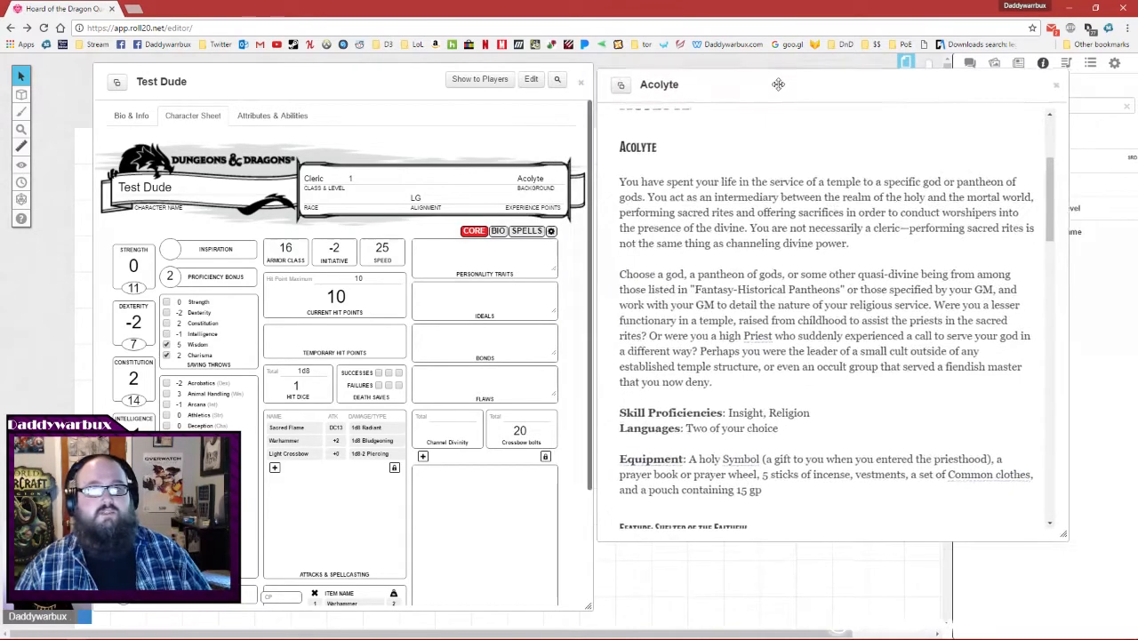
scroll(down, 3)
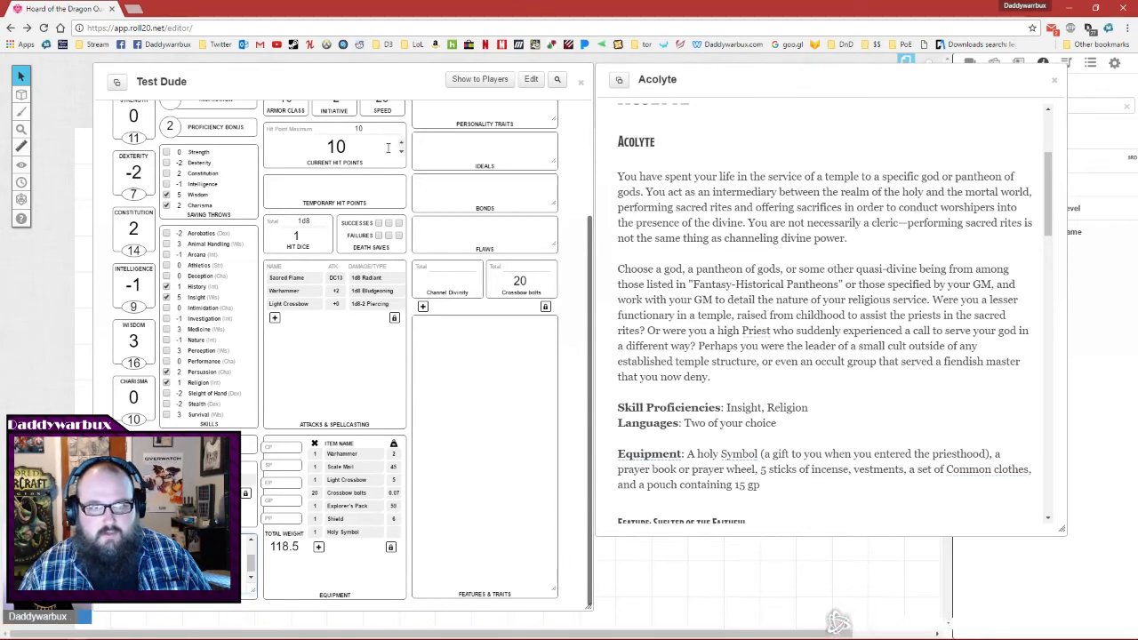
drag(161, 81, 323, 75)
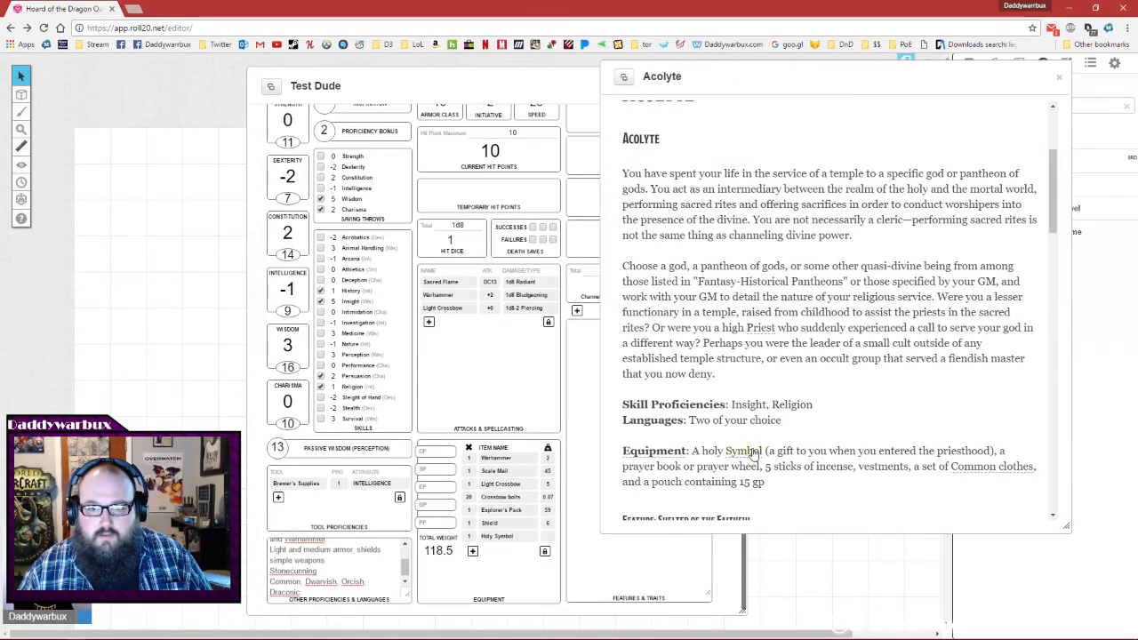
mouse_move(867, 456)
text(book)
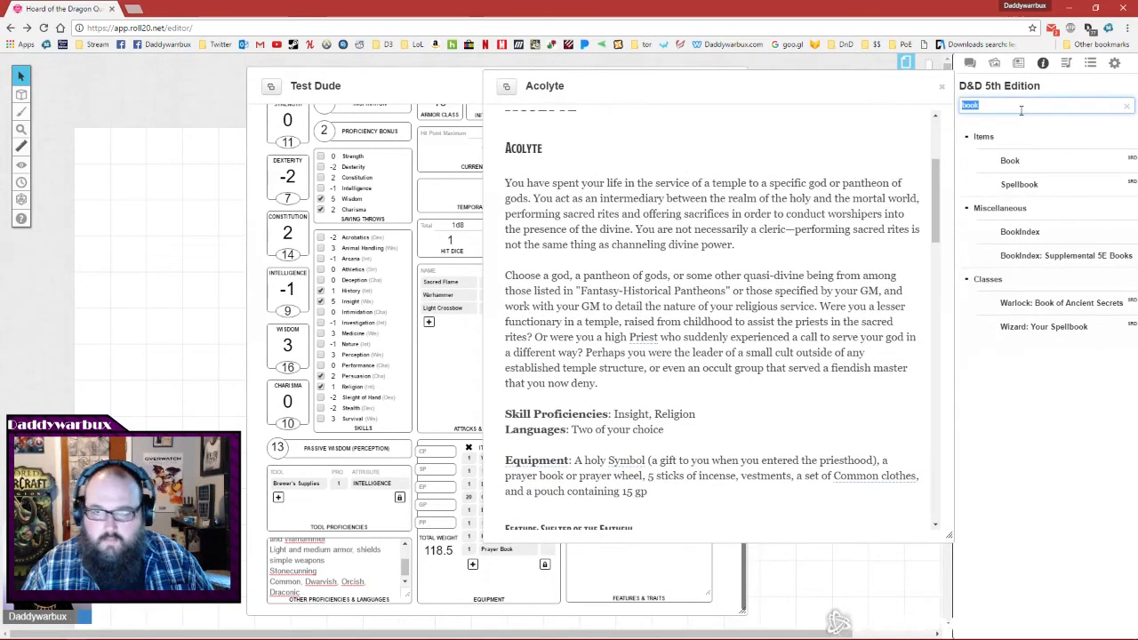
Add Prayer Book, 5 Incense, Vestments, Common Clothes and 15 gp to Equipment.
text(incense)
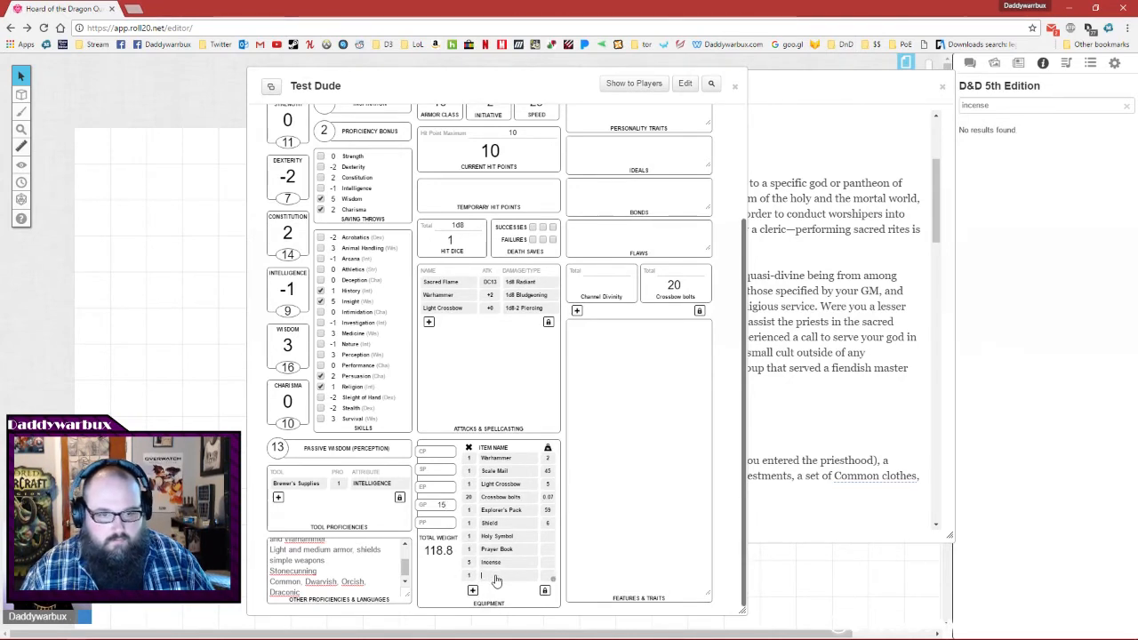
text(Vestments)
text(Common Clothes)
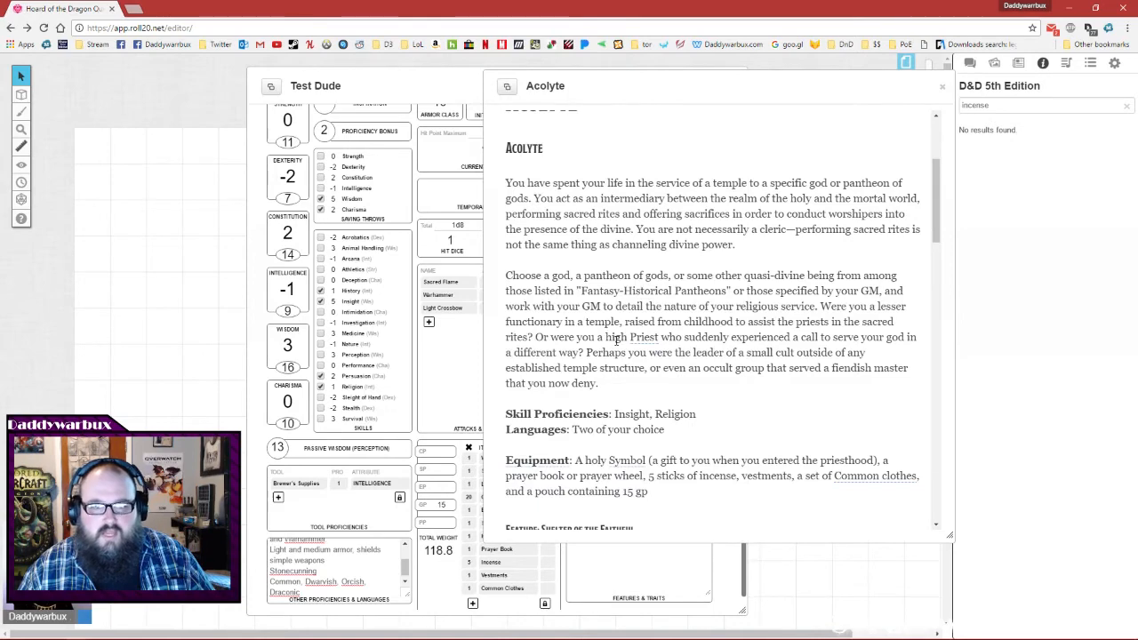
scroll(down, 3)
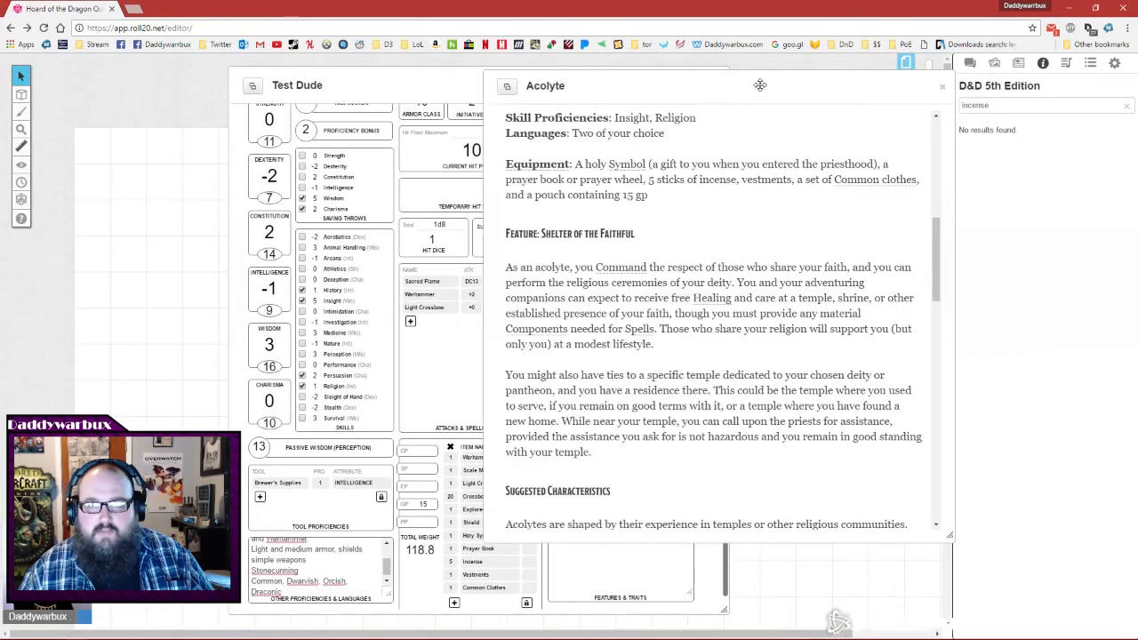
Copy the Shelter of the Faithful text into the BIO tab's Additional Features & Traits.
drag(505, 233, 778, 406)
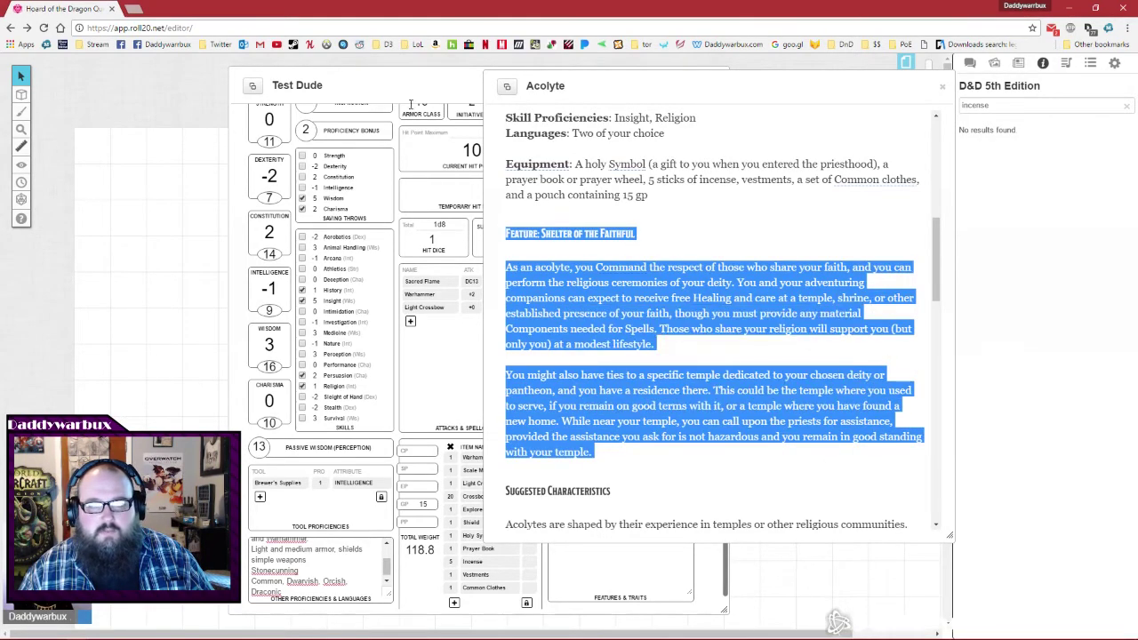
right_click(622, 374)
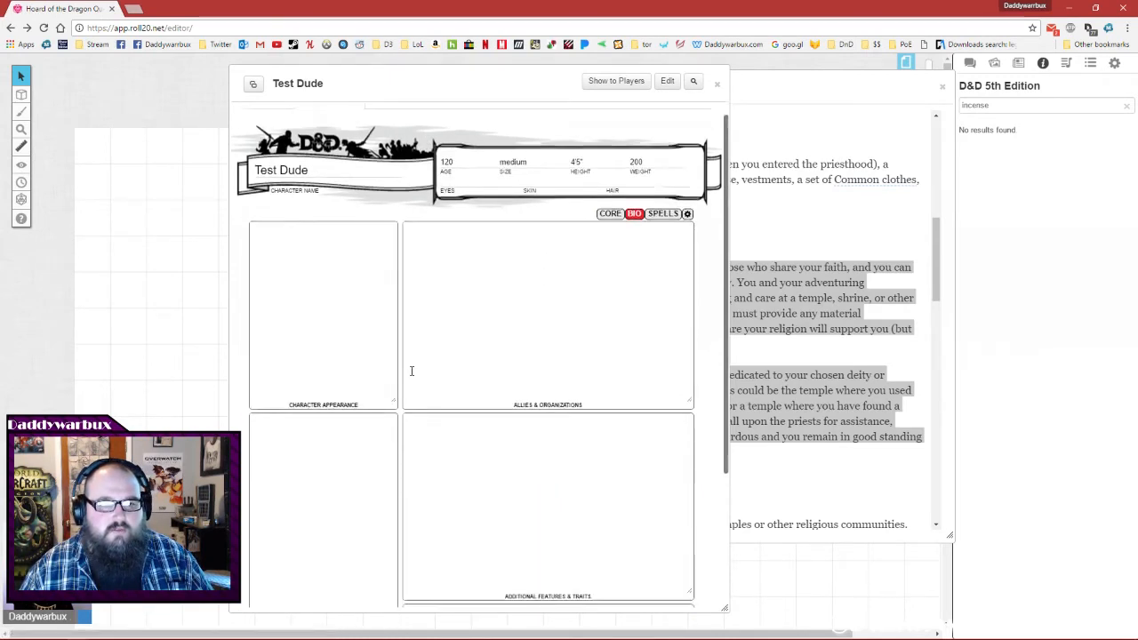
scroll(down, 3)
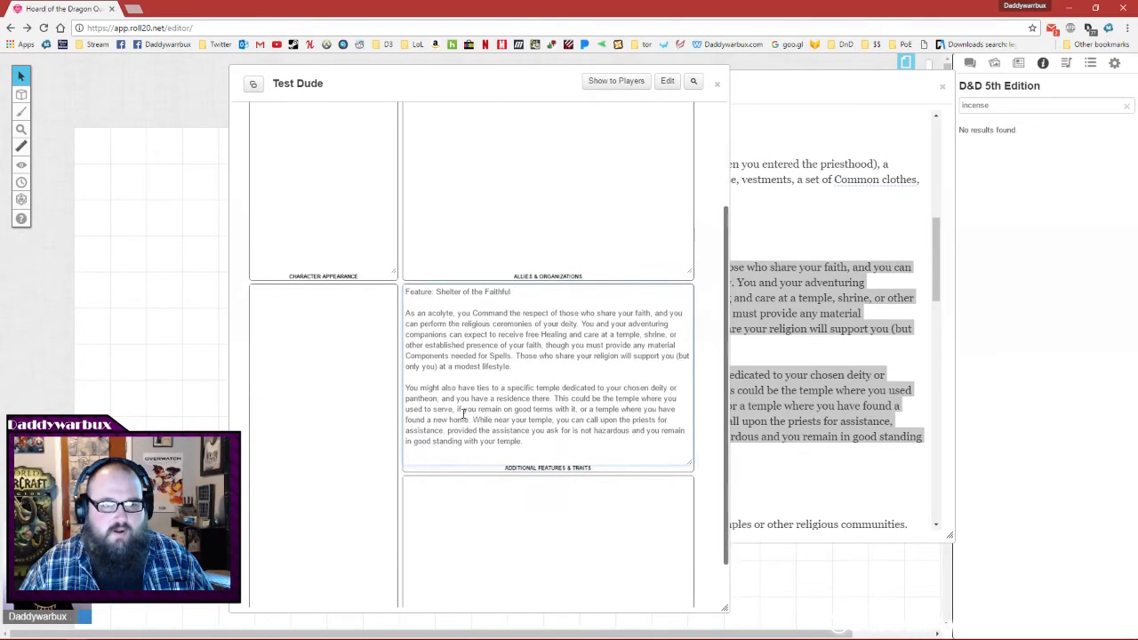
click(268, 117)
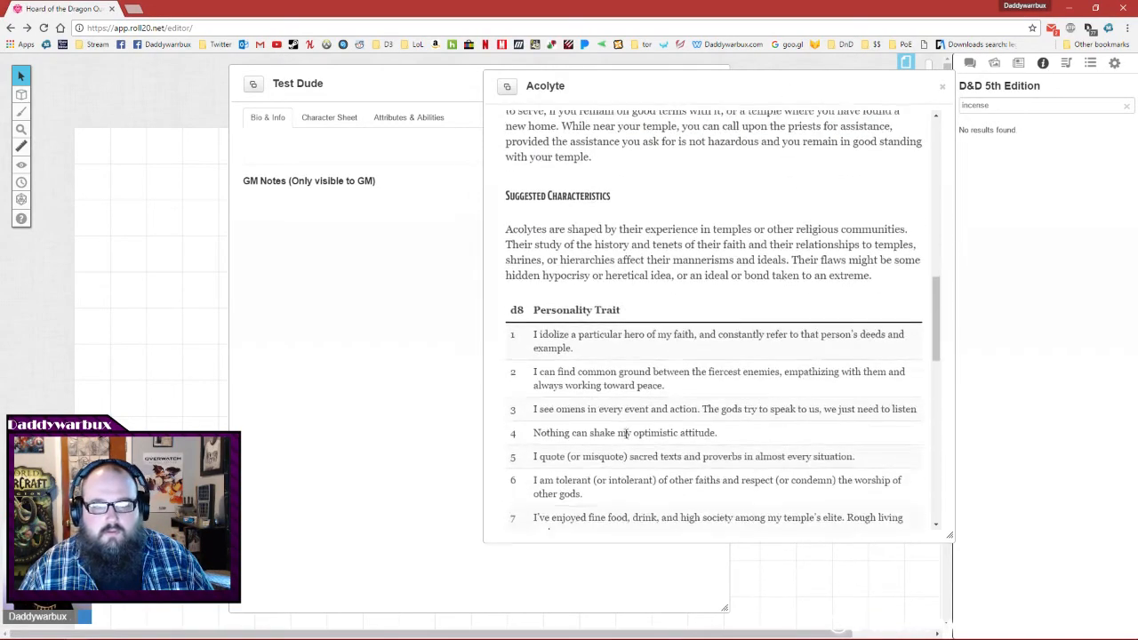
Roll 1d8 and paste Acolyte trait 7, about fine food and high society, into Personality Traits.
scroll(down, 3)
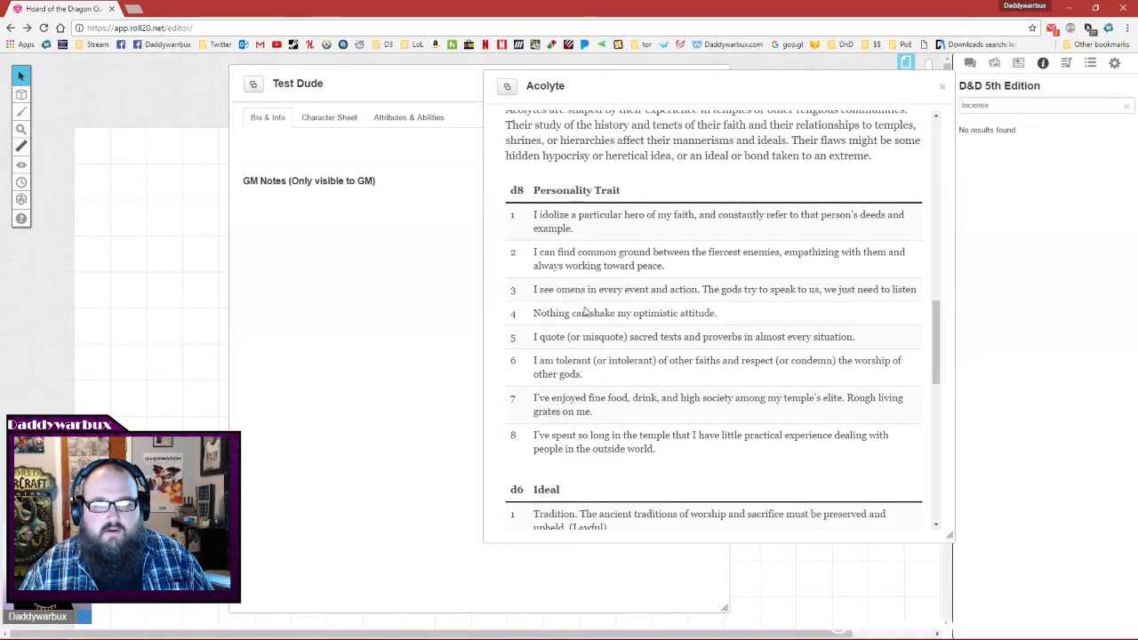
scroll(down, 3)
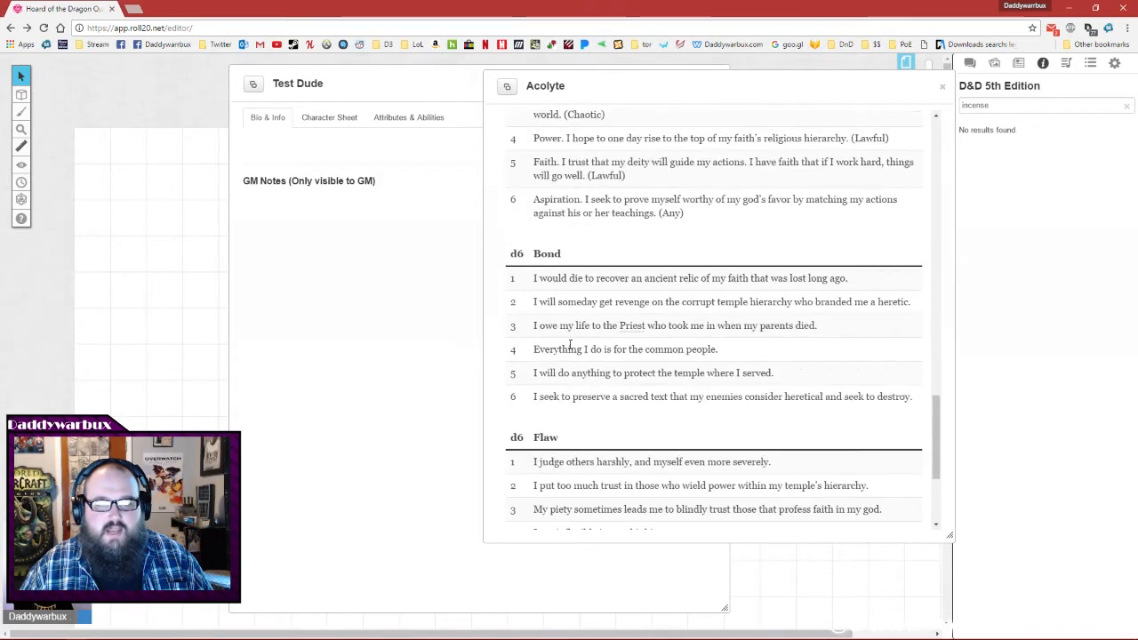
scroll(down, 3)
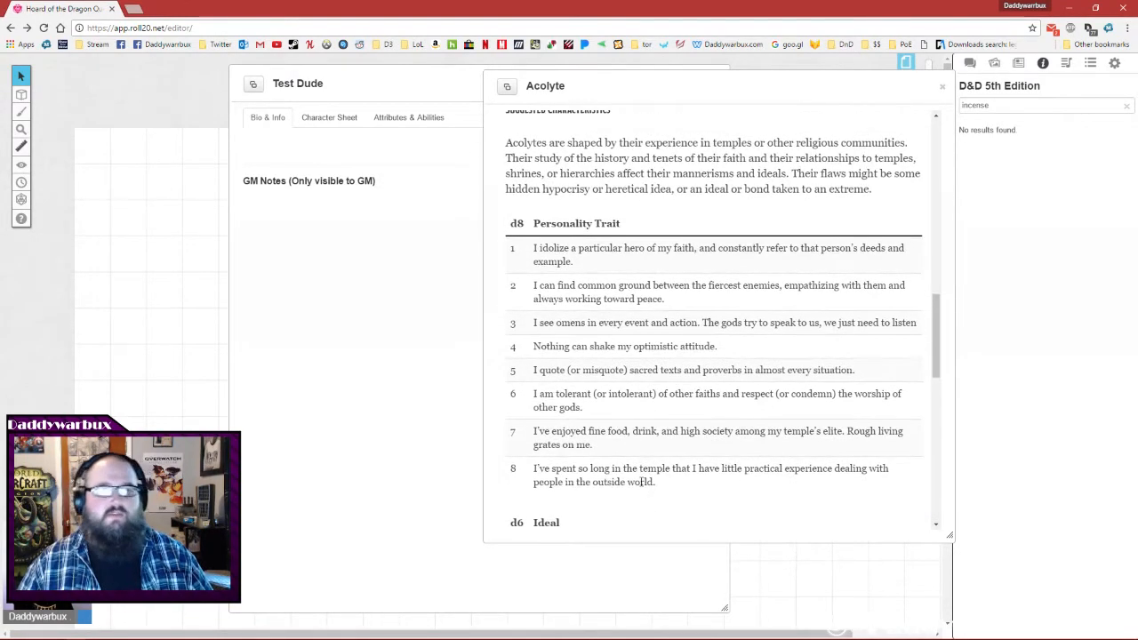
scroll(down, 3)
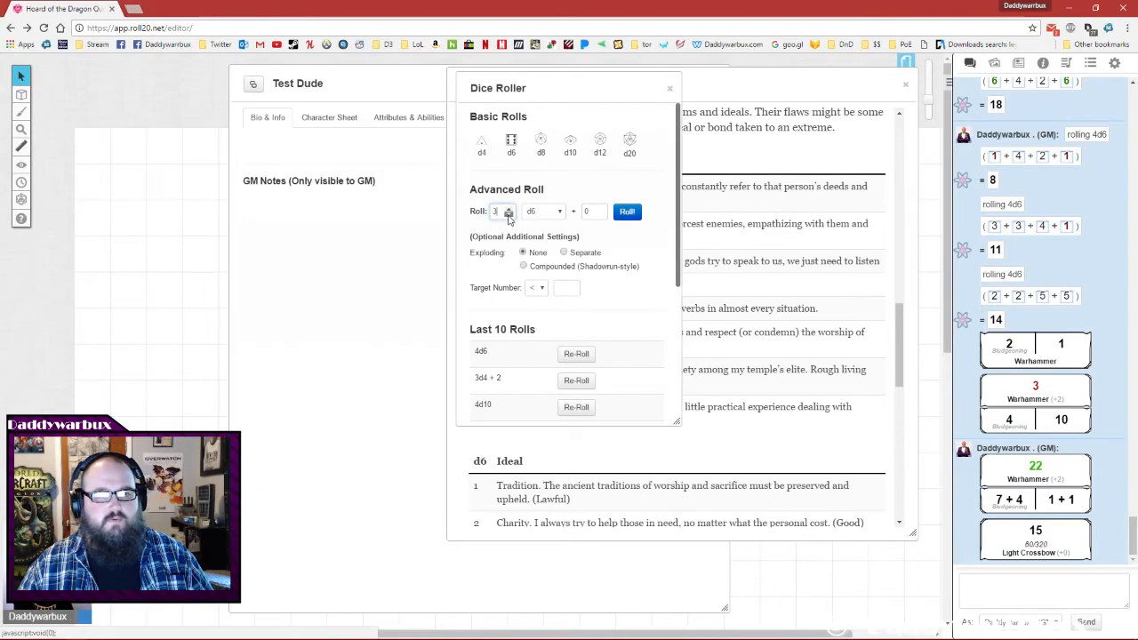
click(543, 211)
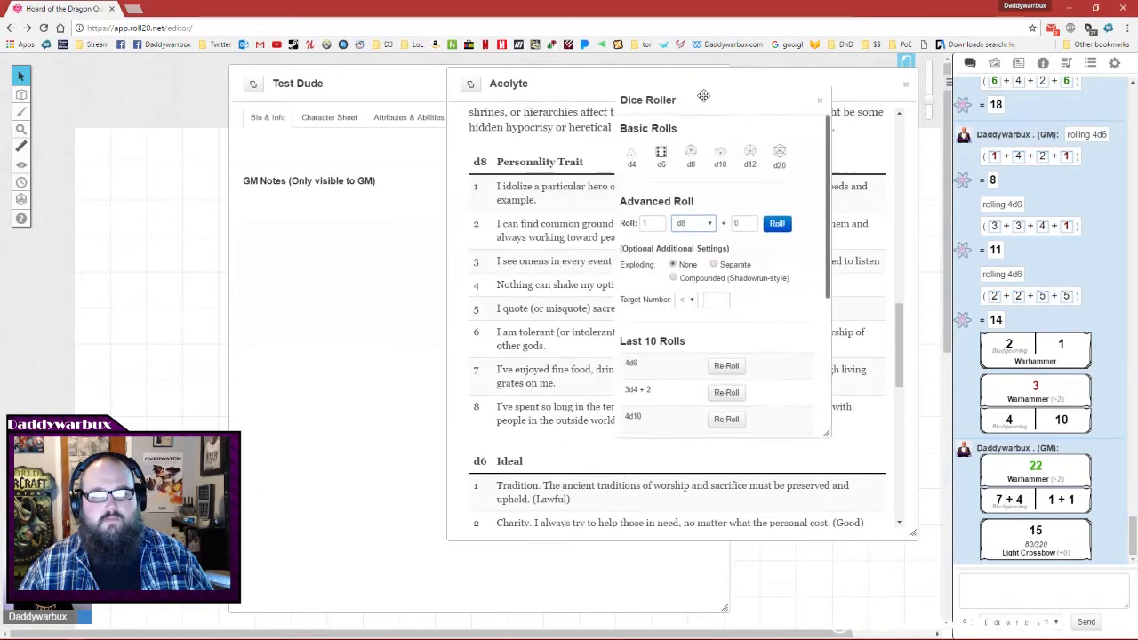
drag(703, 98, 709, 125)
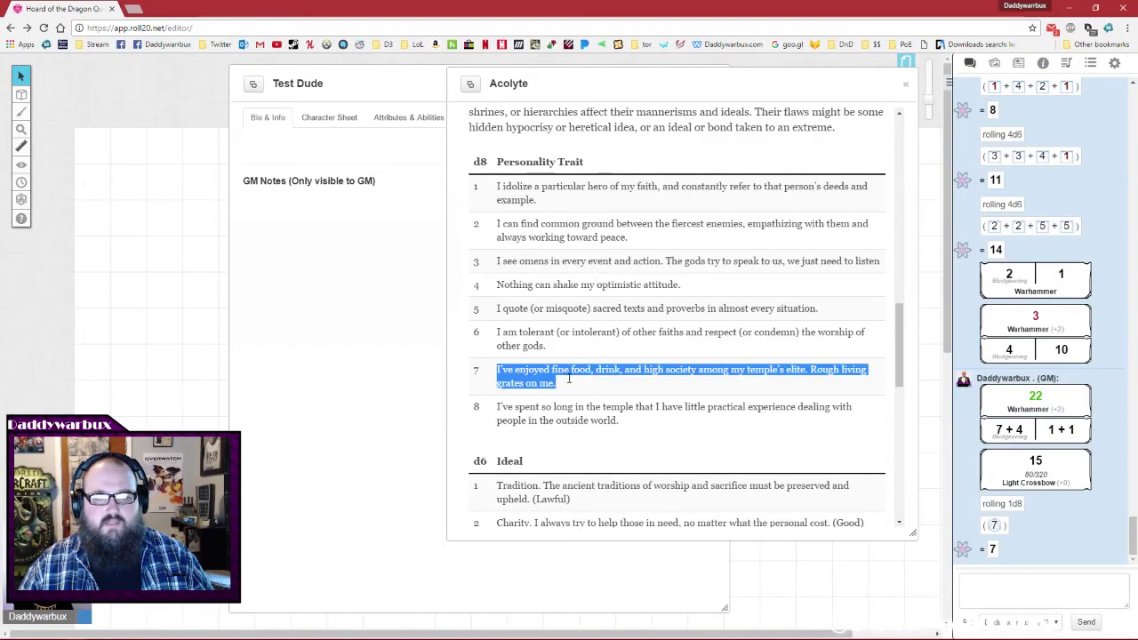
mouse_move(595, 395)
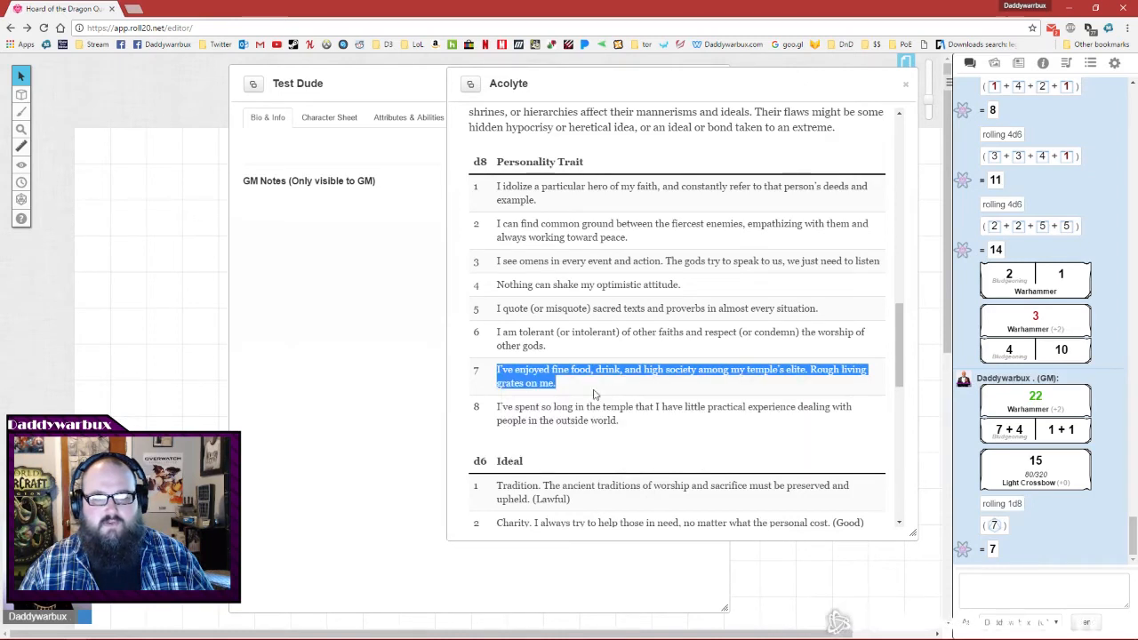
mouse_move(642, 387)
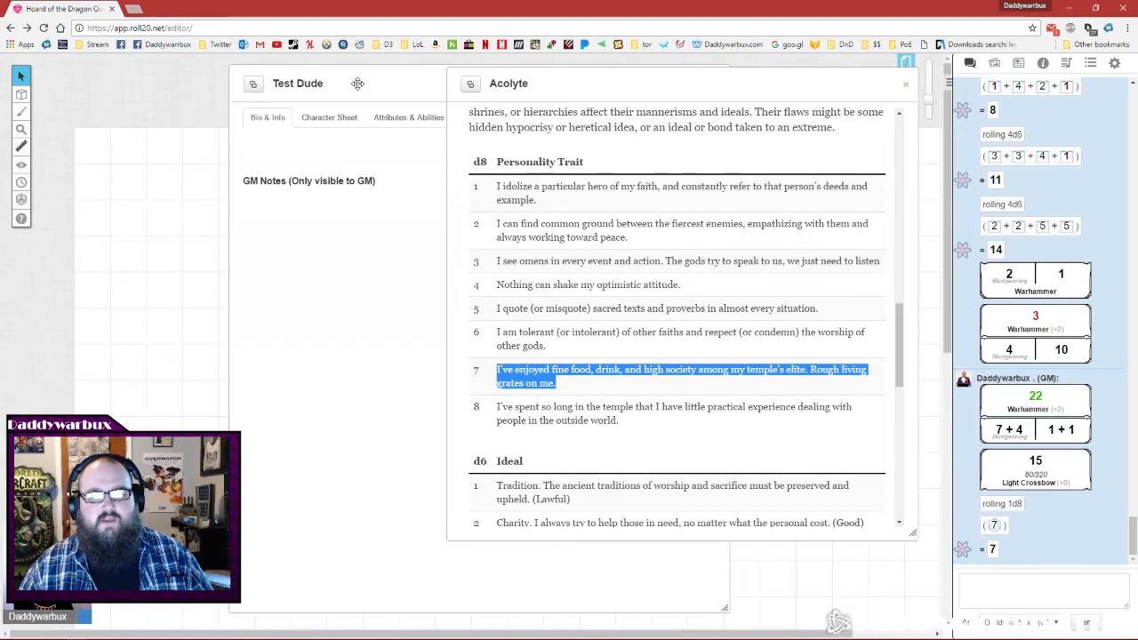
click(329, 117)
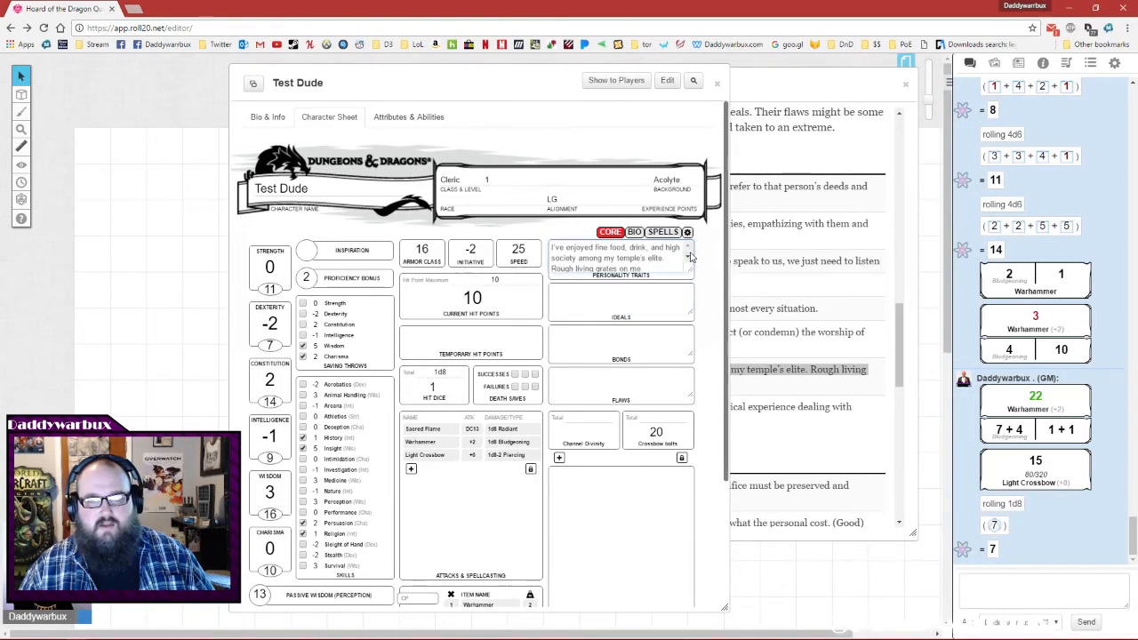
mouse_move(544, 311)
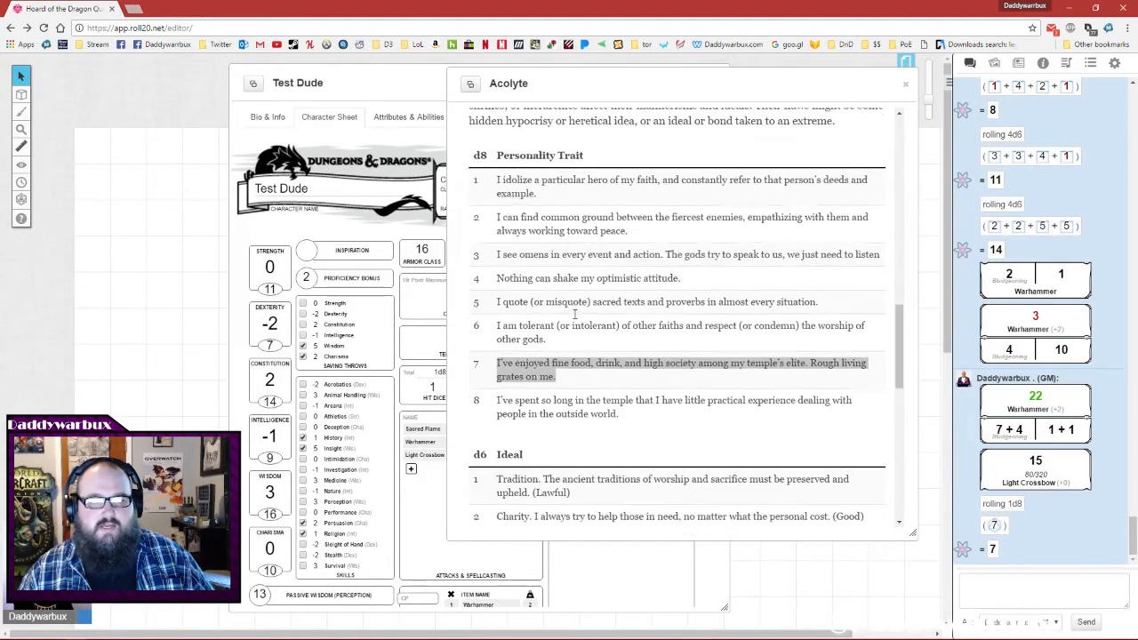
scroll(down, 3)
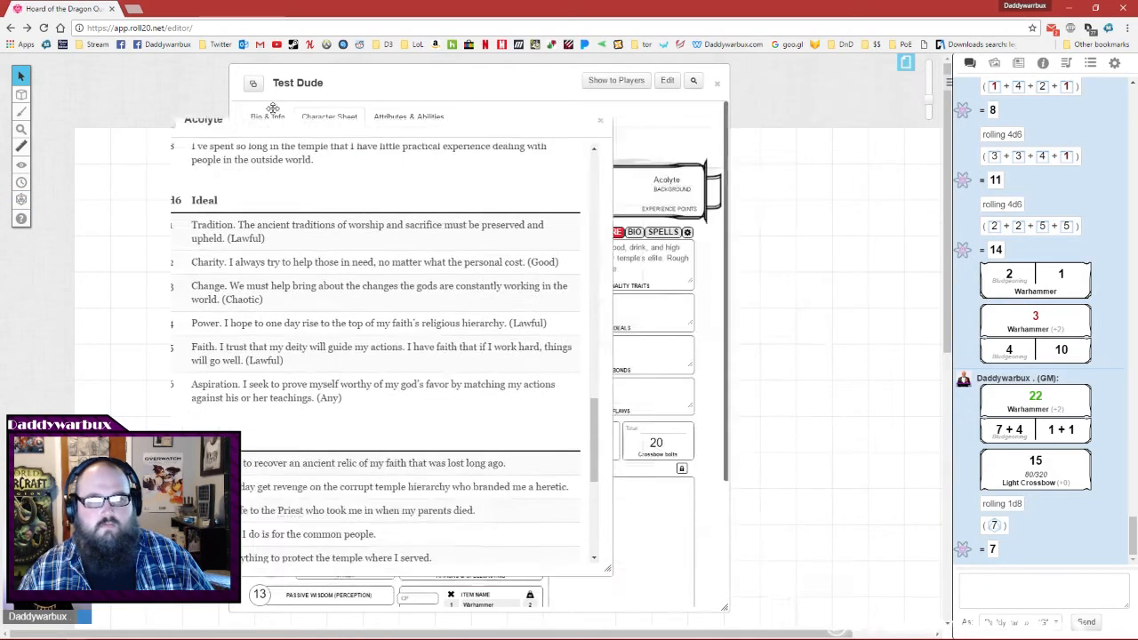
Paste the rolled Power ideal, sacred-text bond and blind-piety flaw into the sheet.
click(329, 117)
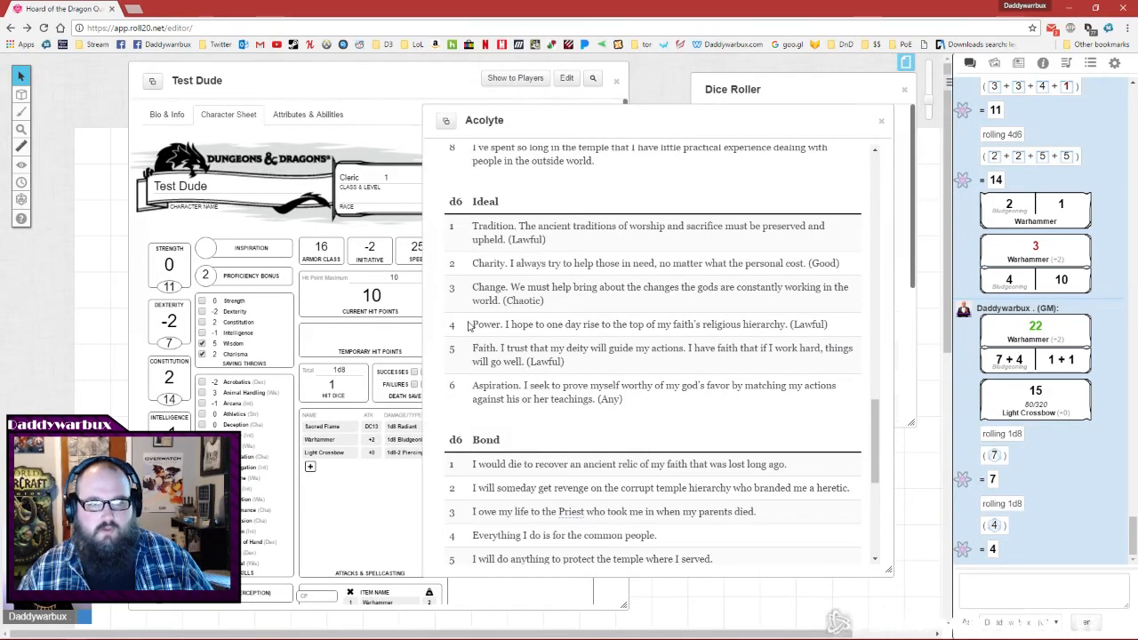
scroll(down, 3)
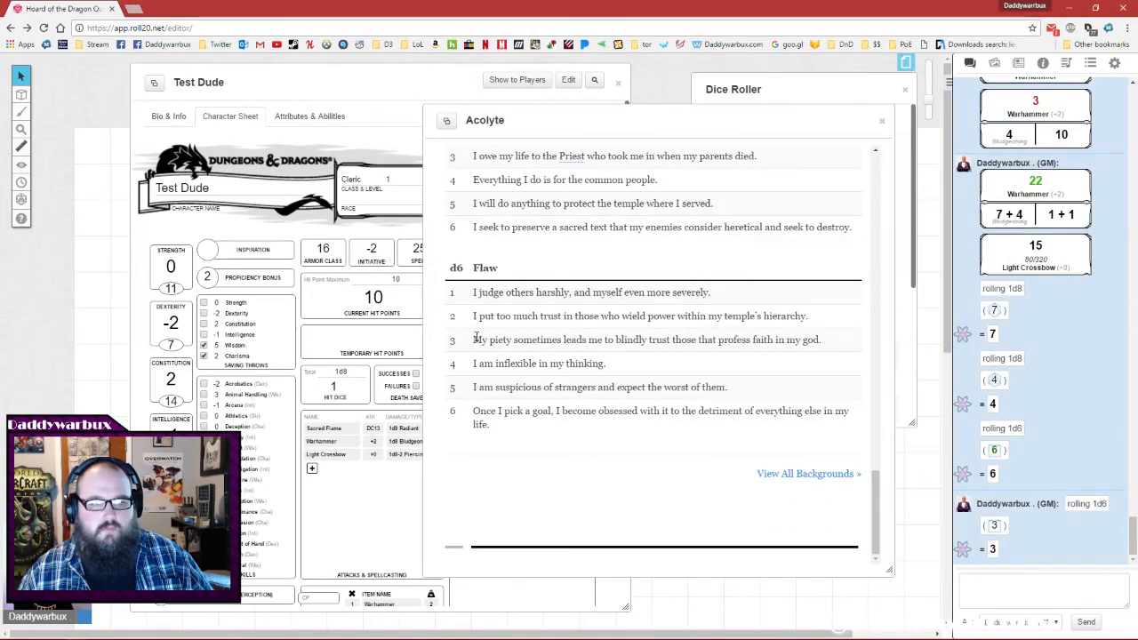
drag(472, 339, 749, 338)
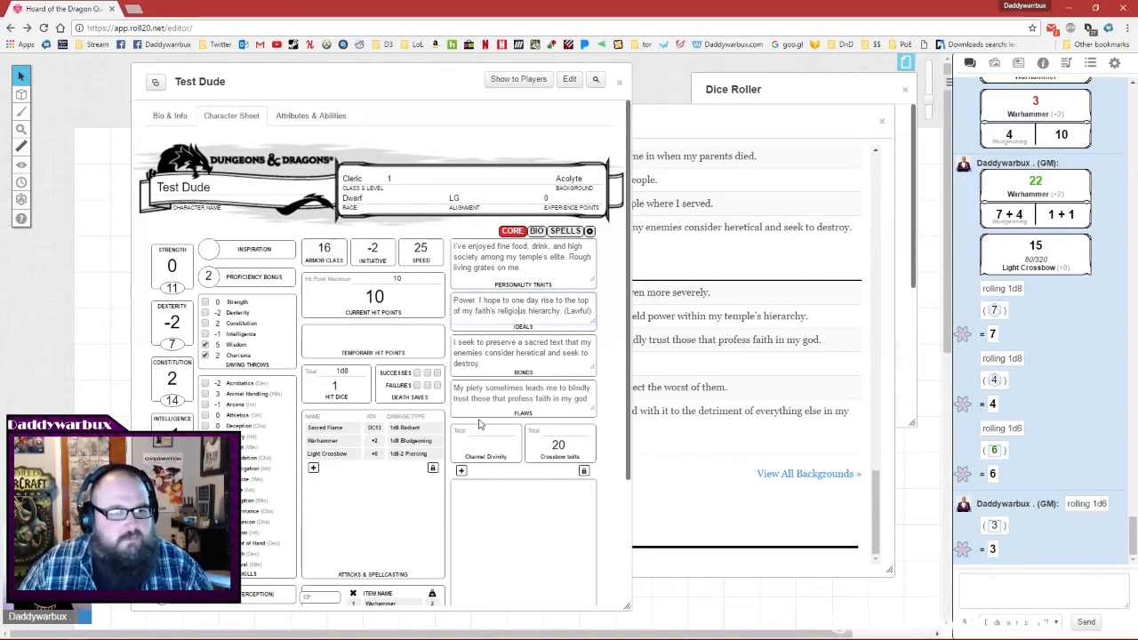
scroll(down, 3)
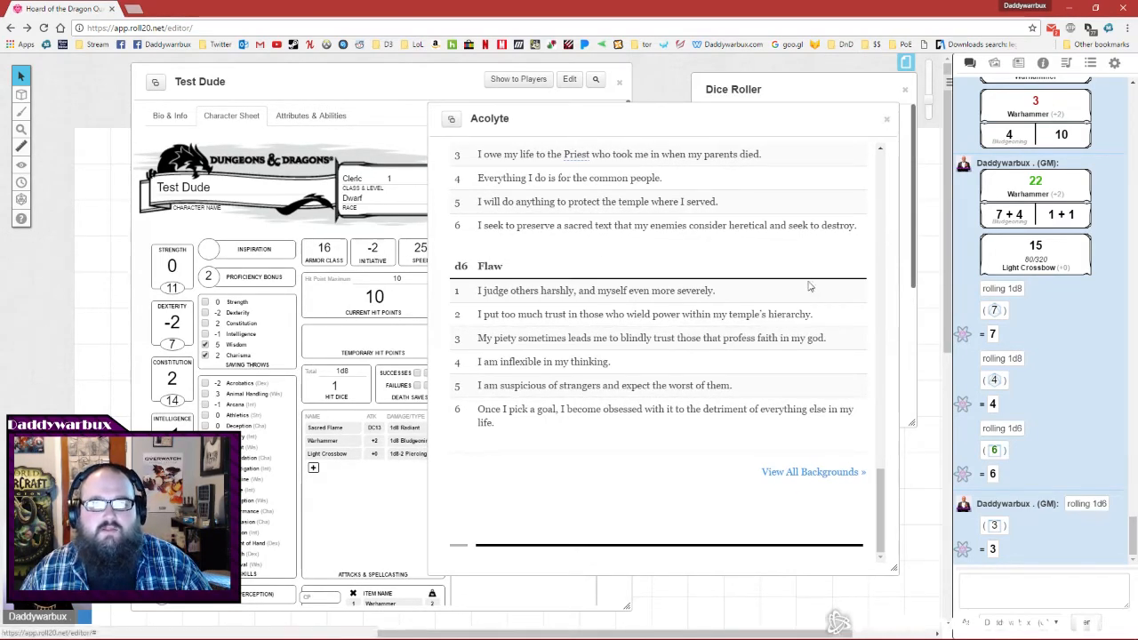
Close the Acolyte page and dice roller, then open the Cleric compendium class entry.
click(902, 118)
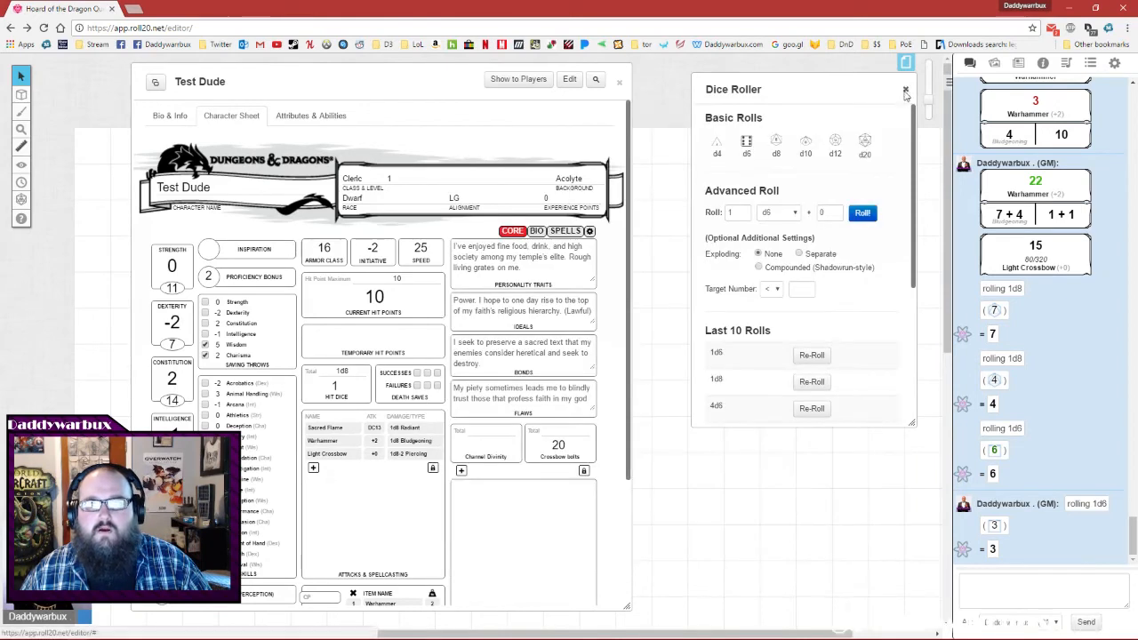
click(902, 92)
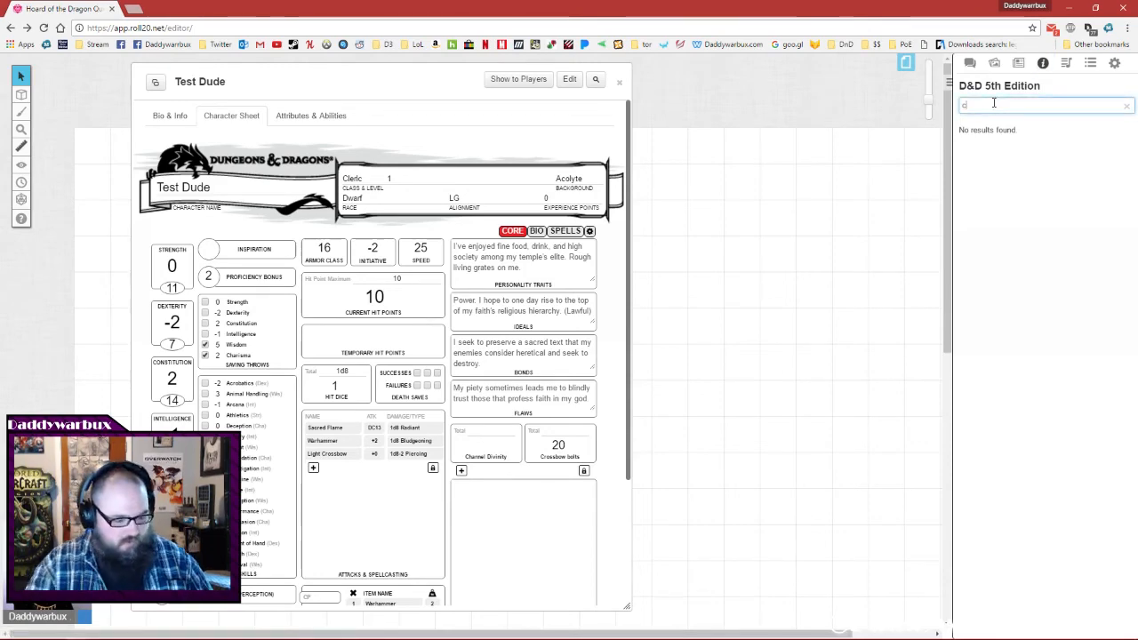
text(cleric)
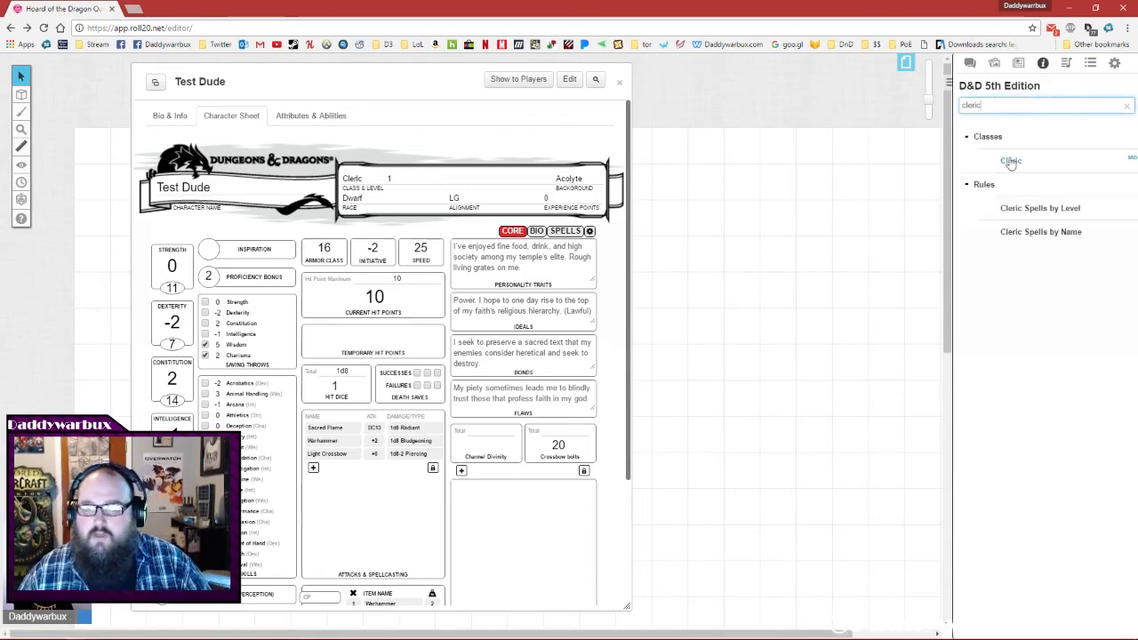
click(1008, 161)
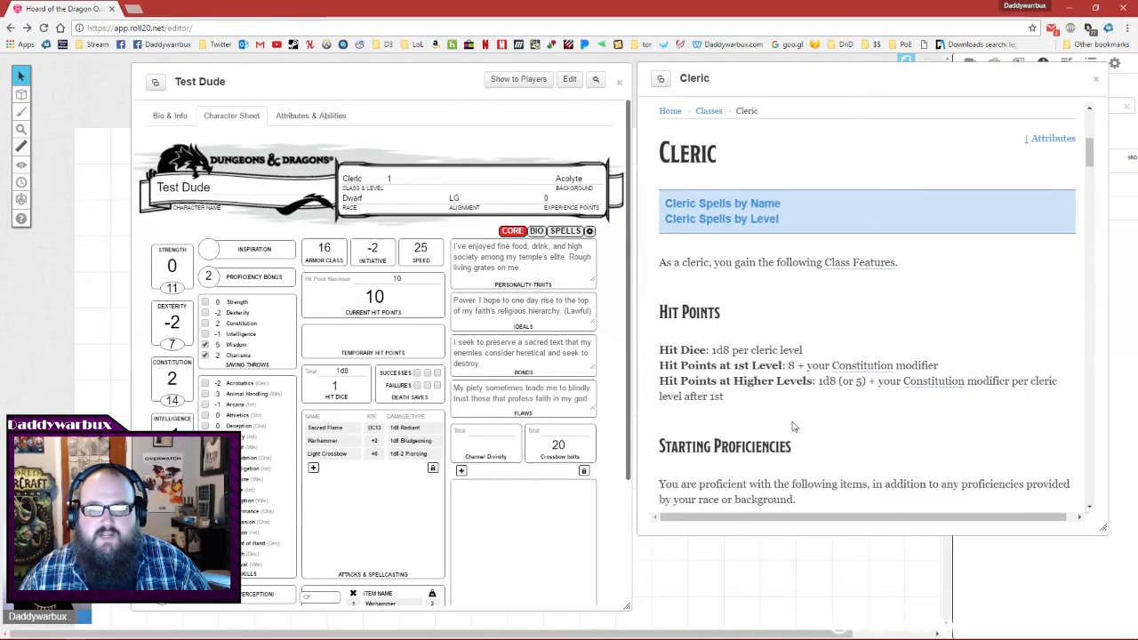
Scroll down through the Cleric class entry.
scroll(down, 3)
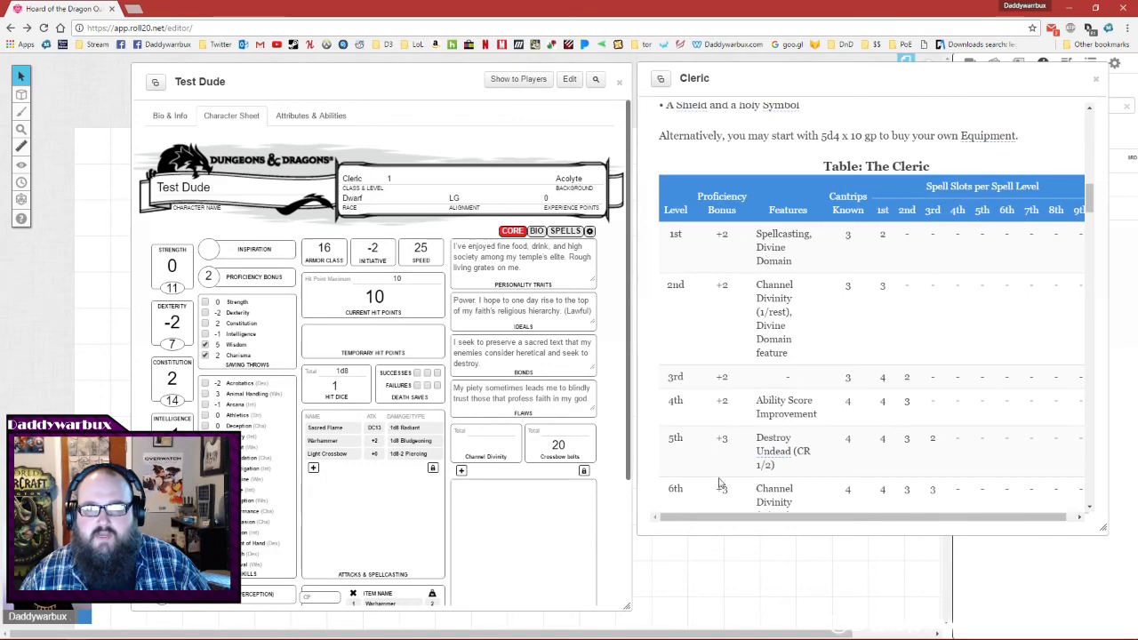
scroll(down, 3)
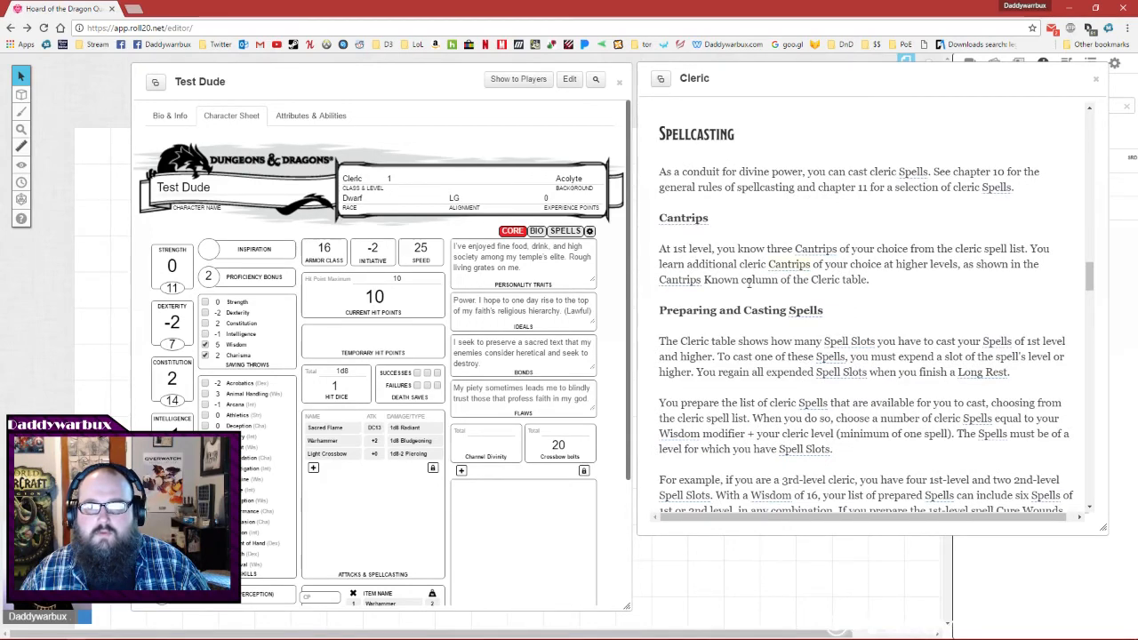
scroll(down, 3)
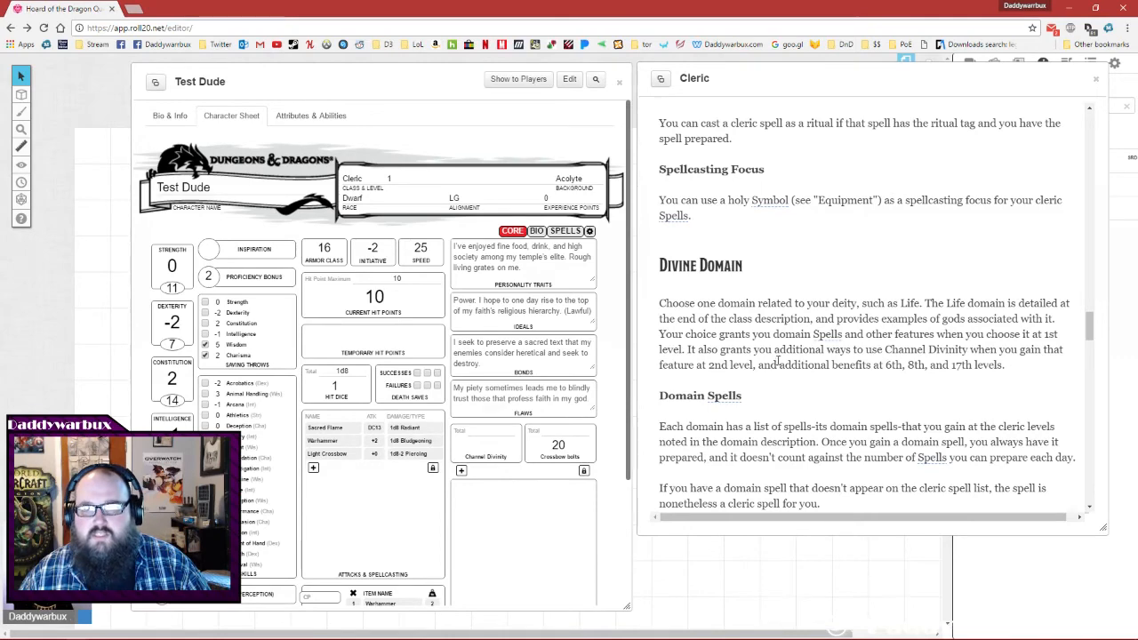
scroll(down, 3)
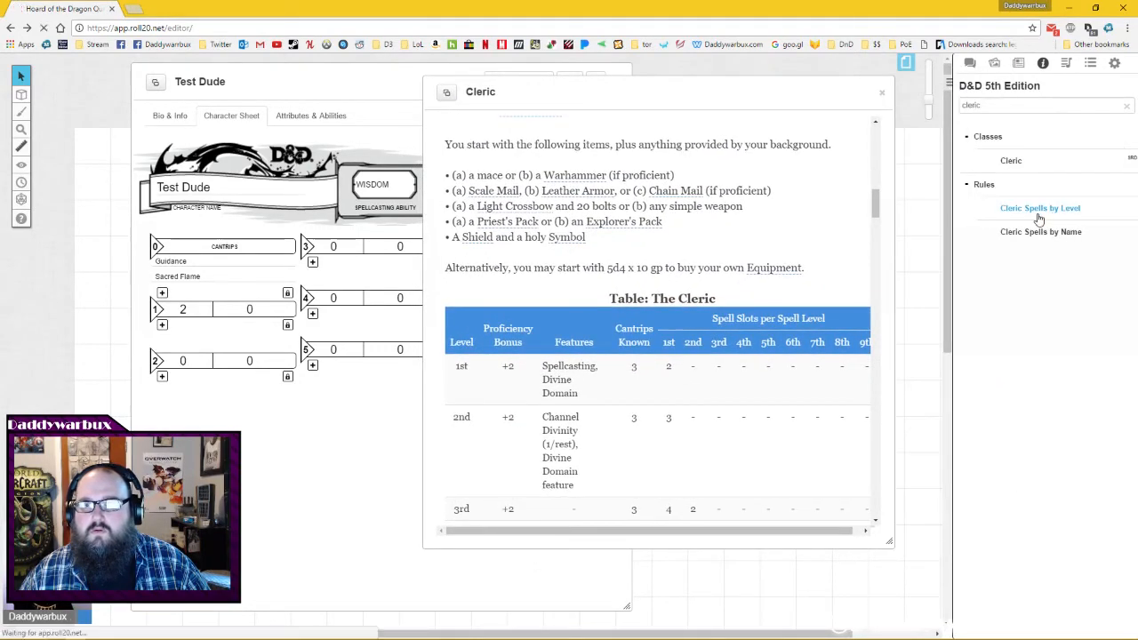
Open Cleric Spells by Level and add Spare the Dying as a cantrip.
click(1039, 207)
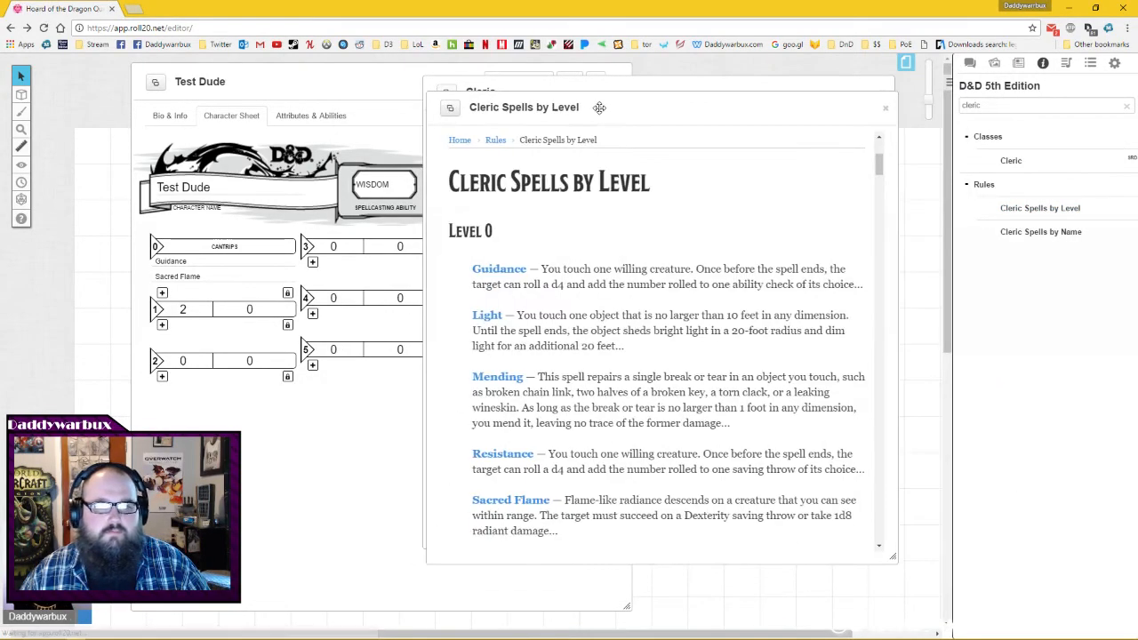
click(1022, 105)
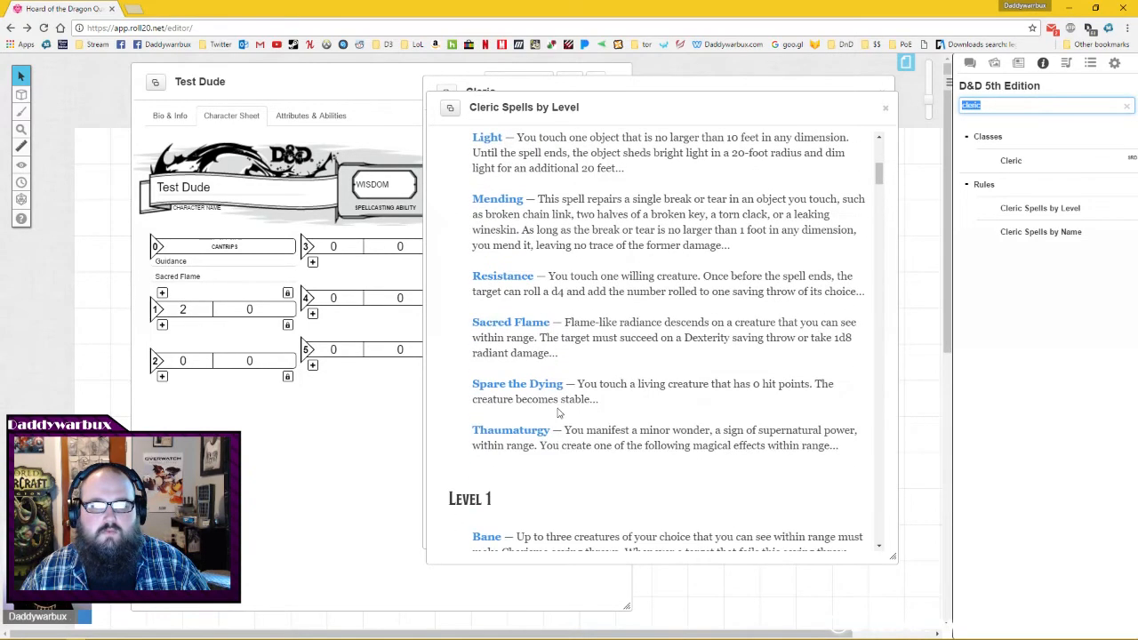
text(Spa)
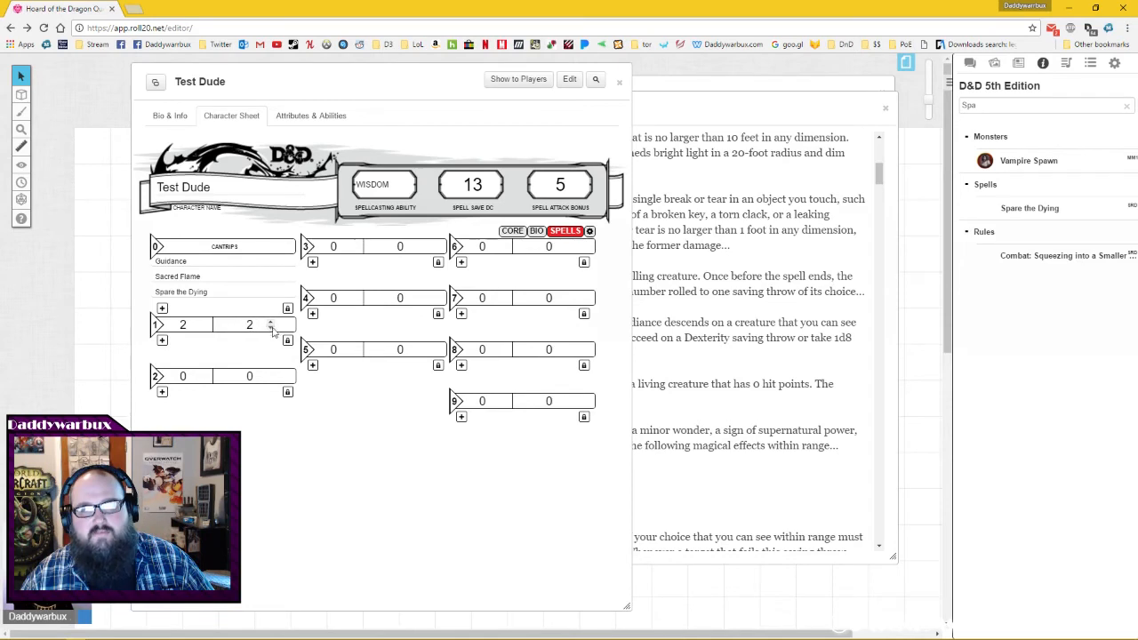
click(271, 329)
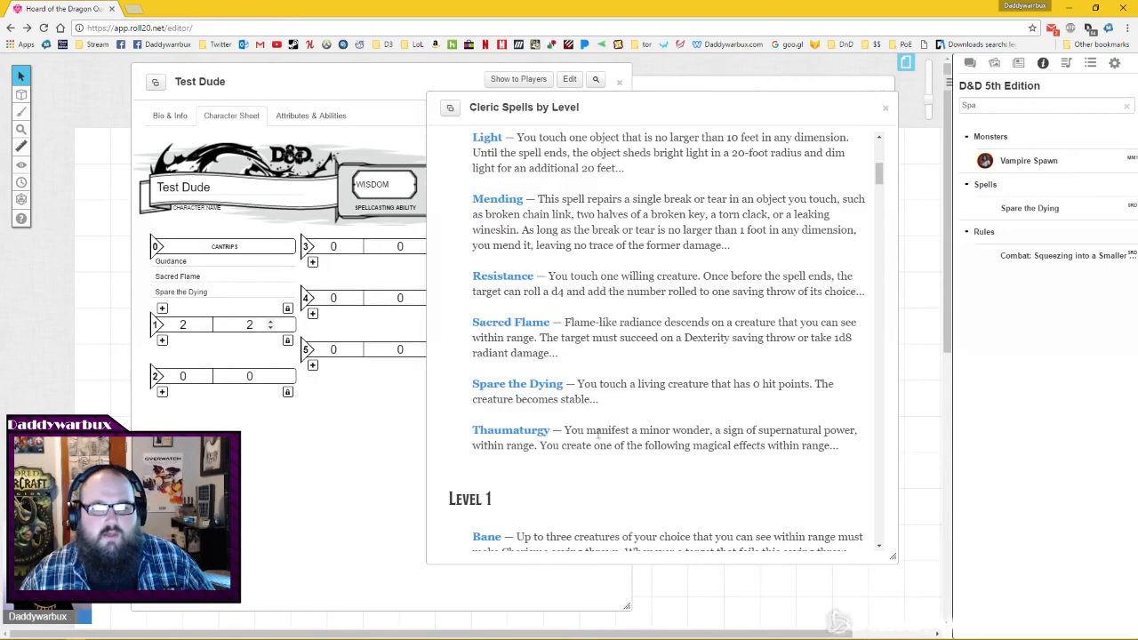
Add Cure Wounds and Detect Magic as prepared 1st-level spells.
scroll(down, 3)
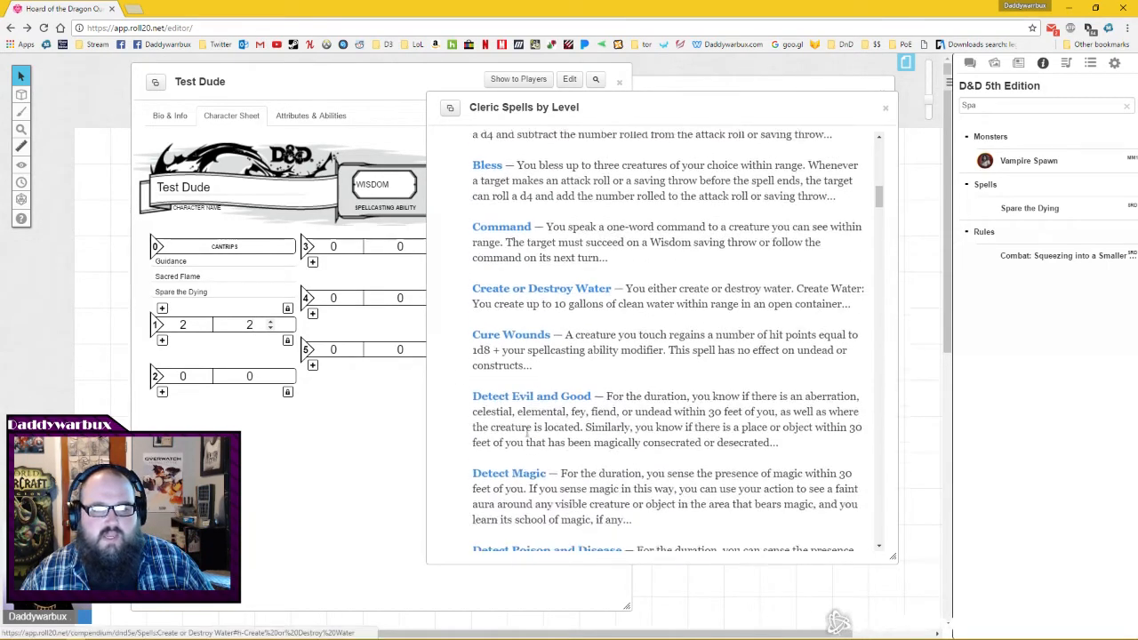
scroll(down, 3)
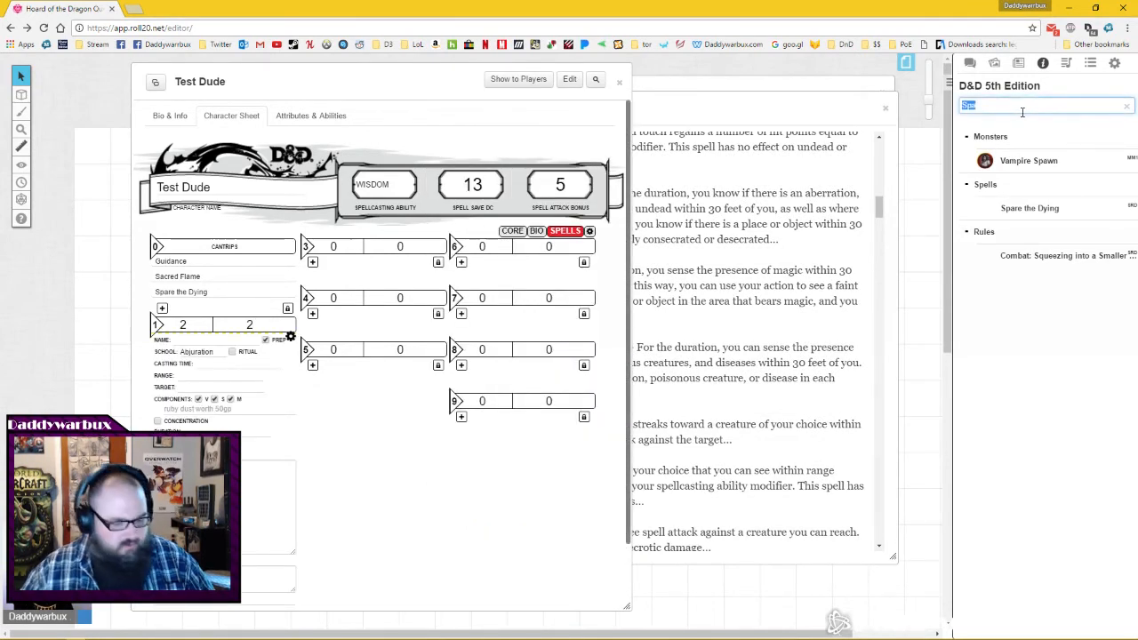
text(curr)
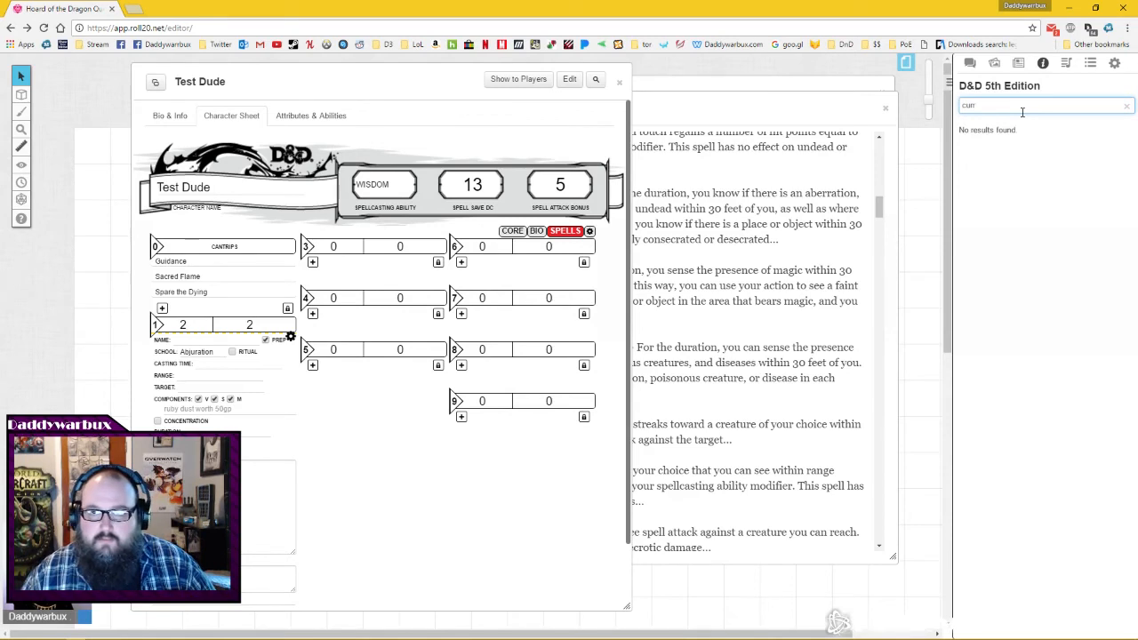
text(cure)
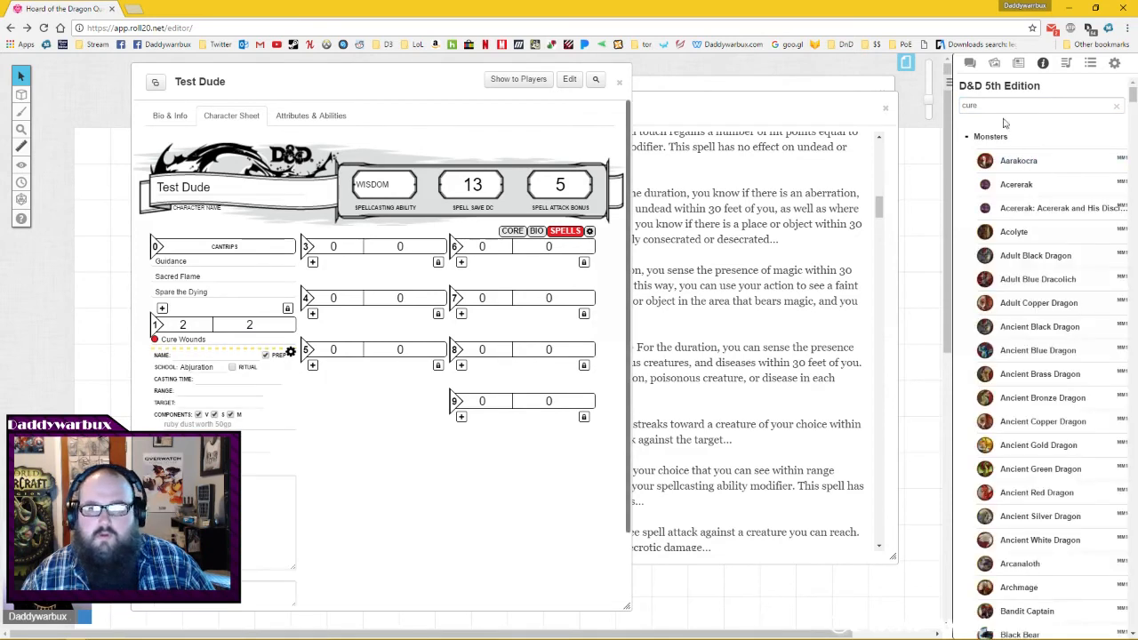
text(det)
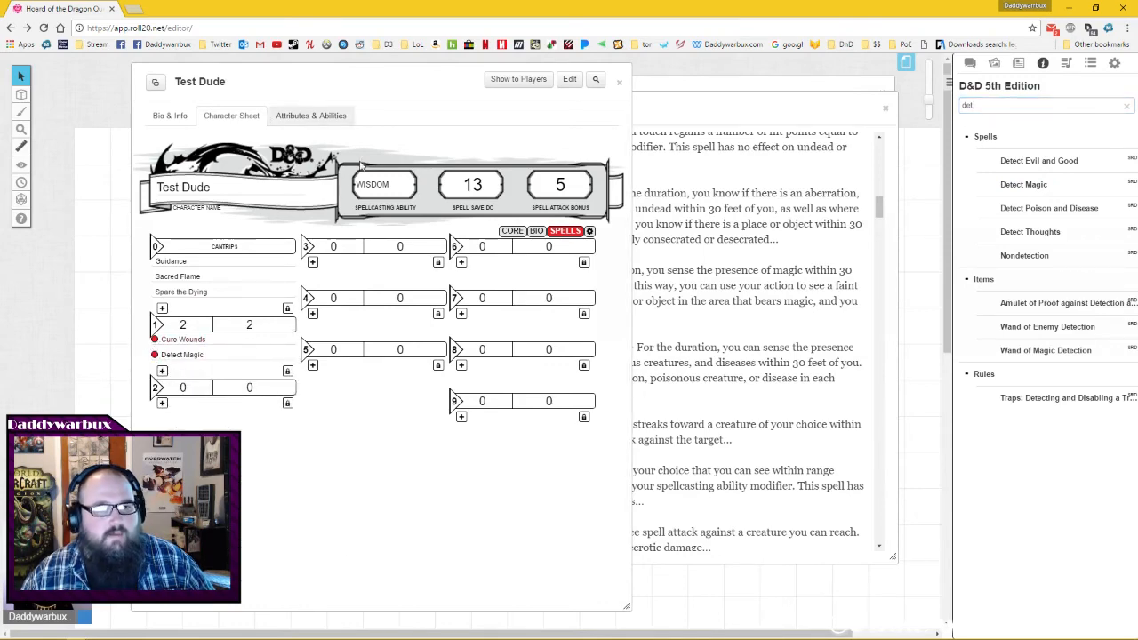
click(535, 231)
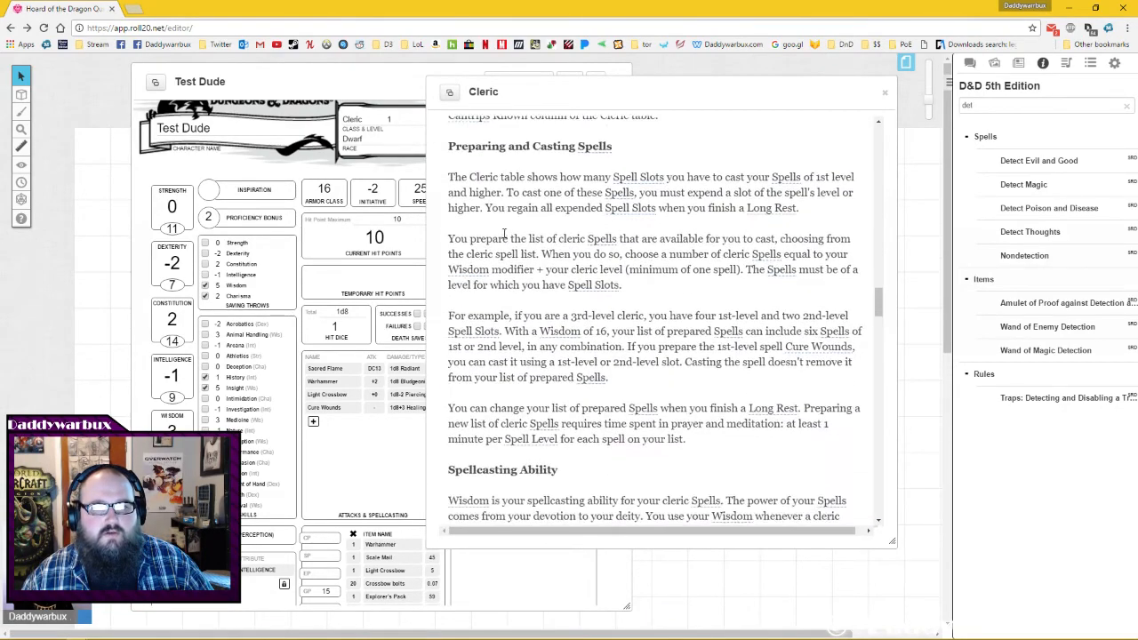
Read the Cleric entry down through its Channel Divinity section.
scroll(down, 3)
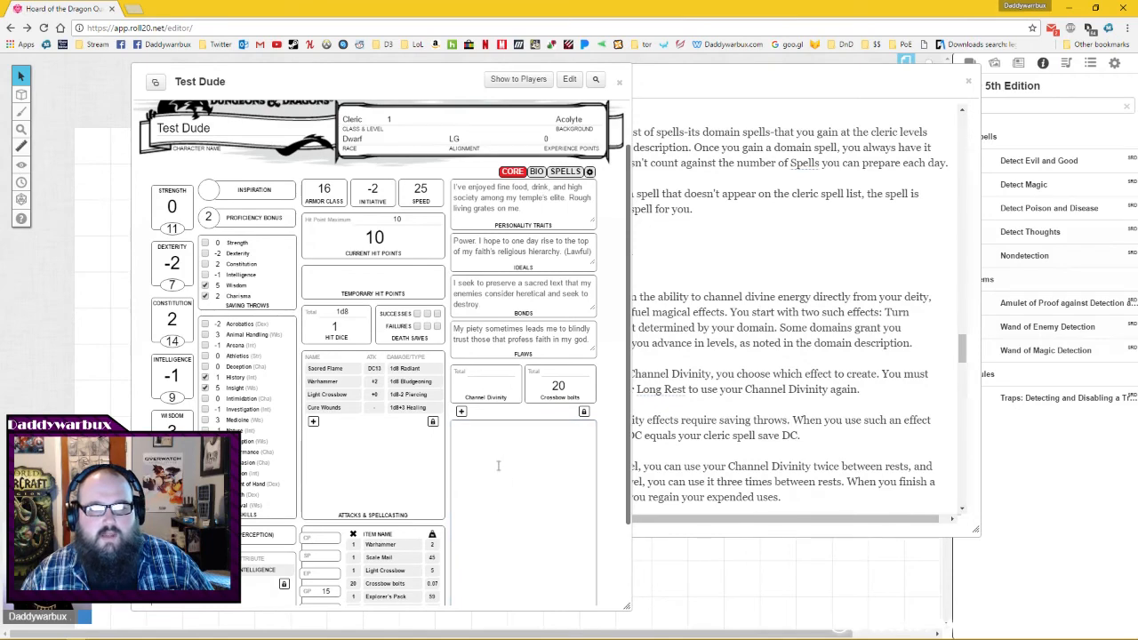
scroll(down, 3)
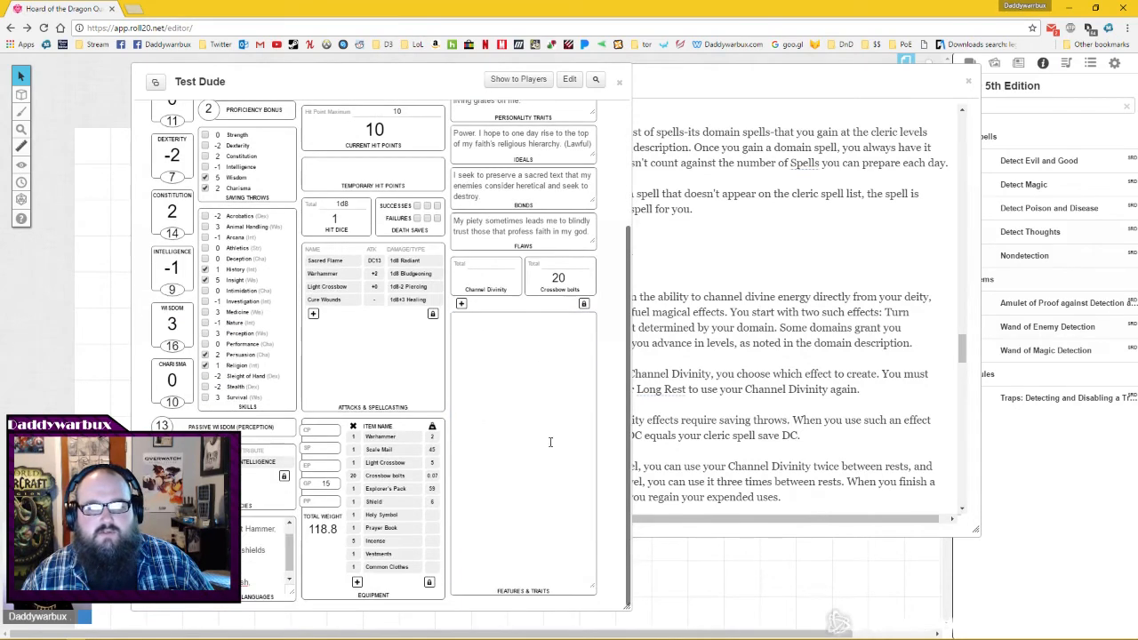
mouse_move(535, 366)
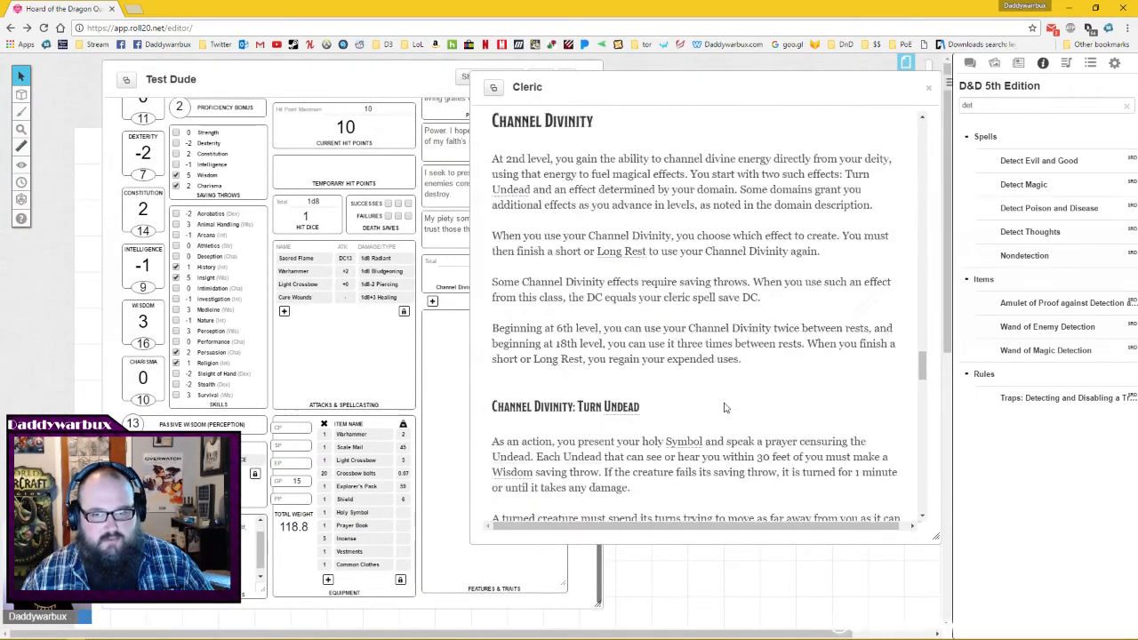
scroll(down, 3)
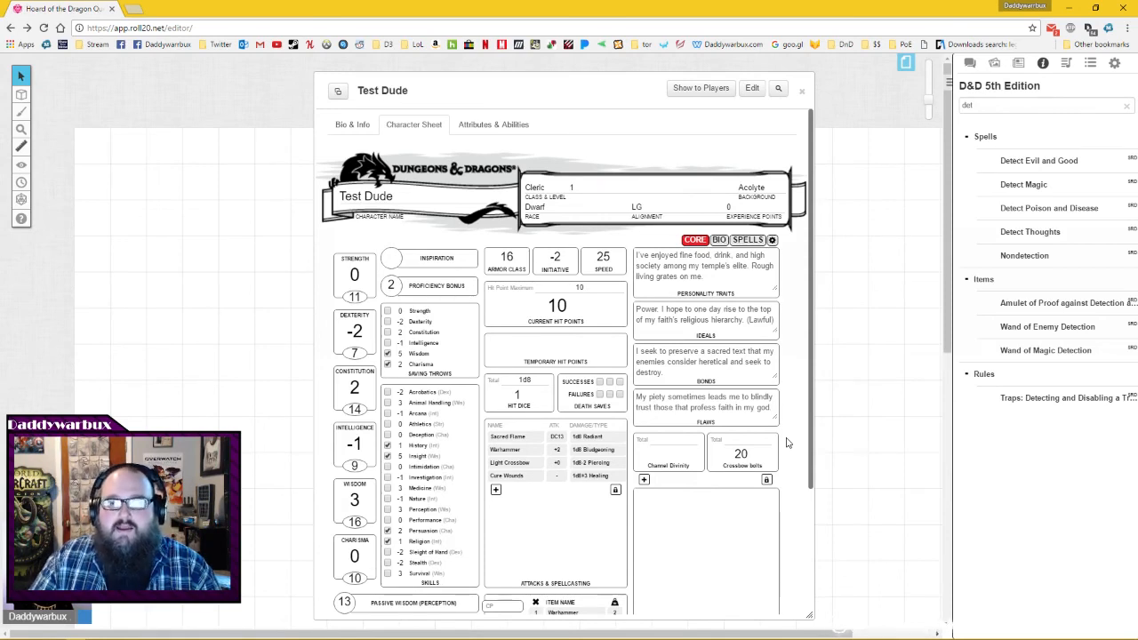
mouse_move(817, 373)
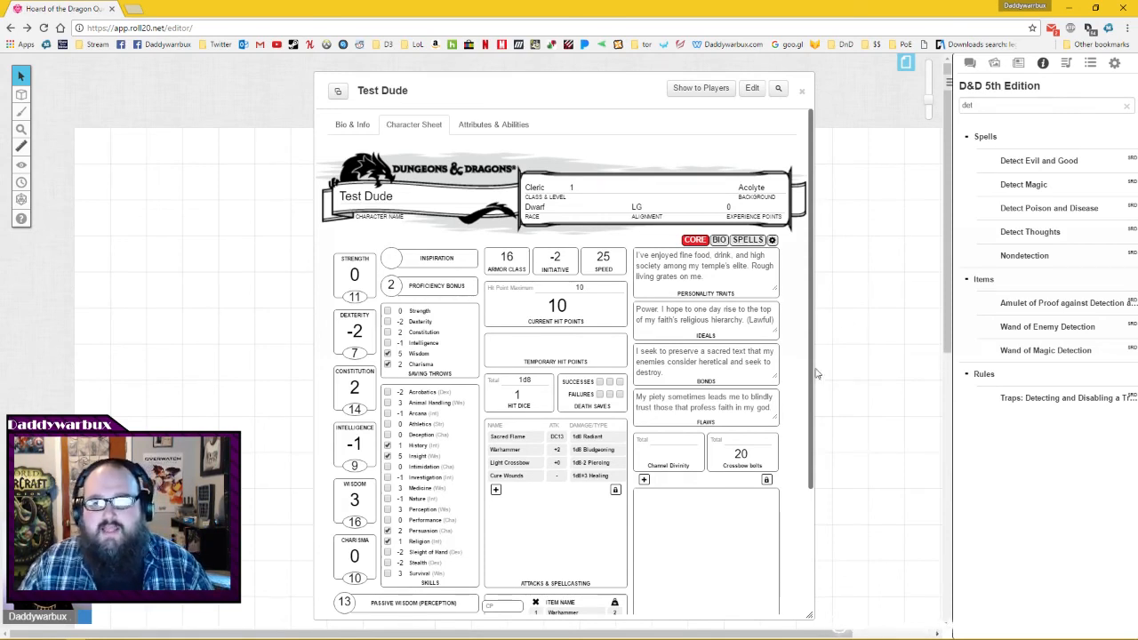
mouse_move(1065, 89)
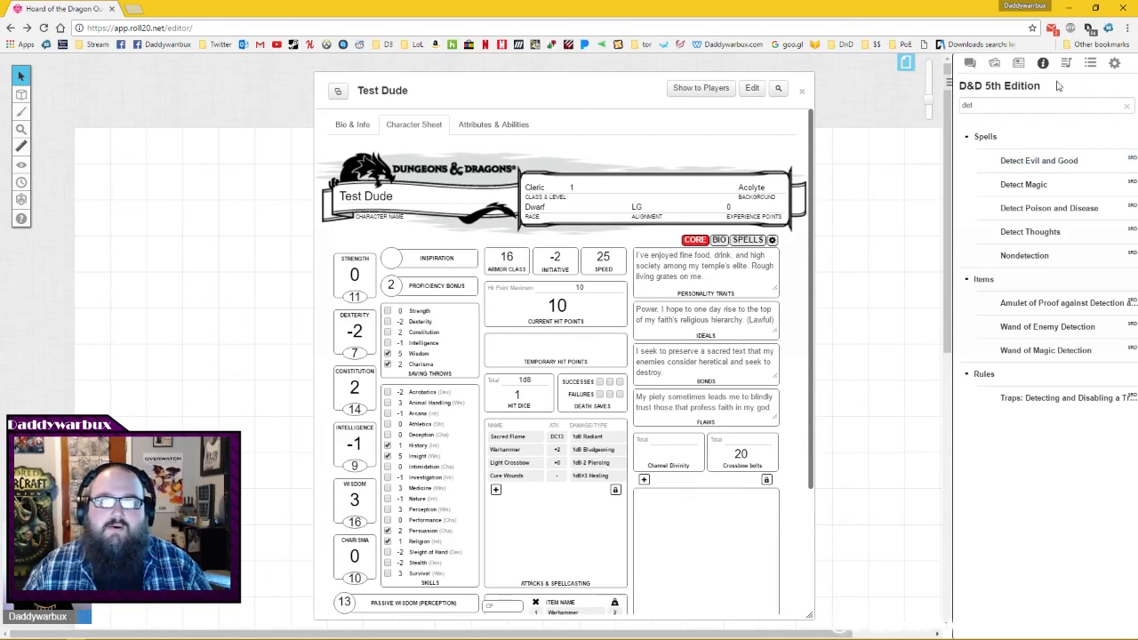
mouse_move(1054, 208)
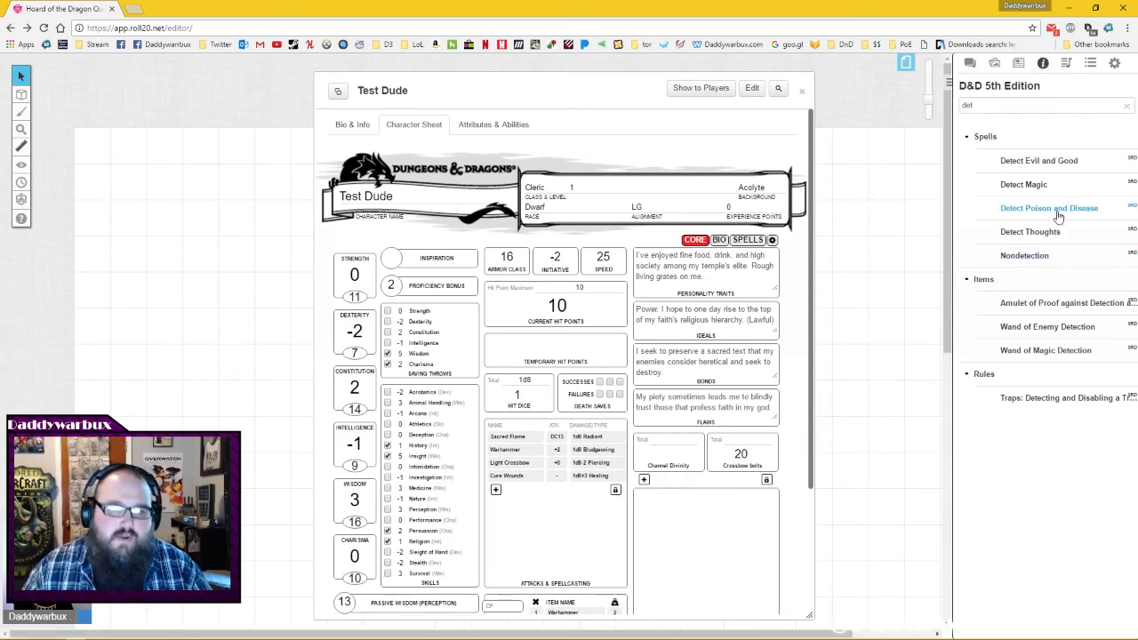
mouse_move(846, 311)
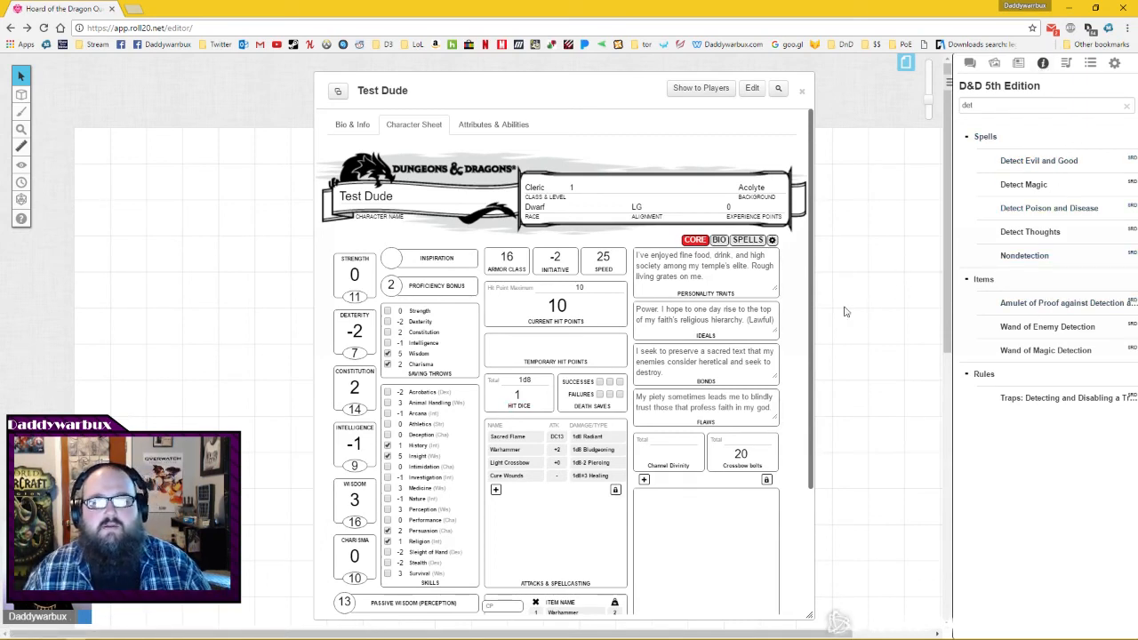
Scroll the chat log showing Warhammer and Light Crossbow attack rolls.
scroll(down, 3)
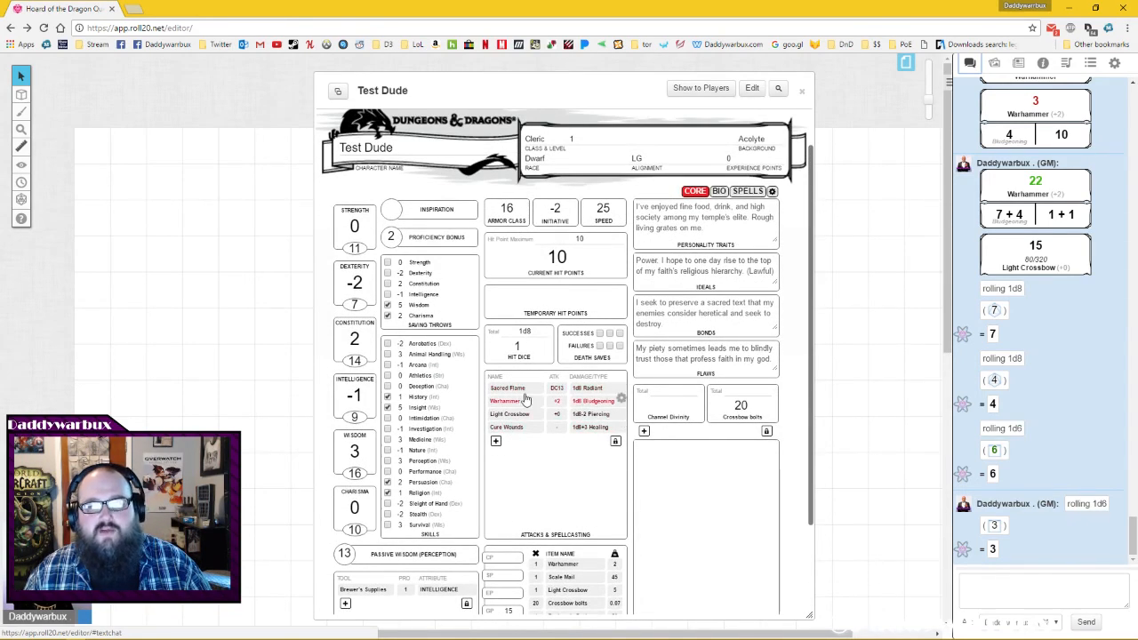
mouse_move(533, 399)
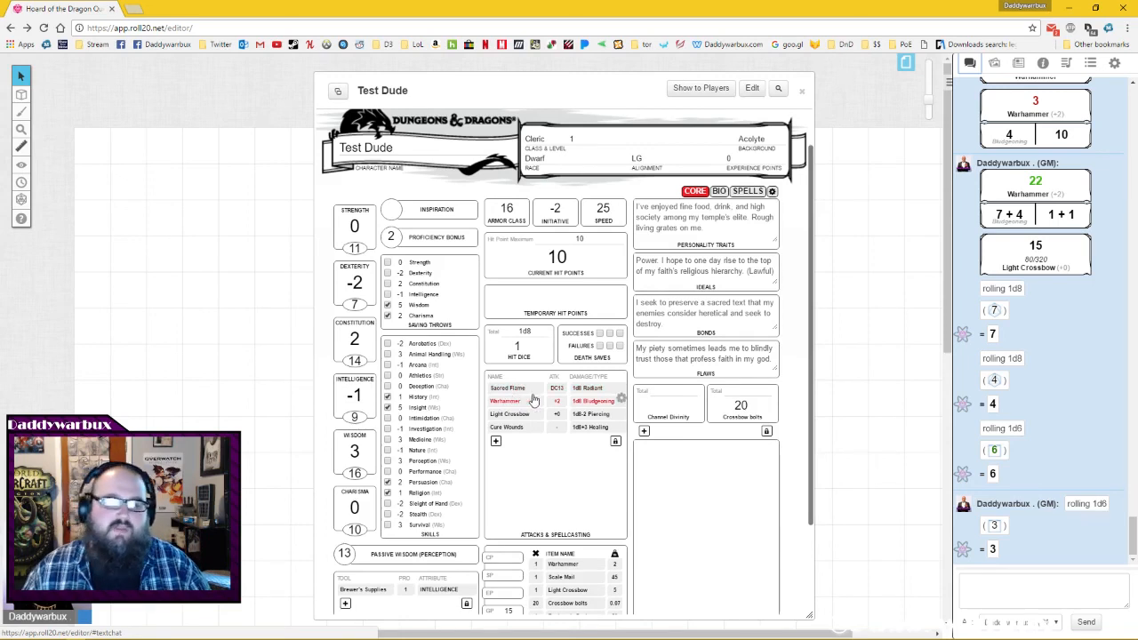